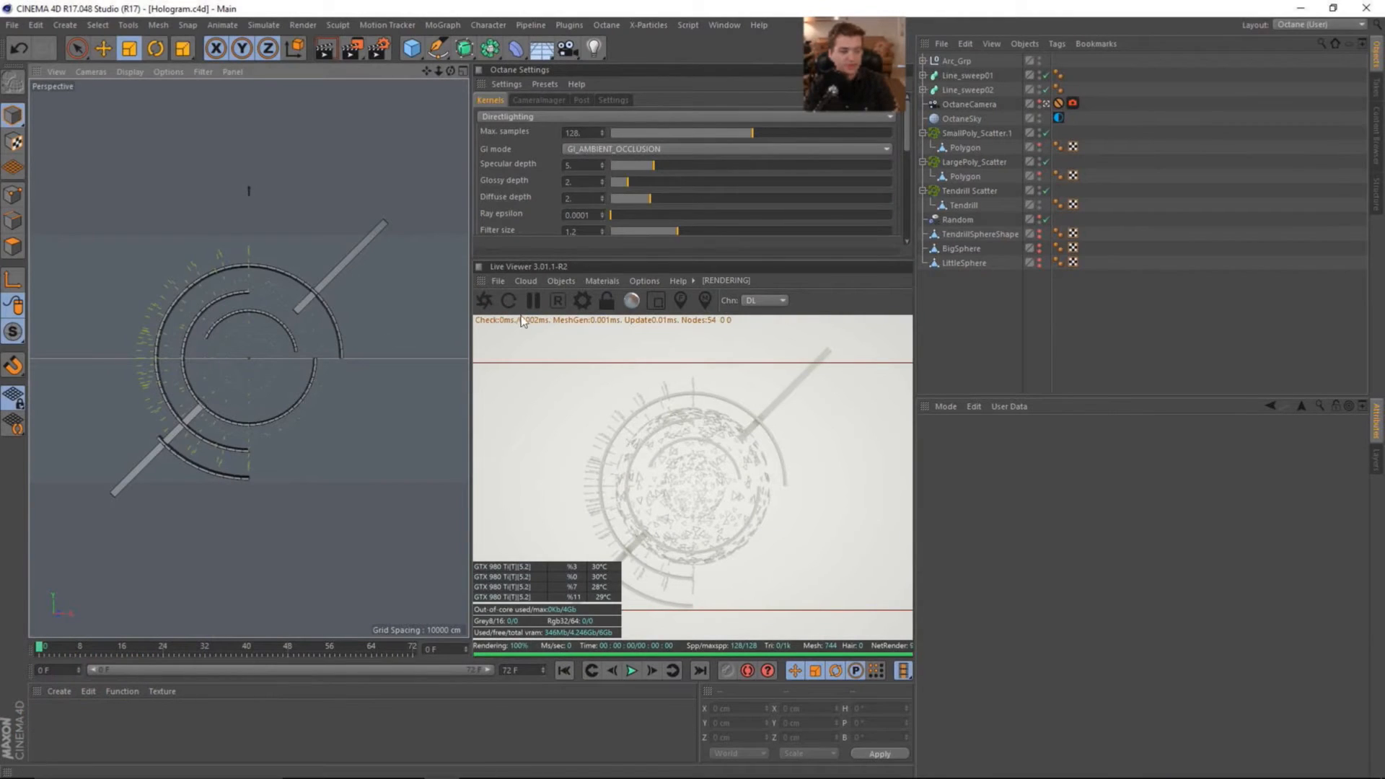
# Step: Switch to the other open camera-move scene and back to the hologram scene
pyautogui.click(534, 302)
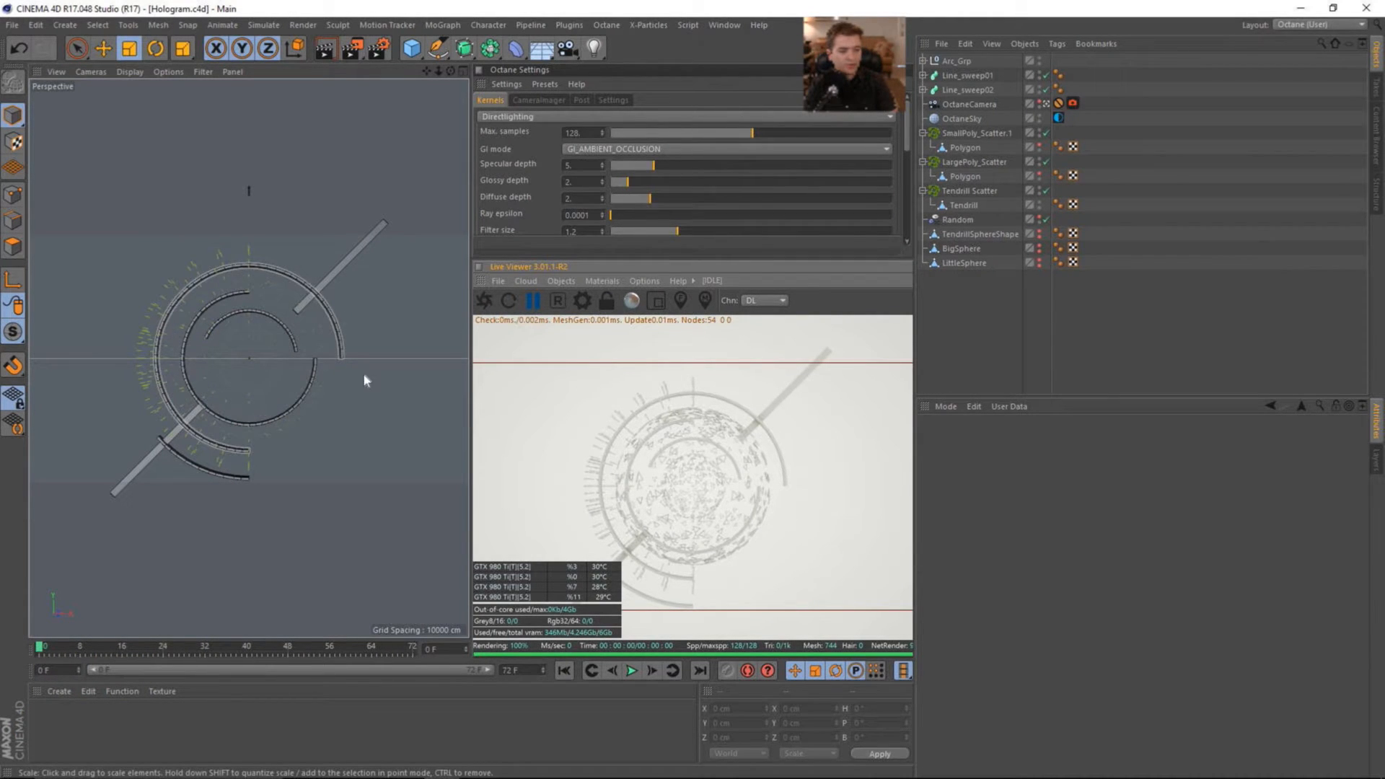
pyautogui.click(723, 24)
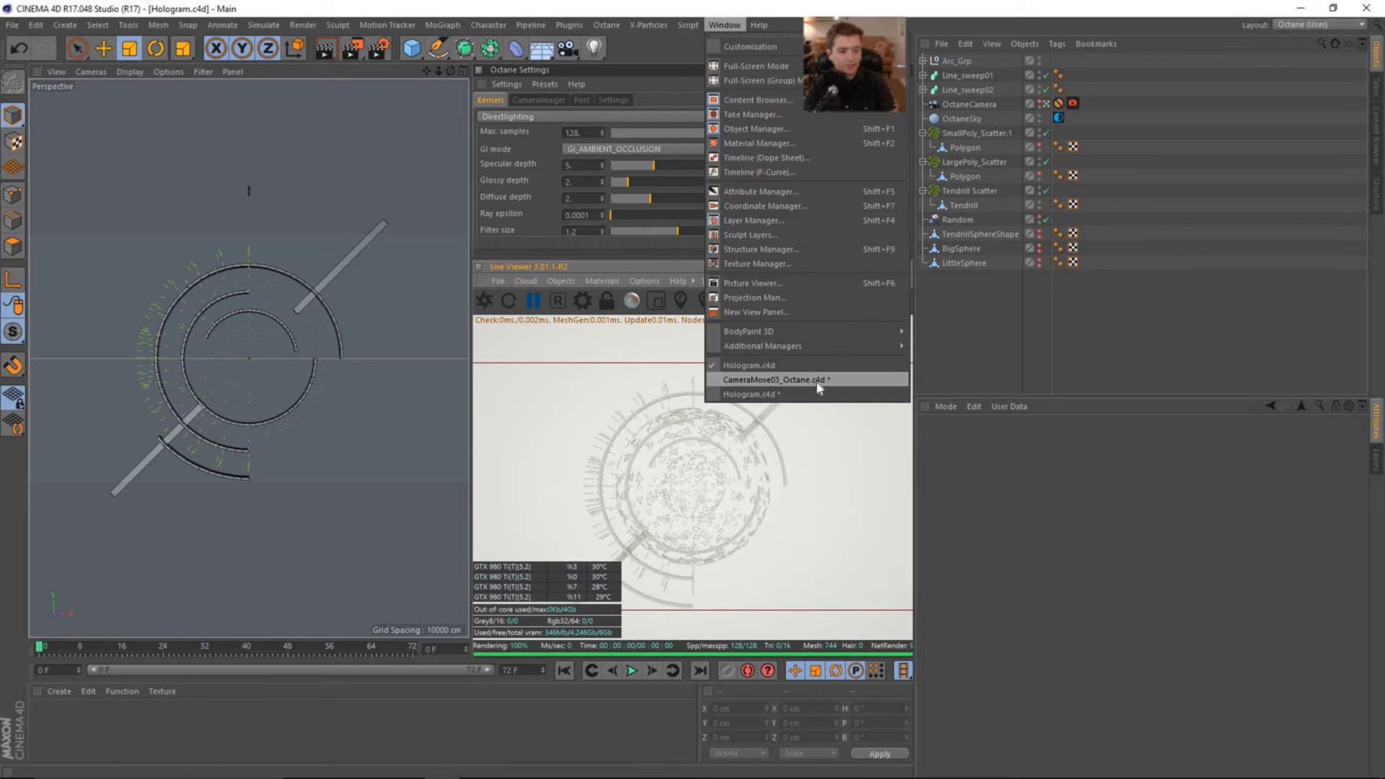
pyautogui.click(780, 379)
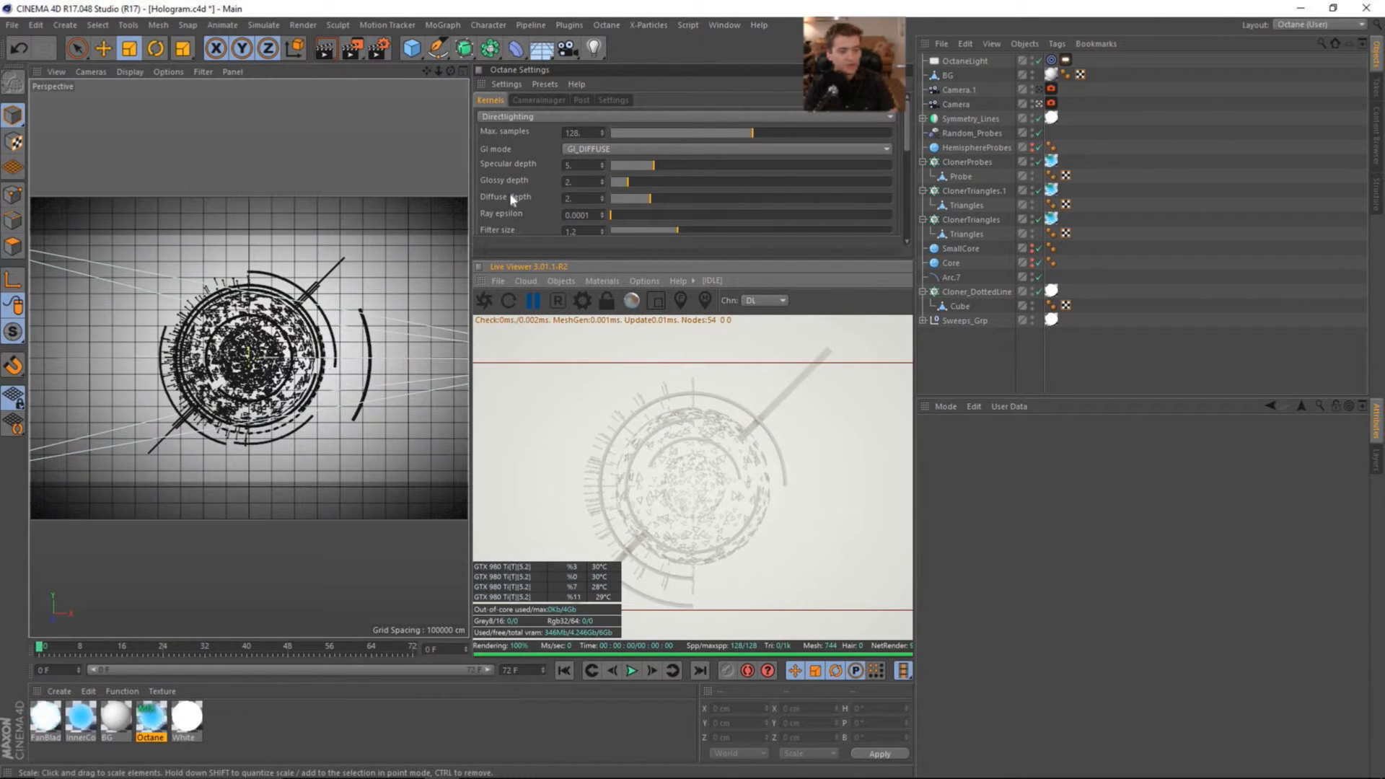
pyautogui.click(723, 25)
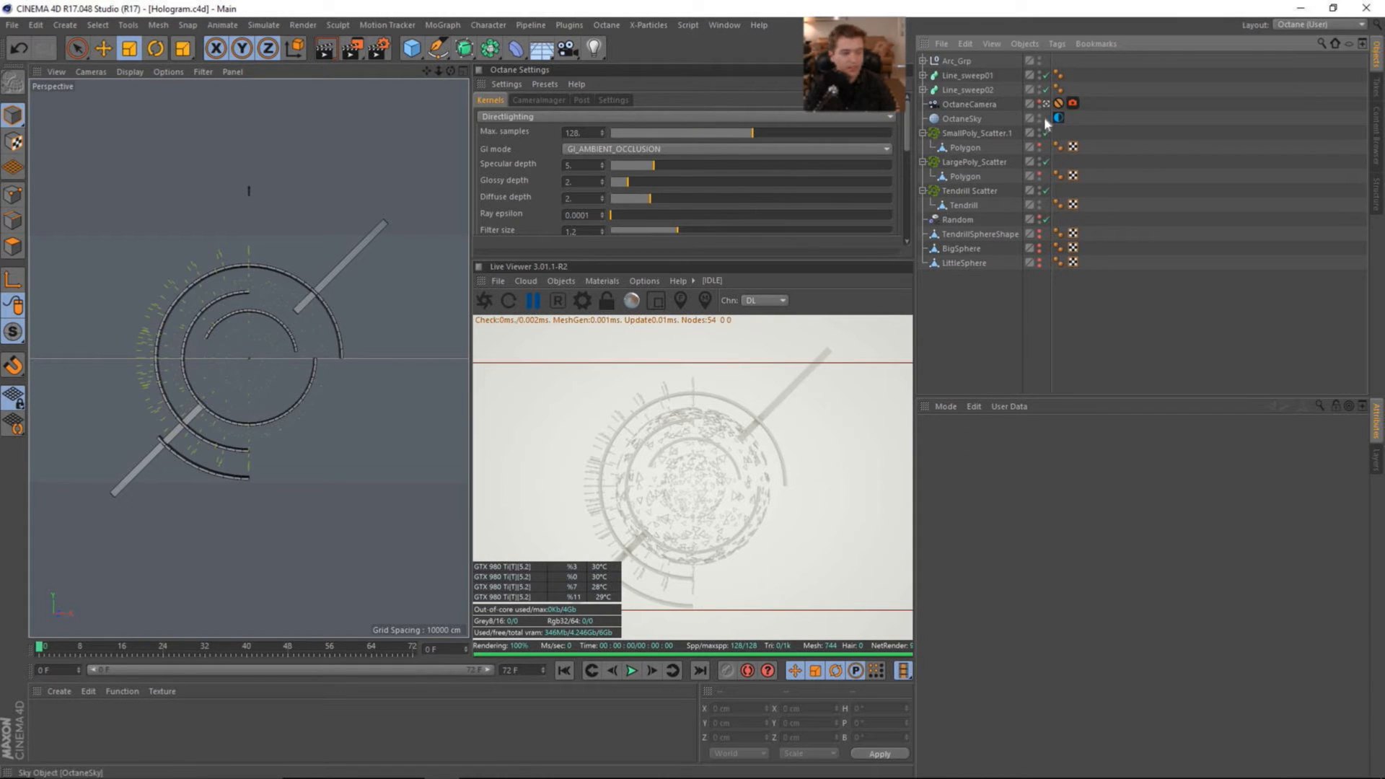
pyautogui.moveTo(1045, 110)
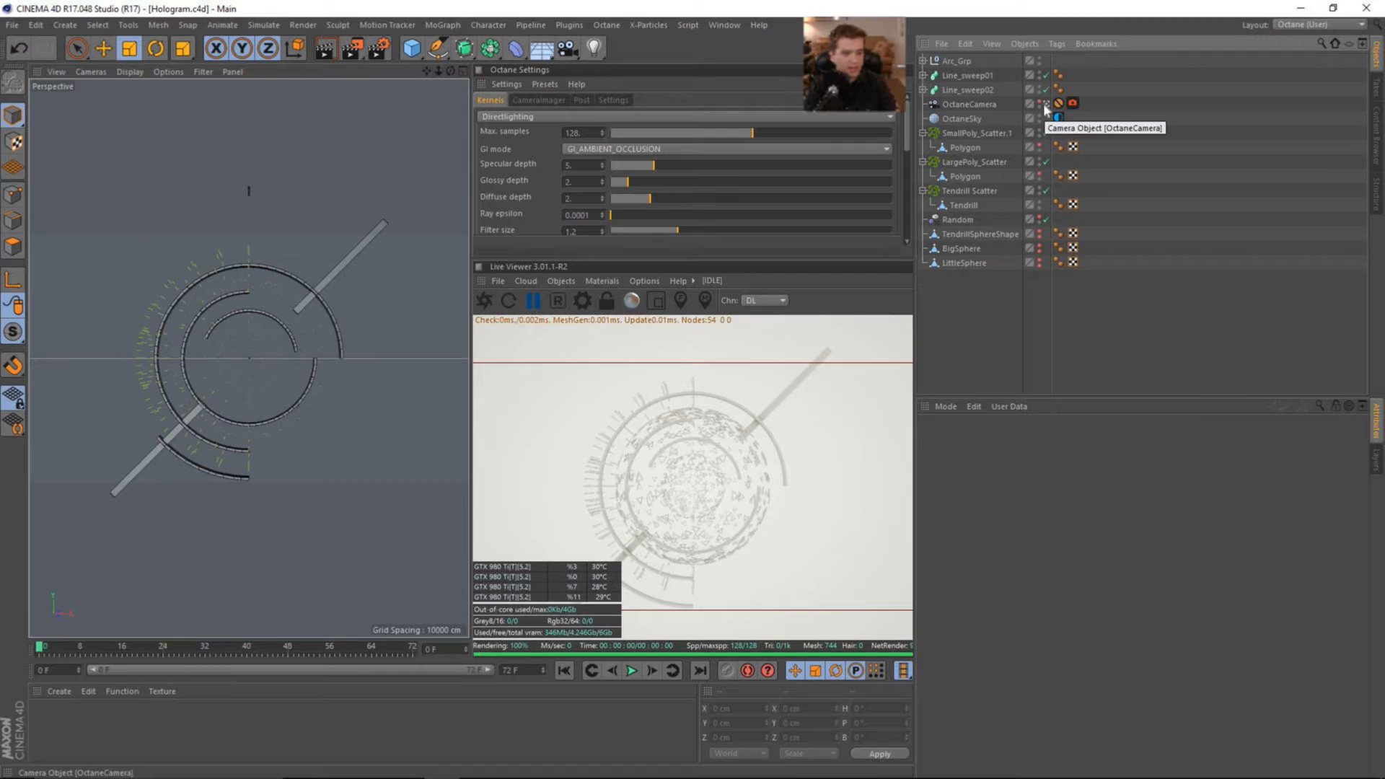
# Step: Review the OctaneCamera's object, protection tag and coordinate settings (depth about −1708 cm)
pyautogui.click(922, 75)
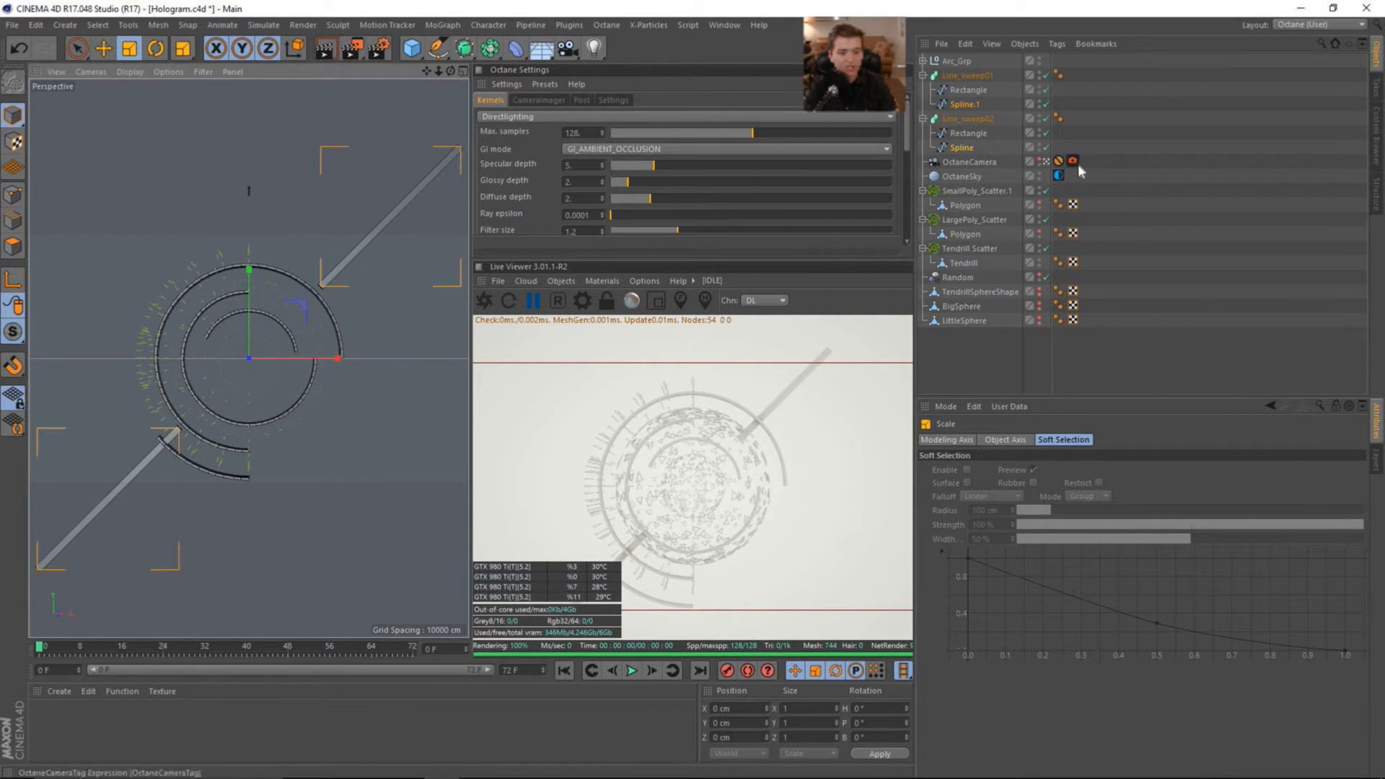
pyautogui.click(970, 162)
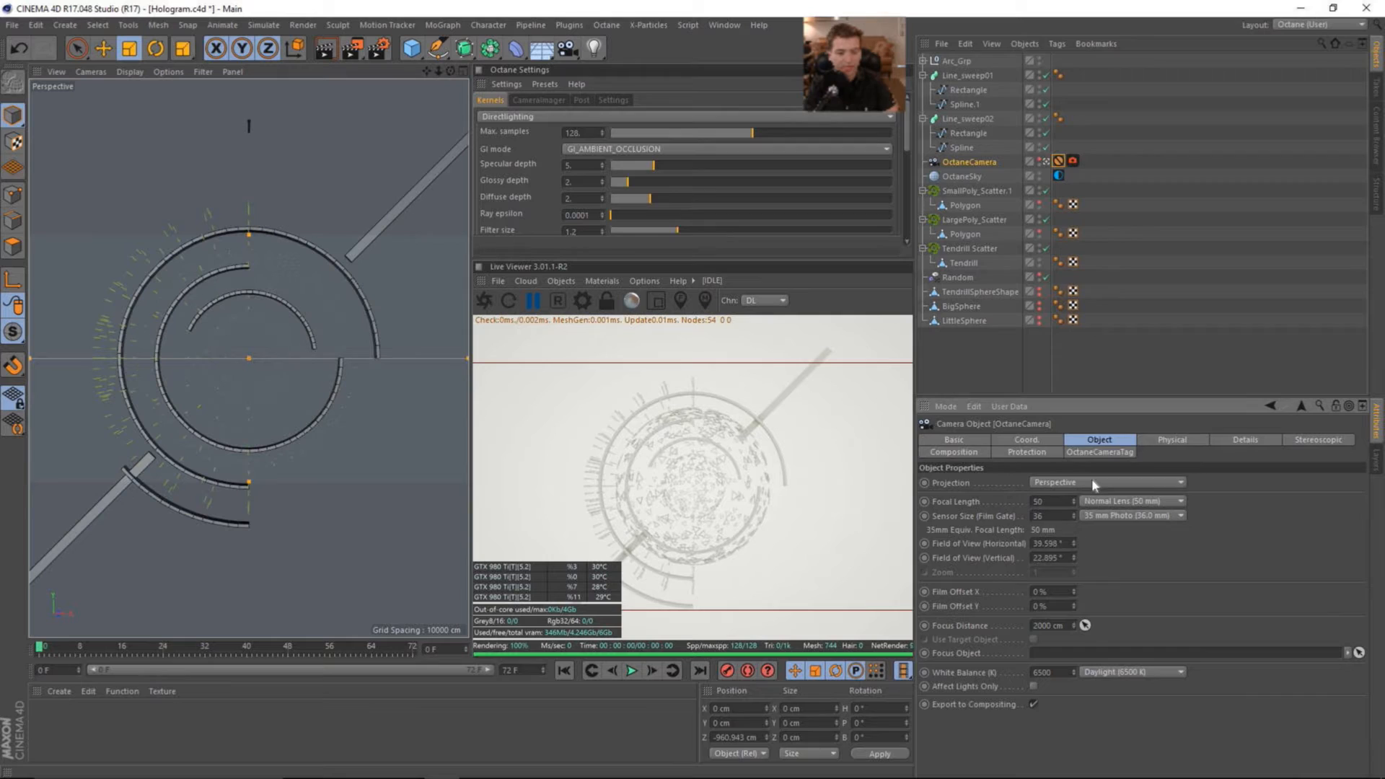
pyautogui.click(1057, 160)
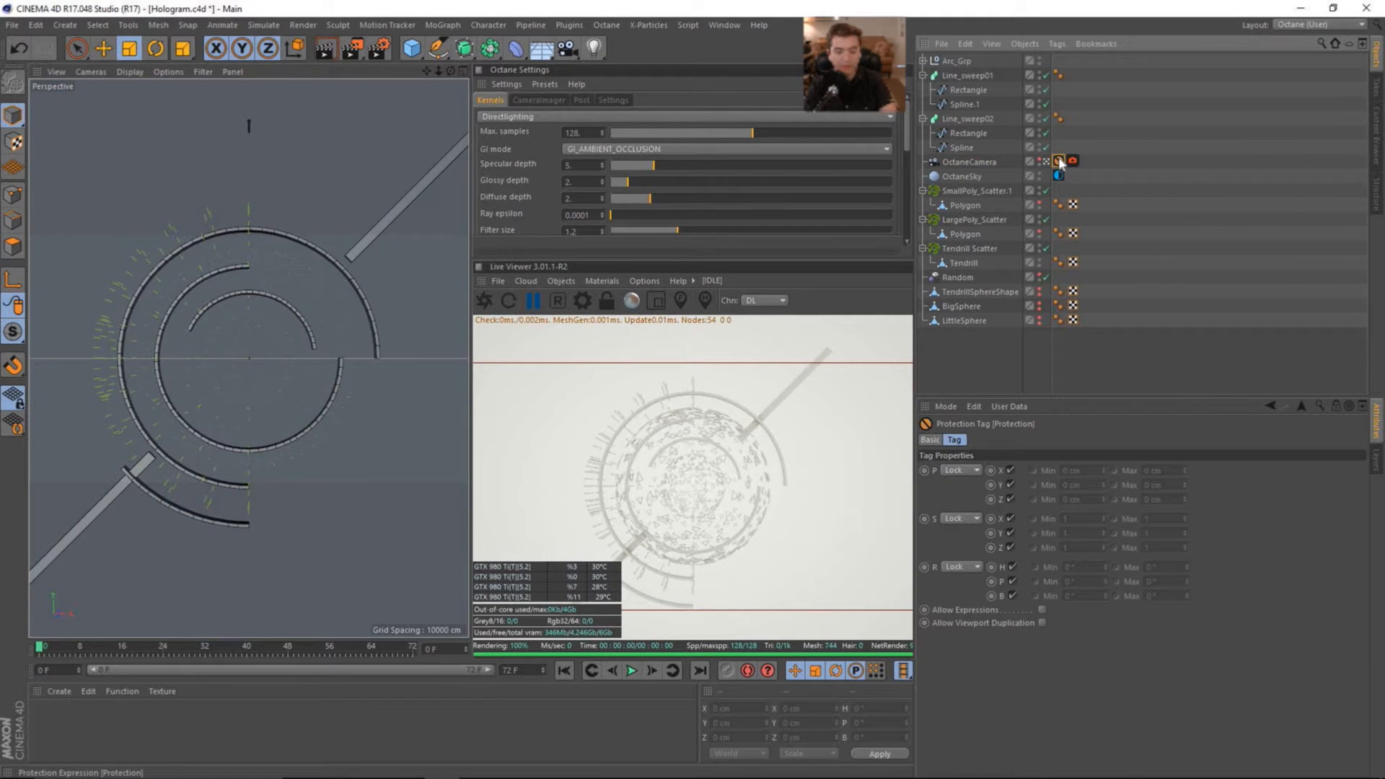
pyautogui.click(970, 162)
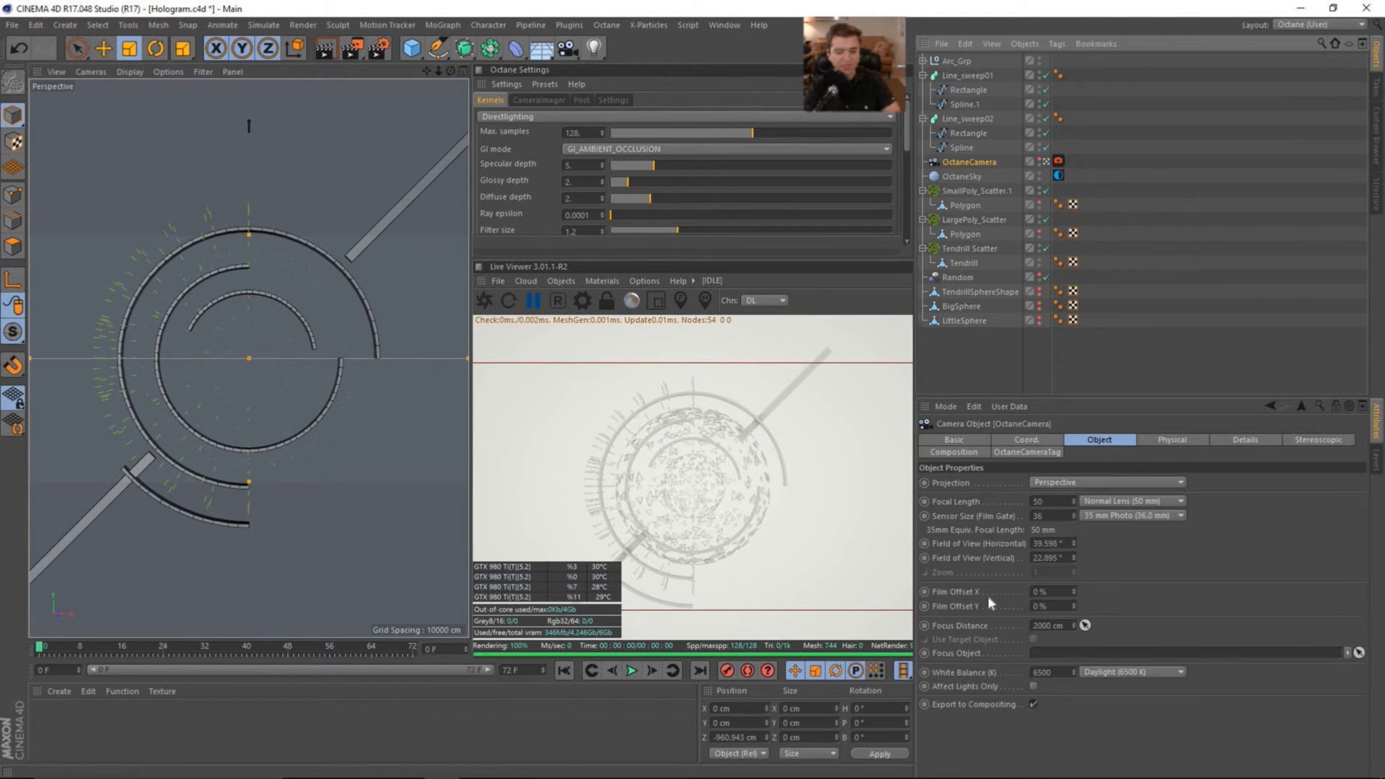
pyautogui.click(1026, 439)
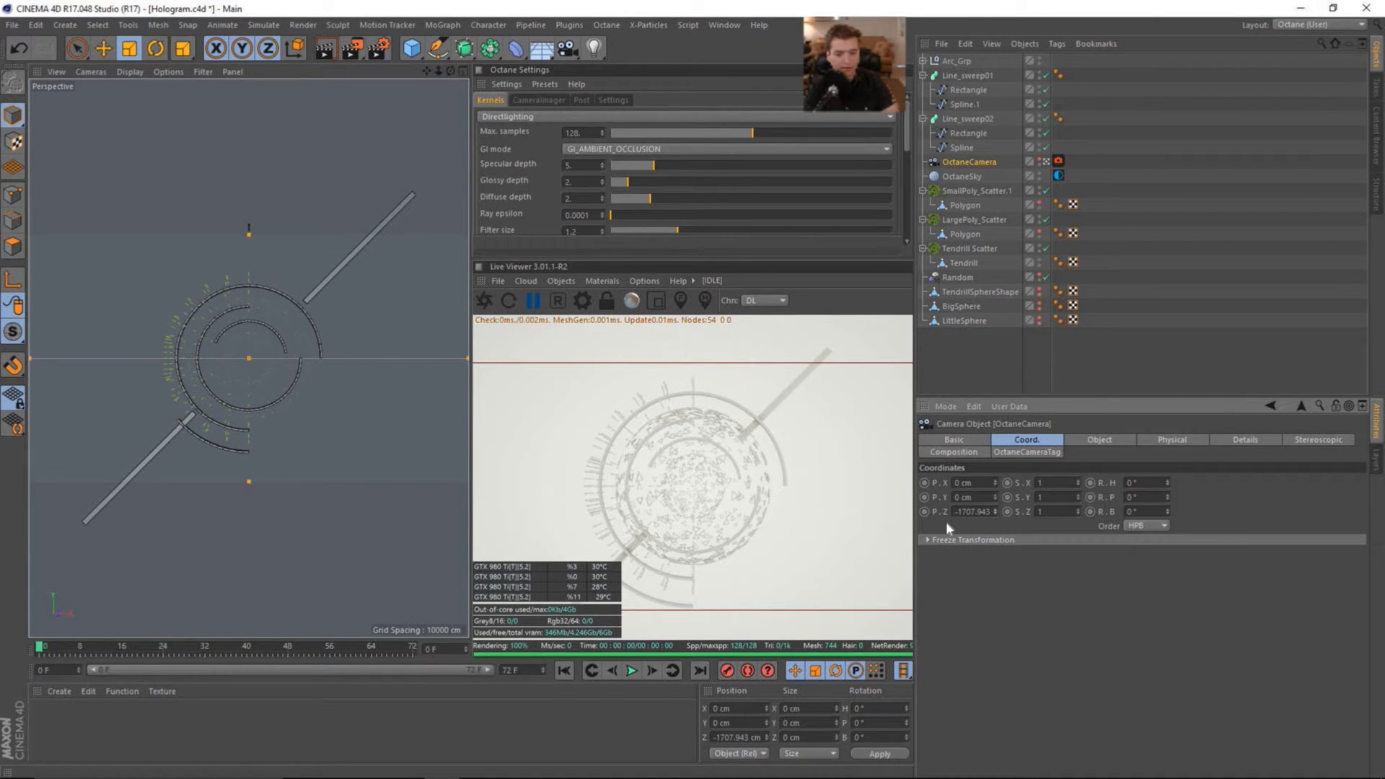
pyautogui.rightClick(970, 161)
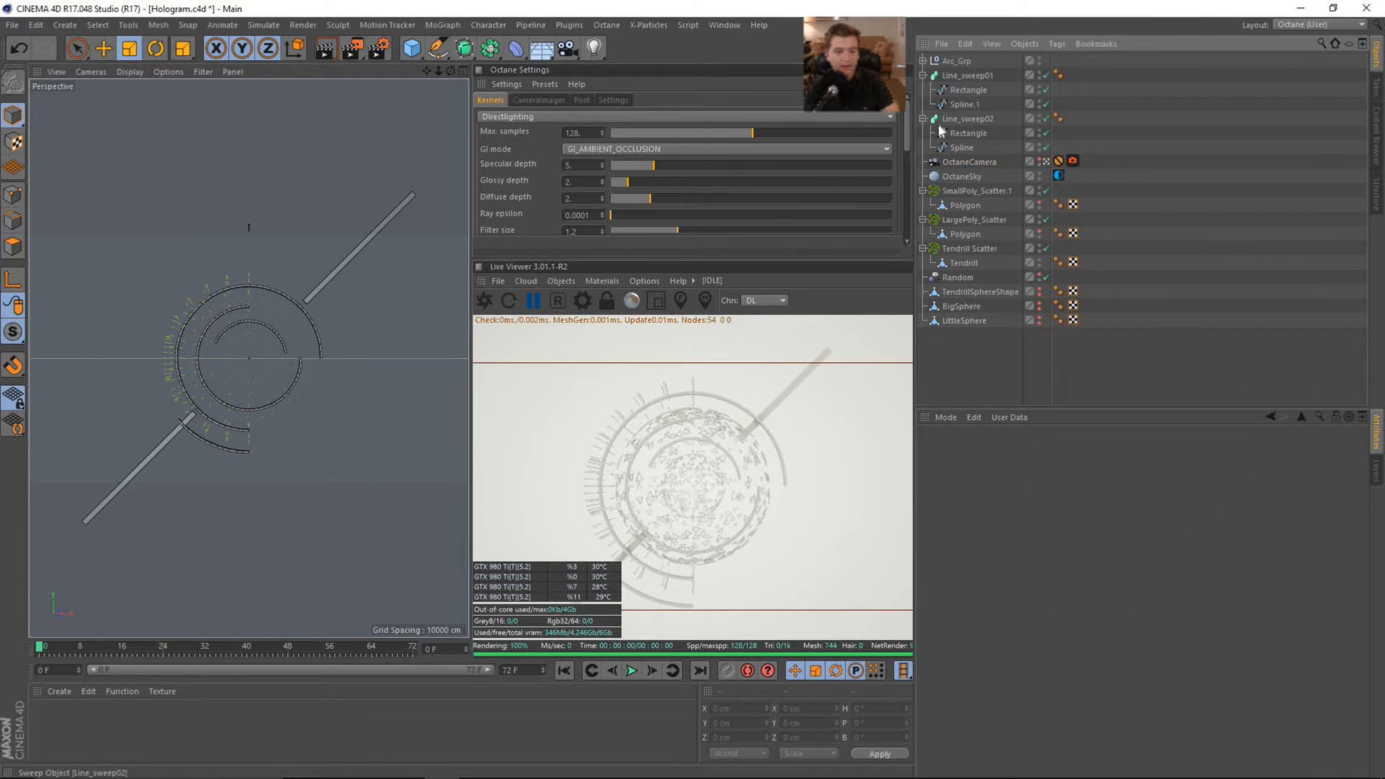
# Step: Scale both line sweeps' Rectangle profiles down roughly by half, then select their path splines
pyautogui.click(963, 148)
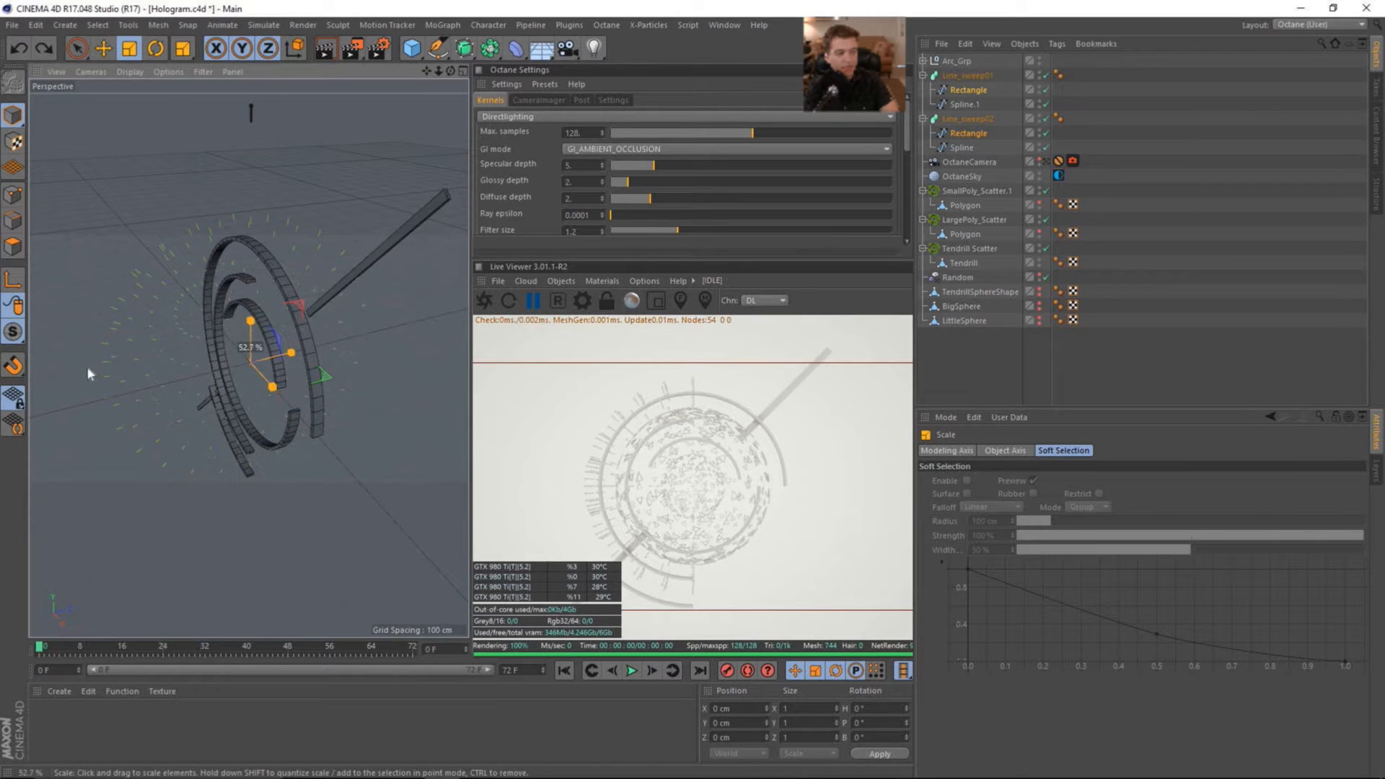
pyautogui.click(970, 162)
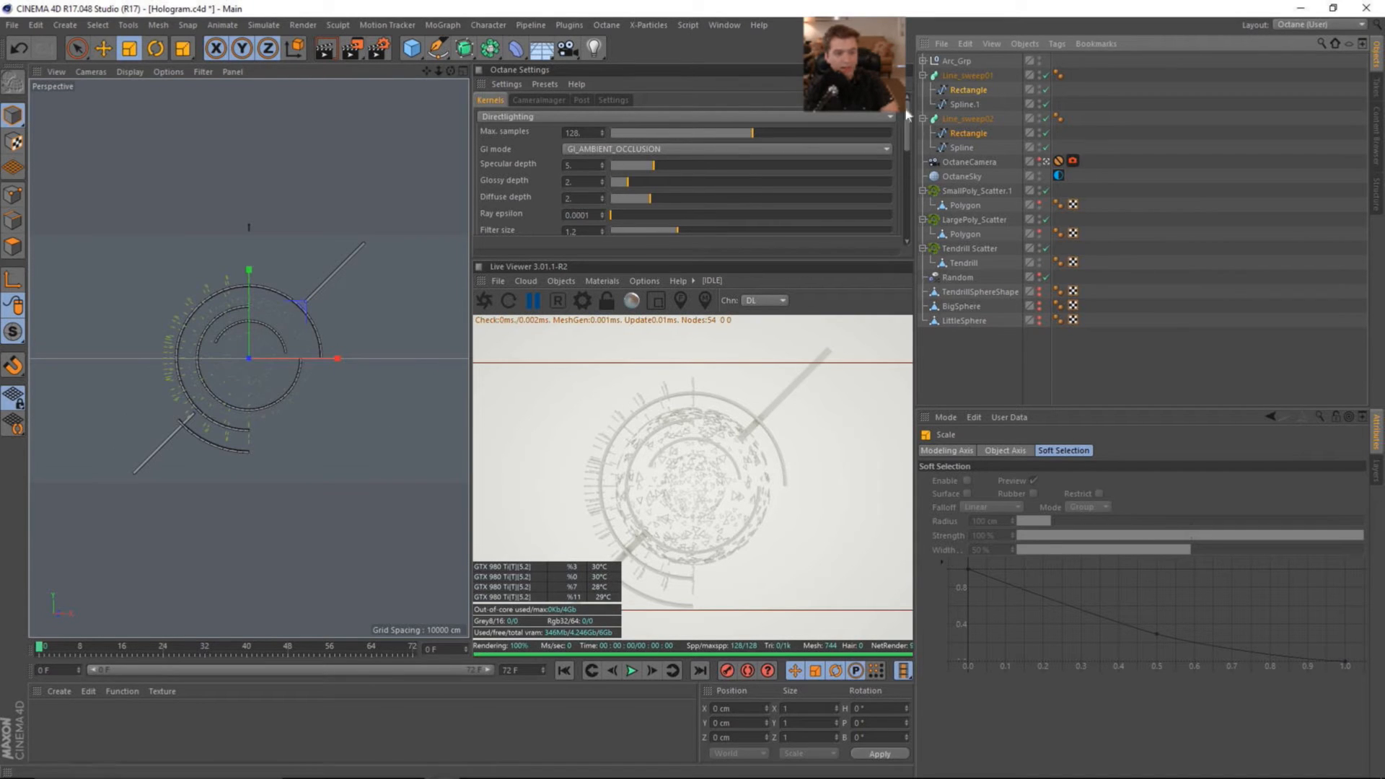
pyautogui.click(963, 104)
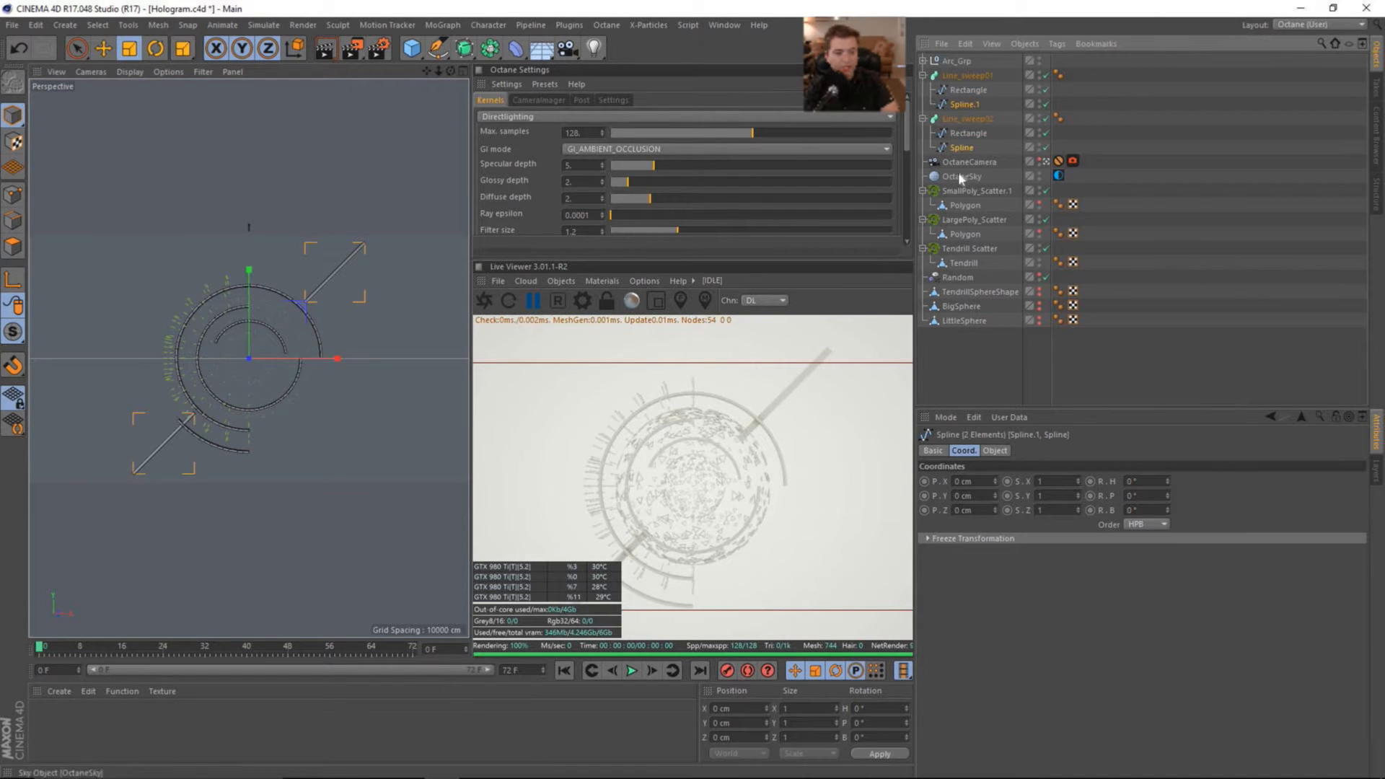
pyautogui.moveTo(968, 109)
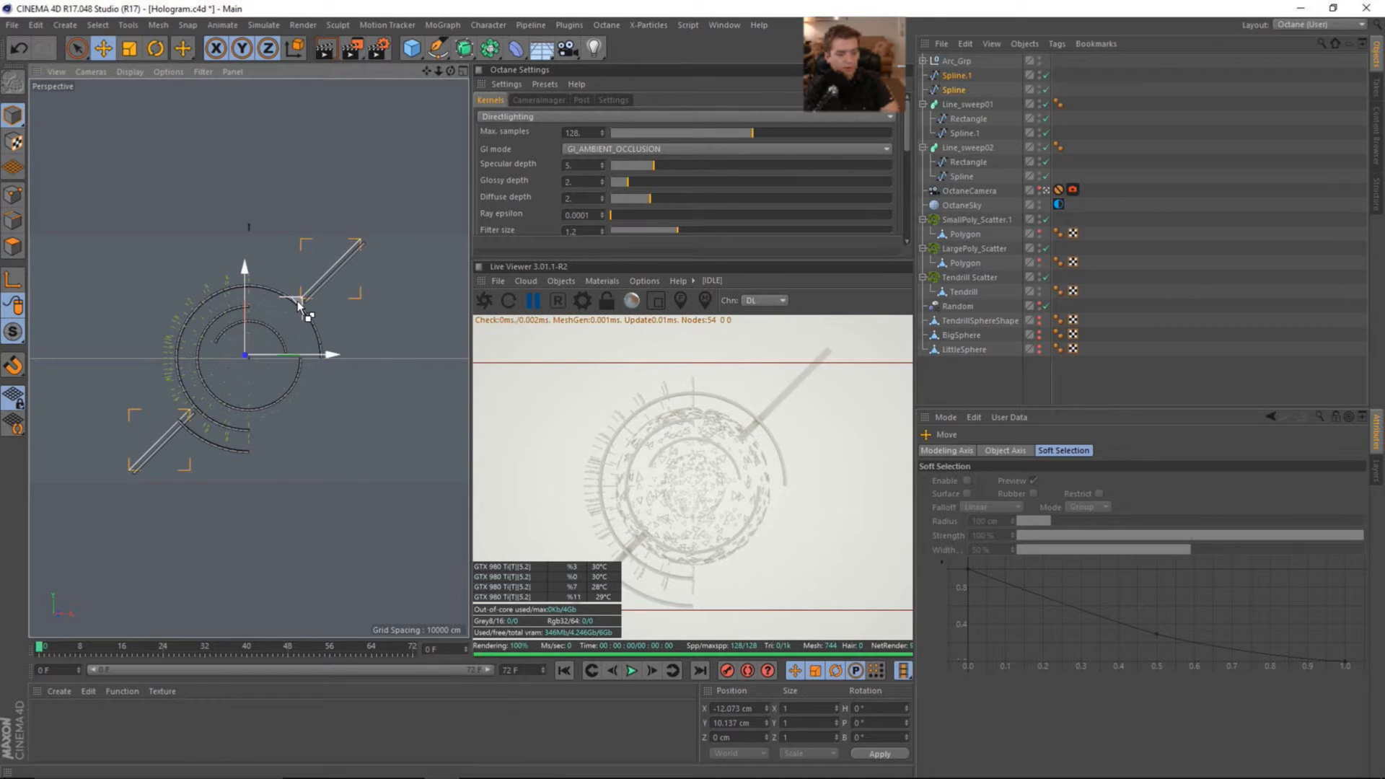
# Step: Duplicate Spline.1 and Spline beside the diagonal bars, with one copy pair scaled to about 70%
pyautogui.moveTo(301, 304); pyautogui.dragTo(309, 314)
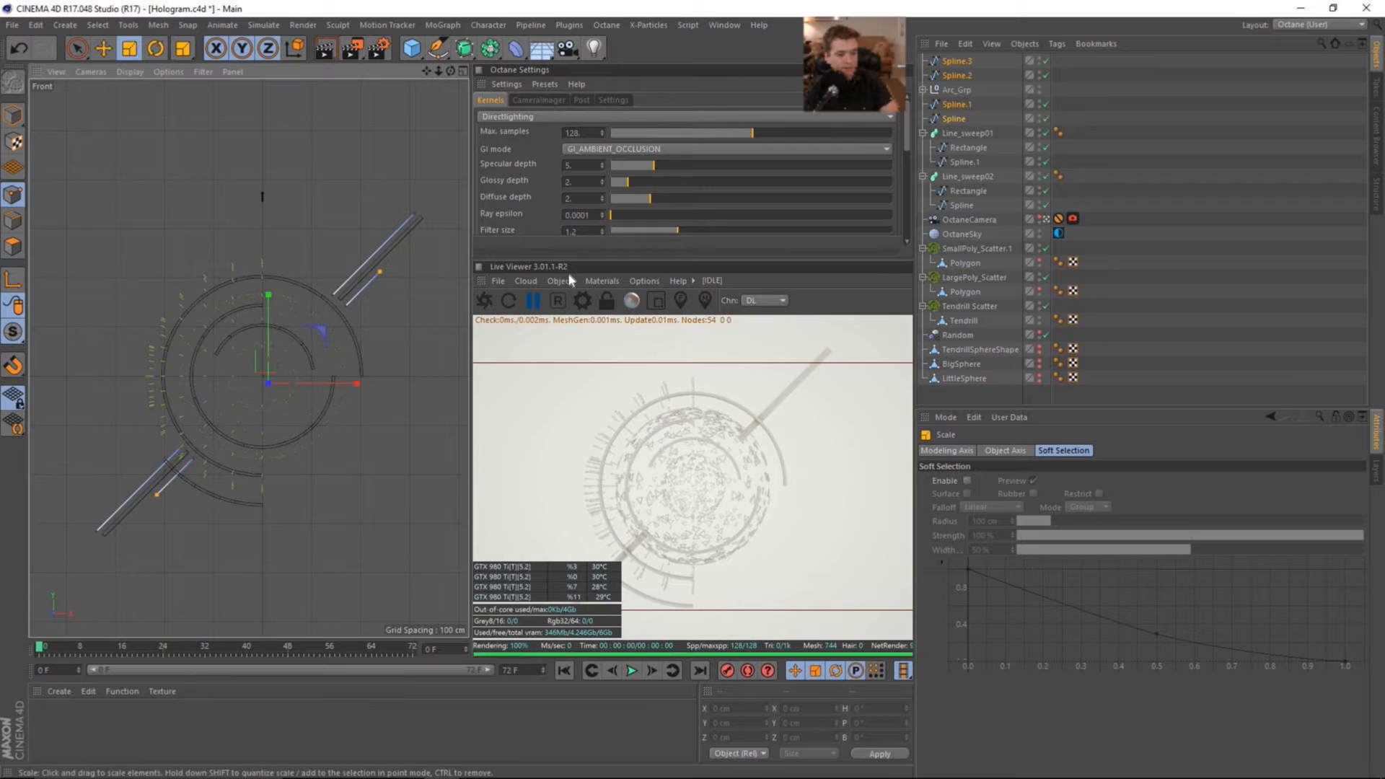
pyautogui.click(954, 104)
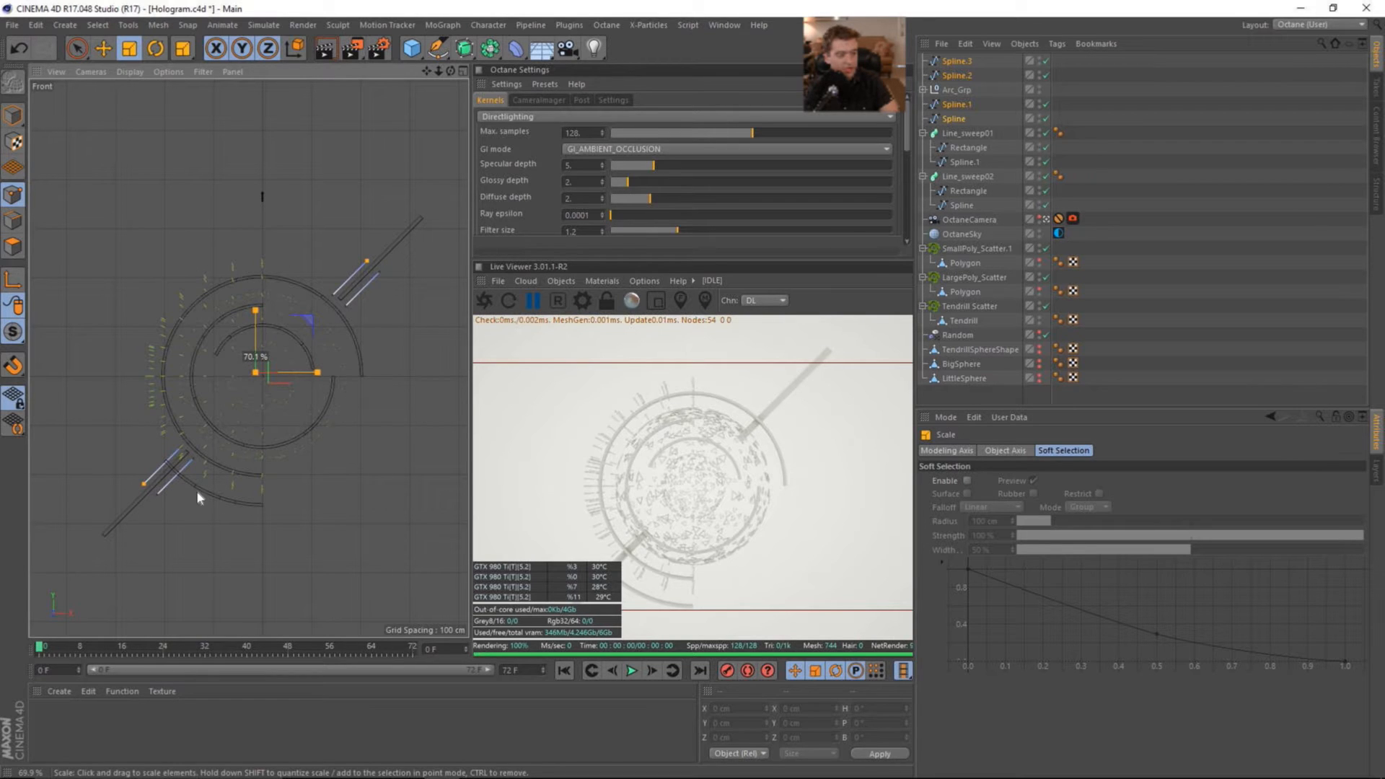
pyautogui.click(957, 176)
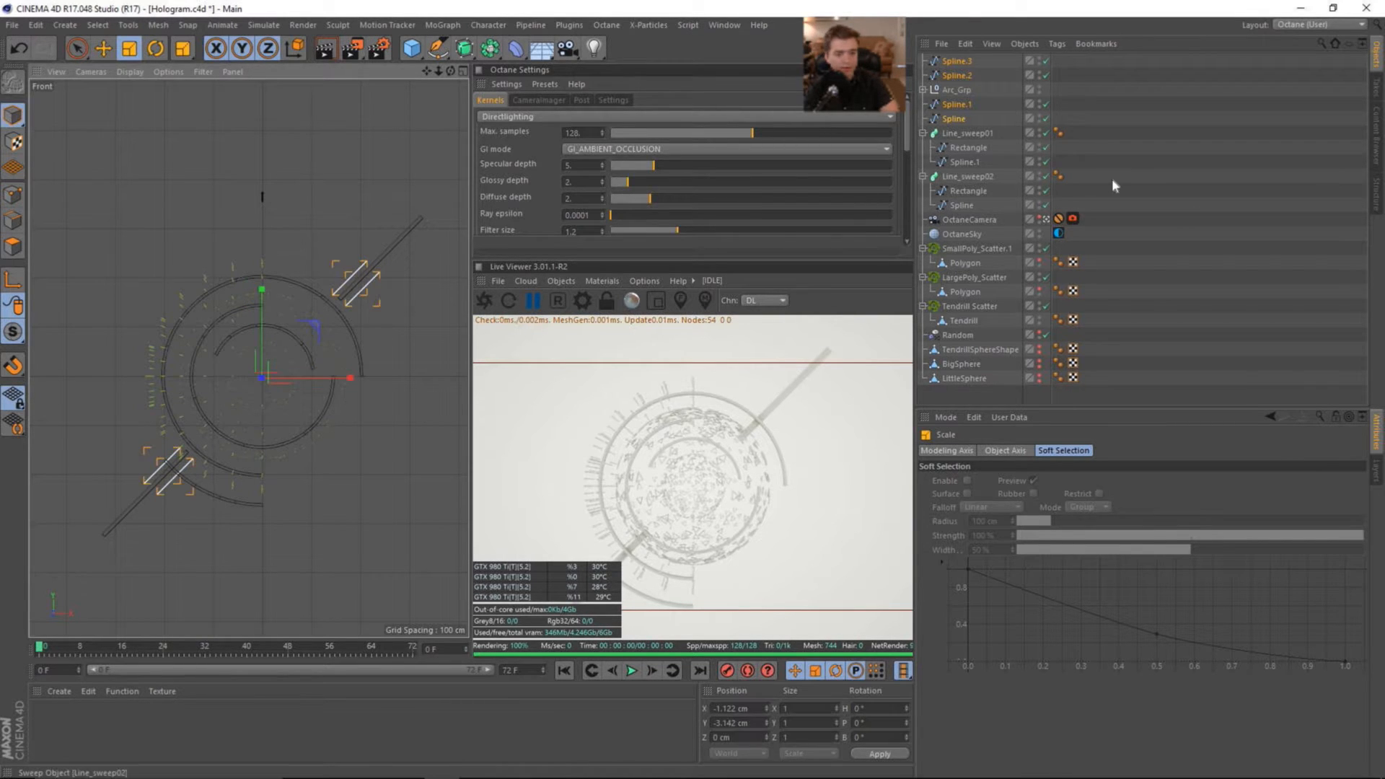
pyautogui.click(462, 49)
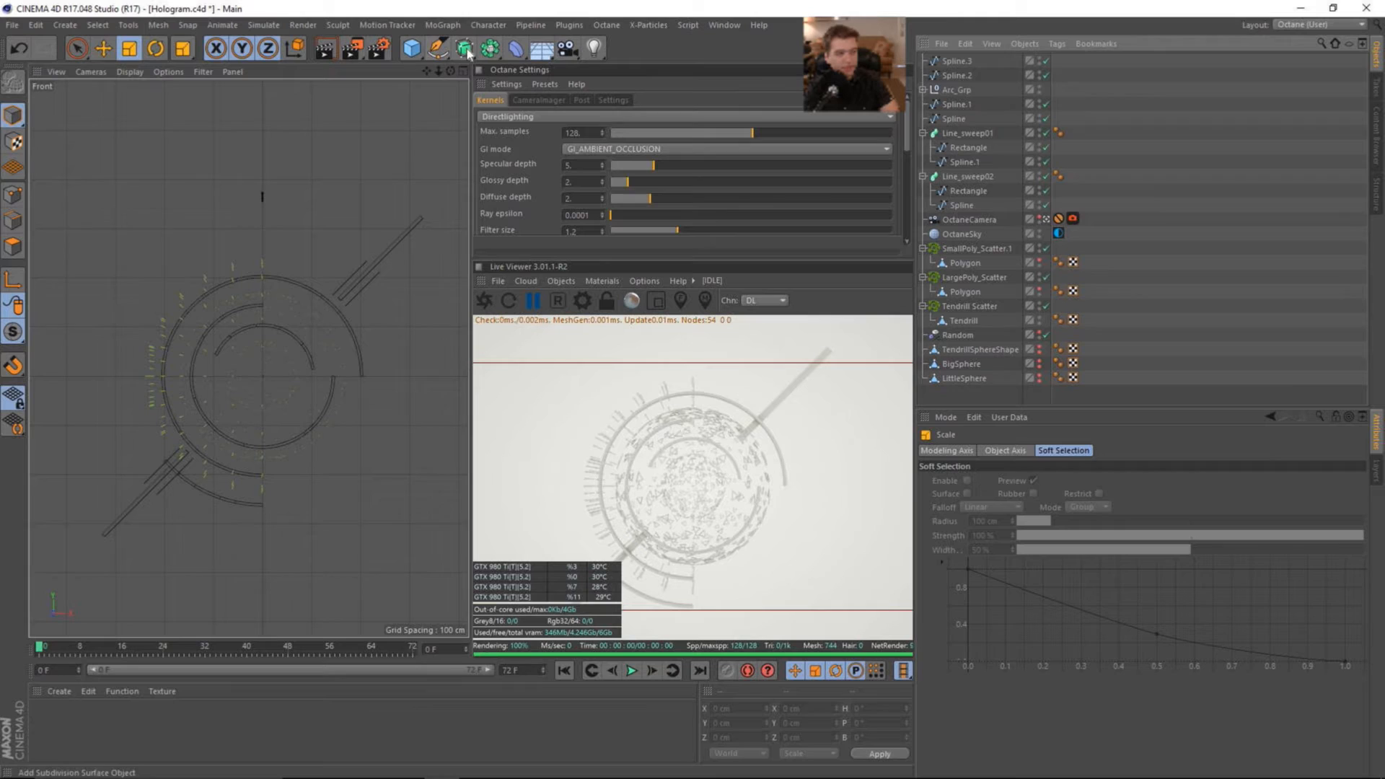
# Step: Wrap each of the four copied splines in its own new Sweep generator
pyautogui.click(460, 48)
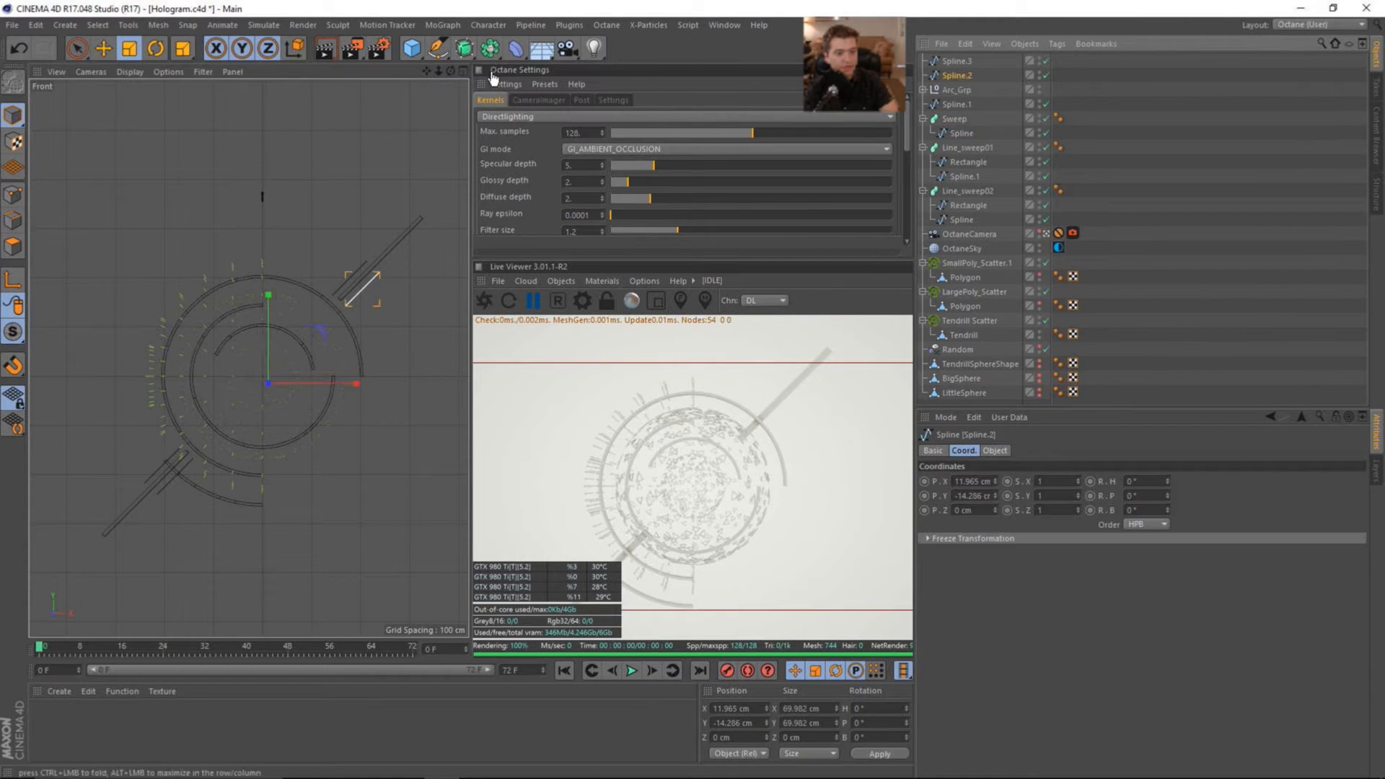
pyautogui.click(957, 76)
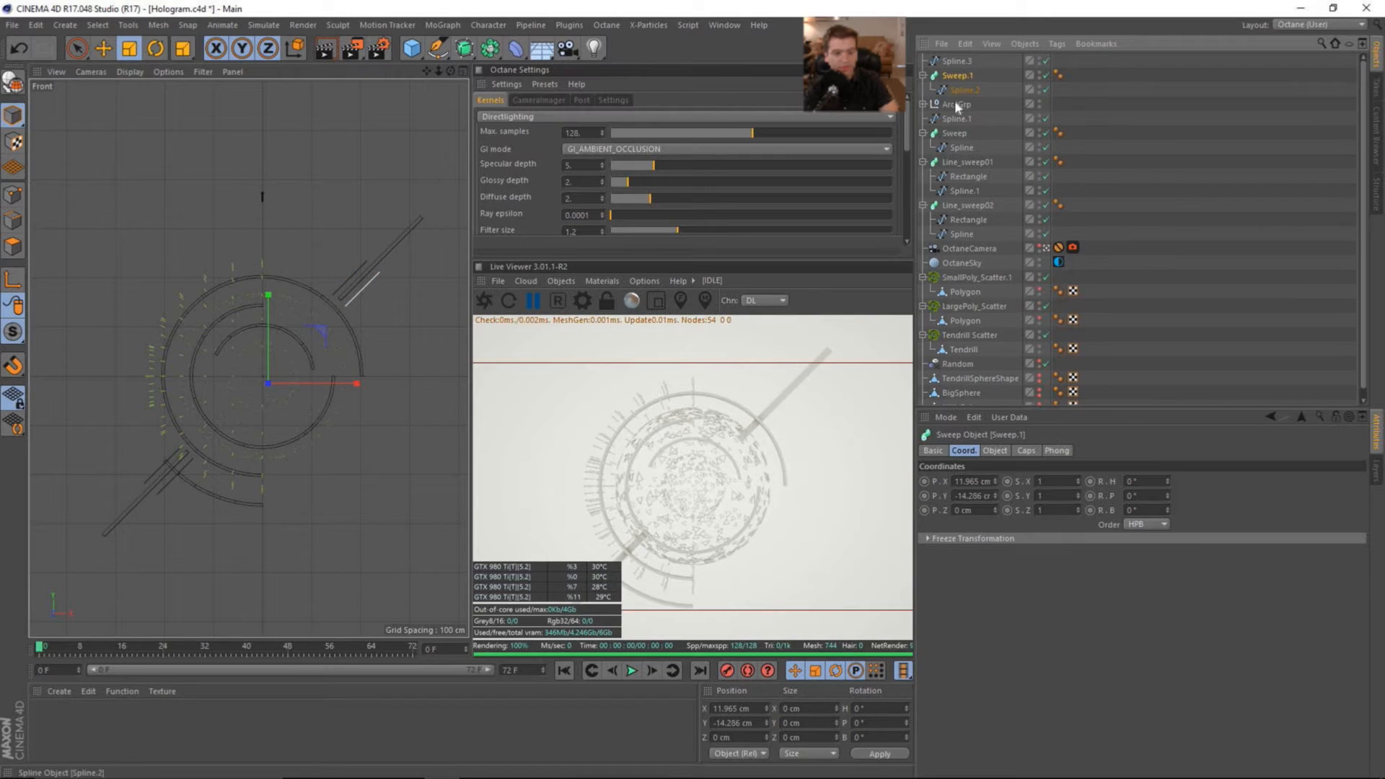
pyautogui.click(461, 49)
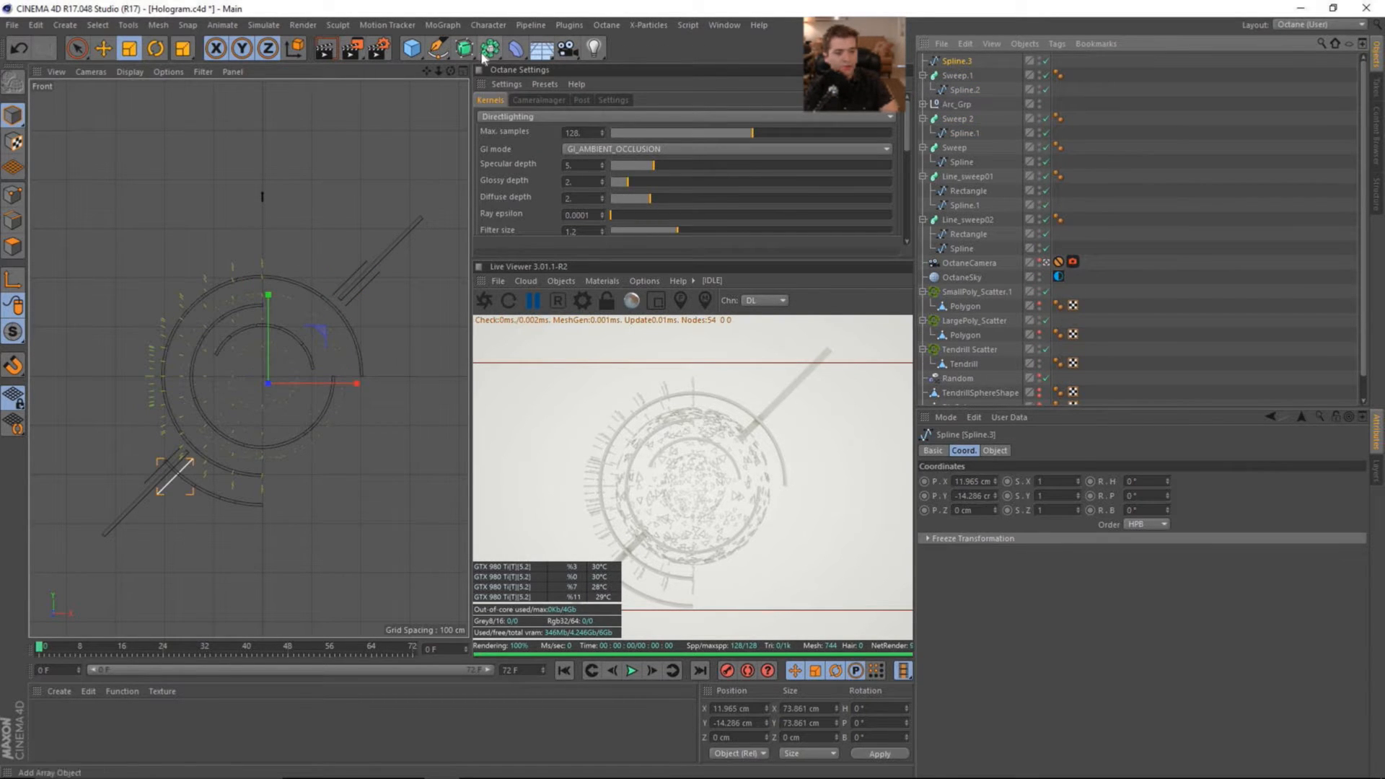
pyautogui.click(959, 60)
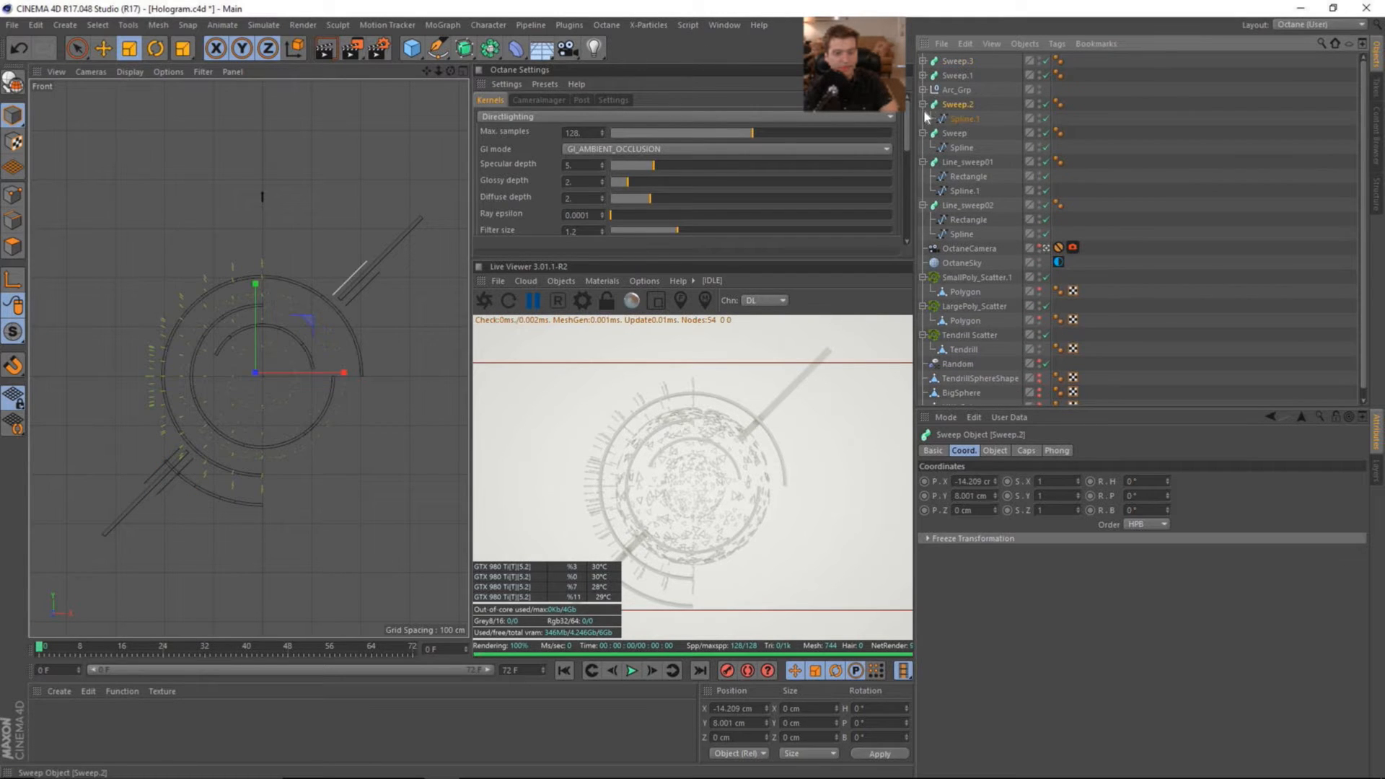
# Step: Copy Rectangle profiles into the new sweeps so each forms a short bar
pyautogui.click(958, 60)
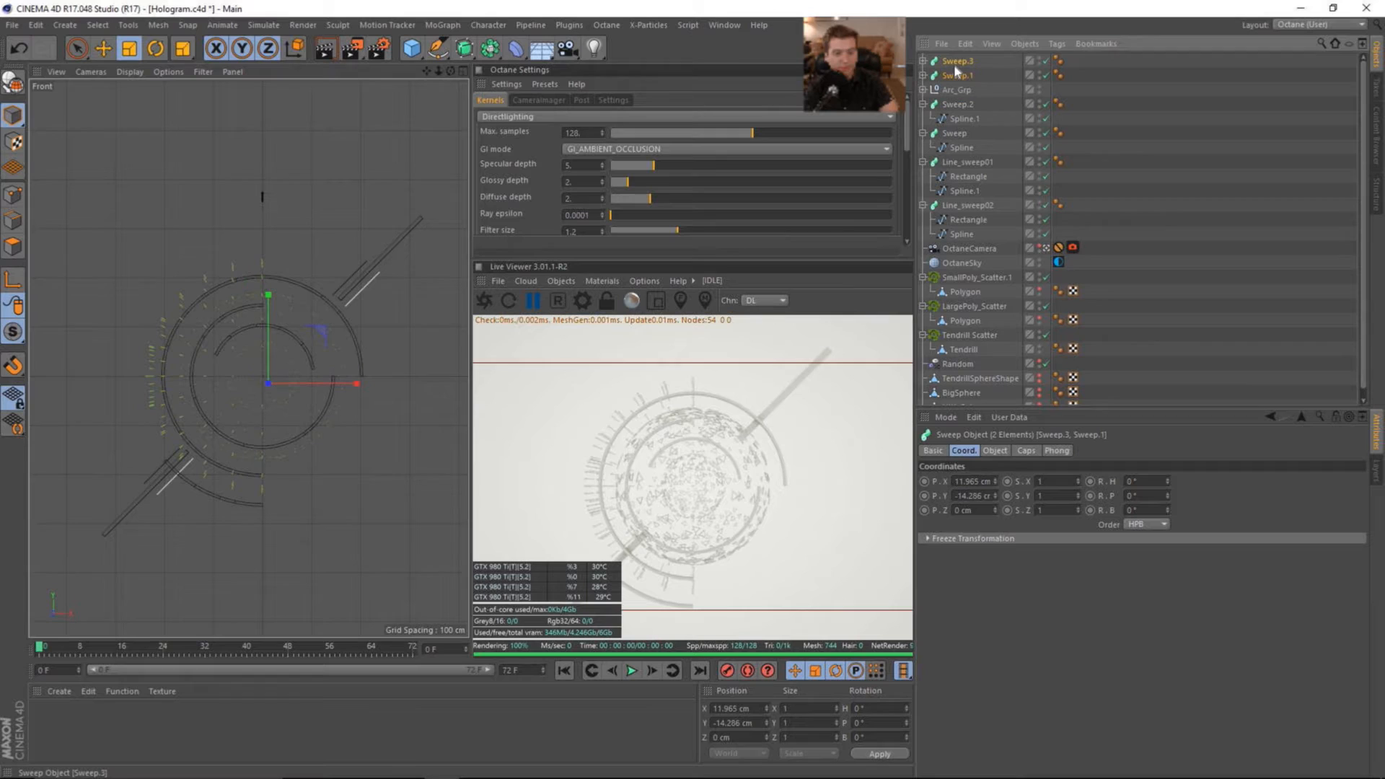
pyautogui.moveTo(971, 167)
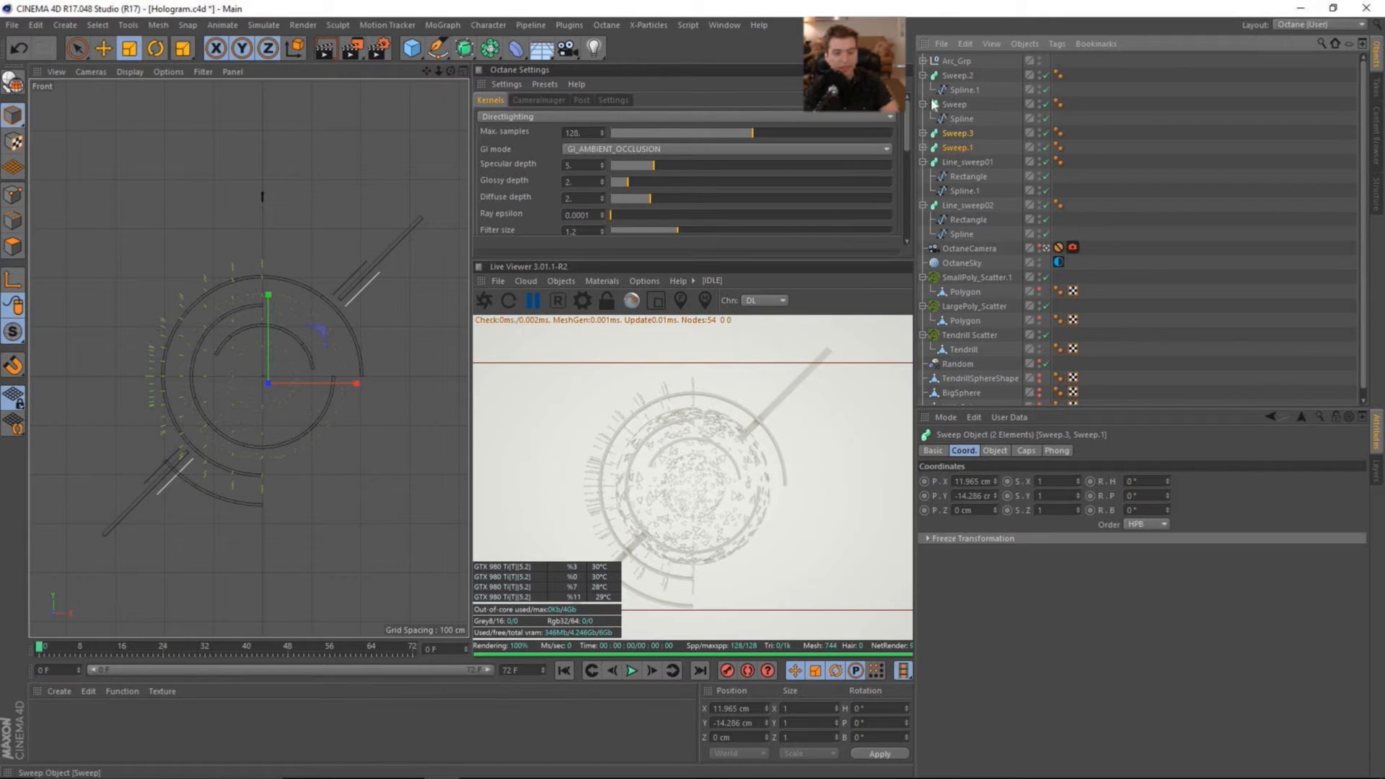
pyautogui.click(924, 148)
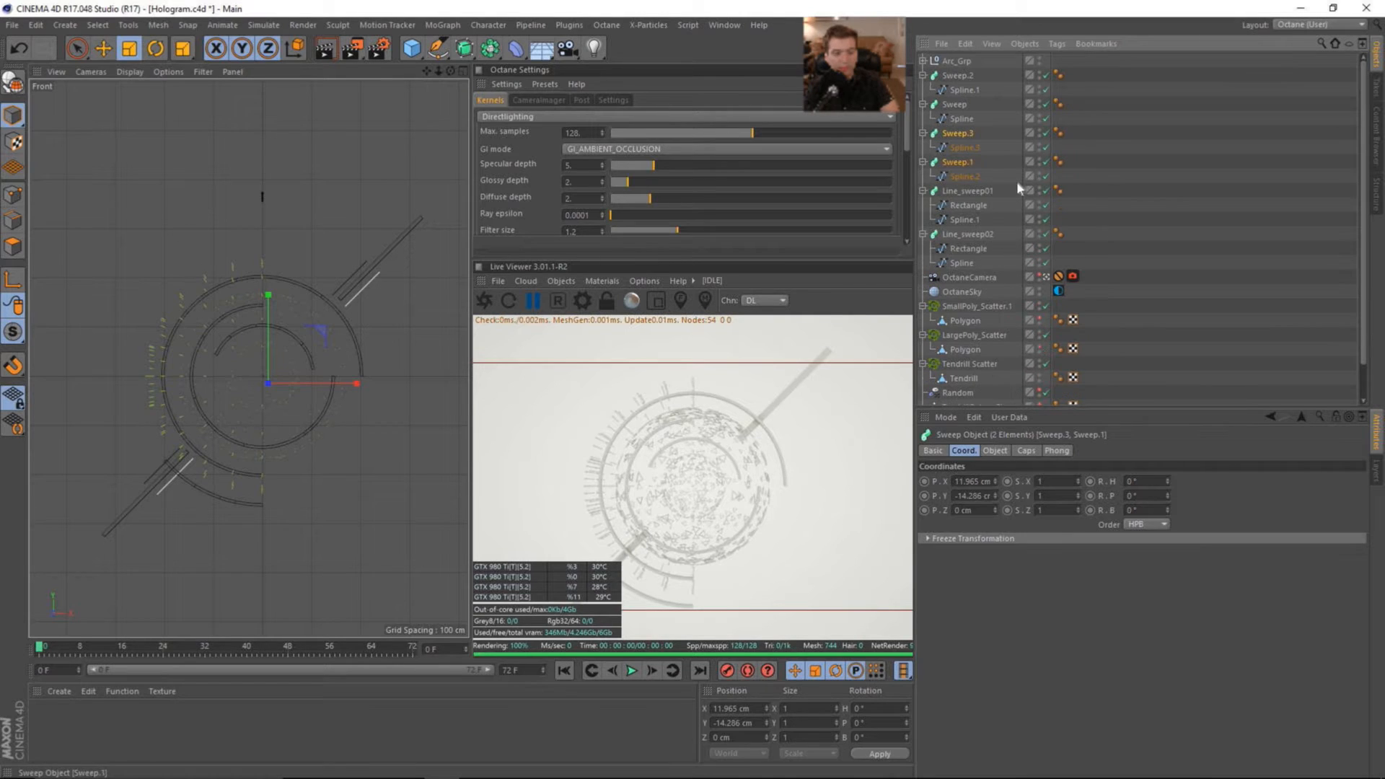
pyautogui.click(968, 176)
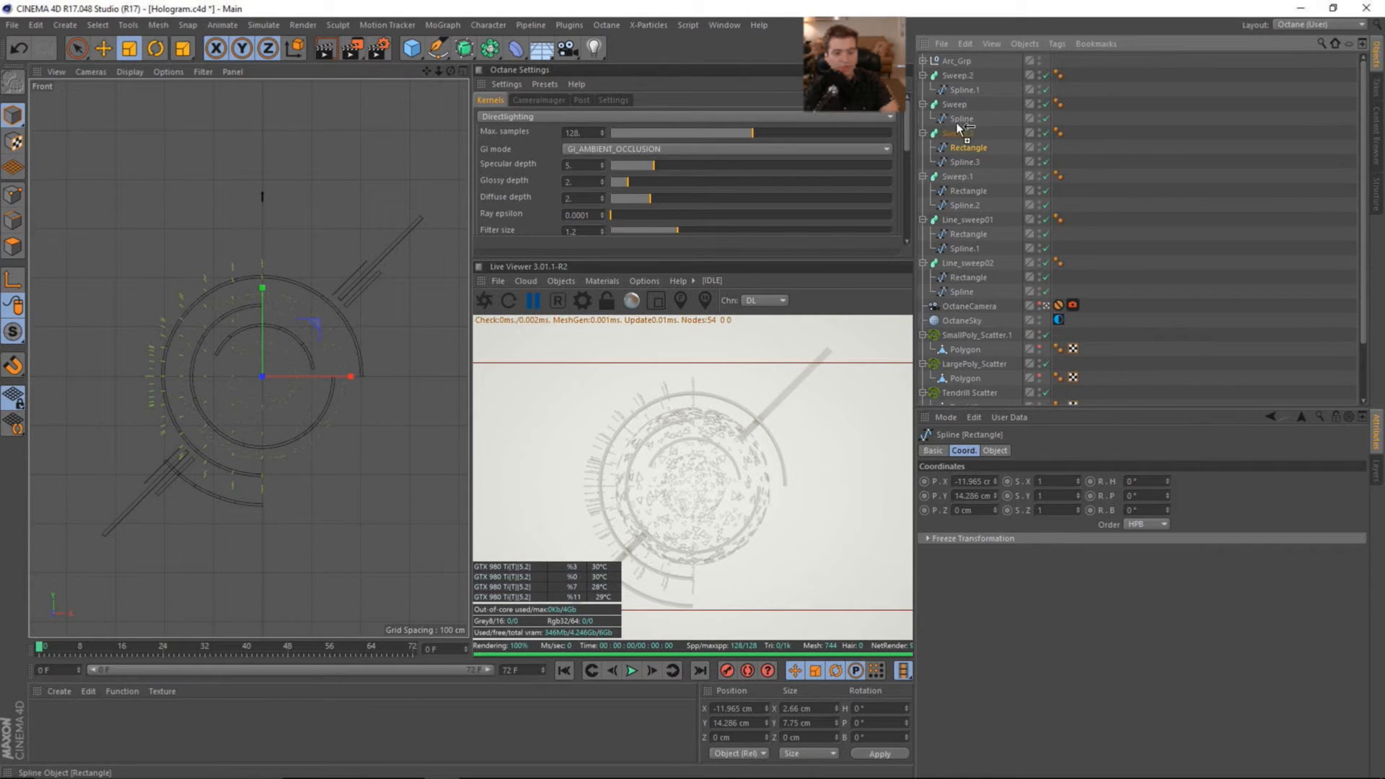
pyautogui.click(925, 75)
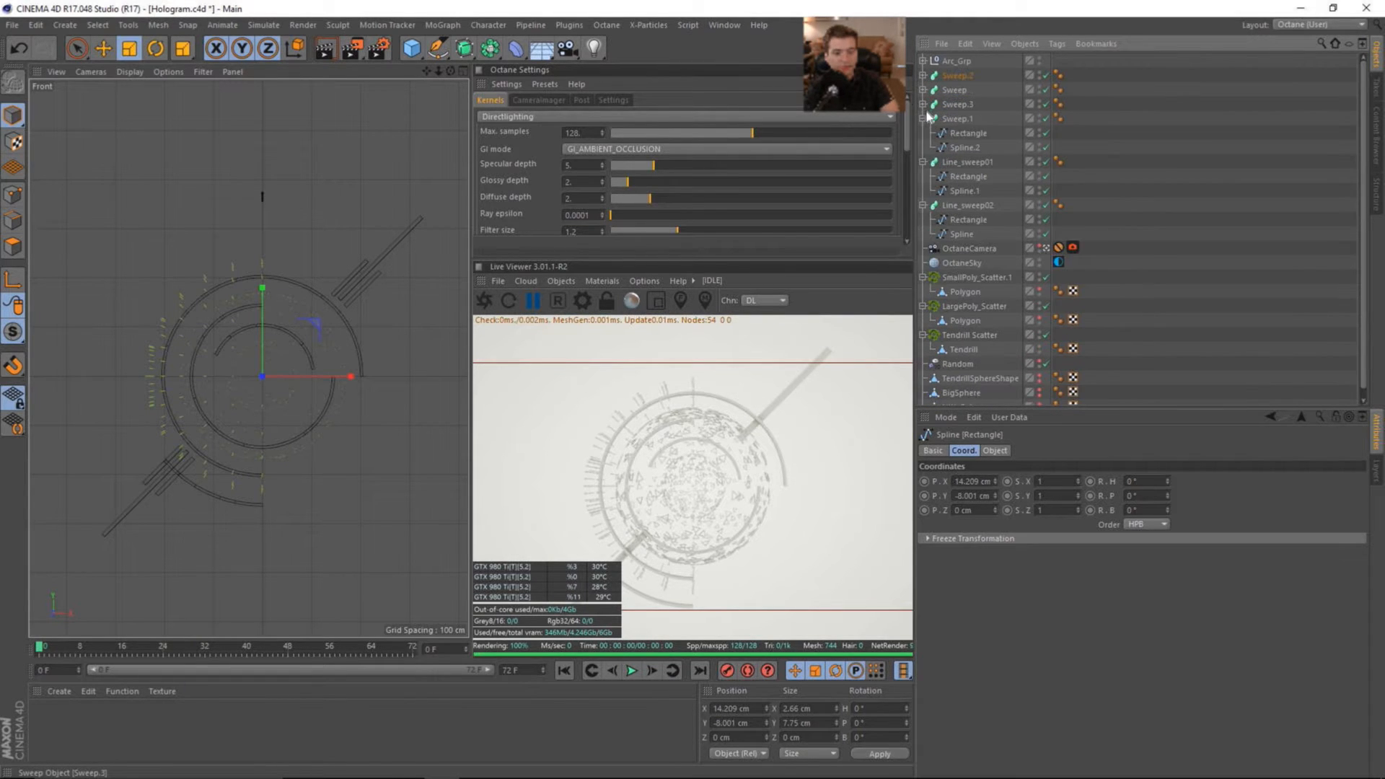
pyautogui.click(922, 119)
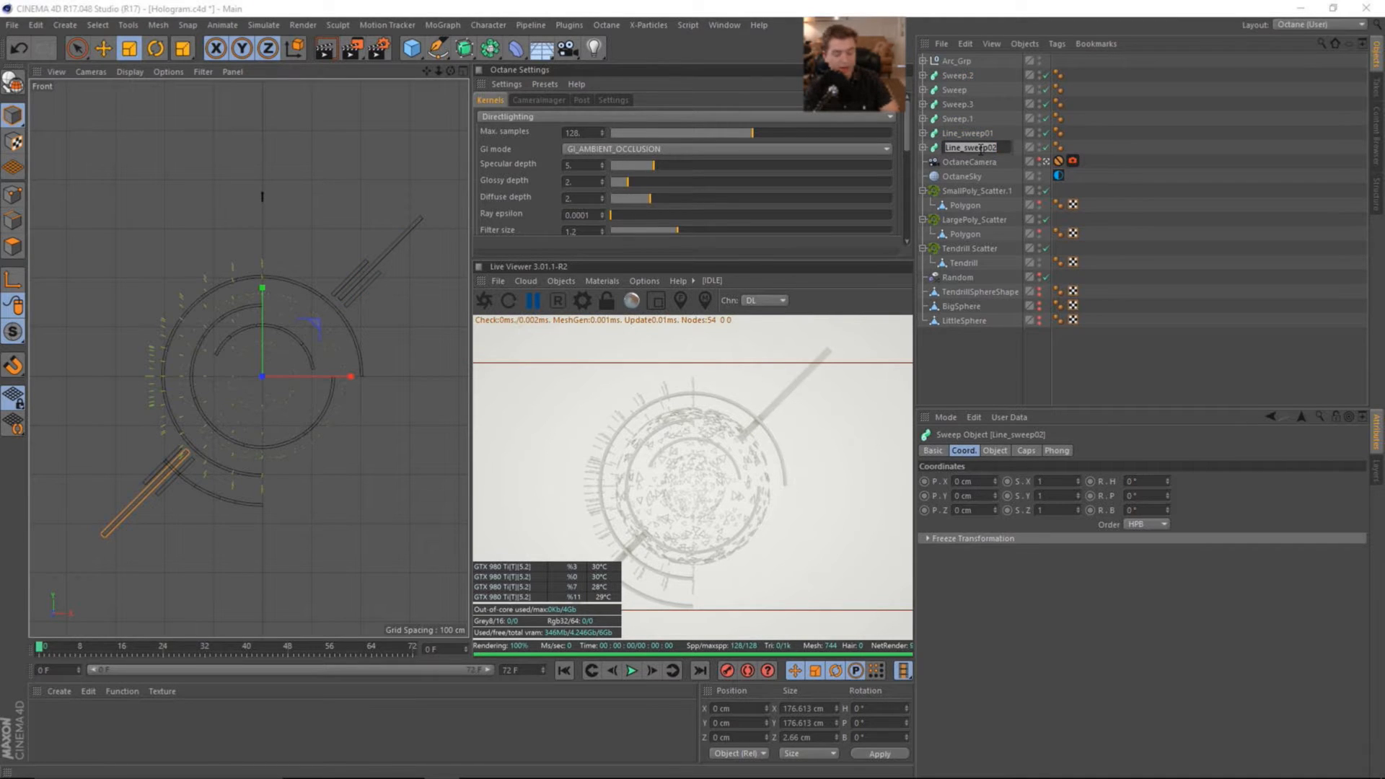
# Step: Rename the new sweeps as numbered Line_sweep0X objects and group all line sweeps into Line_Grp
pyautogui.click(956, 118)
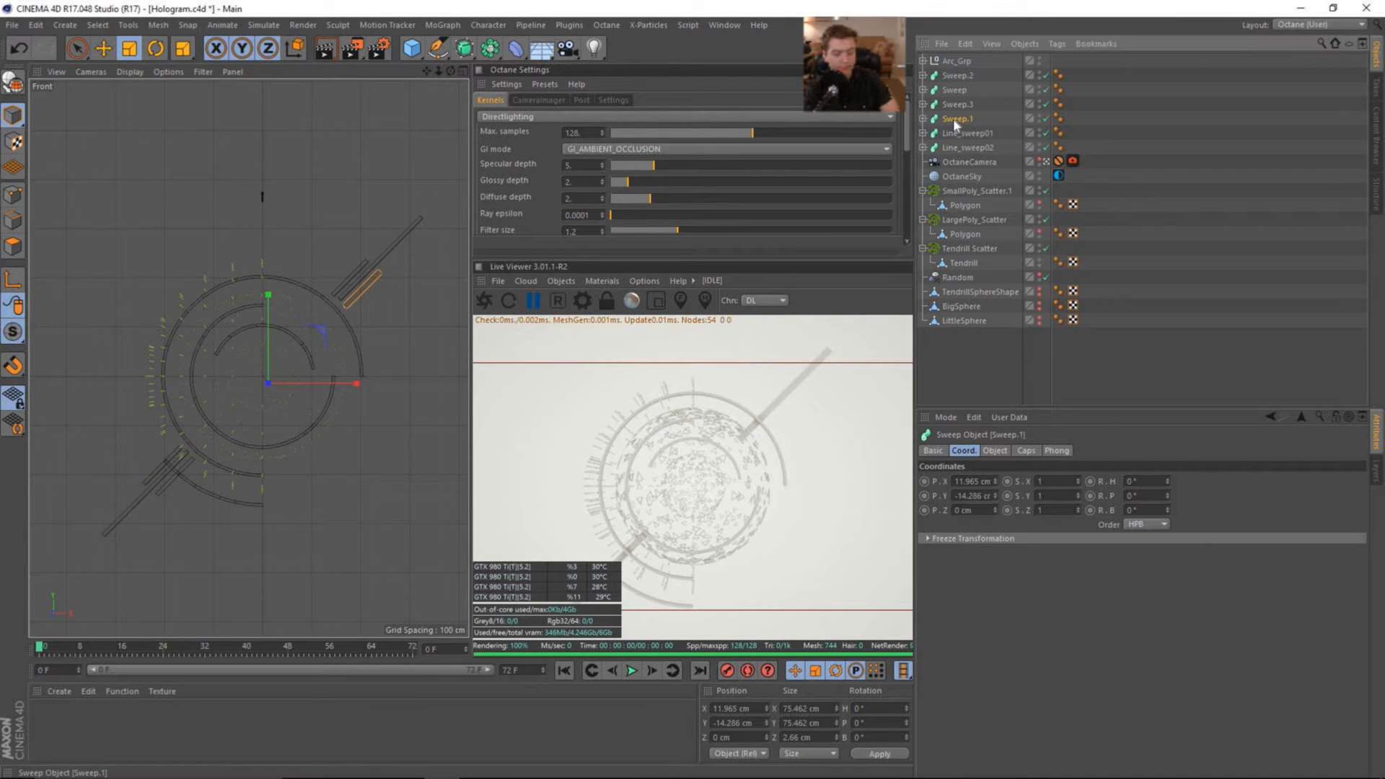
pyautogui.click(957, 104)
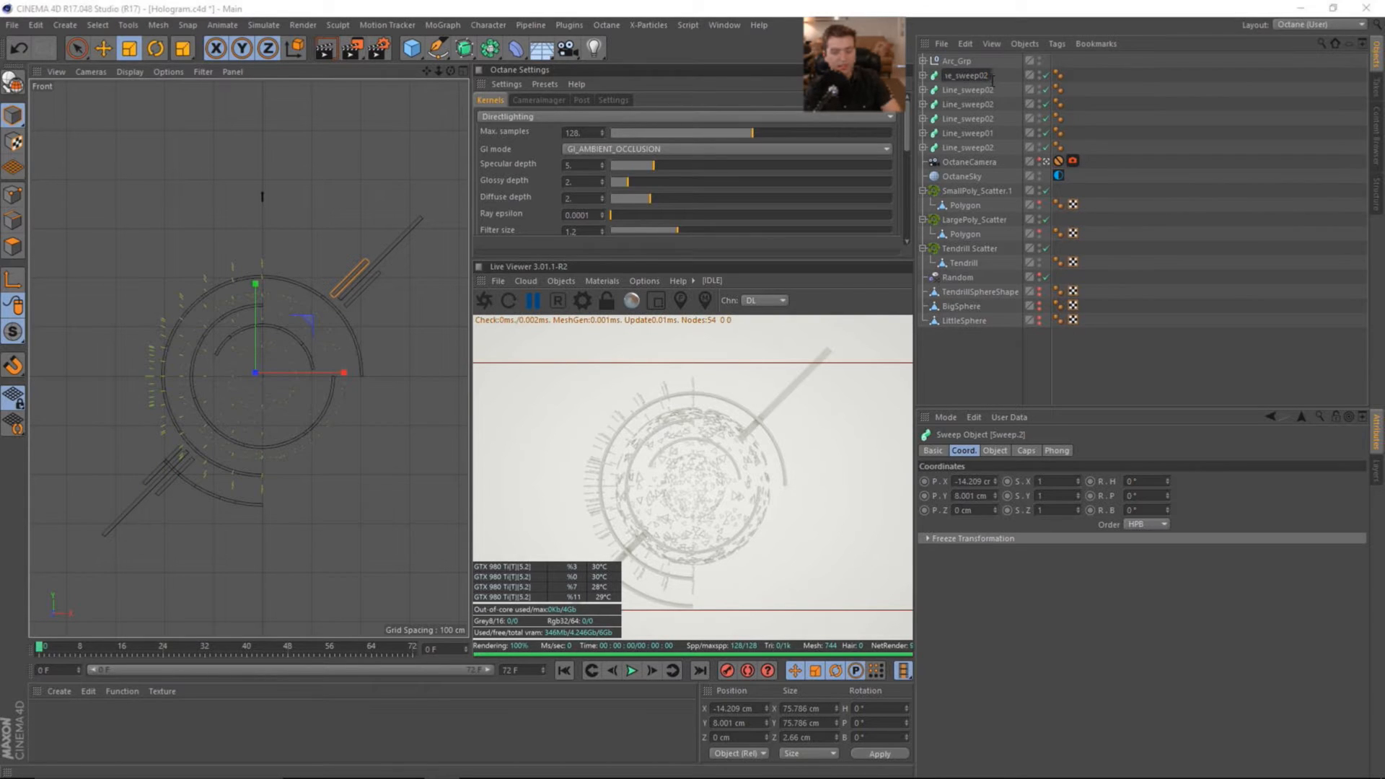
pyautogui.doubleClick(967, 75)
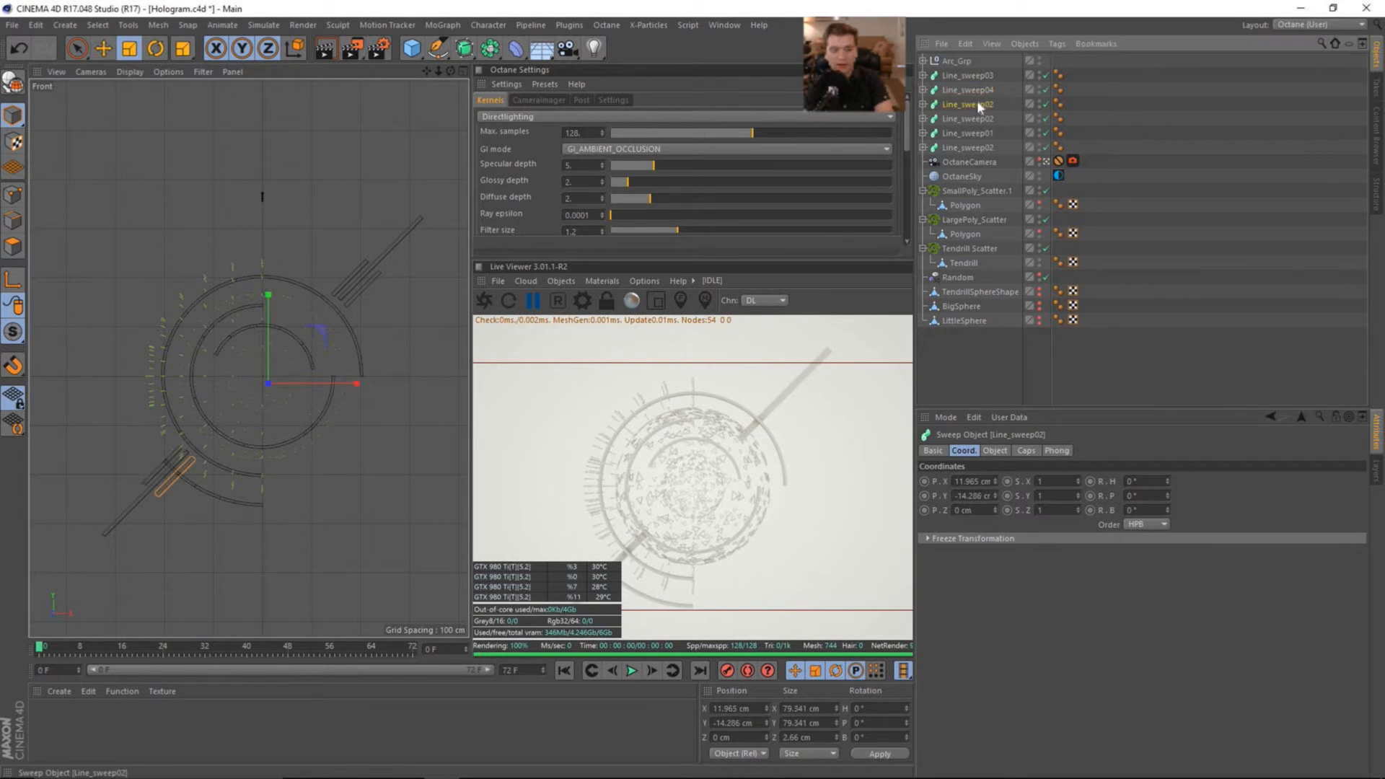
pyautogui.click(970, 104)
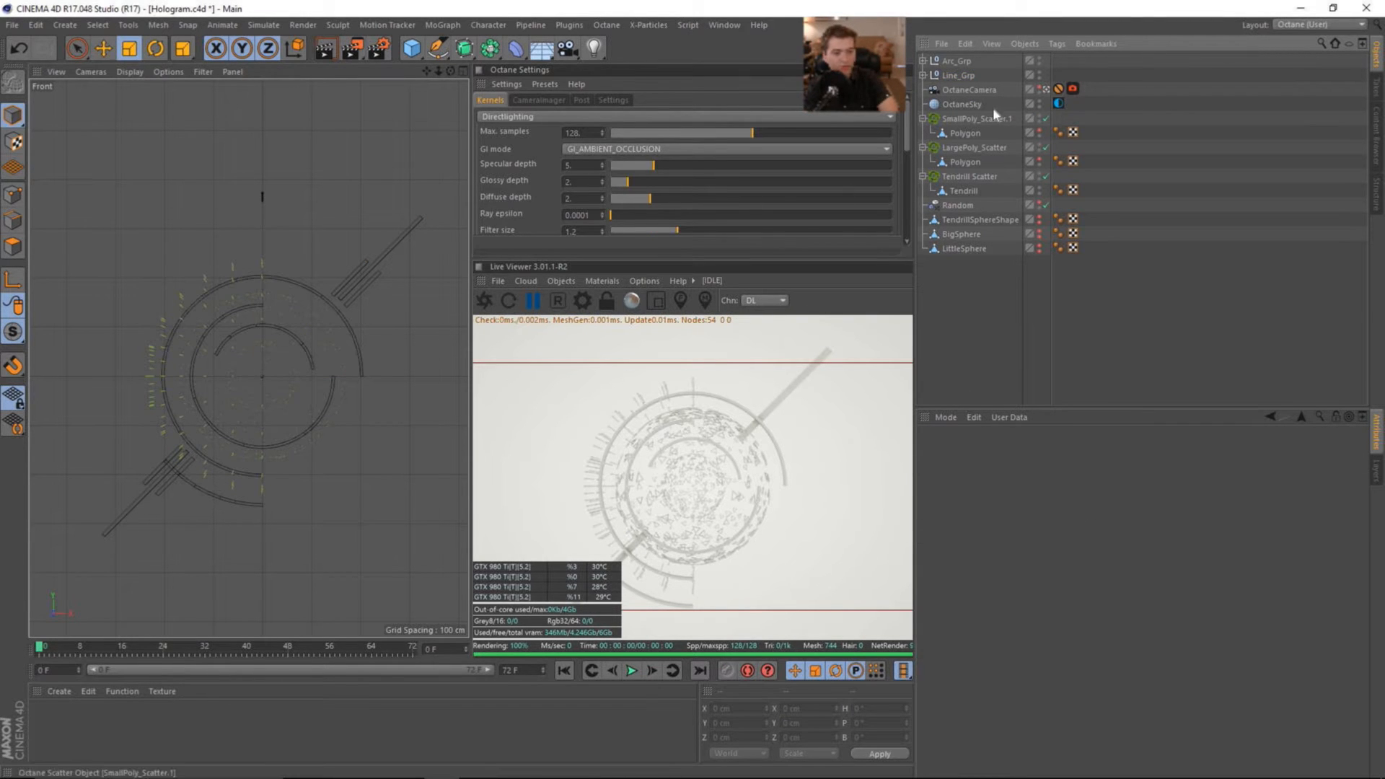
# Step: Scale arc sweeps in Arc_Grp up to about 117–120% and rotate one about 39° for varied rings
pyautogui.click(965, 75)
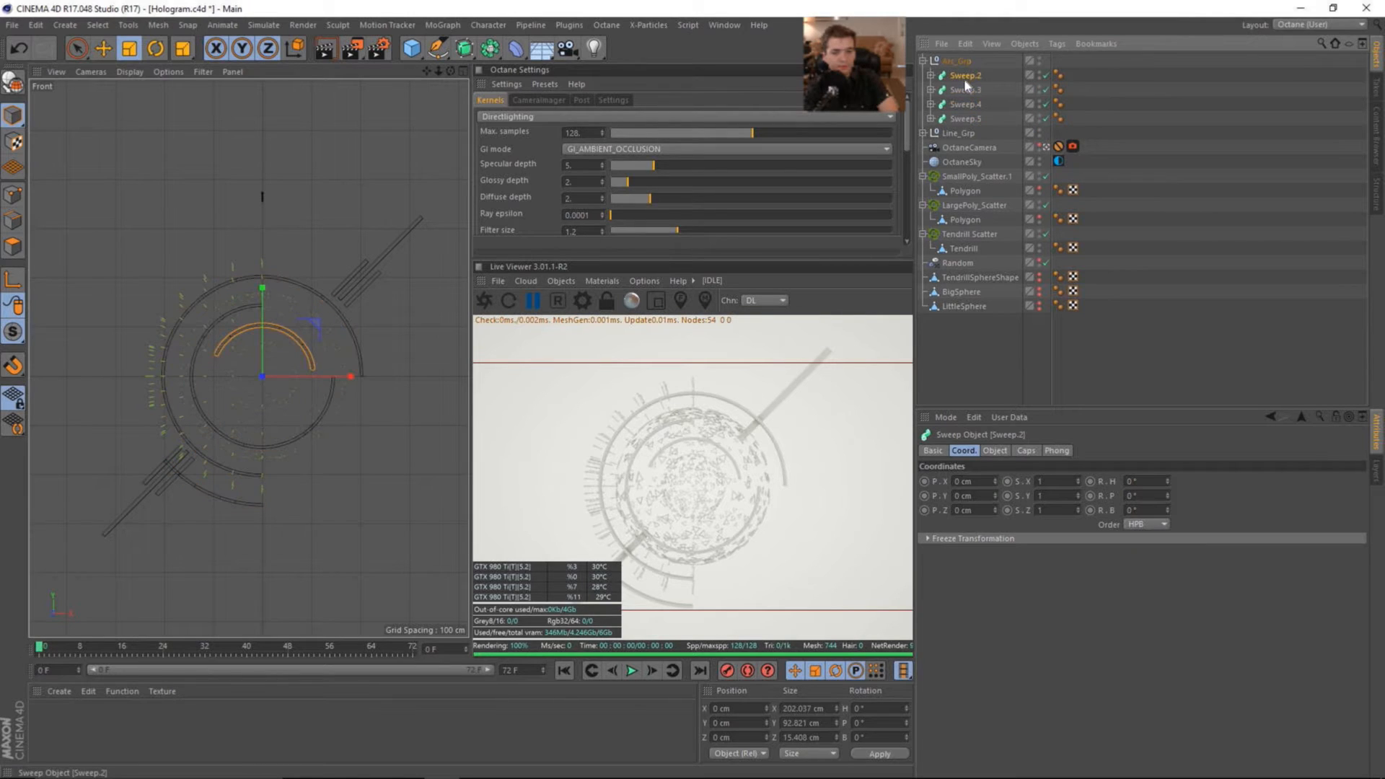
pyautogui.click(931, 75)
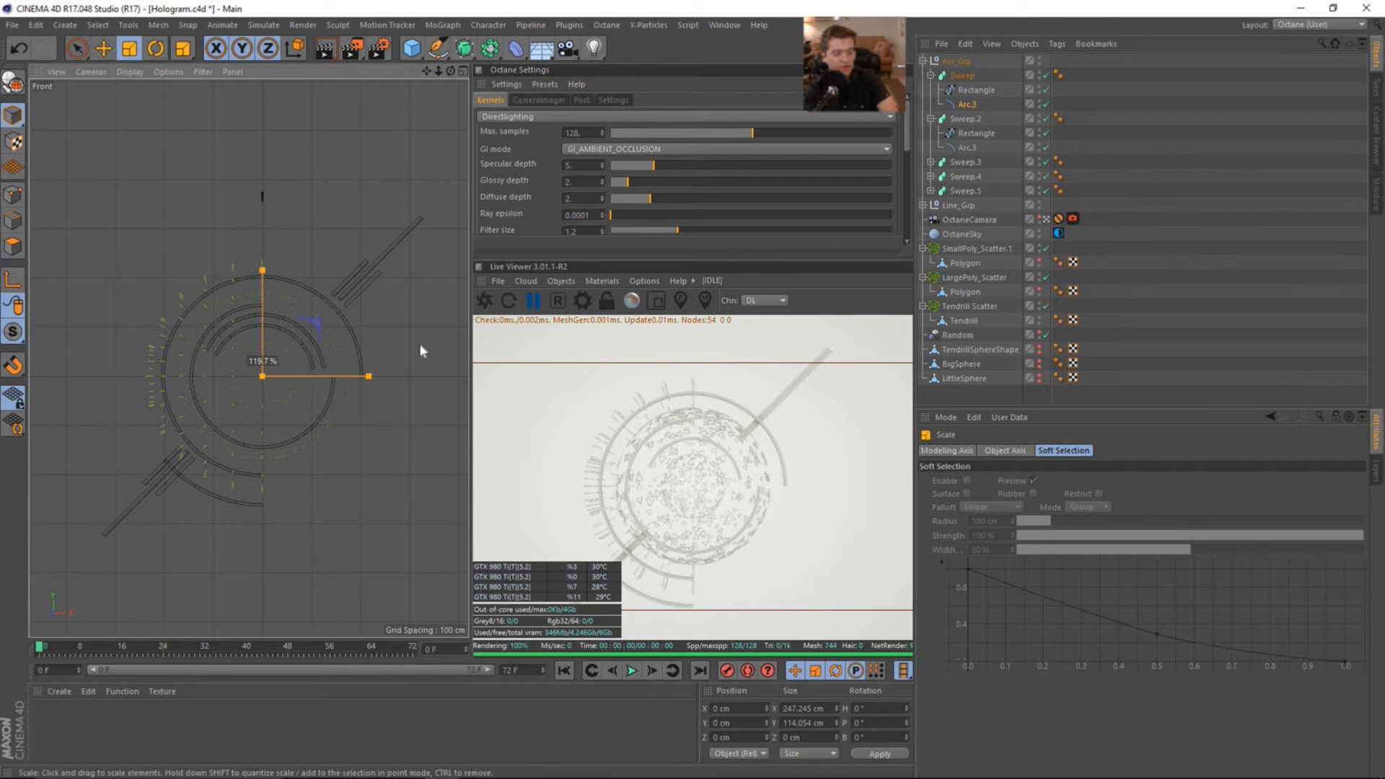
pyautogui.click(154, 47)
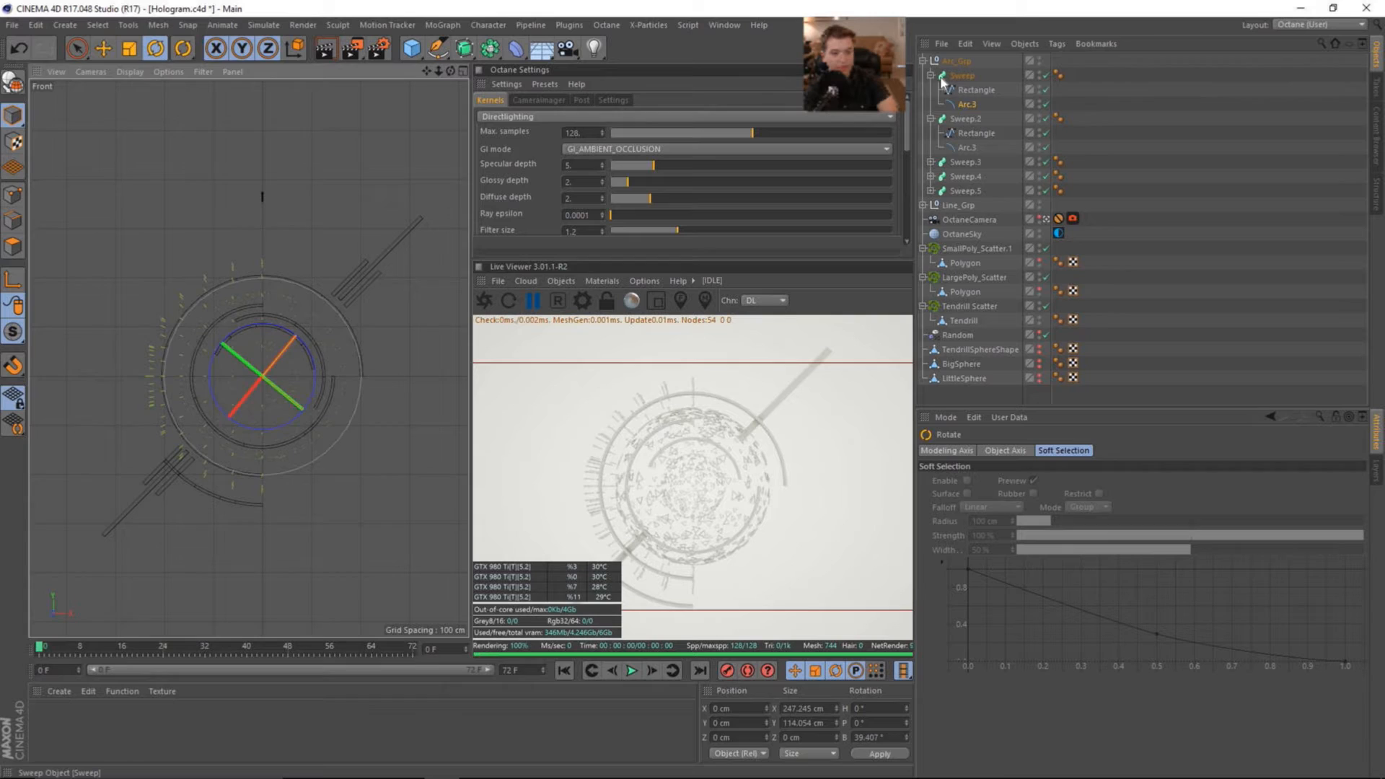
pyautogui.click(968, 104)
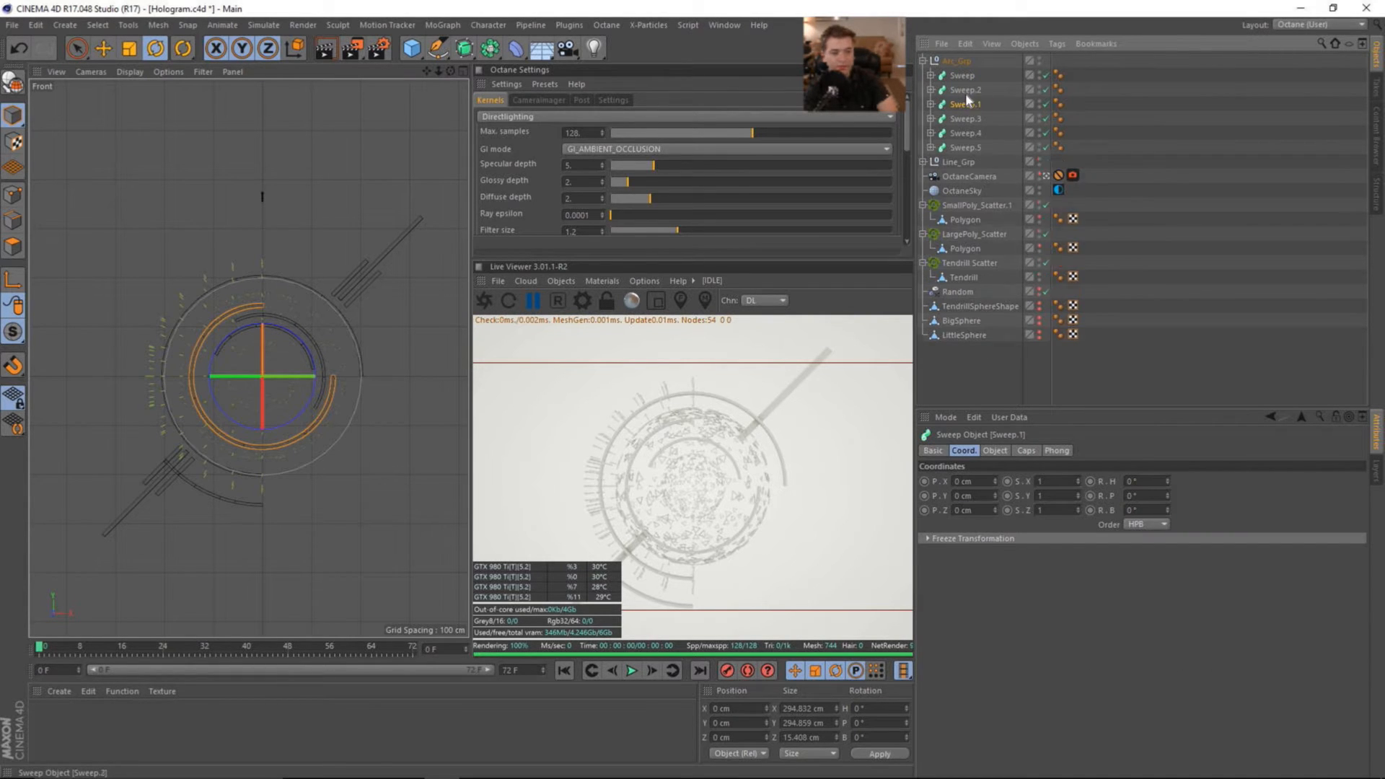
pyautogui.click(924, 103)
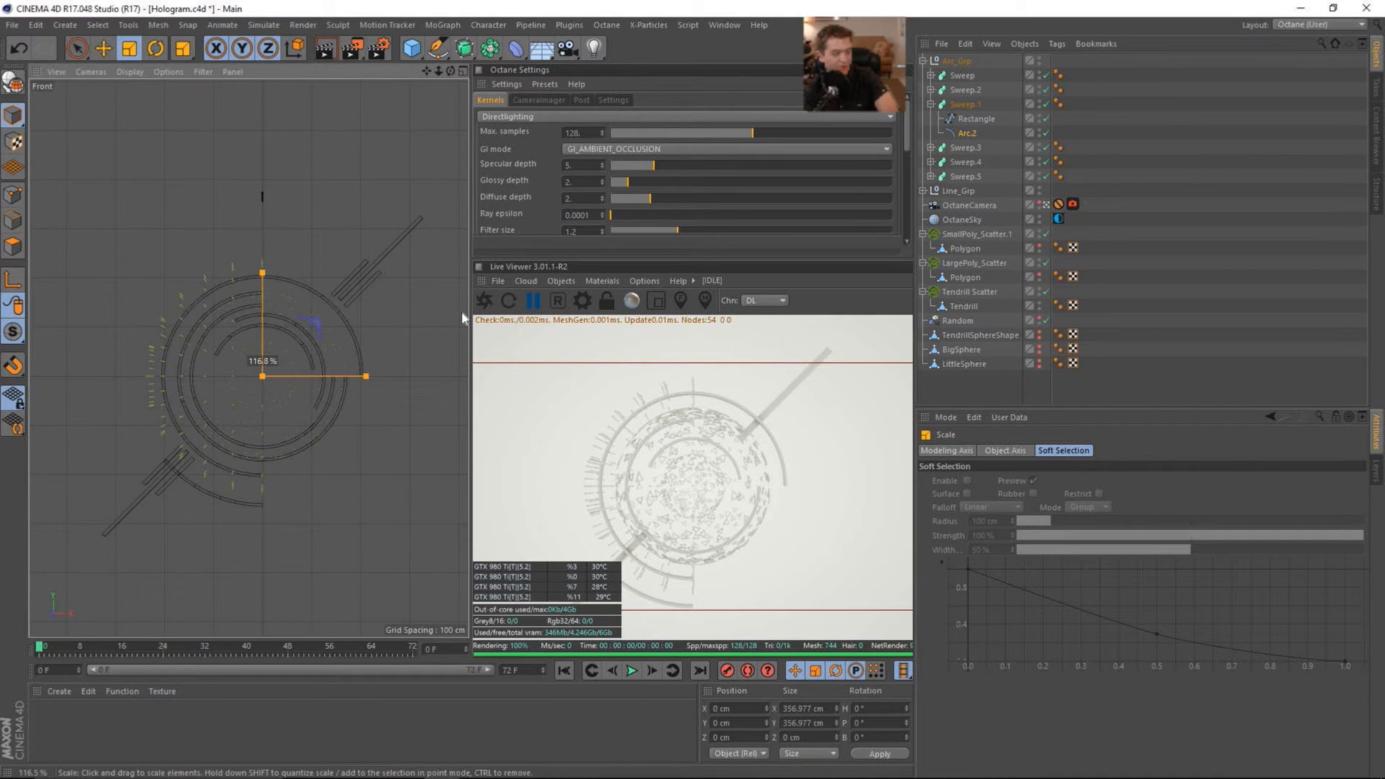
pyautogui.click(156, 47)
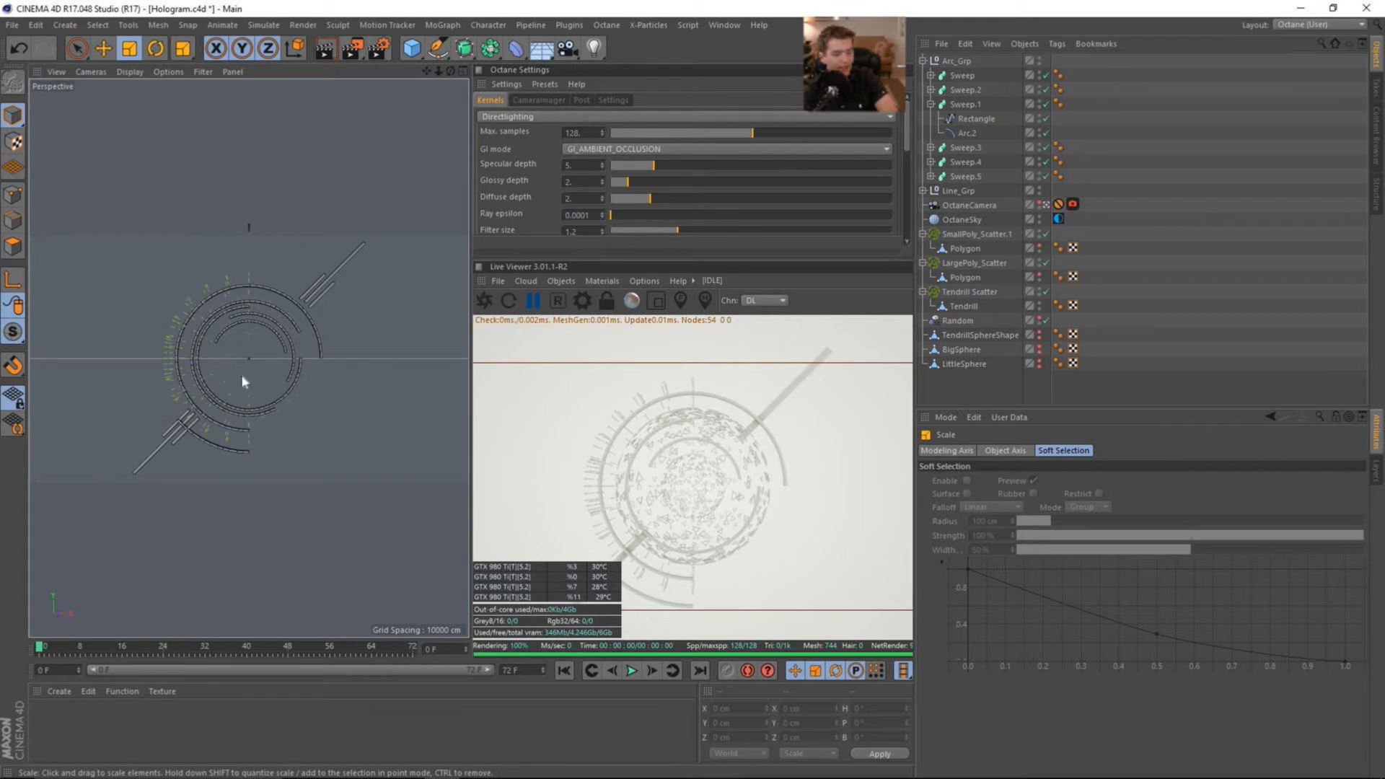
pyautogui.moveTo(605, 336)
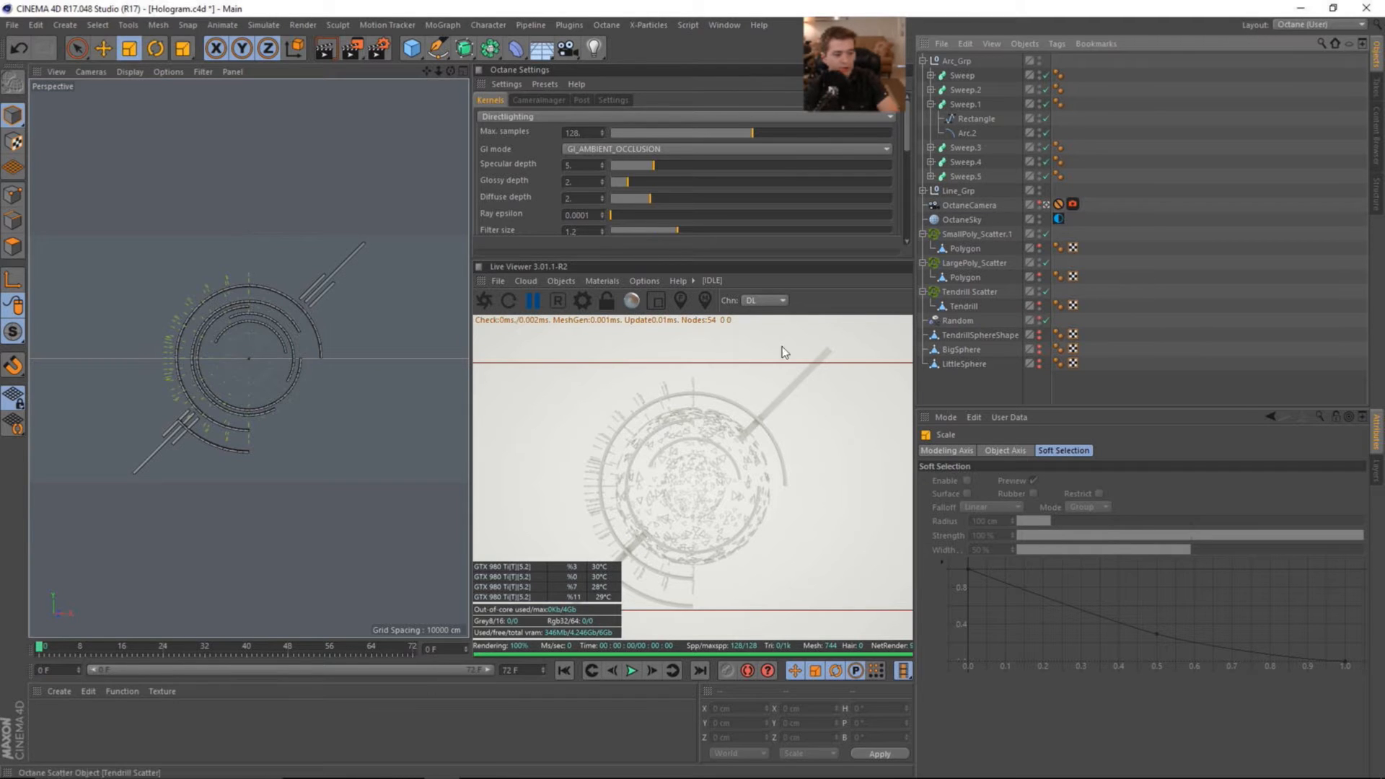
# Step: Create an Octane Material via Create > Shader and set its Diffuse colour to black
pyautogui.click(57, 692)
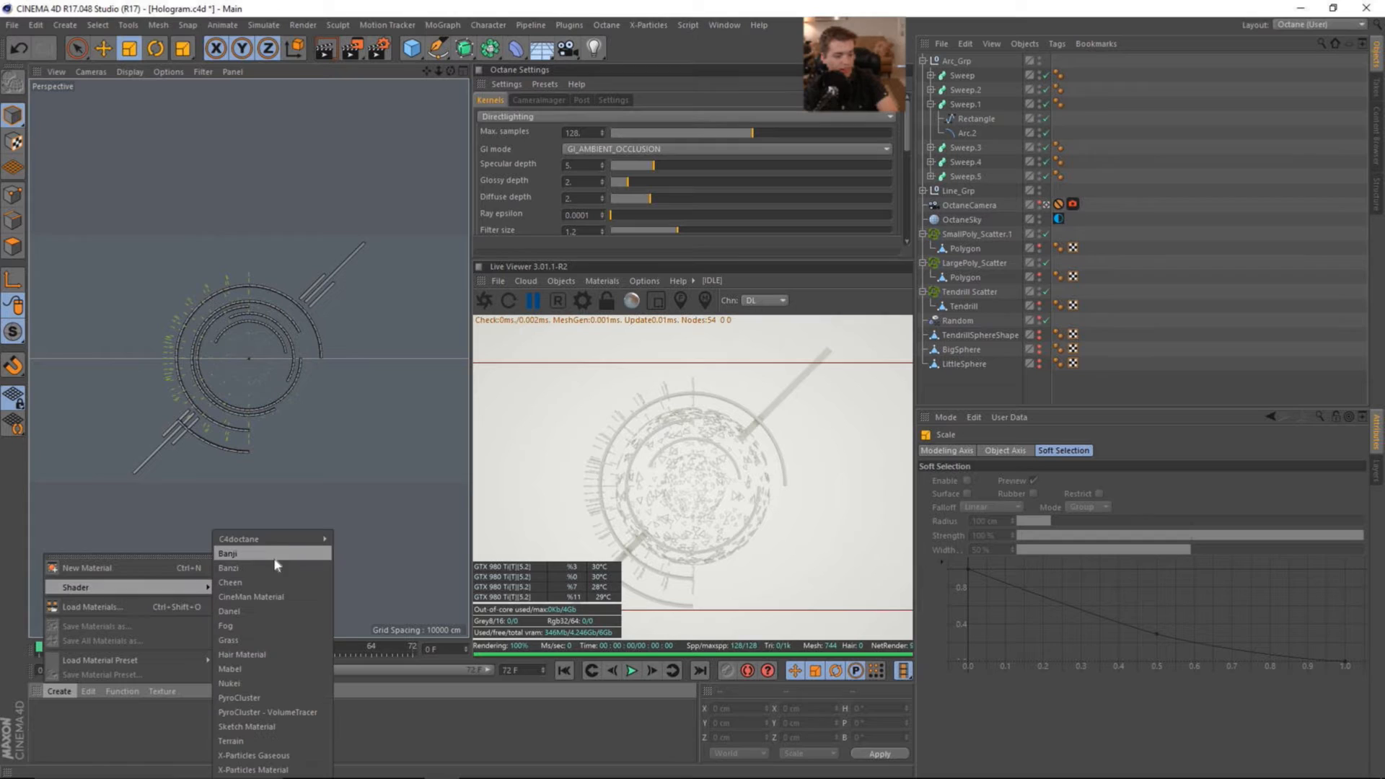
pyautogui.click(229, 552)
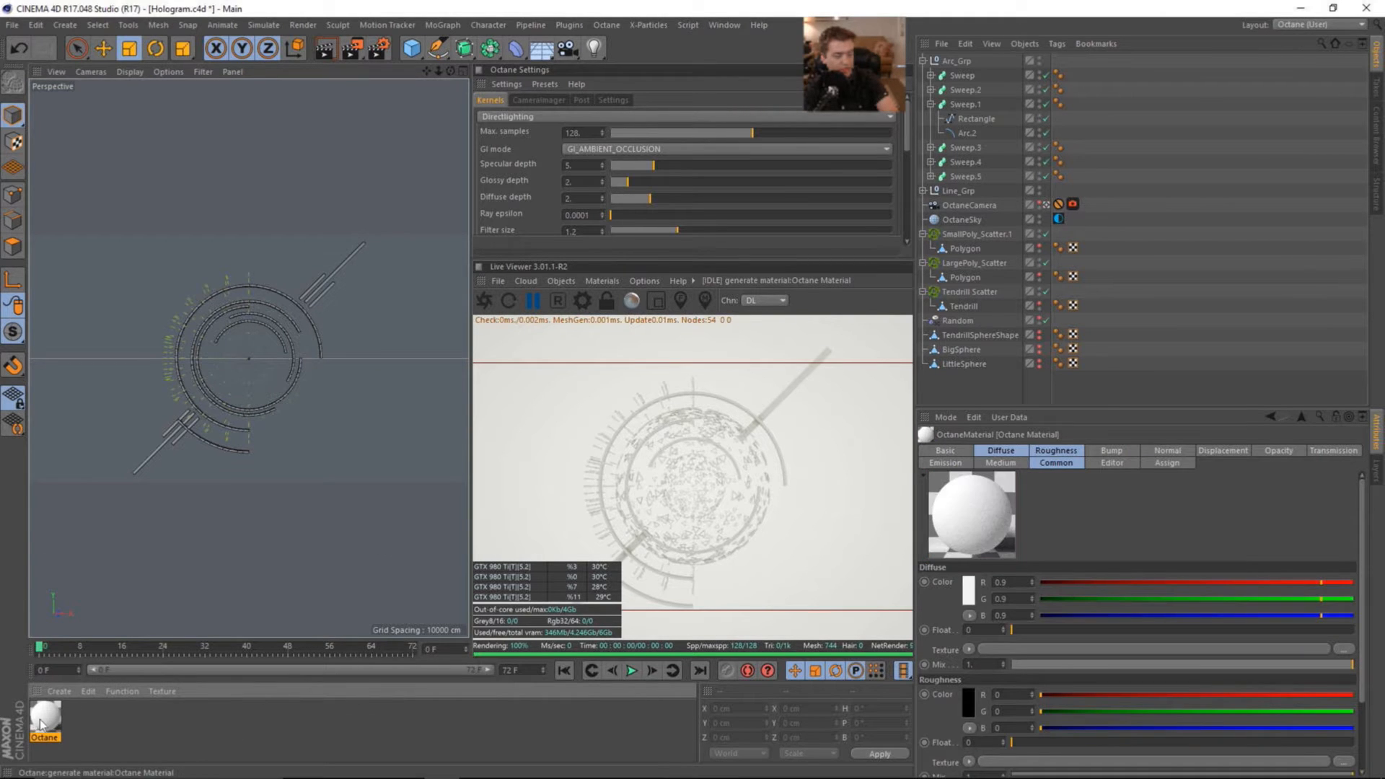
pyautogui.doubleClick(45, 714)
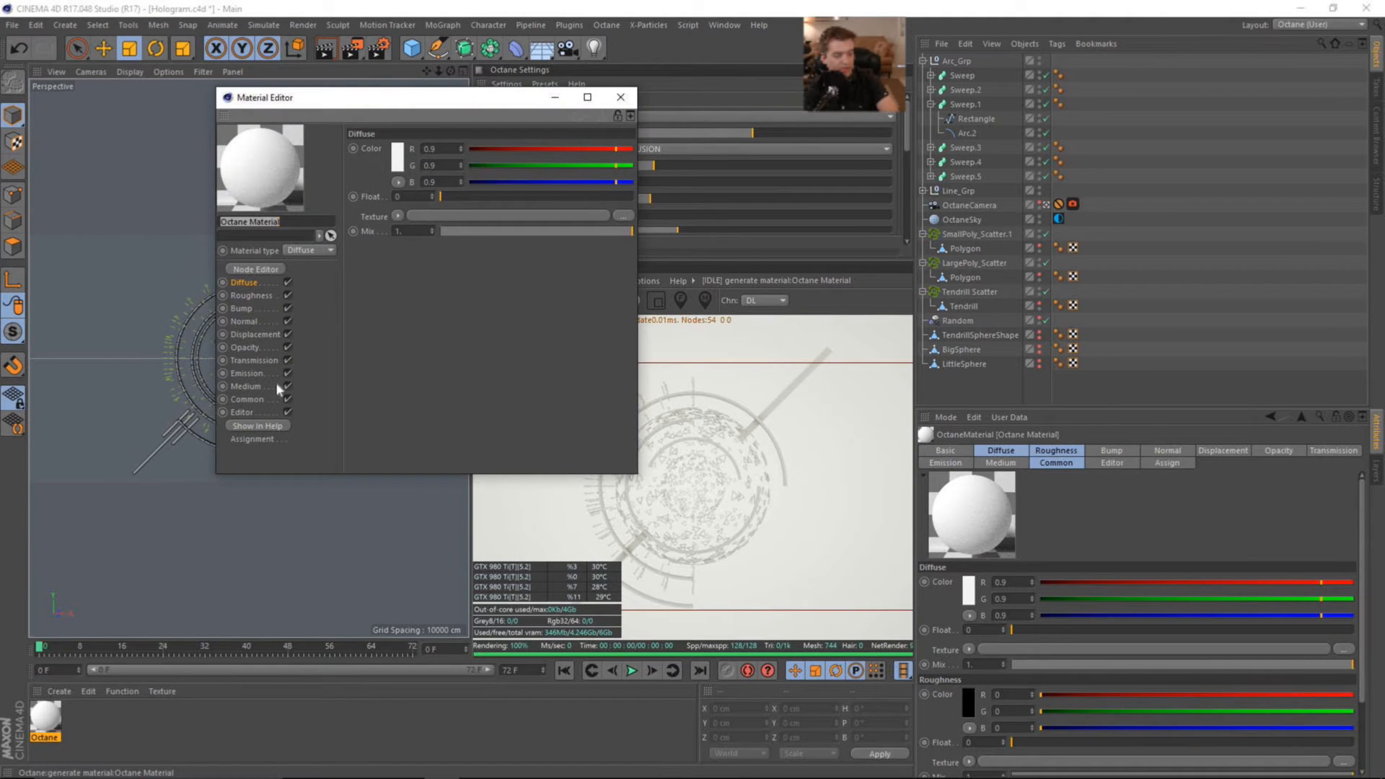
pyautogui.click(250, 373)
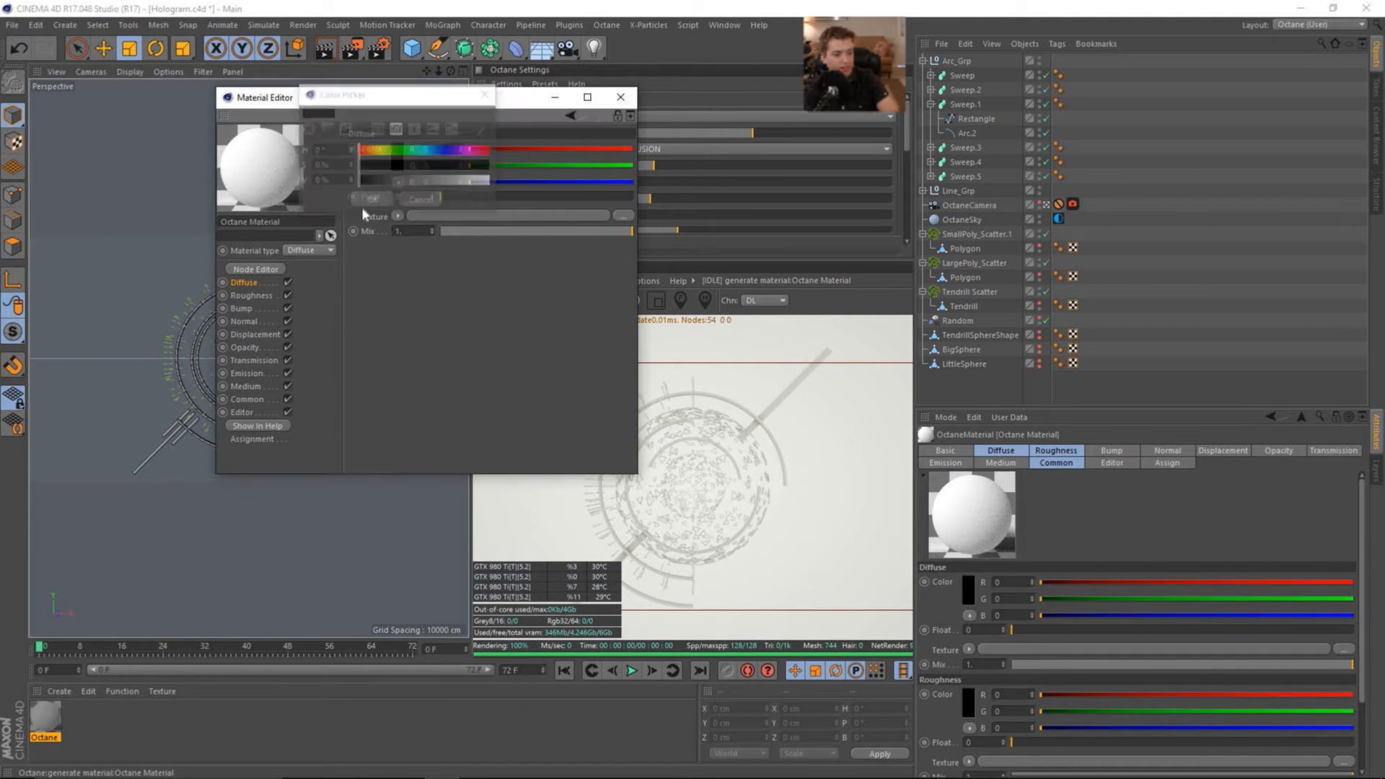
pyautogui.click(420, 198)
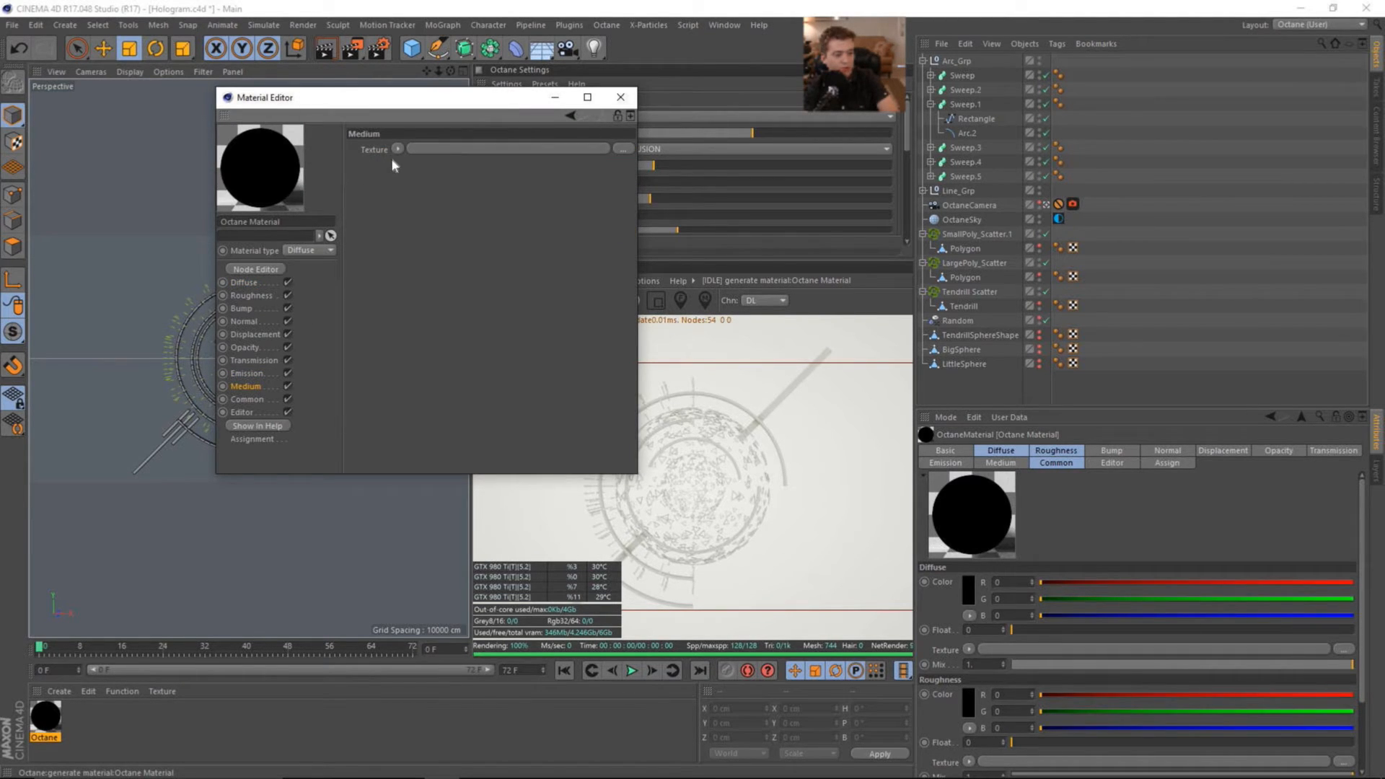
# Step: Add a C4doctane Texture Emission to the Emission channel with a blue RGB colour
pyautogui.click(248, 372)
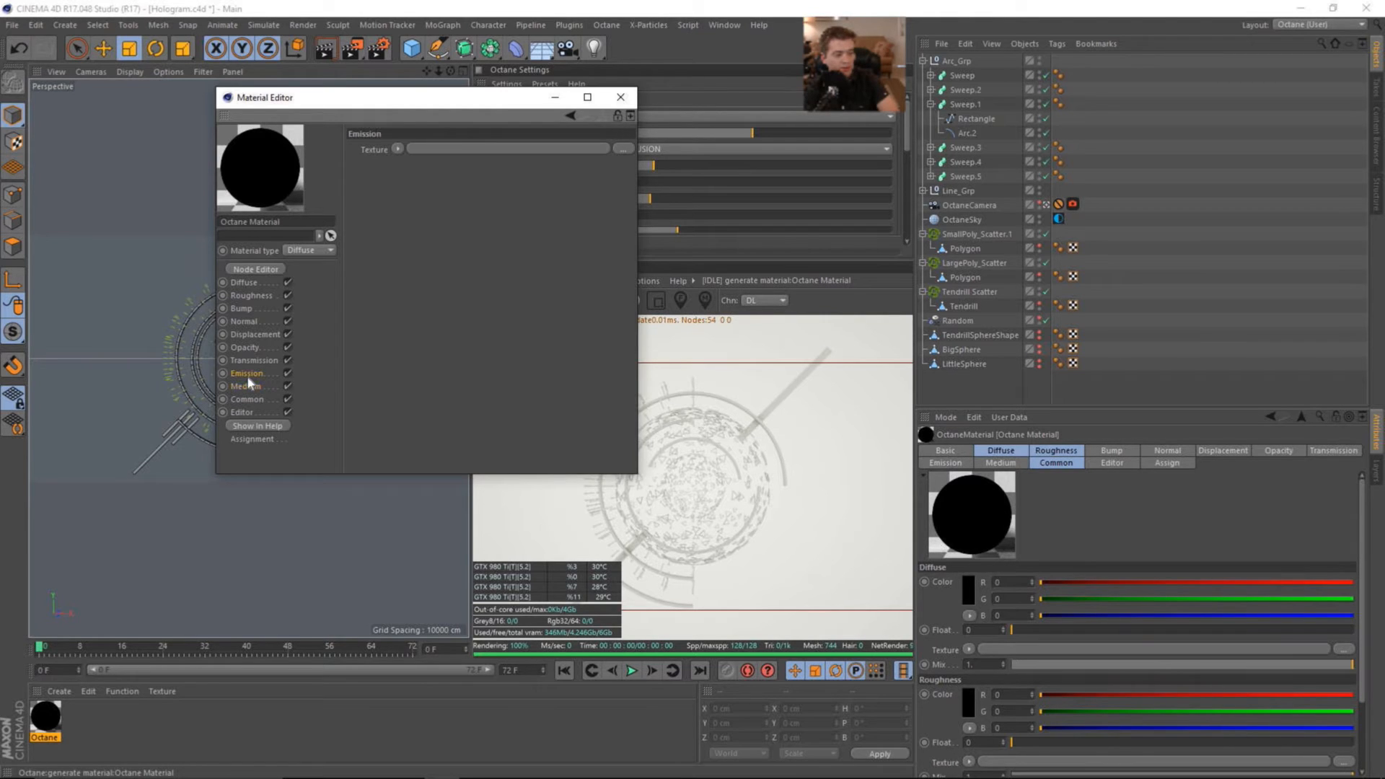
pyautogui.click(398, 147)
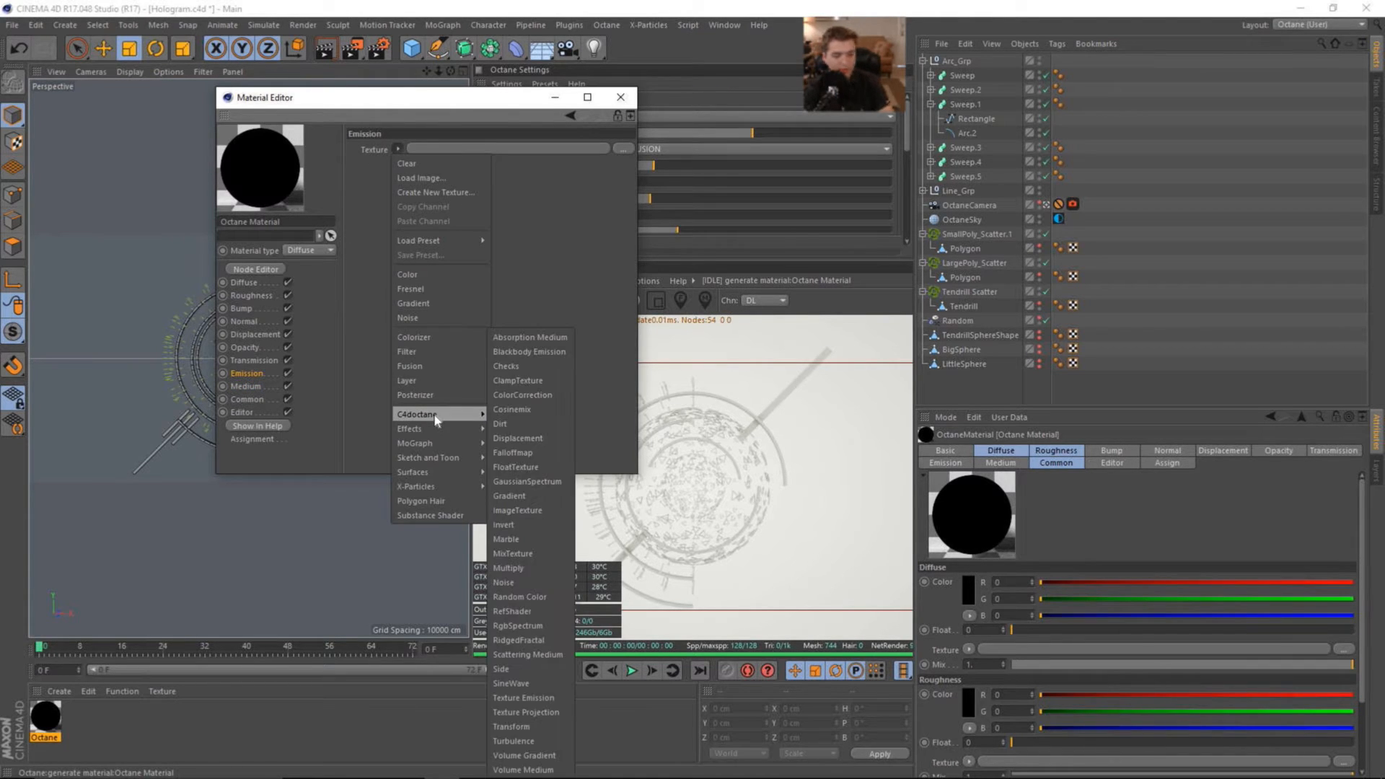
pyautogui.moveTo(550, 698)
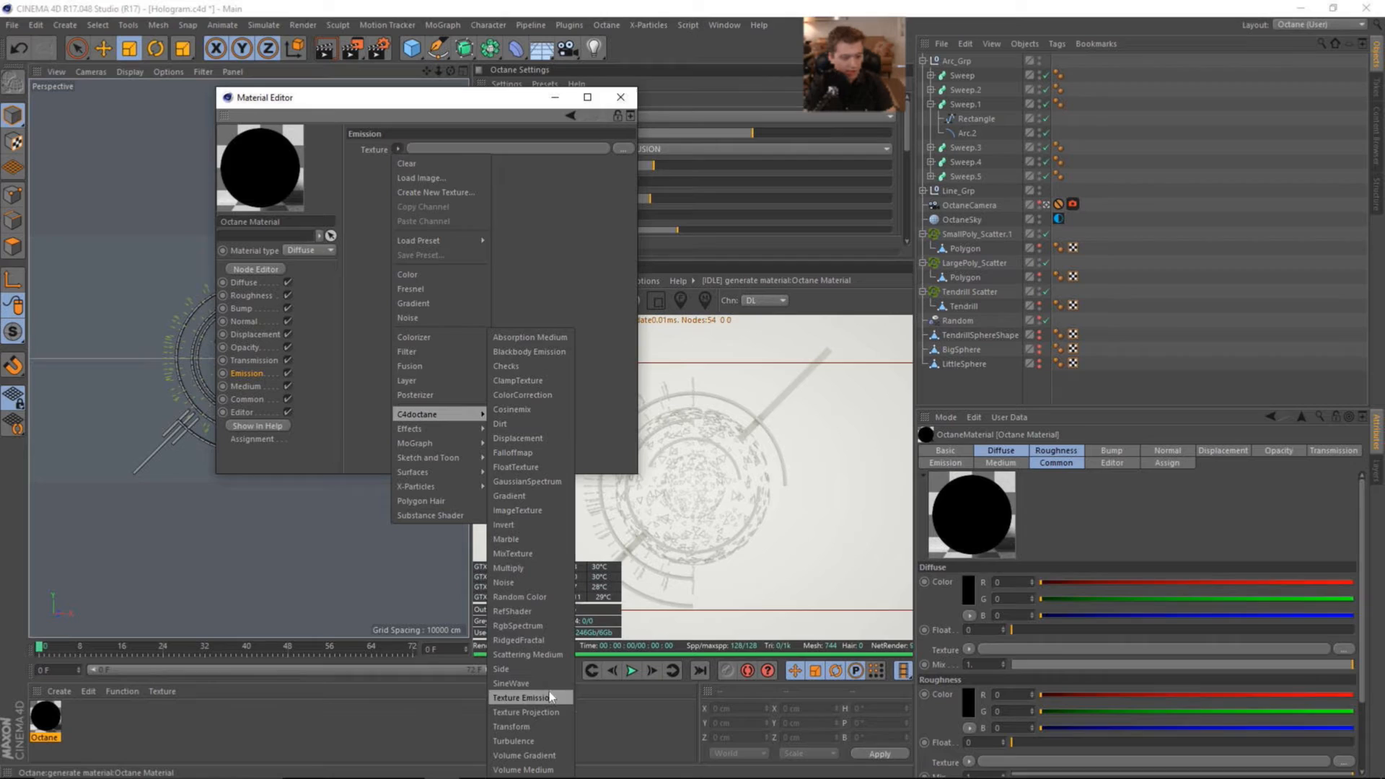
pyautogui.click(520, 698)
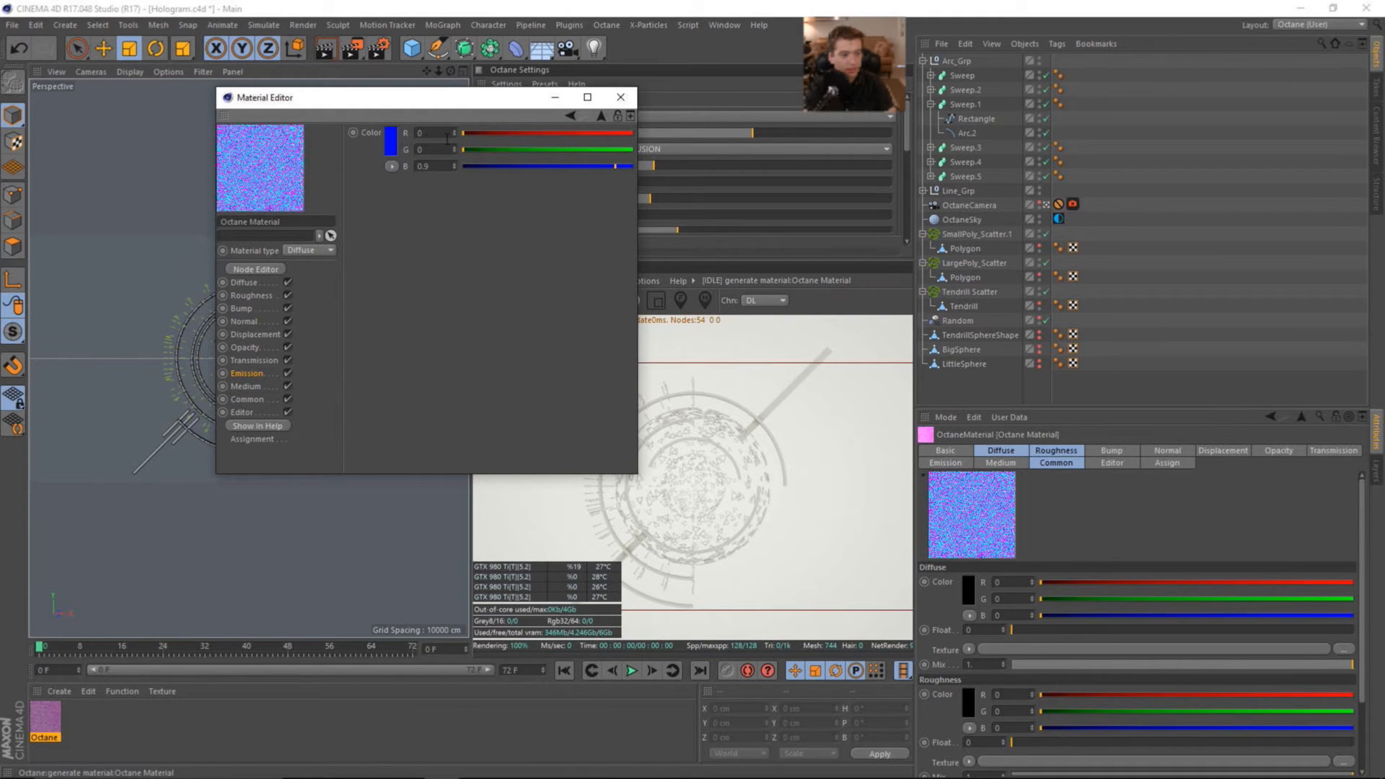
pyautogui.click(388, 138)
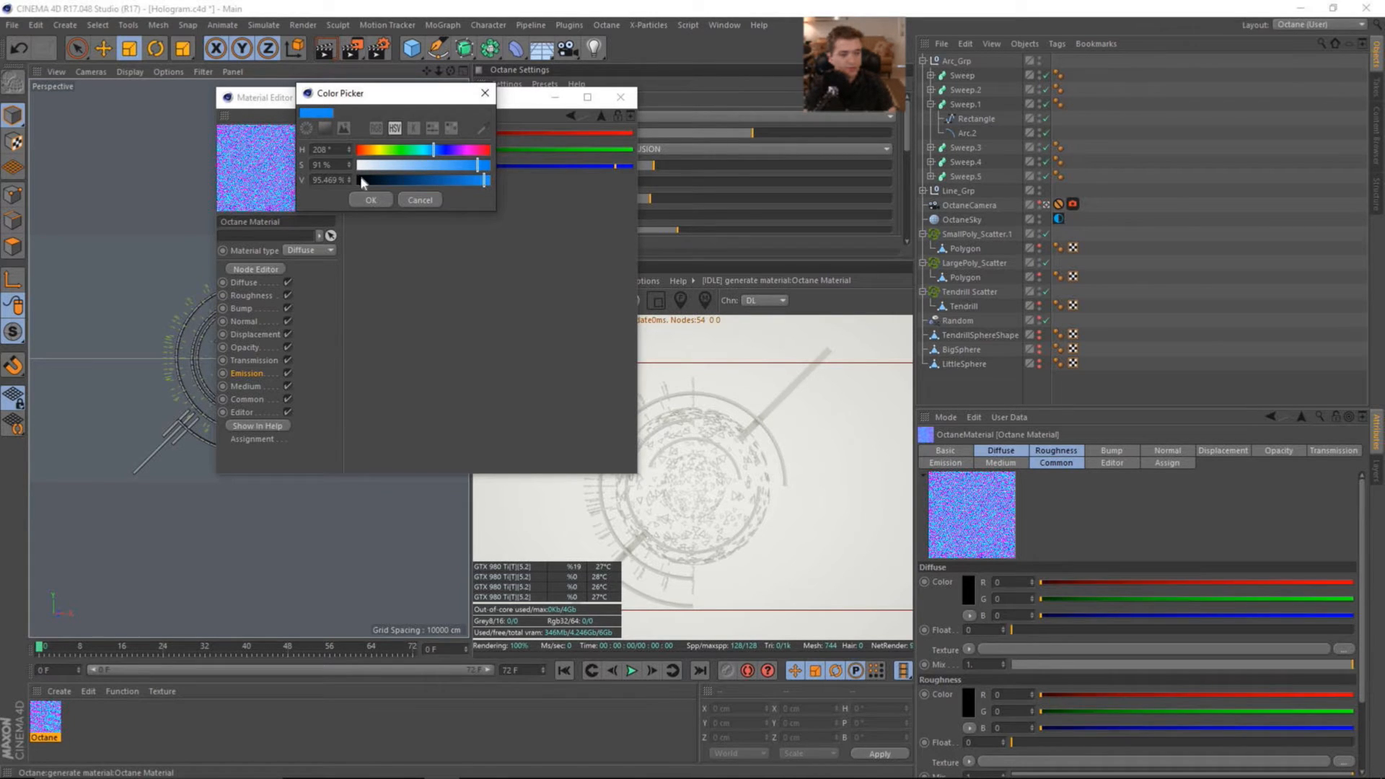
pyautogui.click(371, 199)
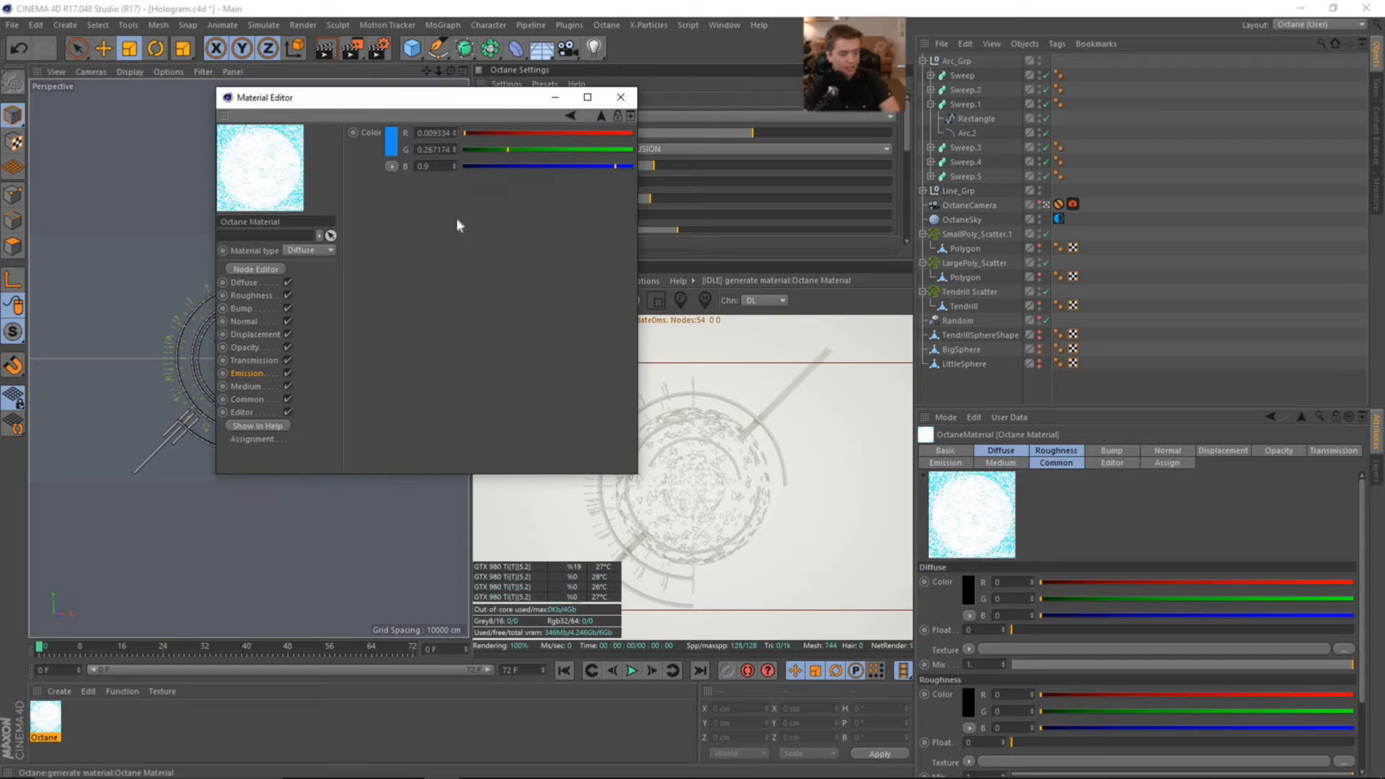
pyautogui.click(250, 372)
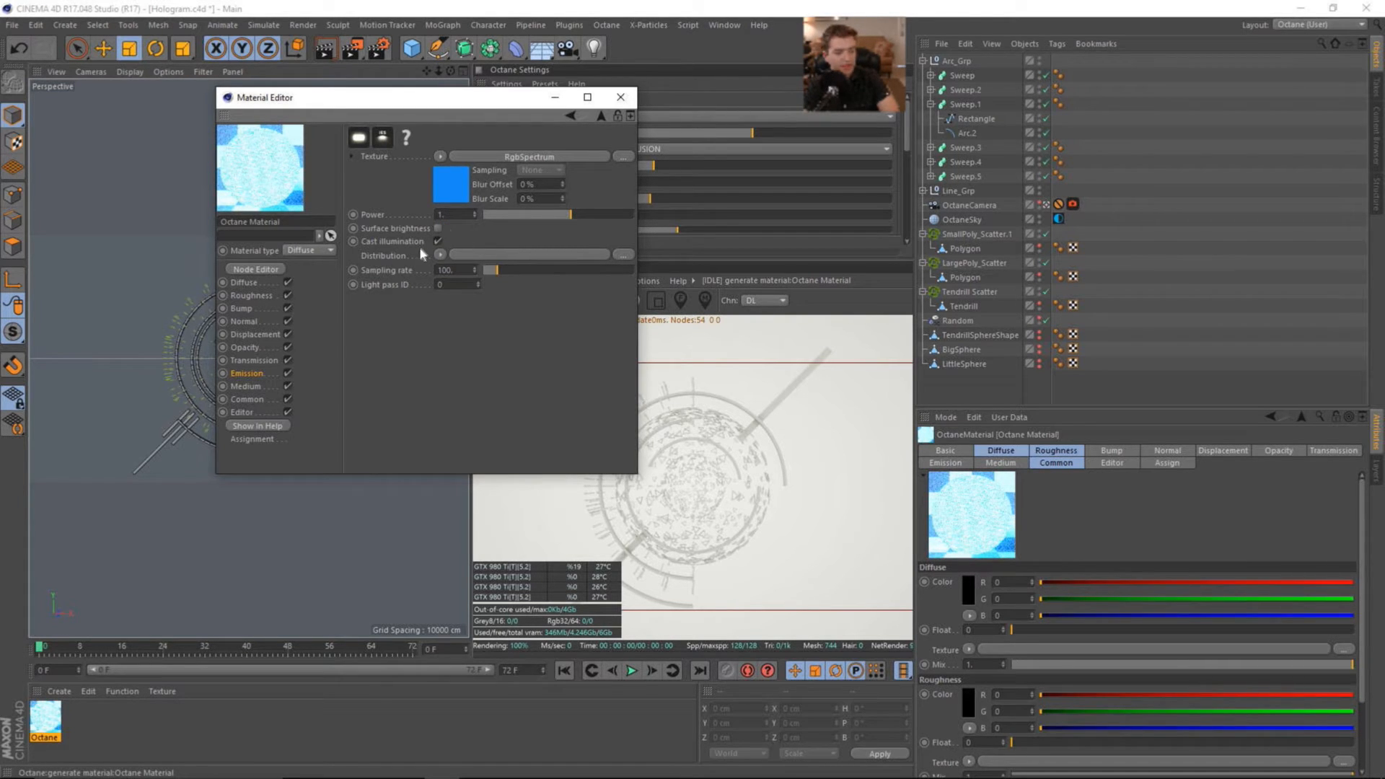
pyautogui.moveTo(504, 165)
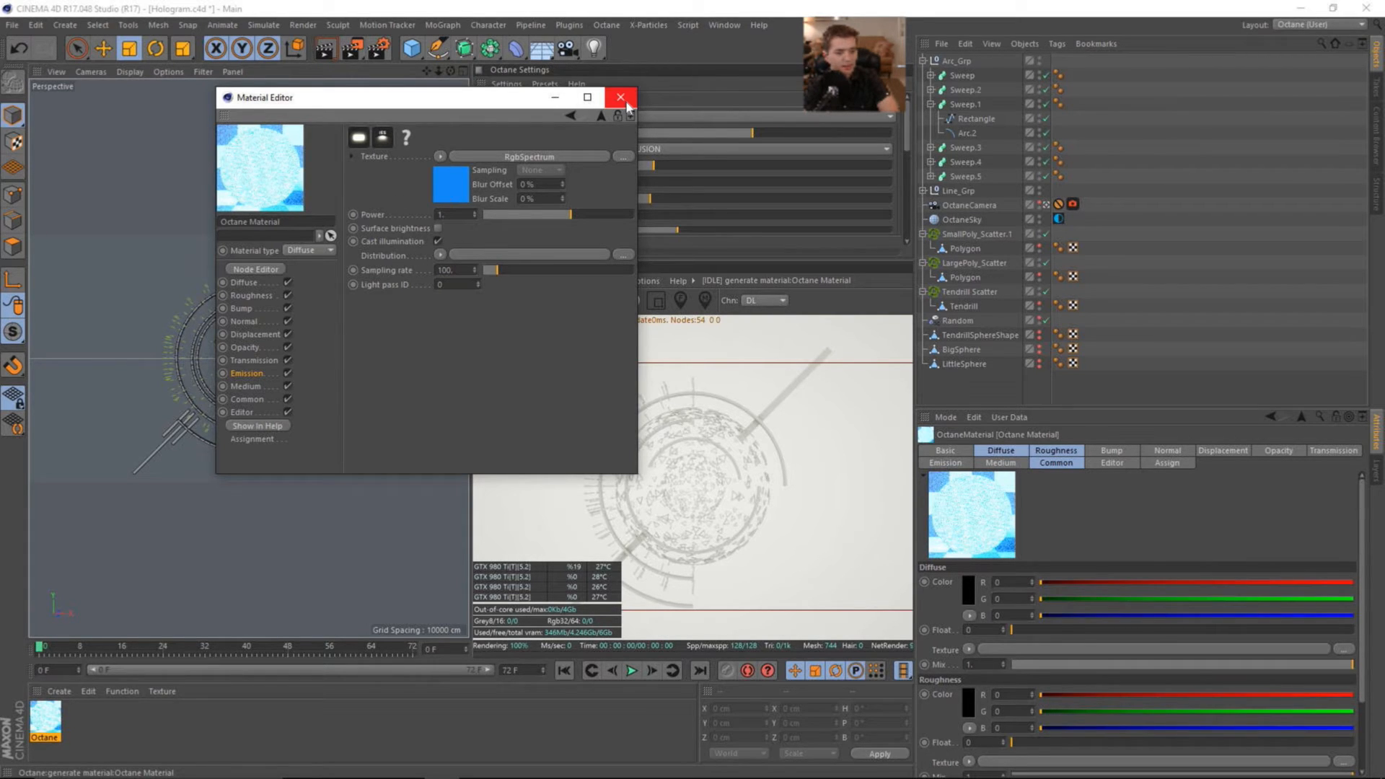
pyautogui.click(247, 347)
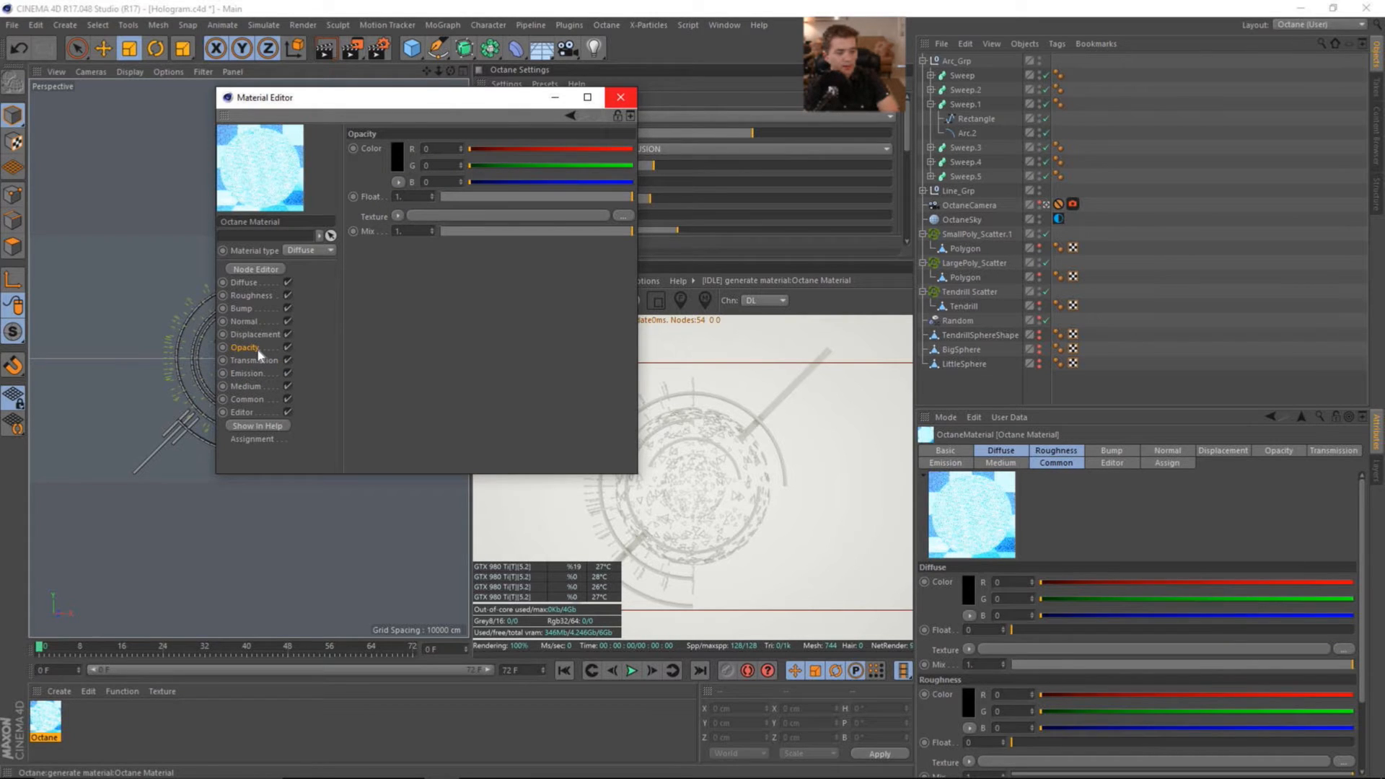
# Step: Add a Falloffmap to the Opacity channel with grazing 0.5 and close the Material Editor
pyautogui.click(399, 216)
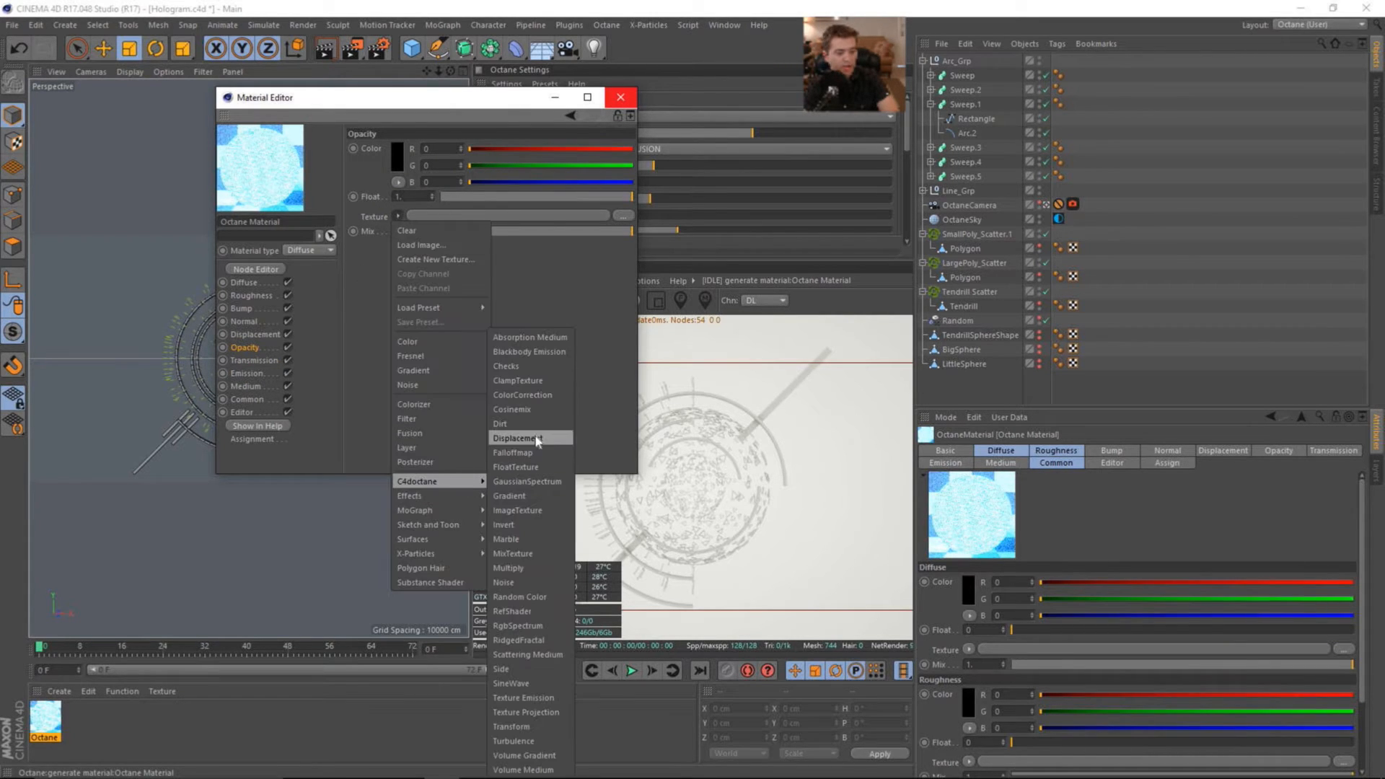
pyautogui.moveTo(513, 466)
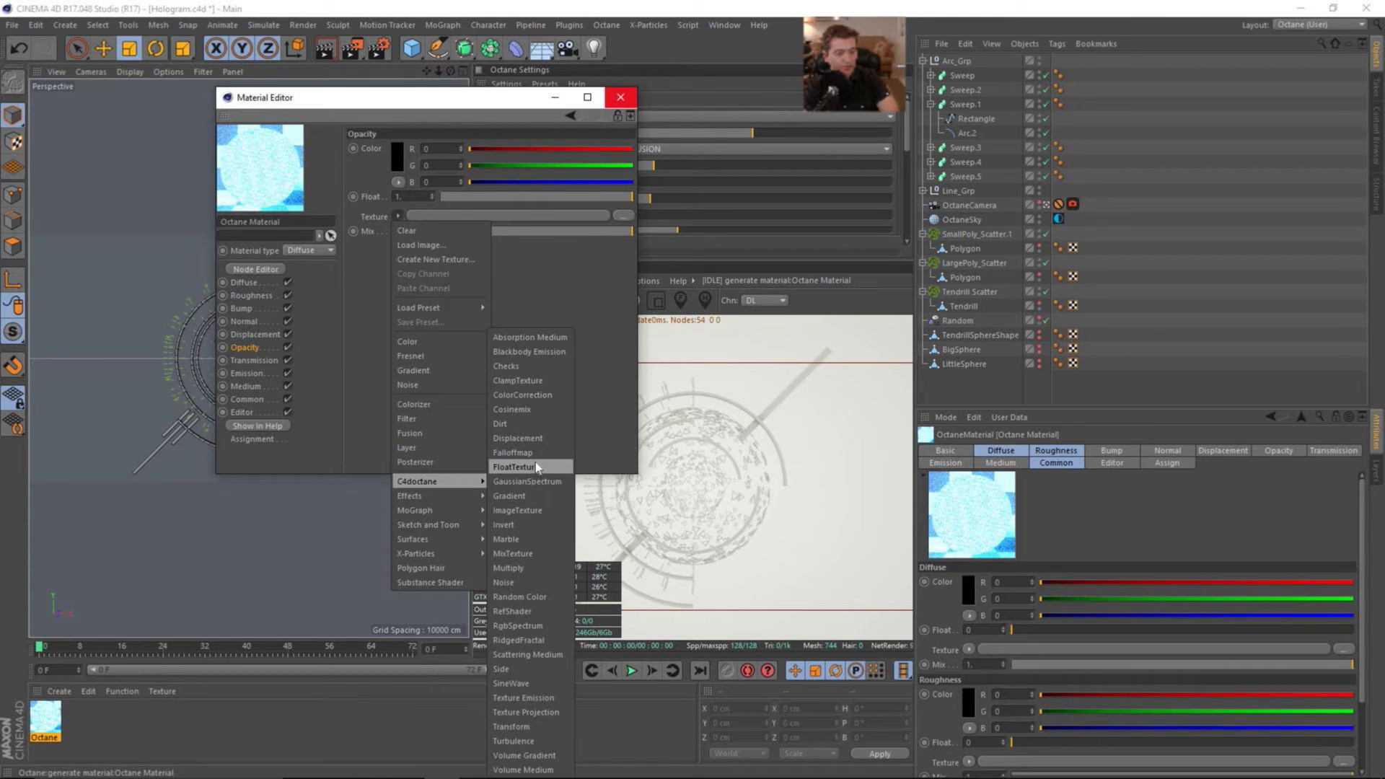
pyautogui.moveTo(433, 480)
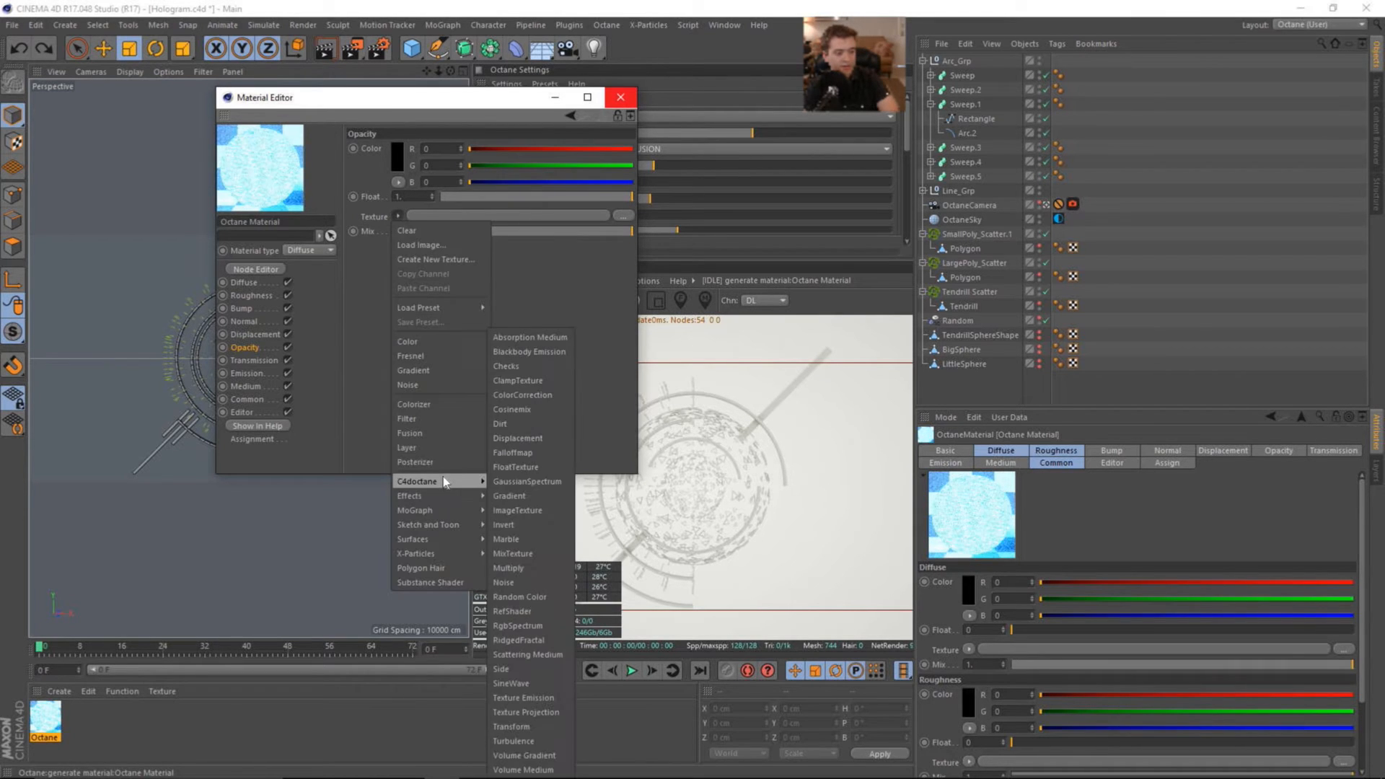
pyautogui.click(512, 452)
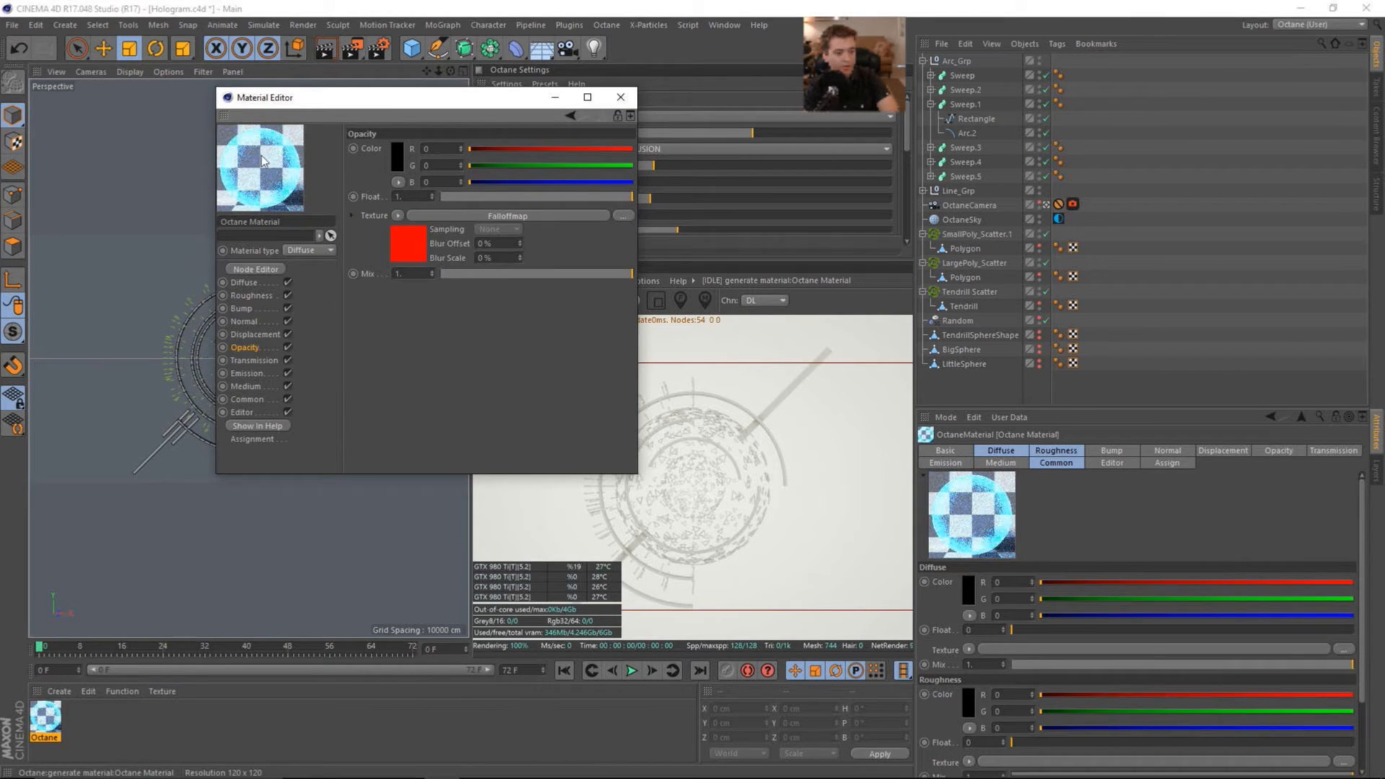
pyautogui.moveTo(265, 174)
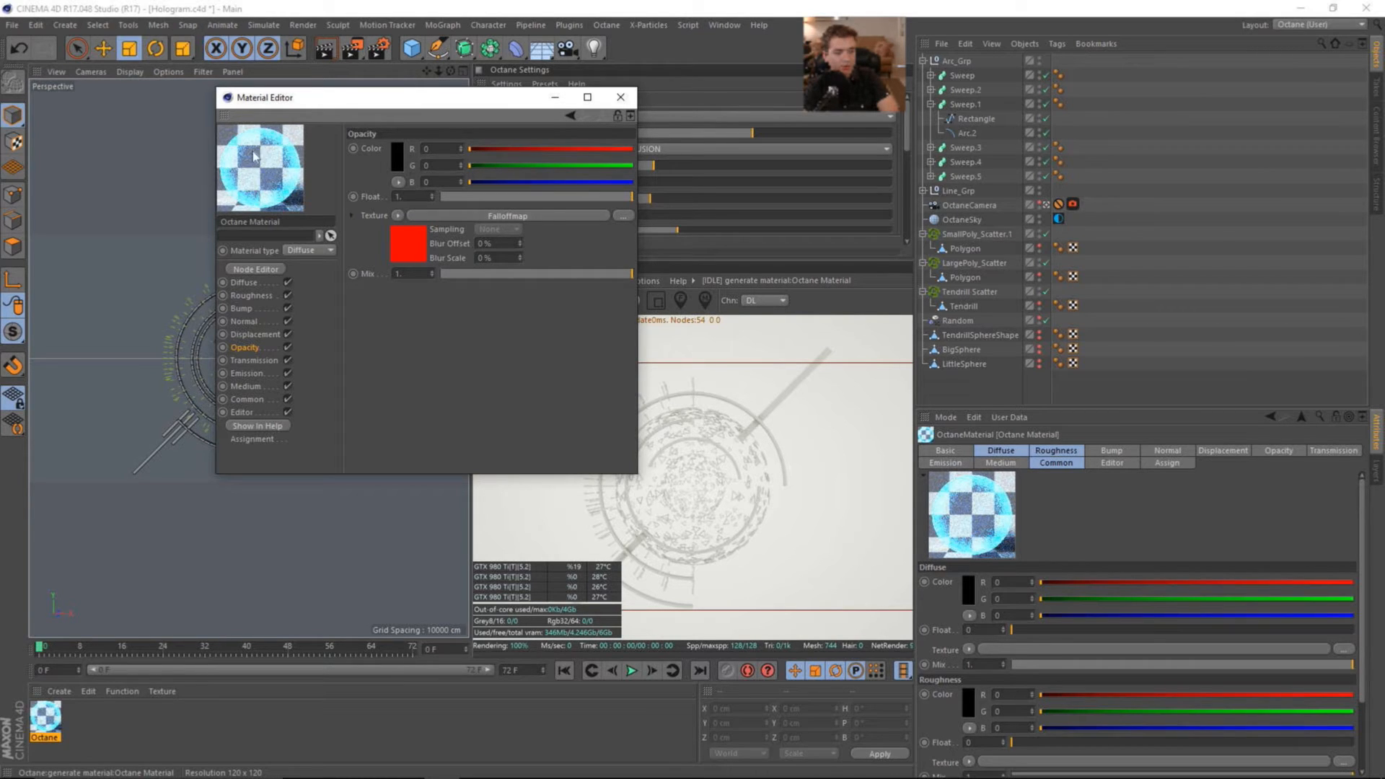
pyautogui.moveTo(297, 161)
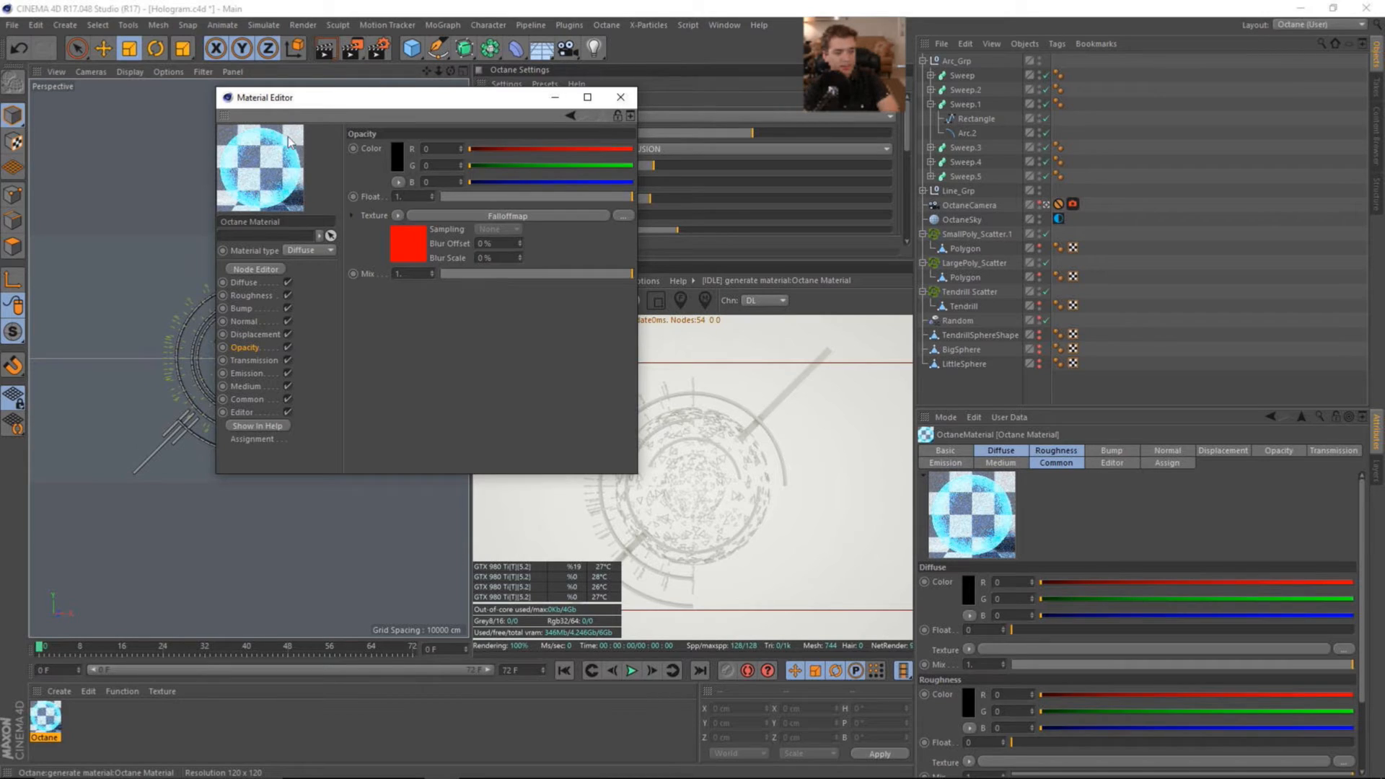
pyautogui.moveTo(297, 161)
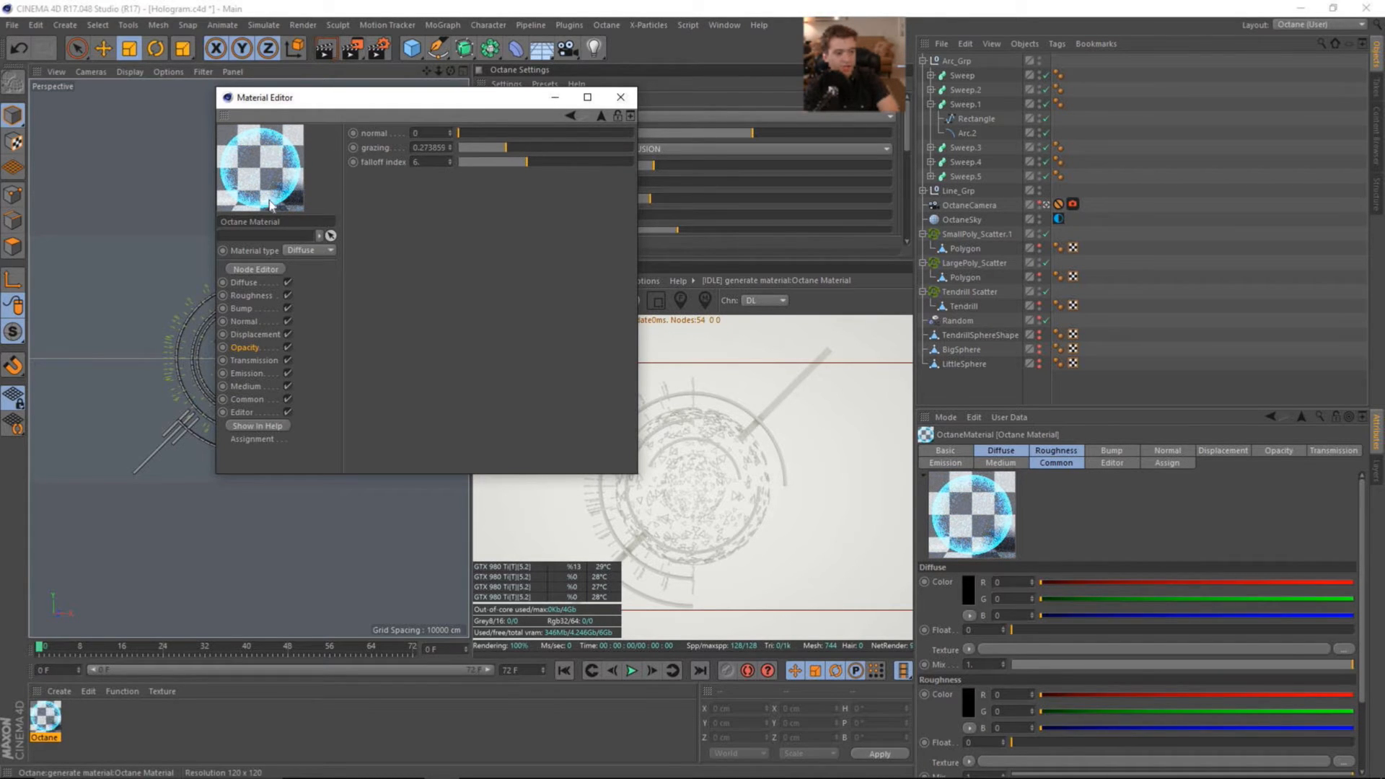
pyautogui.moveTo(495, 147); pyautogui.dragTo(522, 148)
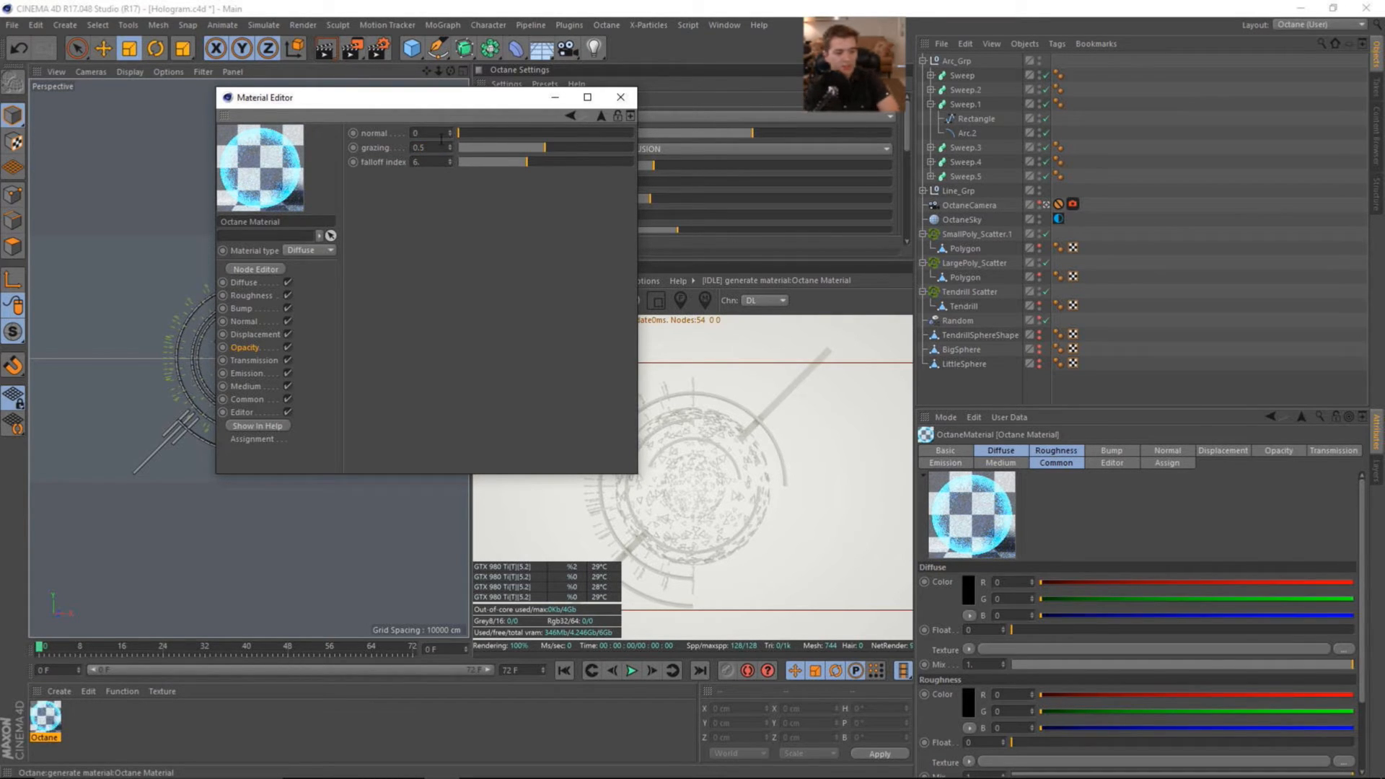
pyautogui.click(620, 97)
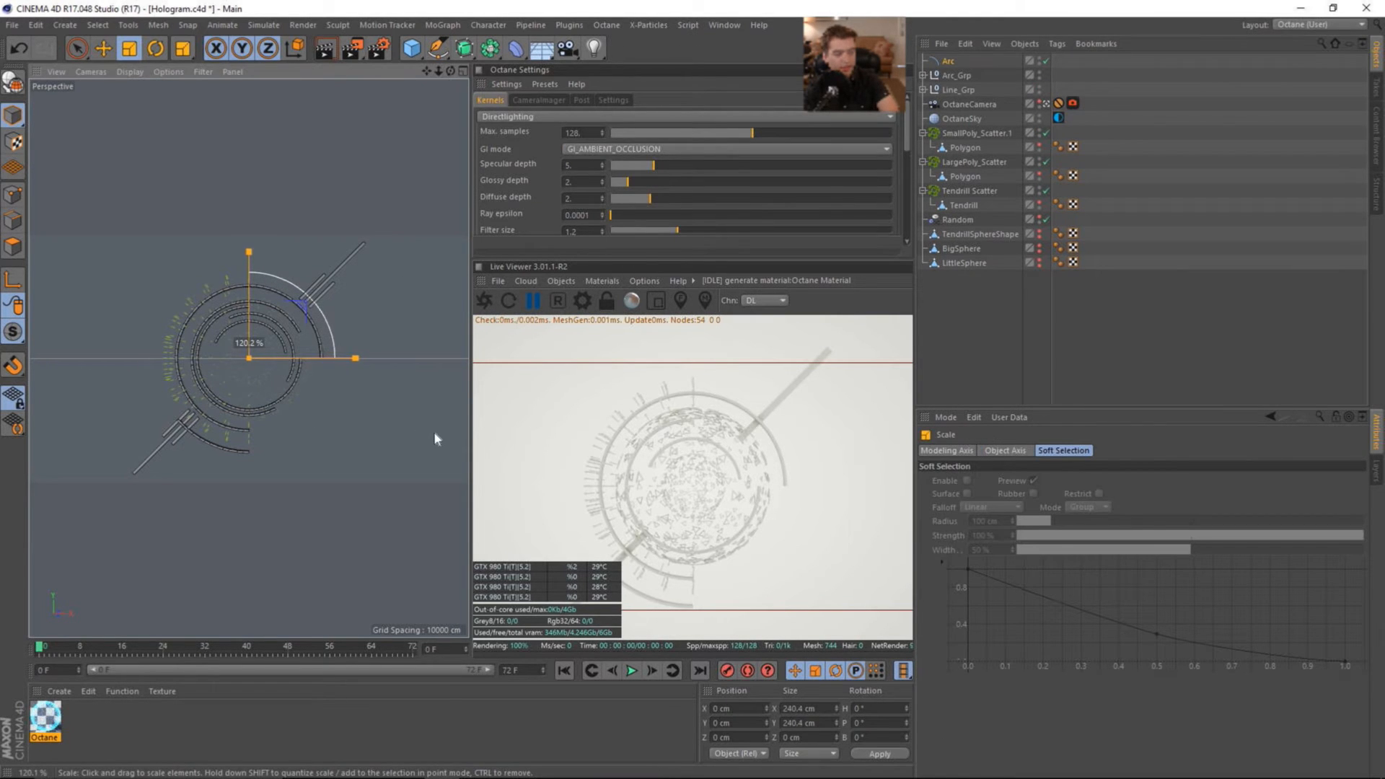
pyautogui.moveTo(1110, 194)
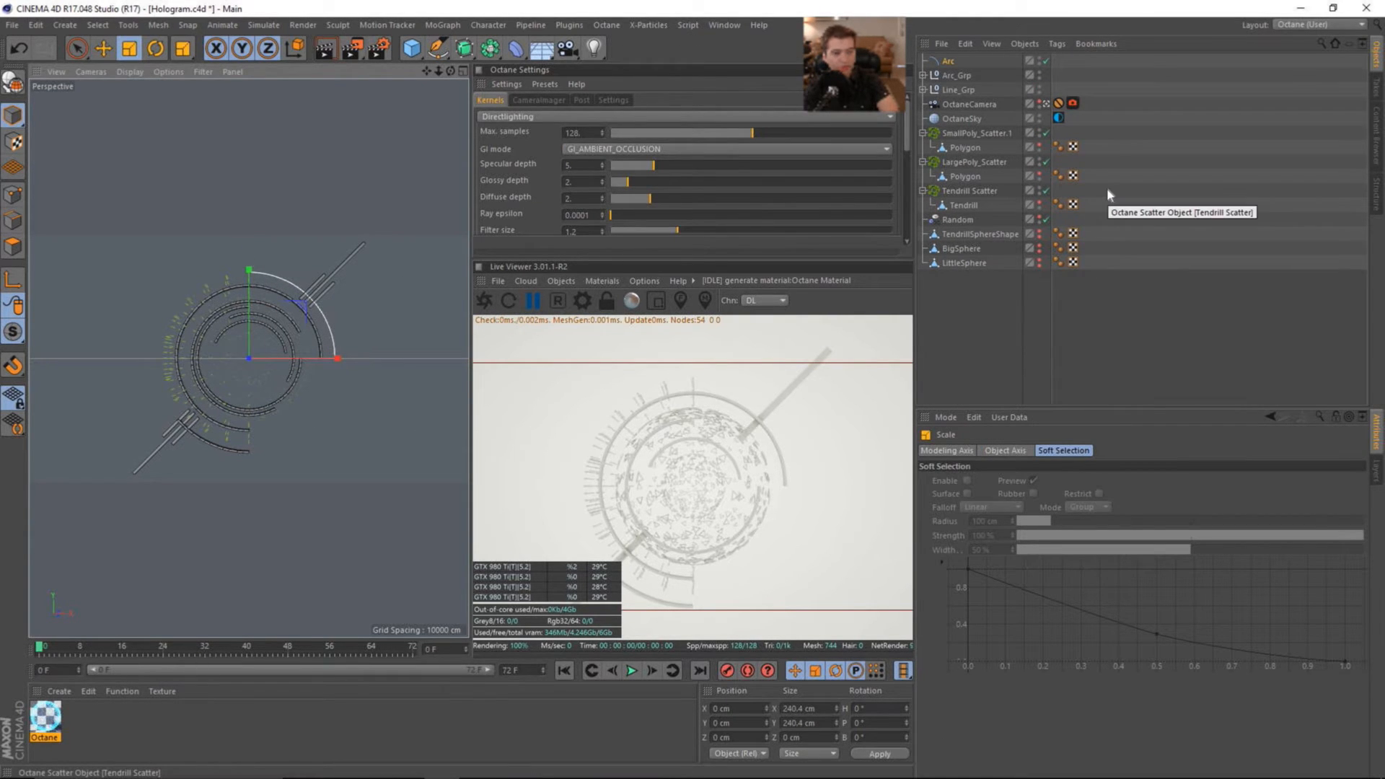
# Step: Create an Arc spline scaled to about 120% plus a thin Cube and a MoGraph Cloner
pyautogui.click(387, 24)
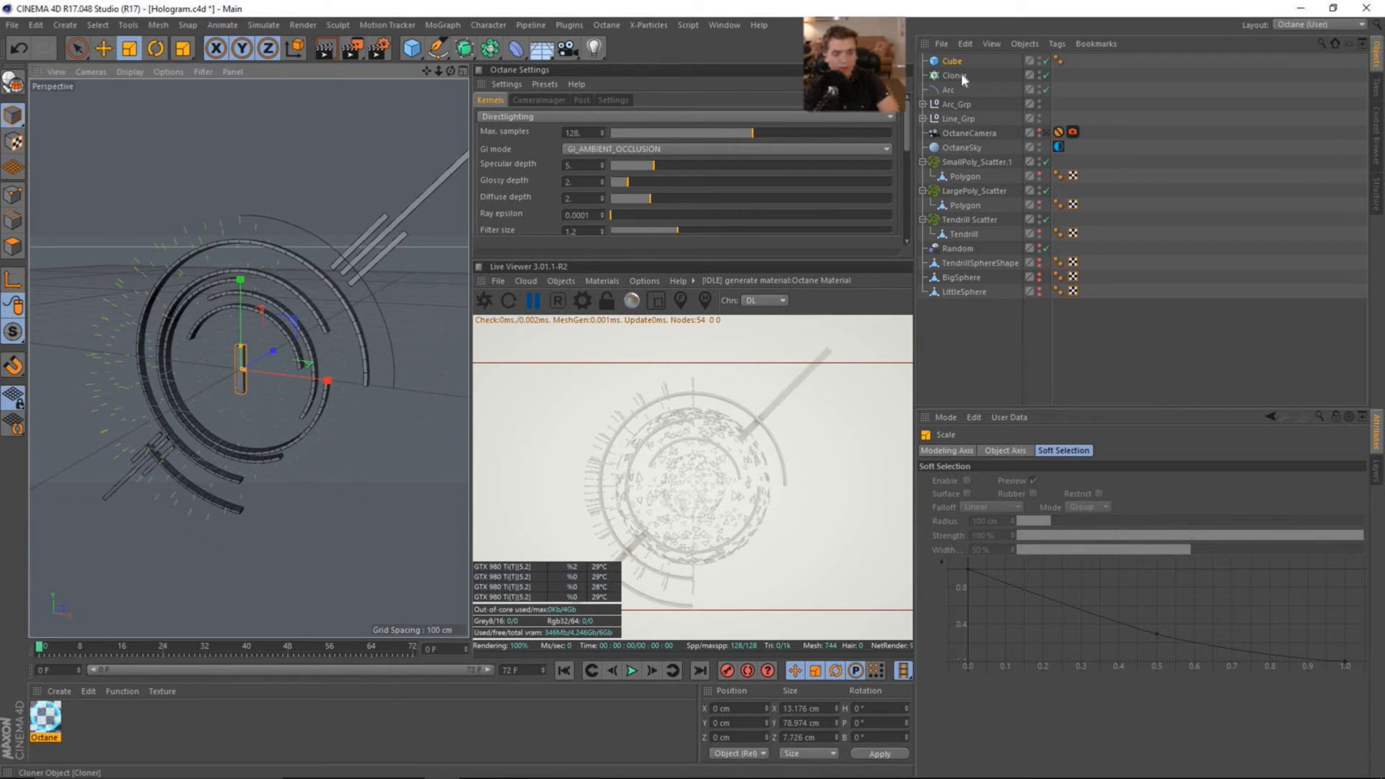
# Step: Parent the Cube under the Cloner and set its Mode to Object using the Arc
pyautogui.click(955, 75)
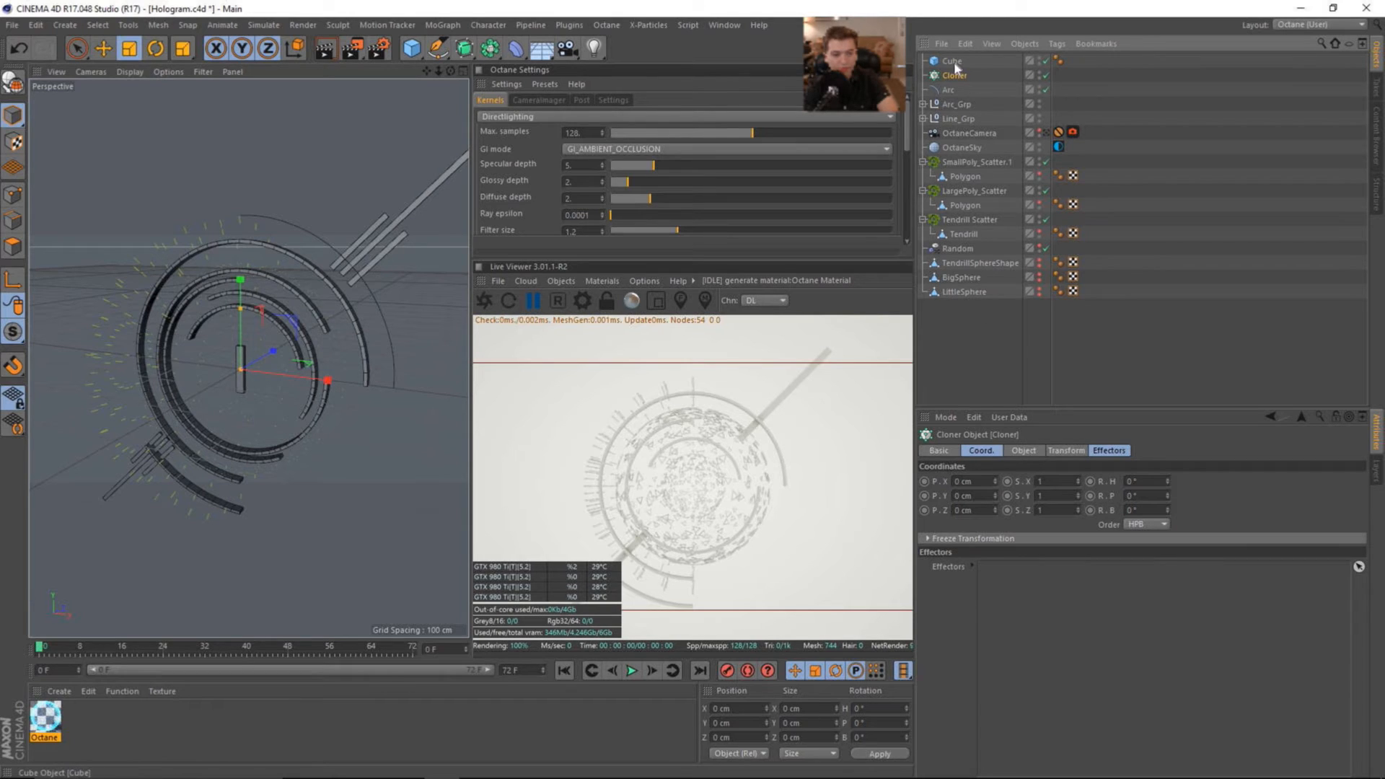
pyautogui.click(955, 61)
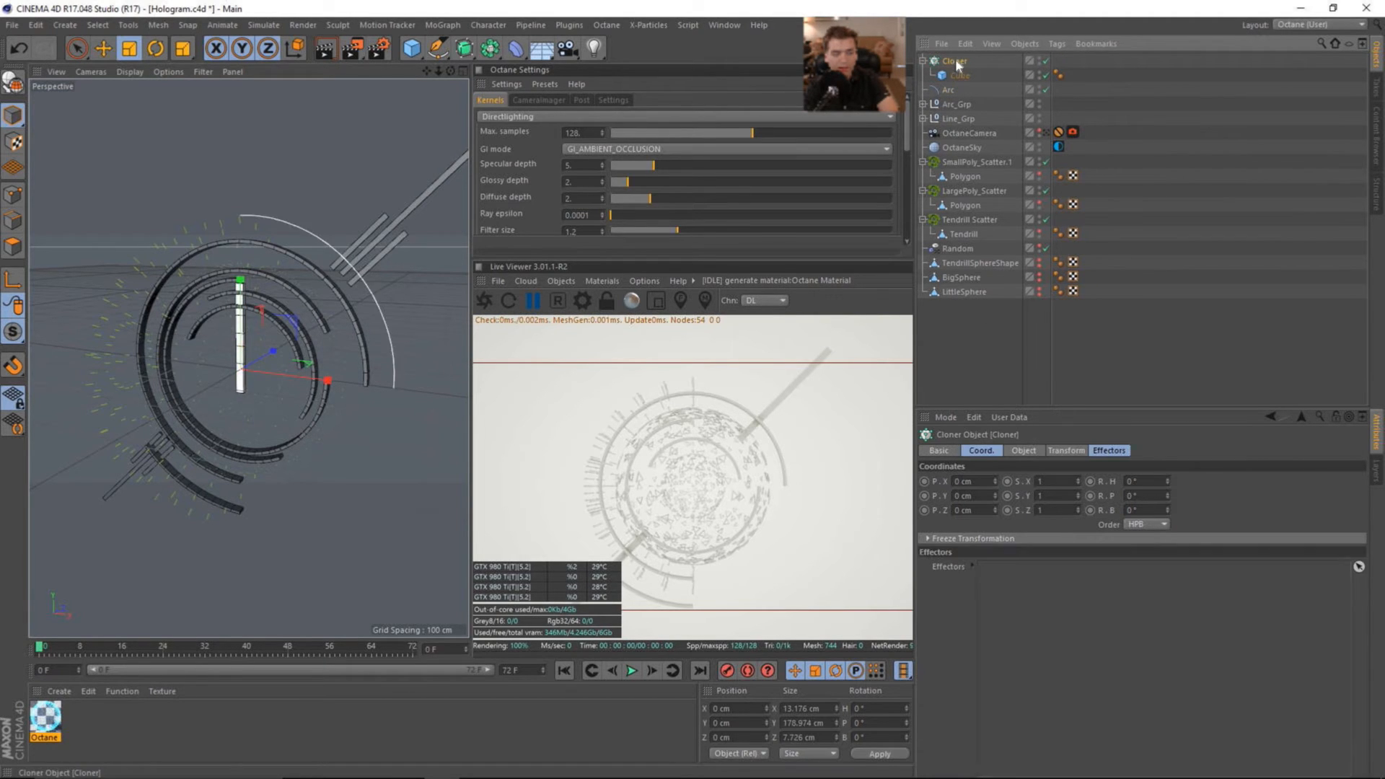
pyautogui.click(1024, 451)
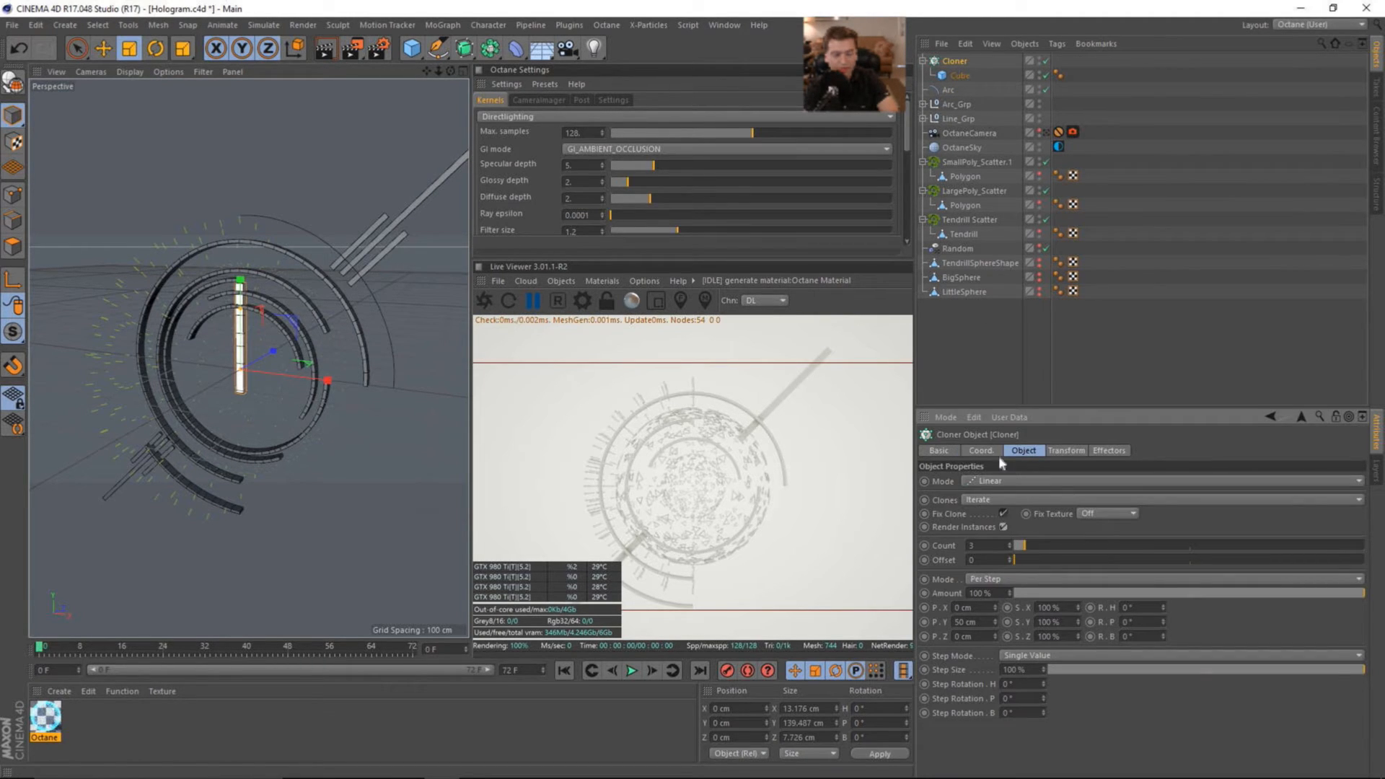
pyautogui.moveTo(1008, 492)
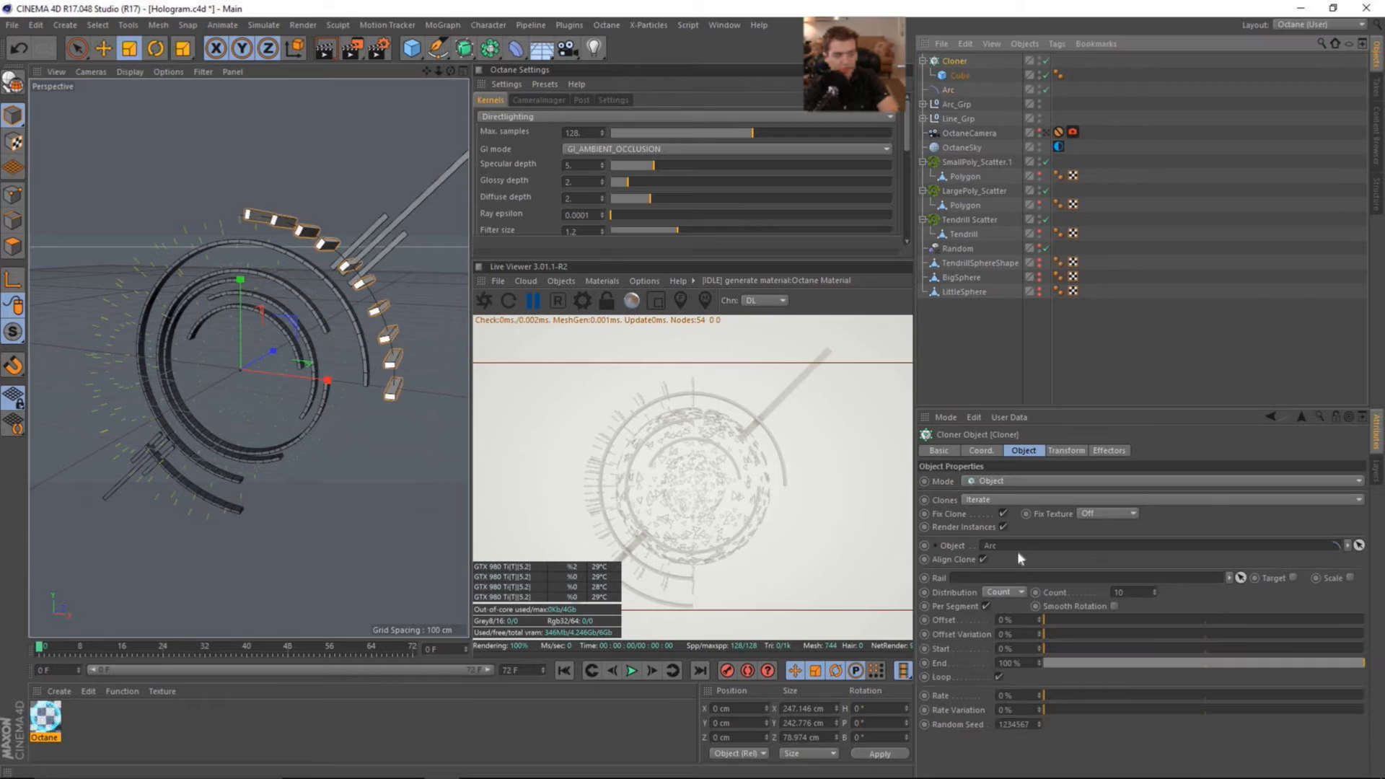
pyautogui.click(955, 75)
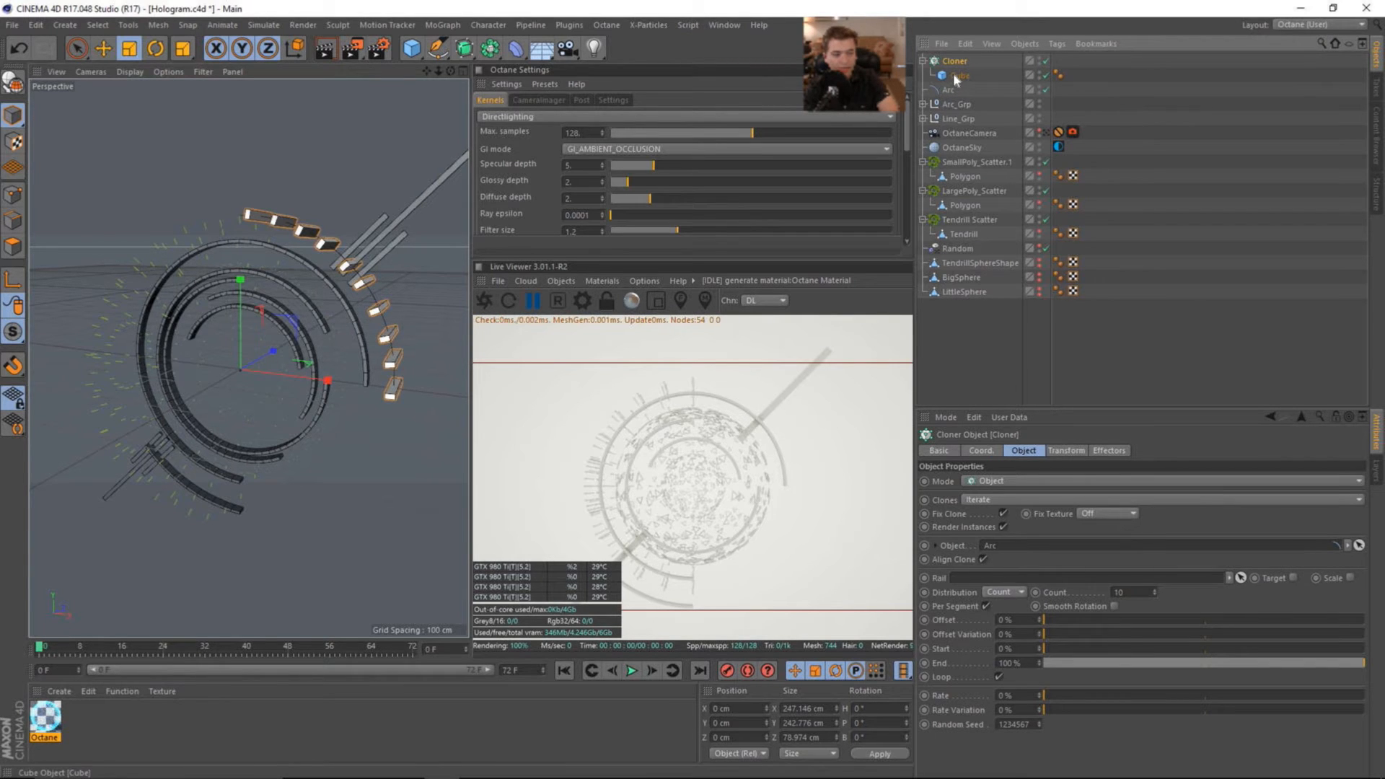
# Step: Scale the Cube down into a flat slab so its copies form a dashed outer ring
pyautogui.click(960, 75)
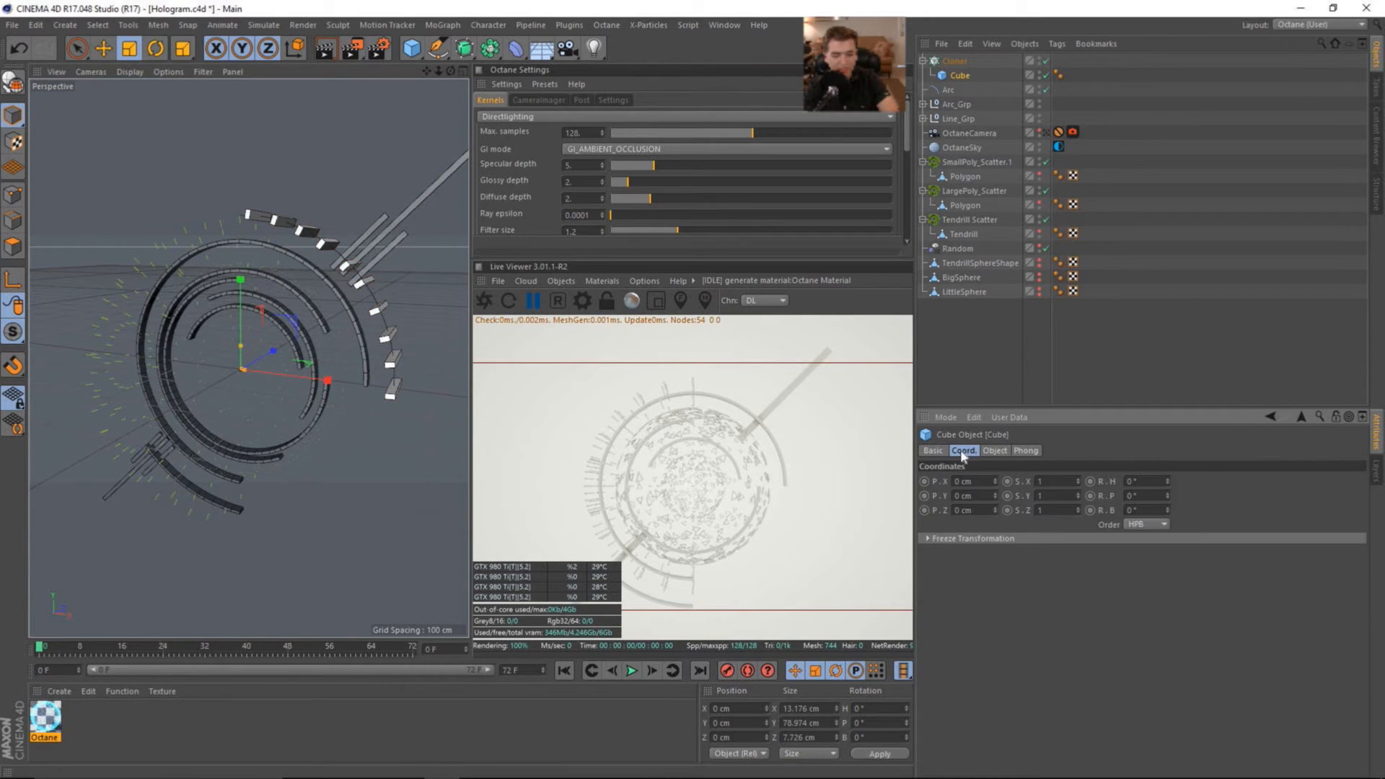
pyautogui.click(993, 451)
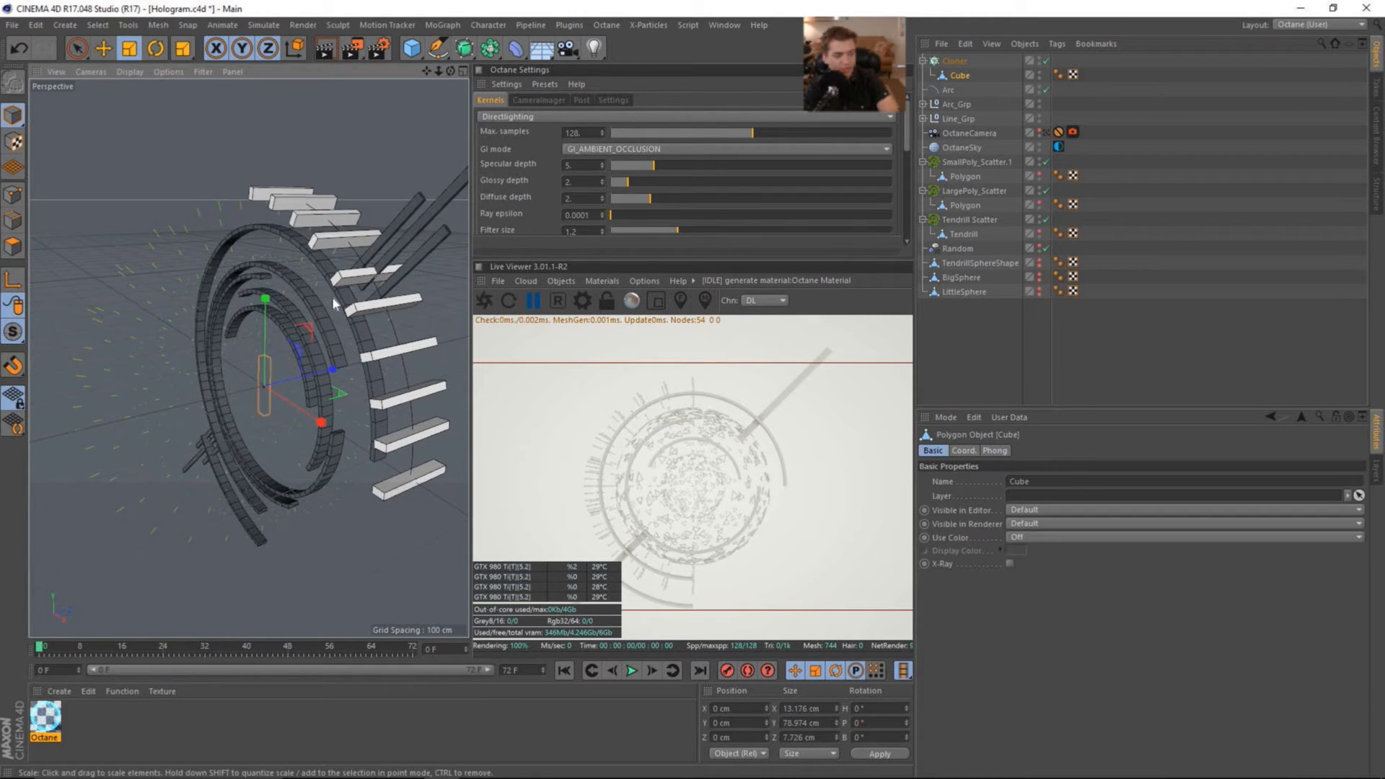
pyautogui.click(156, 49)
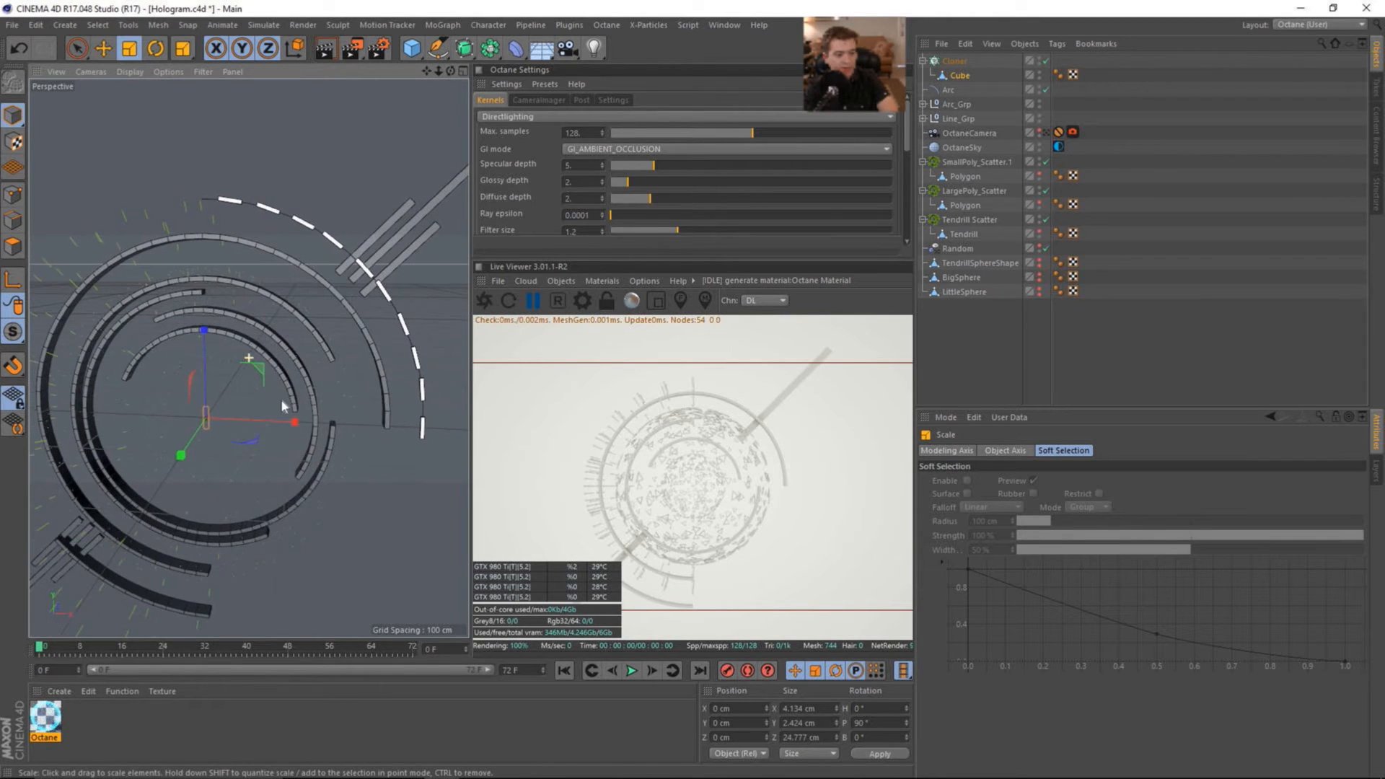
# Step: Set the Cloner's Distribution to Step with a 30 cm step between dashes
pyautogui.click(954, 61)
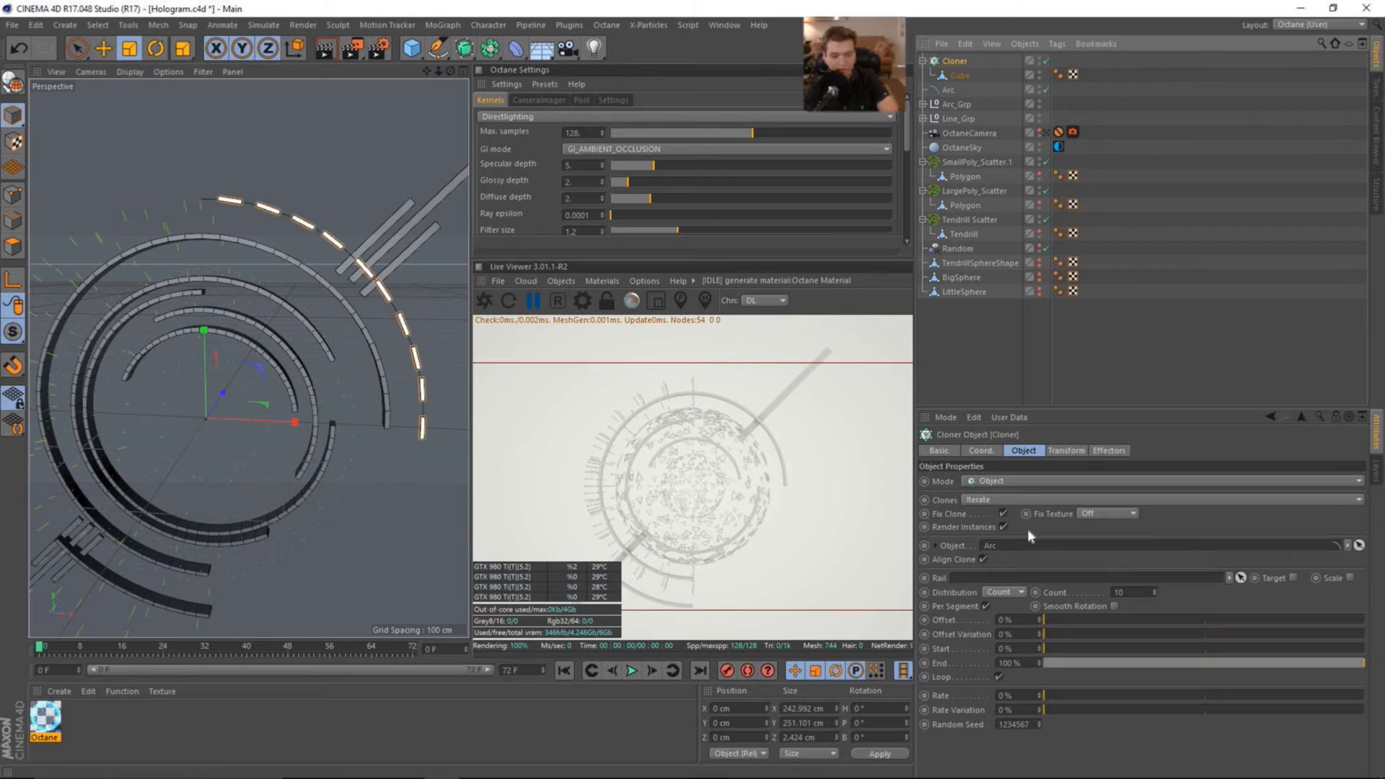
pyautogui.click(1016, 591)
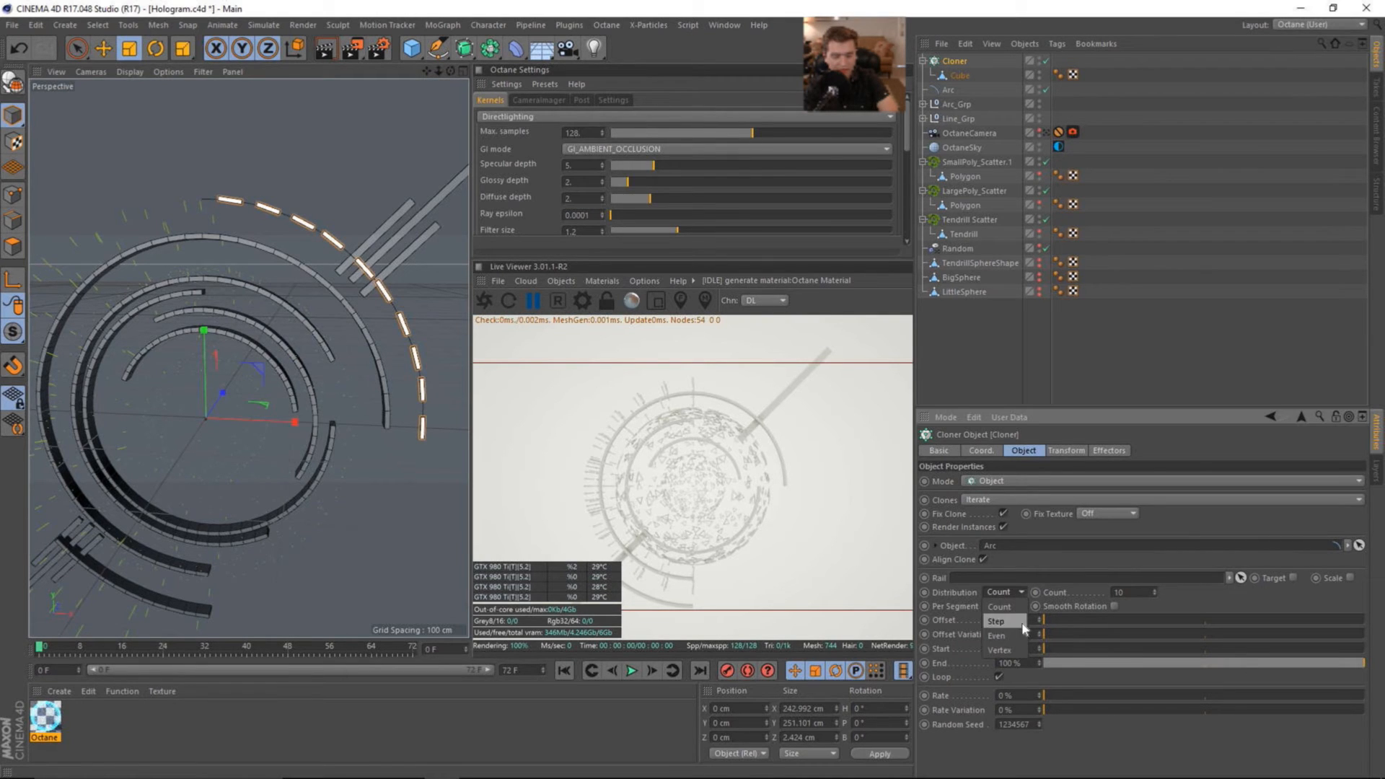
pyautogui.click(996, 620)
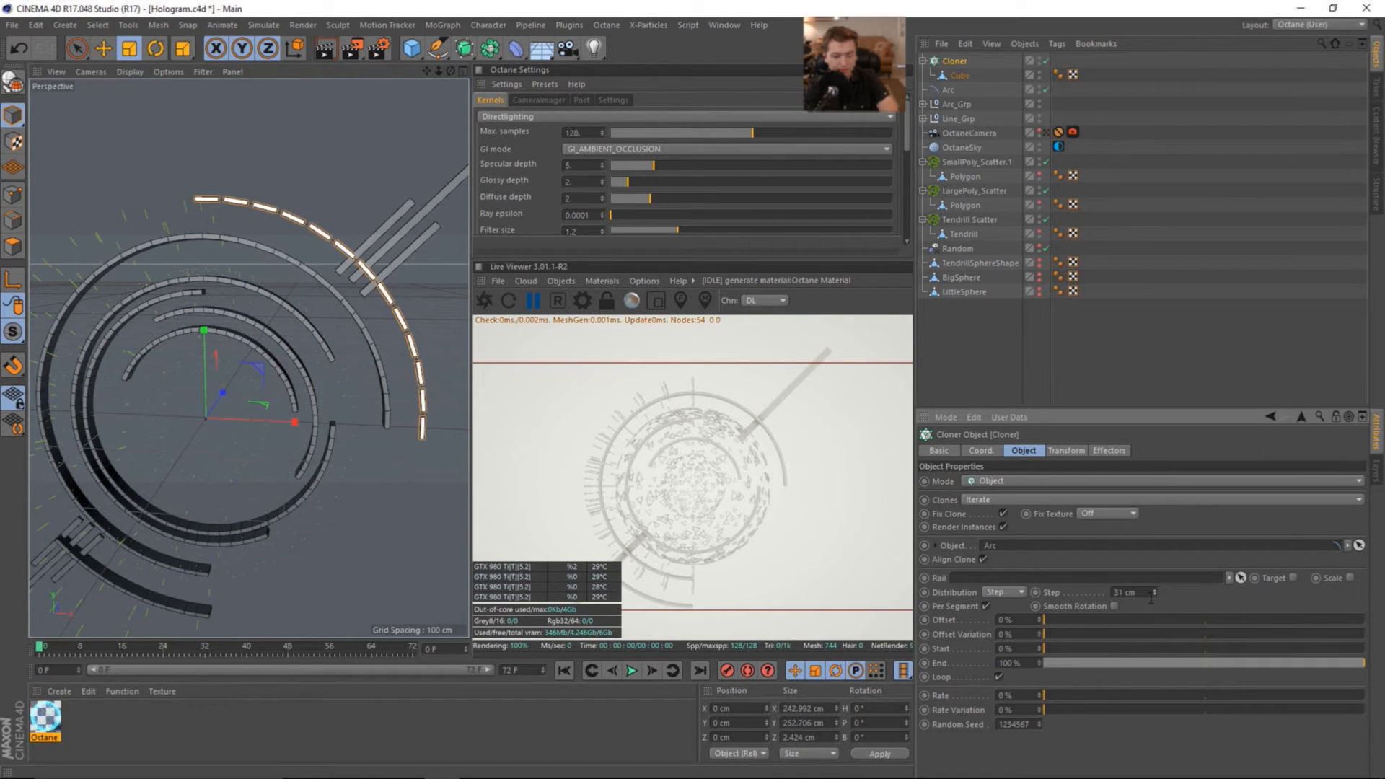
pyautogui.click(1155, 591)
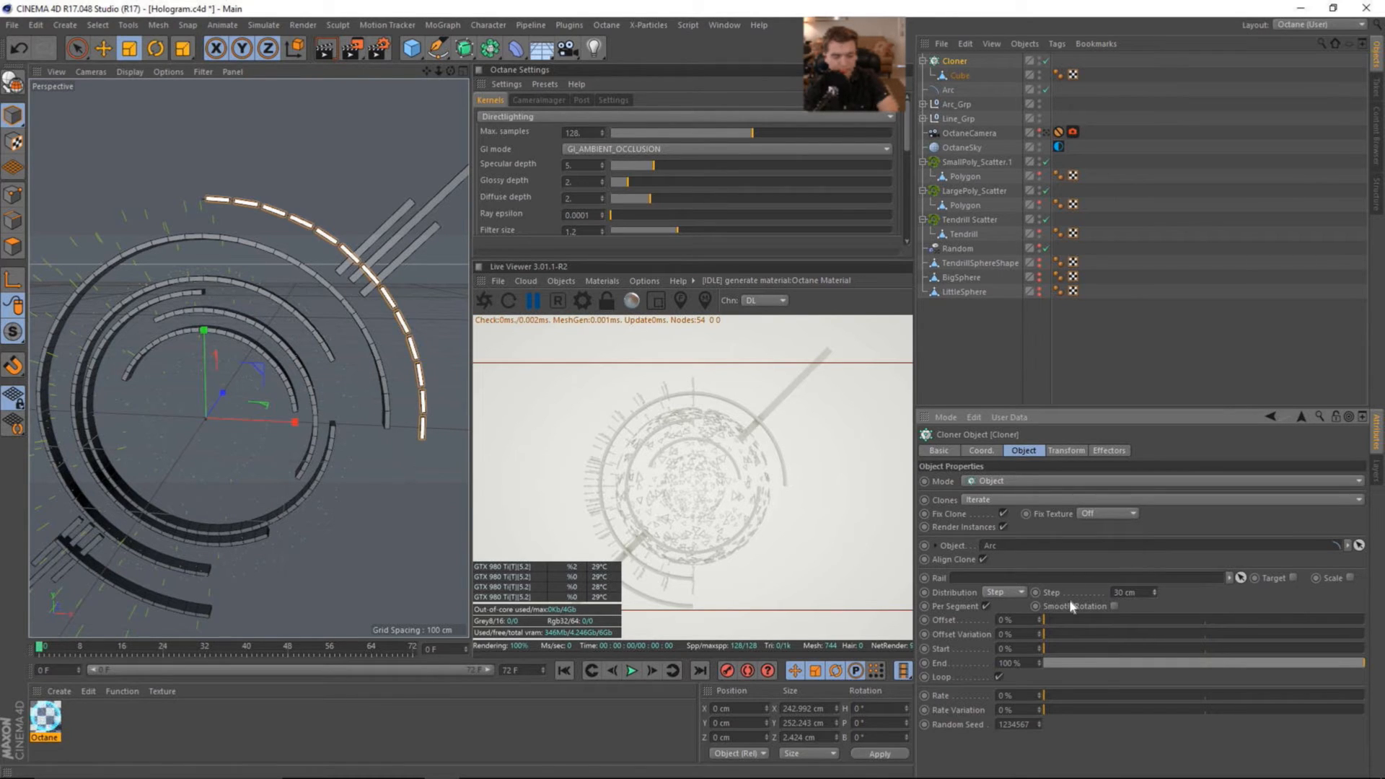
pyautogui.moveTo(1079, 339)
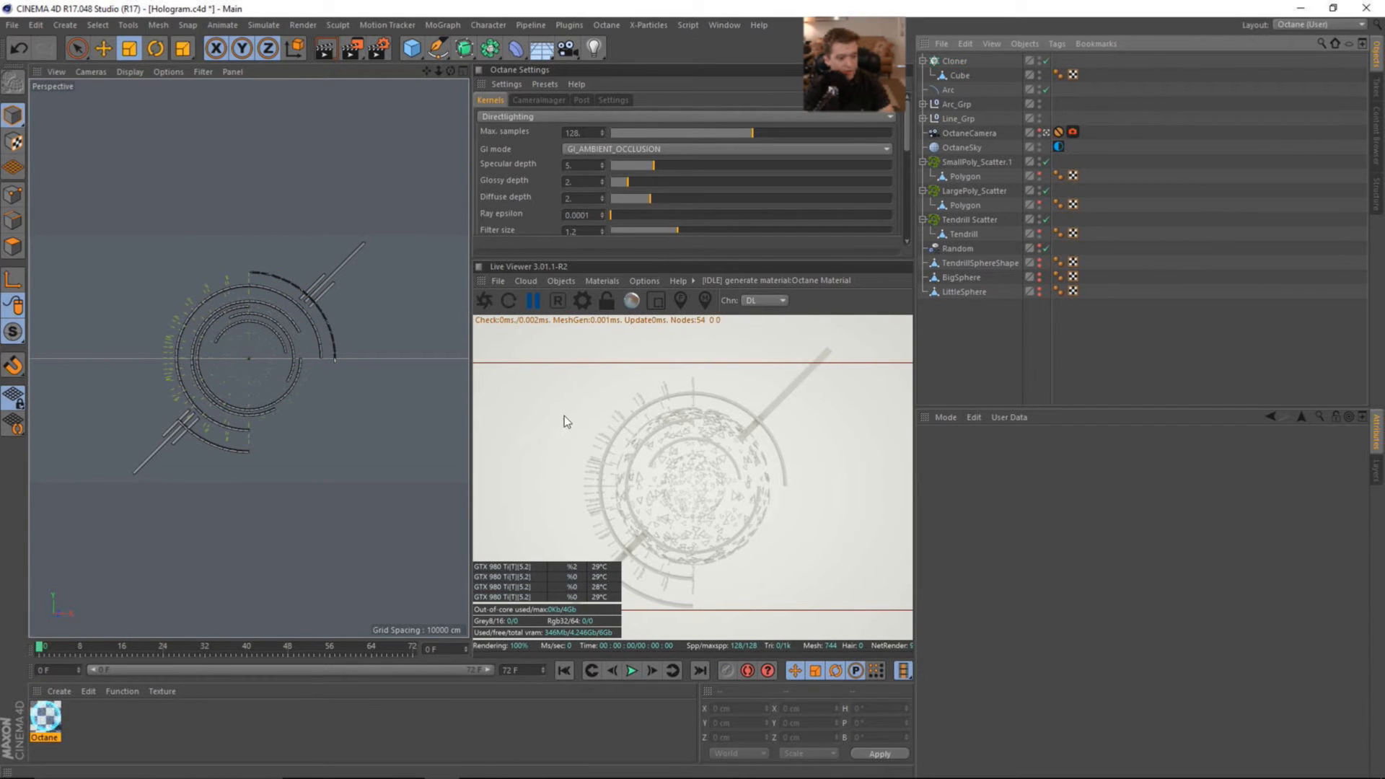
pyautogui.moveTo(632, 404)
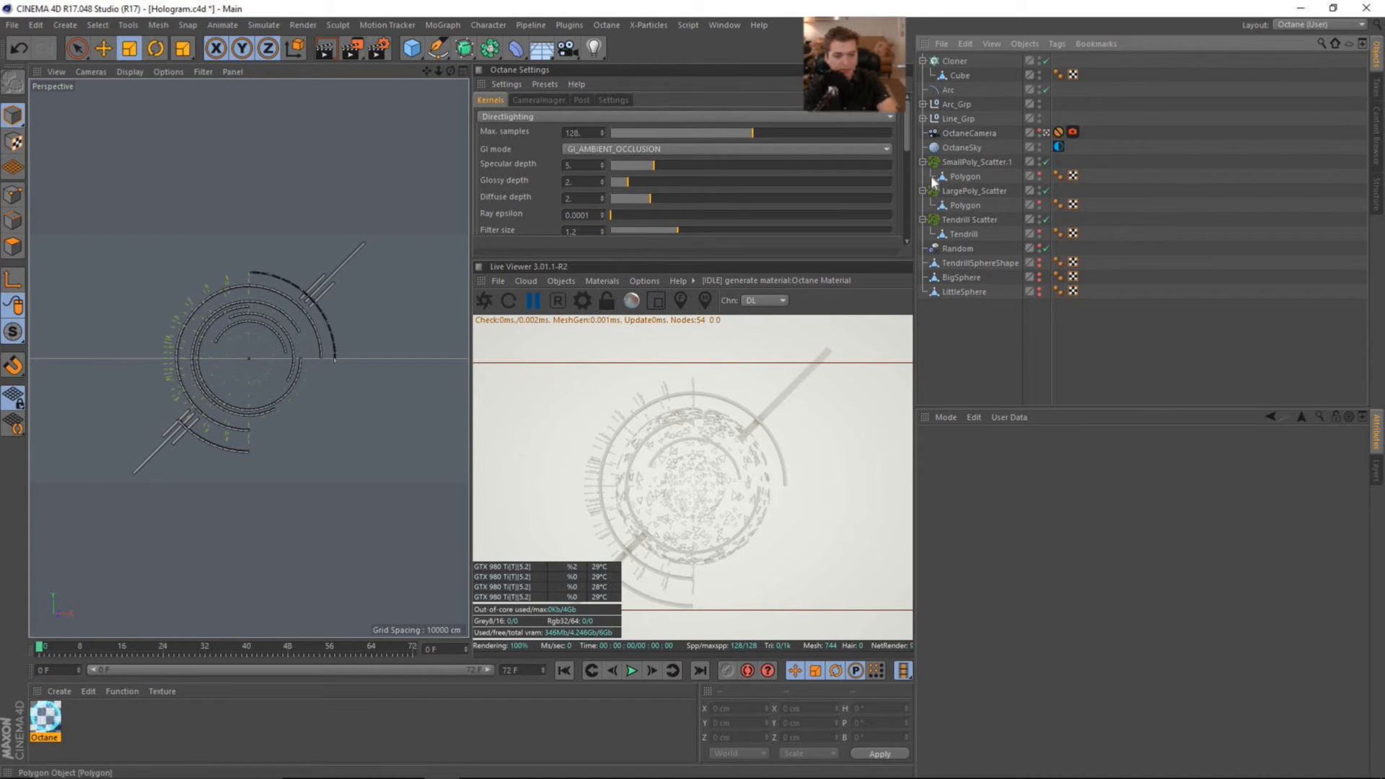
# Step: Move OctaneCamera and OctaneSky to the top and rename to DottedLine_Cloner, DottedLine_Arc and Poly_Random
pyautogui.click(964, 61)
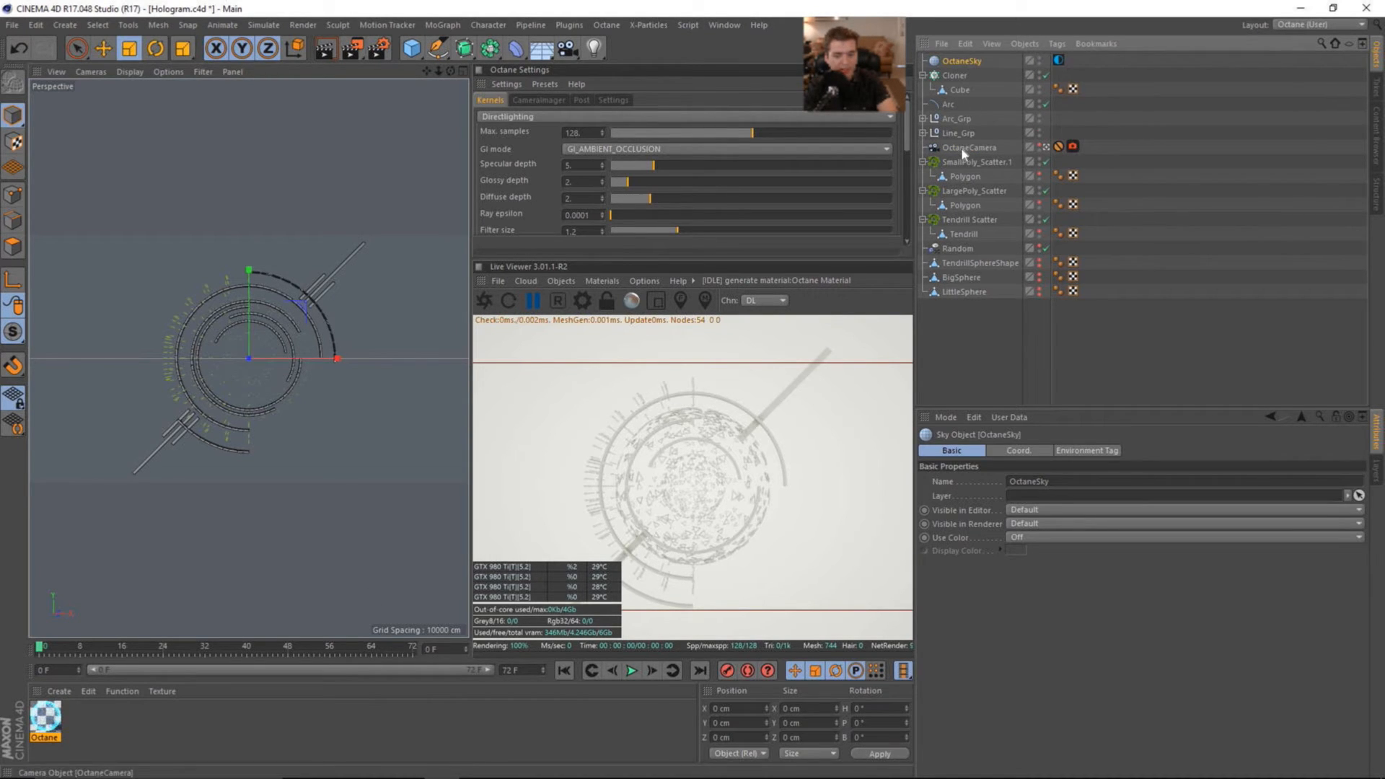
pyautogui.click(954, 89)
pyautogui.write('DottedLine_')
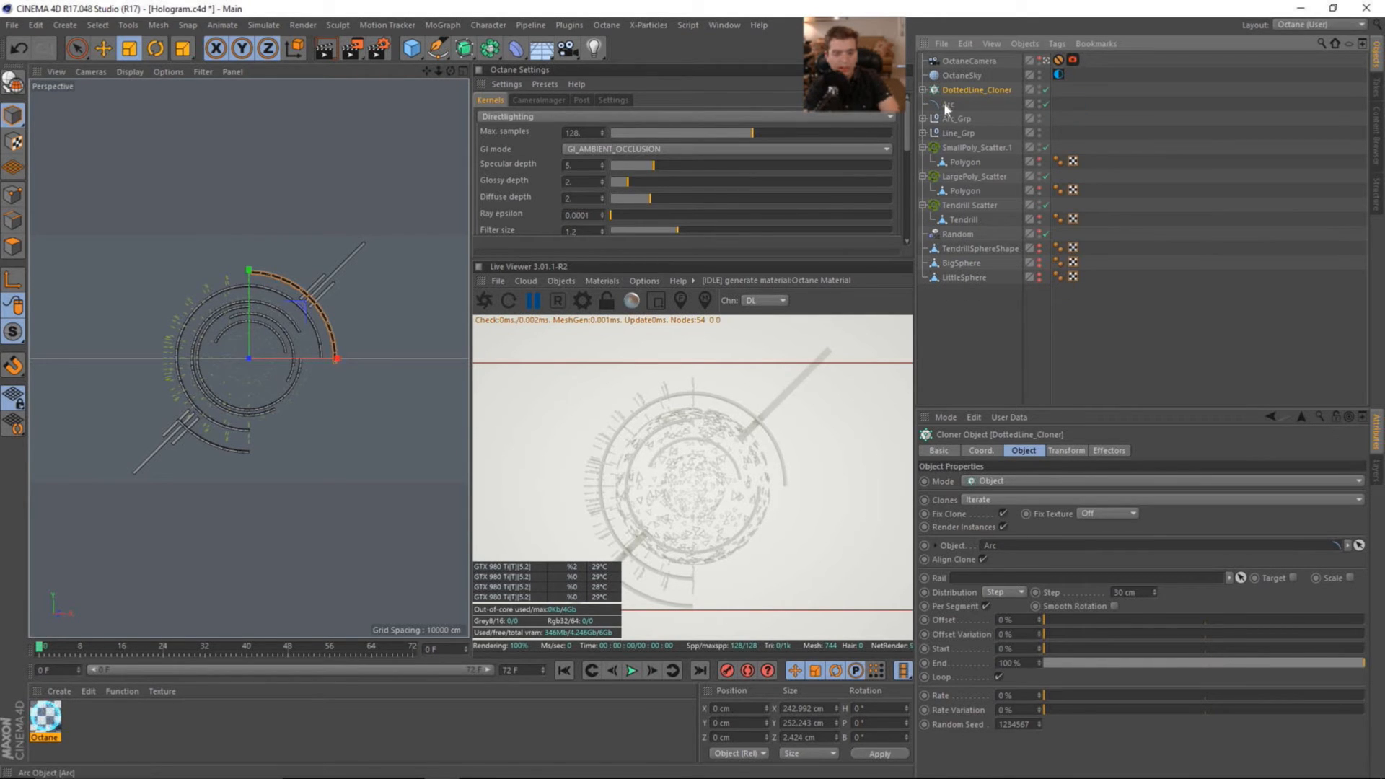
pyautogui.click(955, 104)
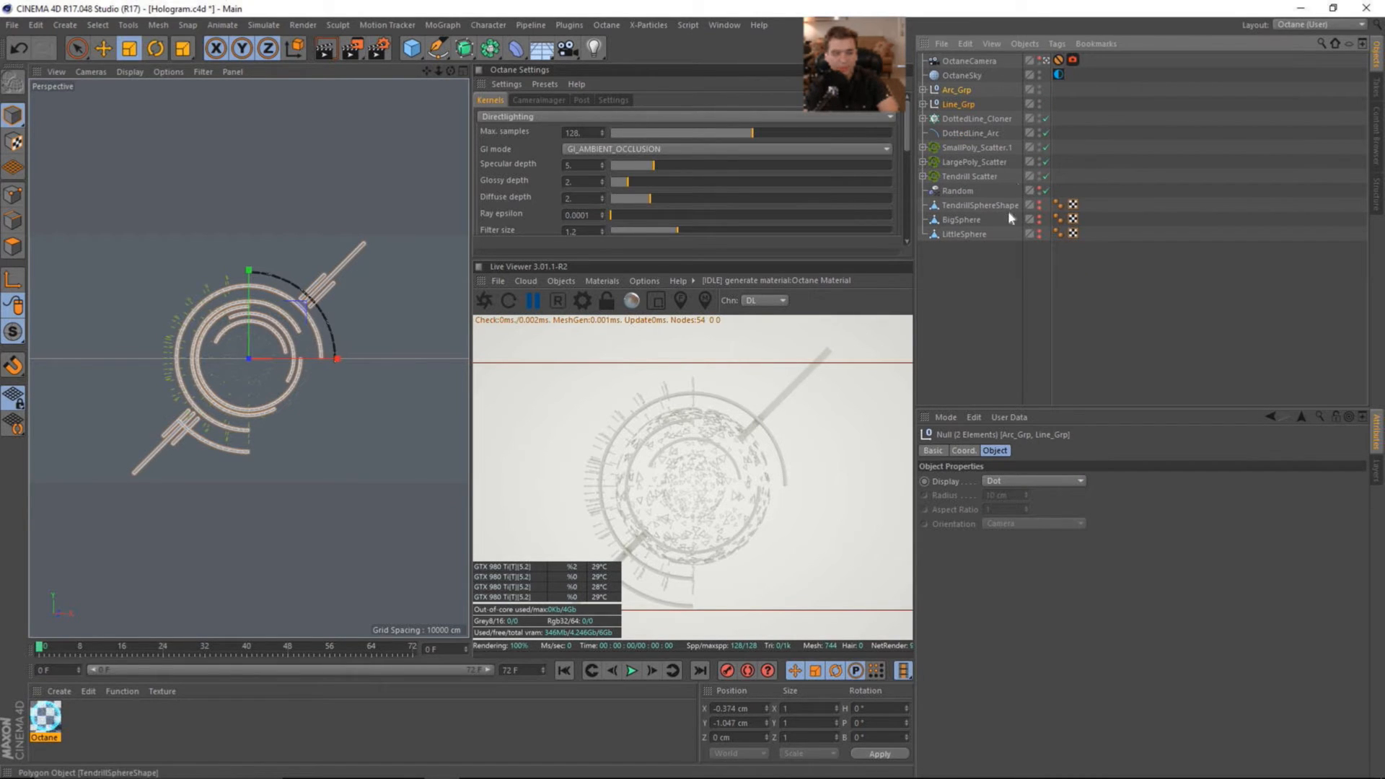
pyautogui.click(958, 147)
pyautogui.write('Poly_')
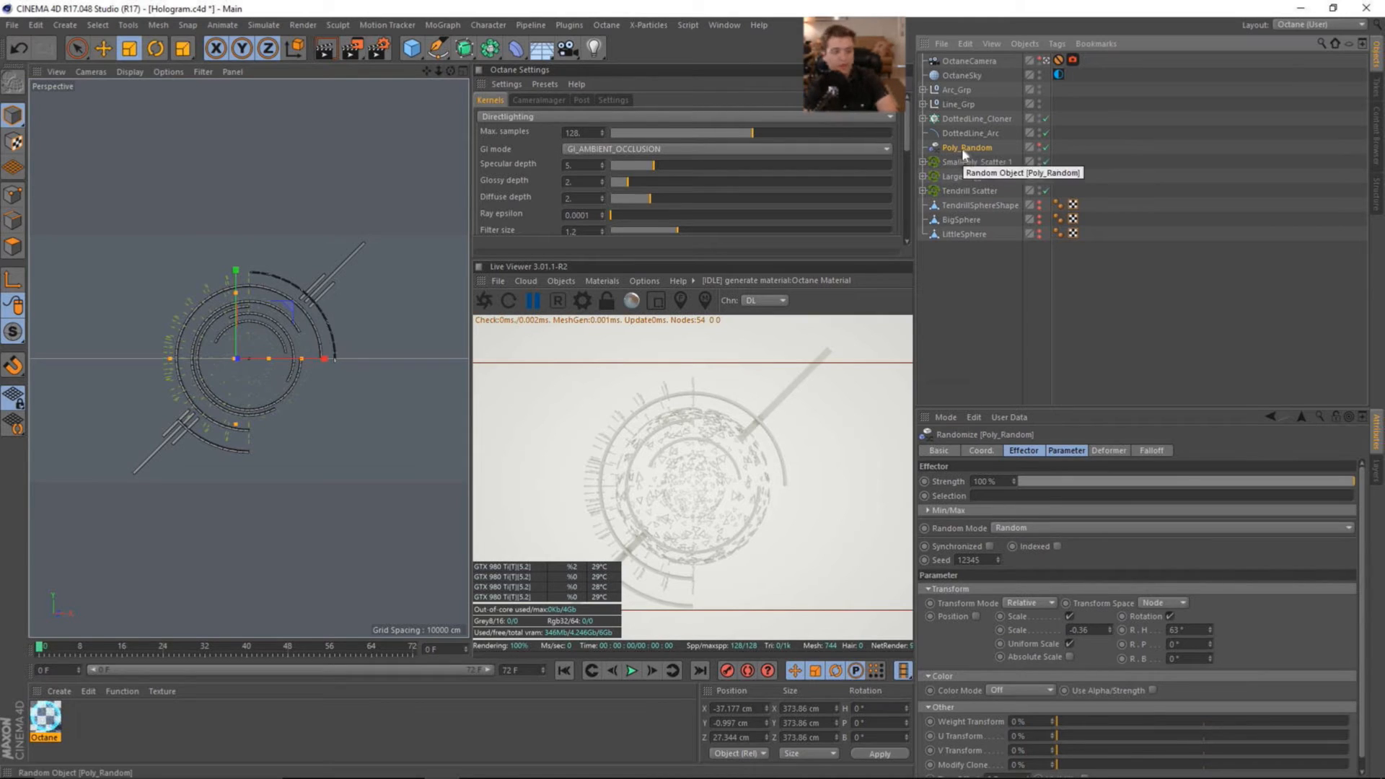
pyautogui.moveTo(978, 157)
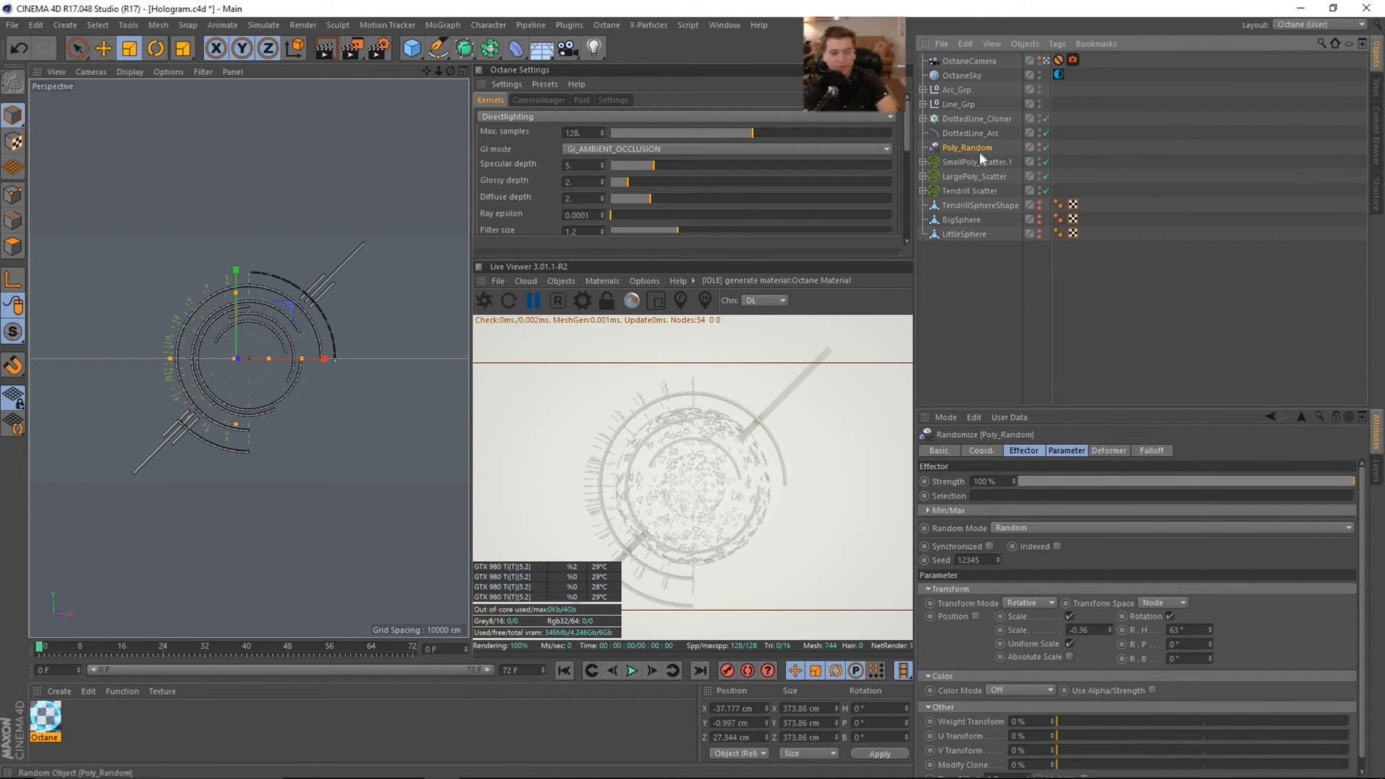
pyautogui.click(978, 205)
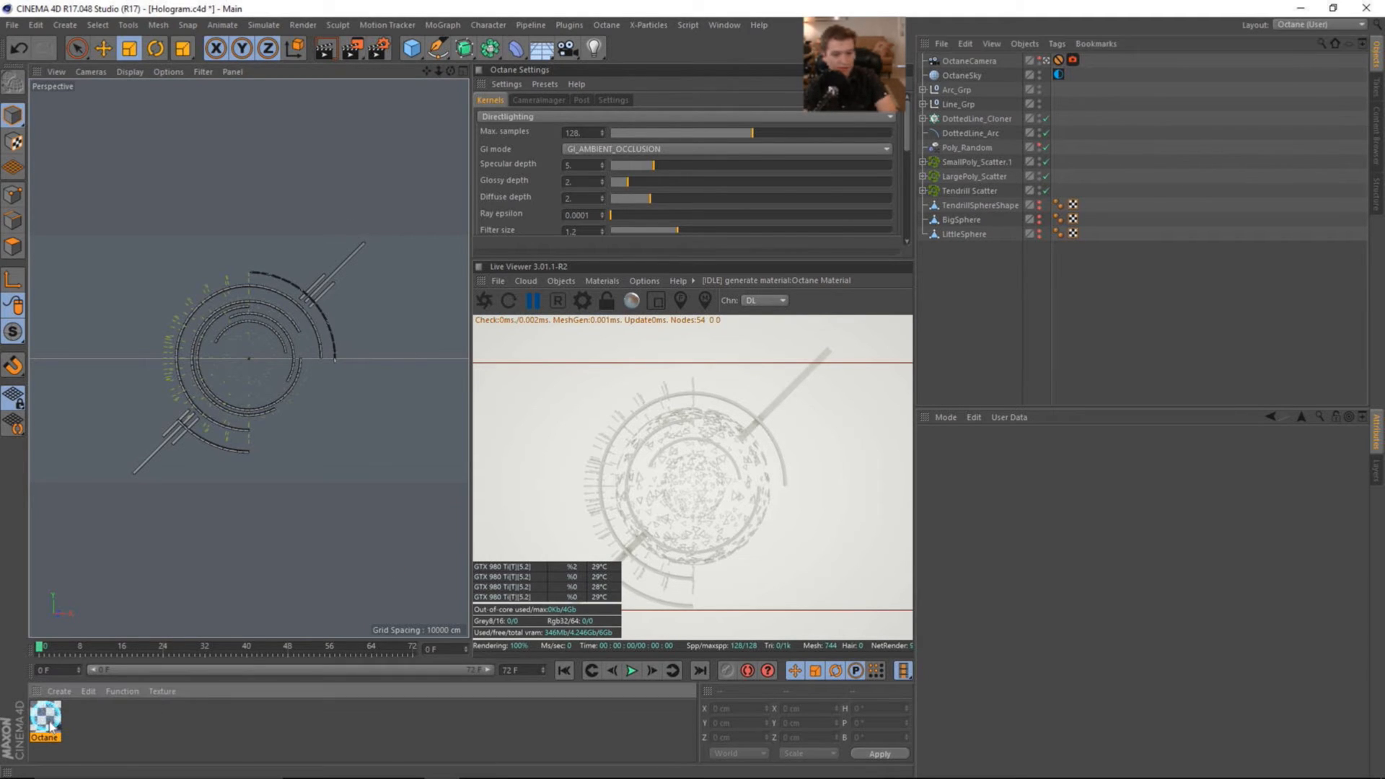
pyautogui.moveTo(968, 195)
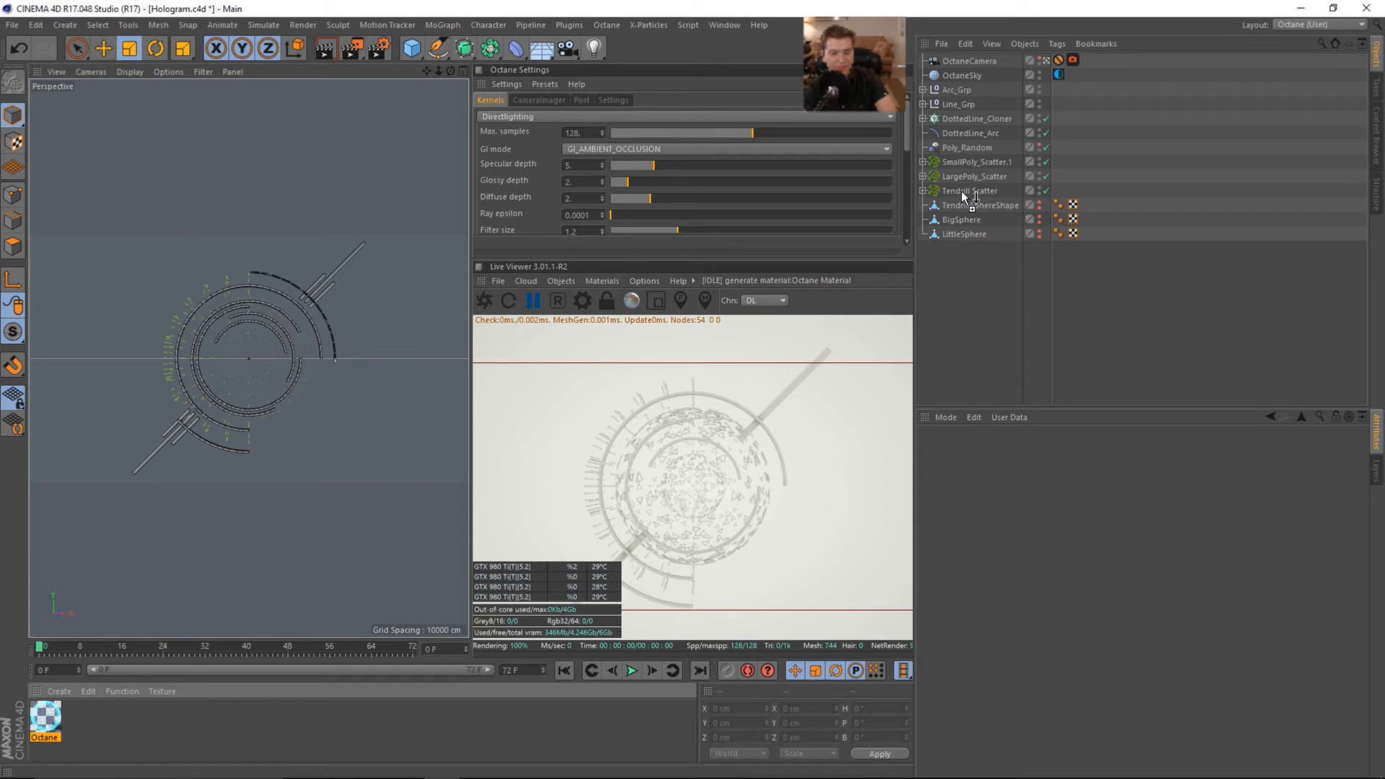
# Step: Apply the Octane material to DottedLine_Cloner and Arc_Grp
pyautogui.click(1058, 190)
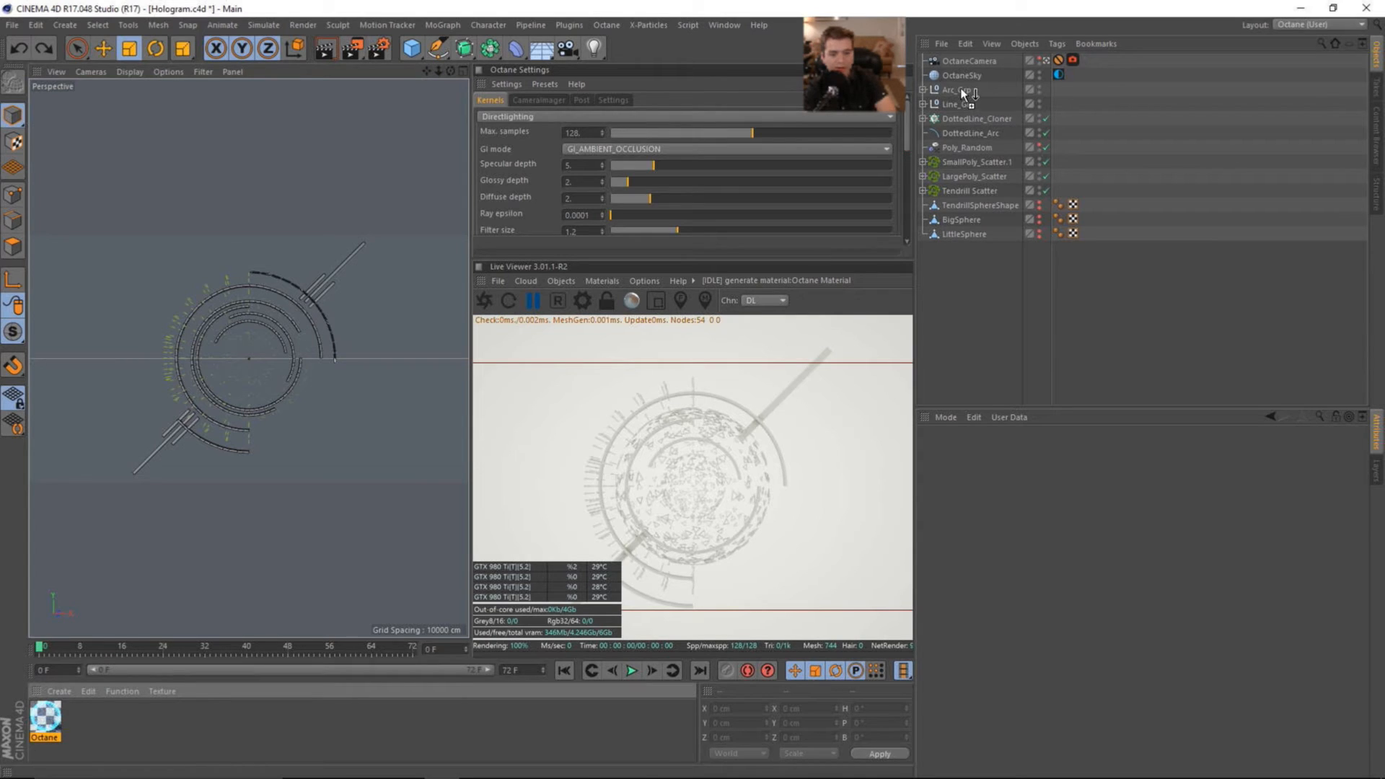
pyautogui.click(1058, 90)
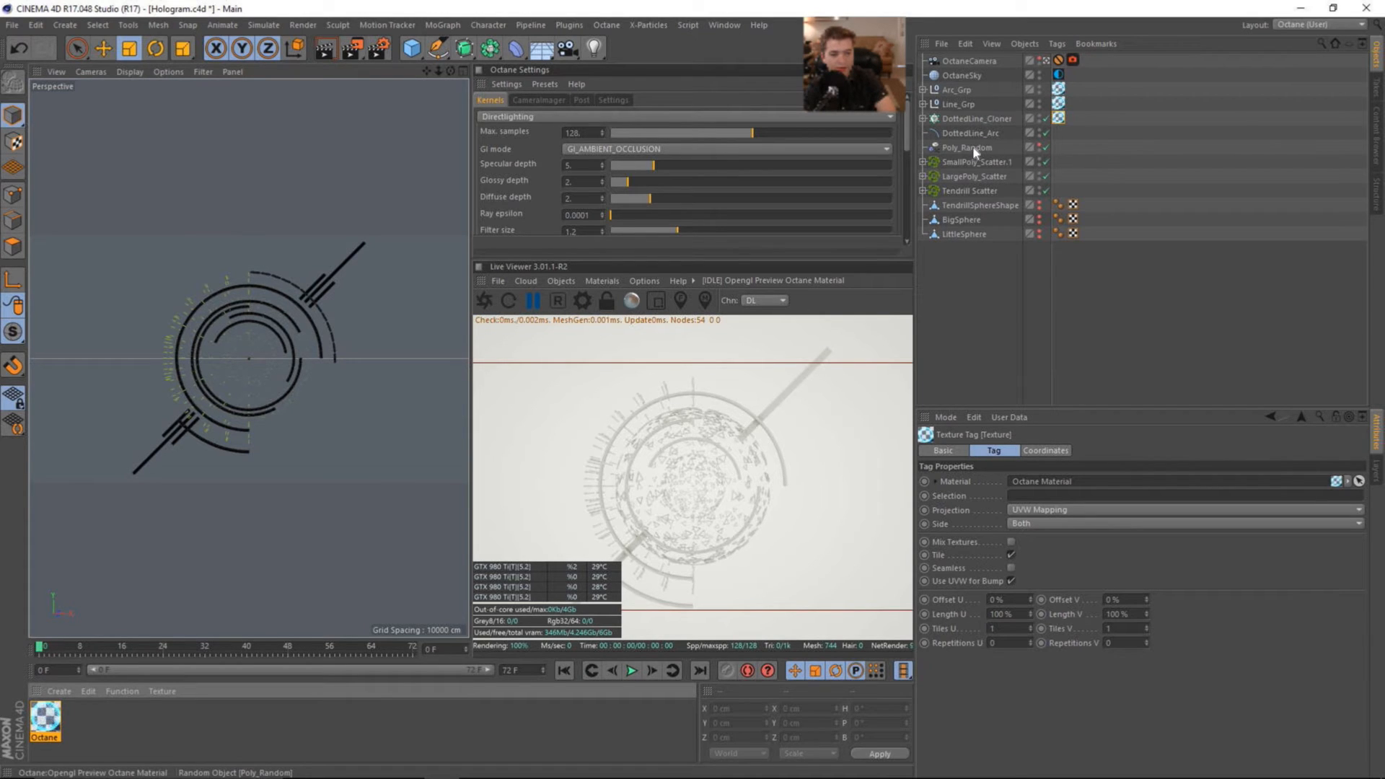
pyautogui.moveTo(1053, 203)
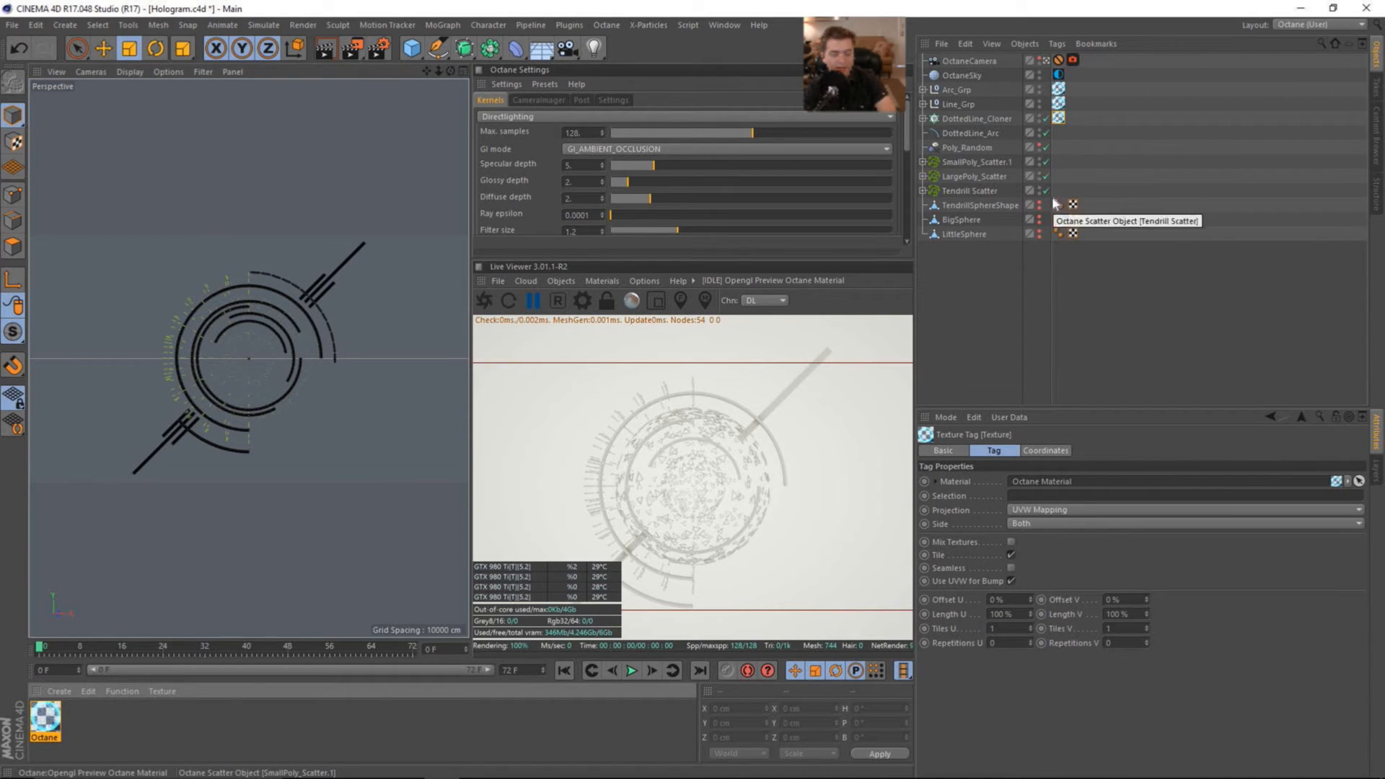
# Step: Expand the small and large polygon scatters and select the Tendrill mesh inside its scatter
pyautogui.click(977, 161)
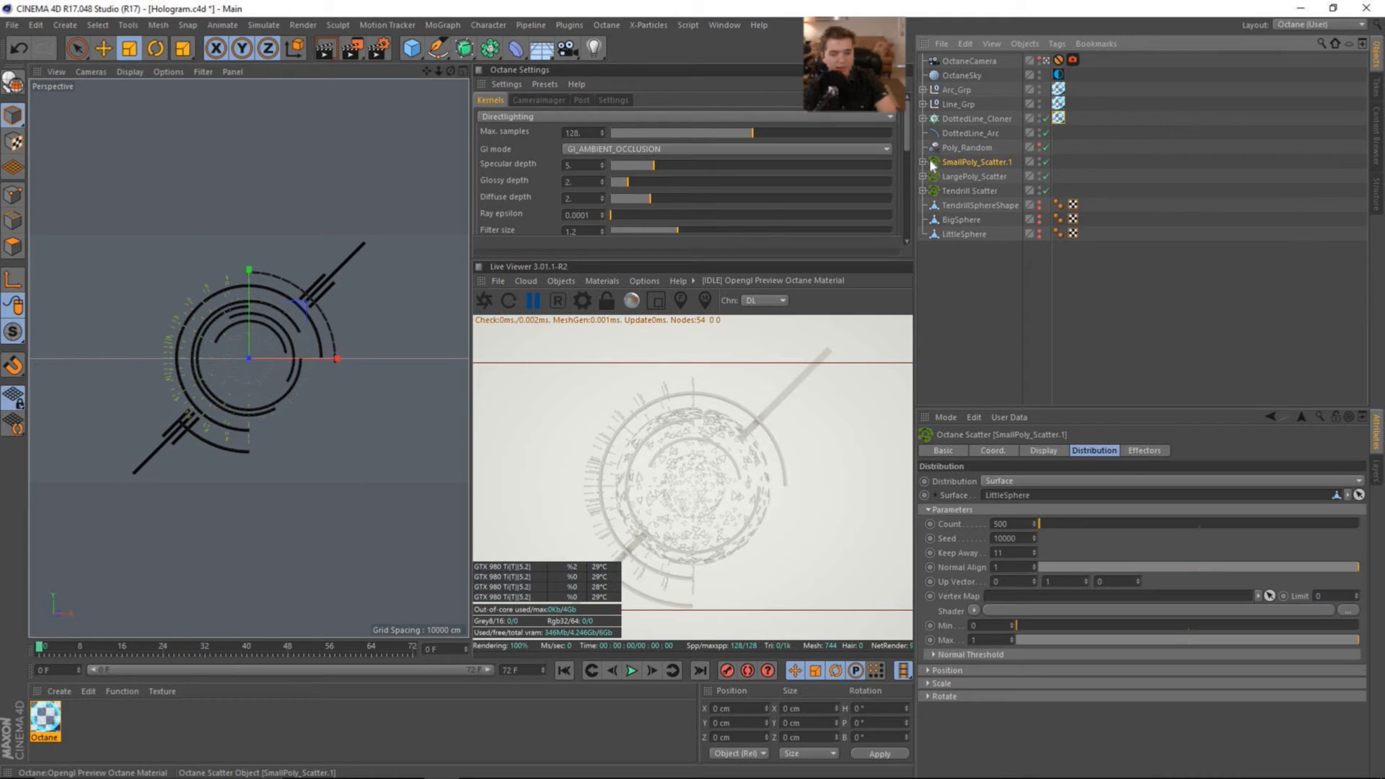
pyautogui.click(924, 163)
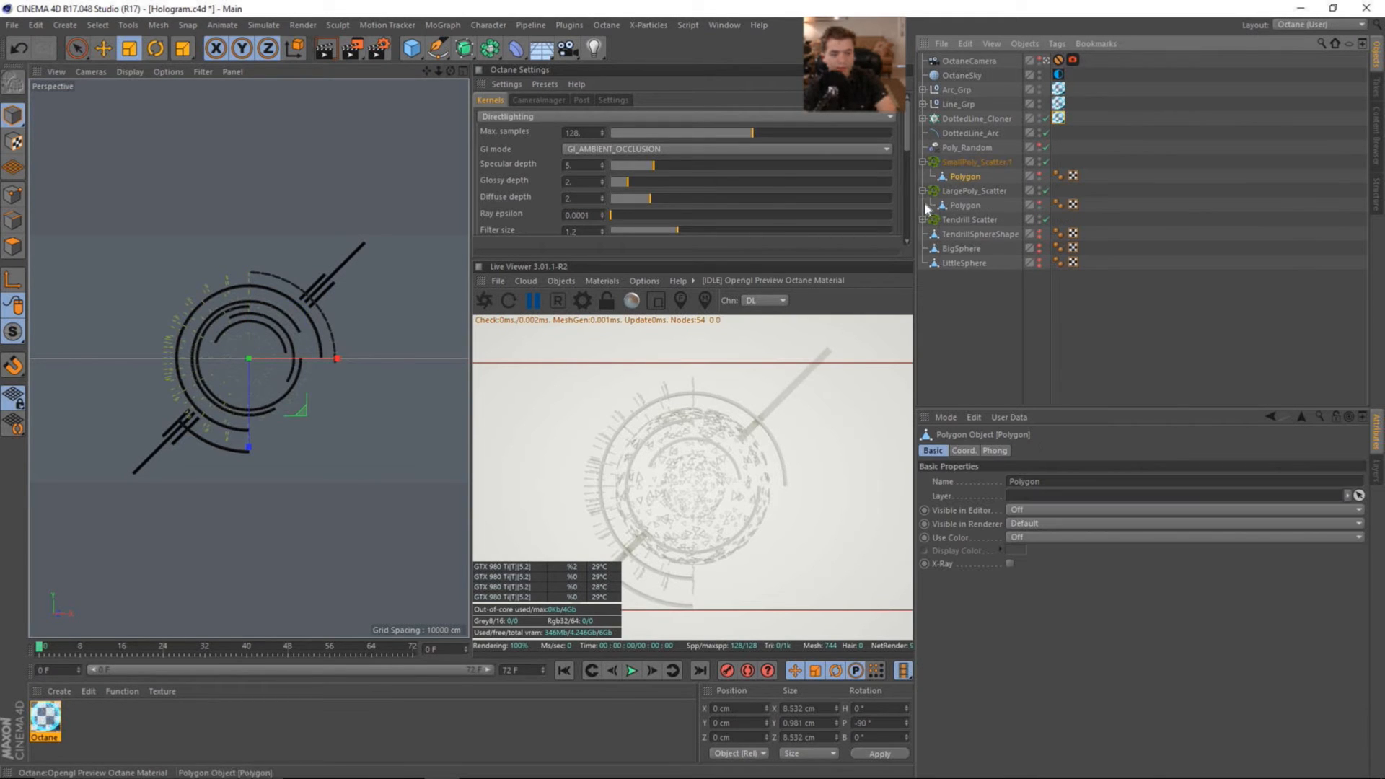
pyautogui.moveTo(955, 241)
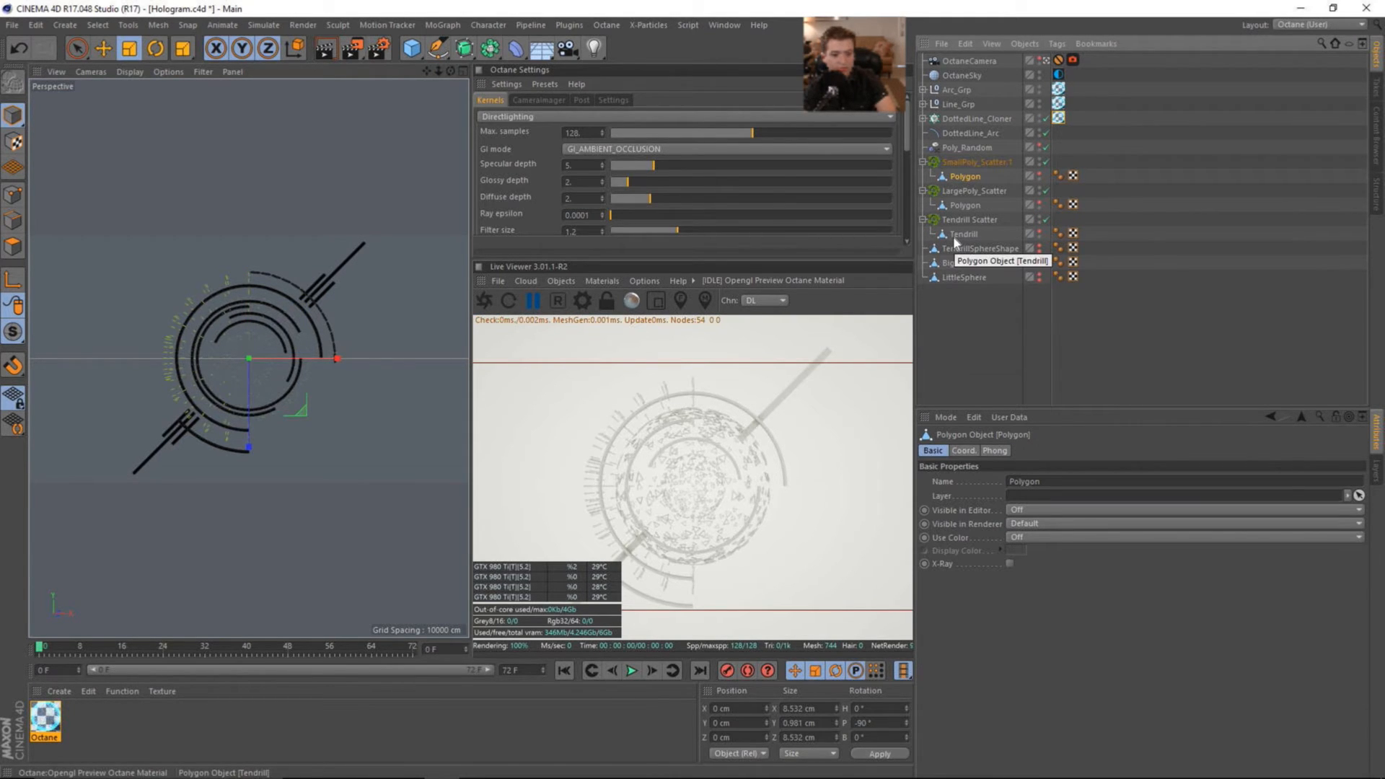
pyautogui.click(964, 234)
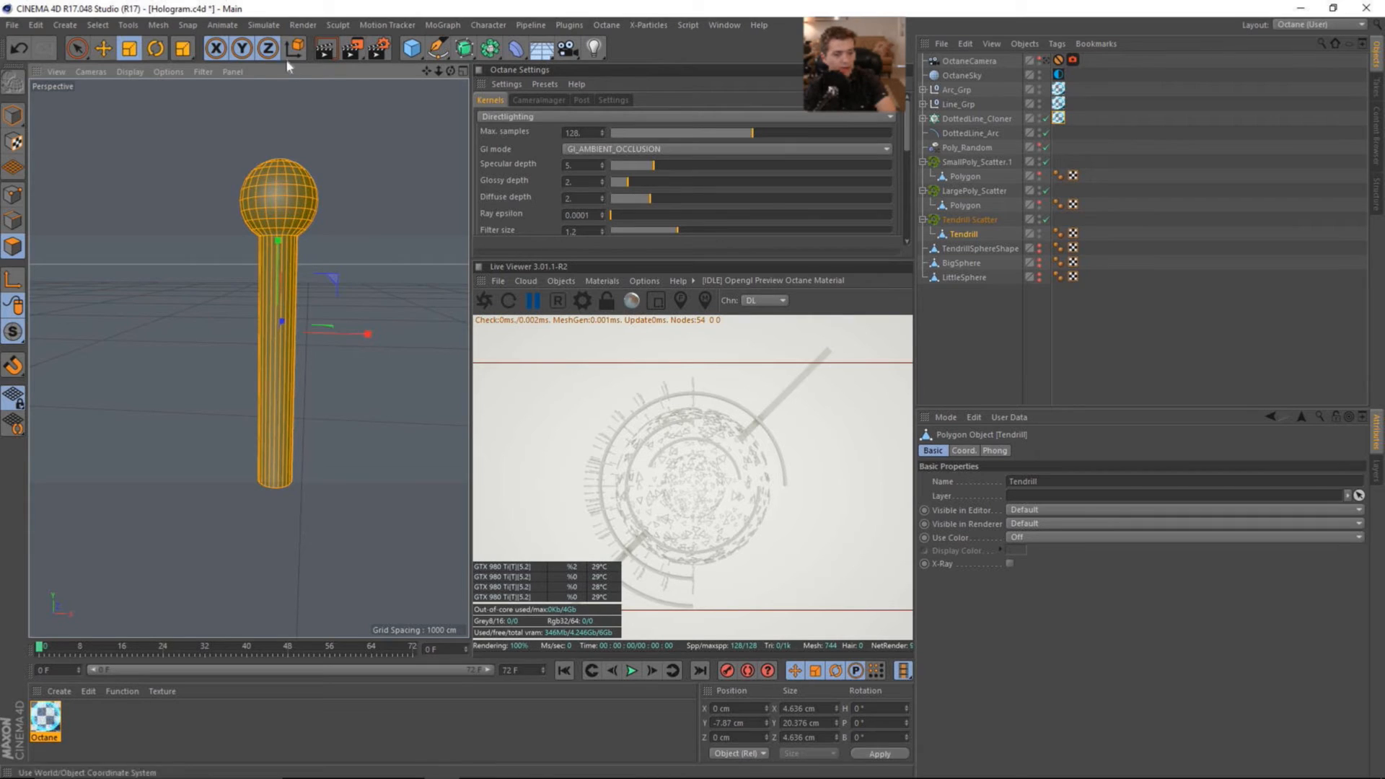
# Step: Convert the Tendrill mesh edges to a spline via Mesh > Commands > Edge to Spline, giving Tendrill.Spline
pyautogui.click(186, 24)
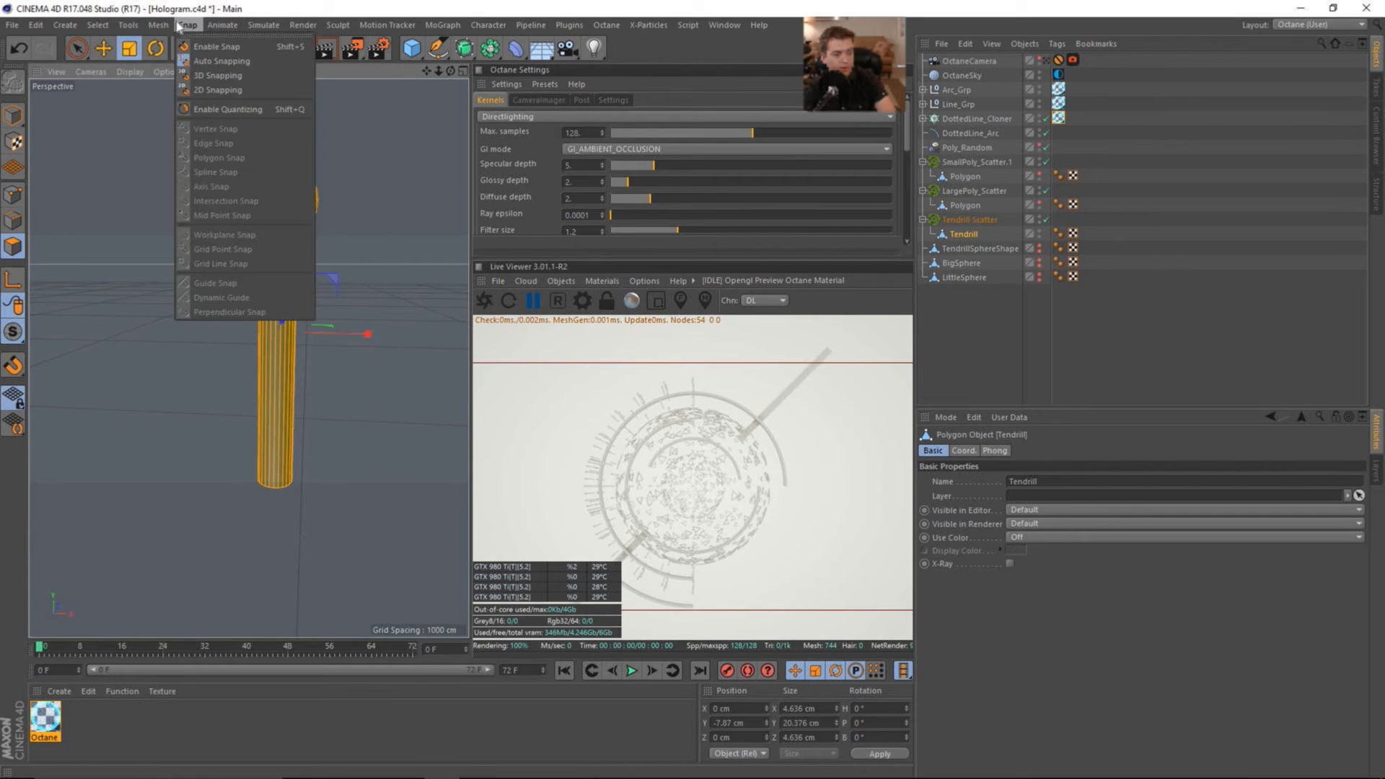
pyautogui.click(129, 25)
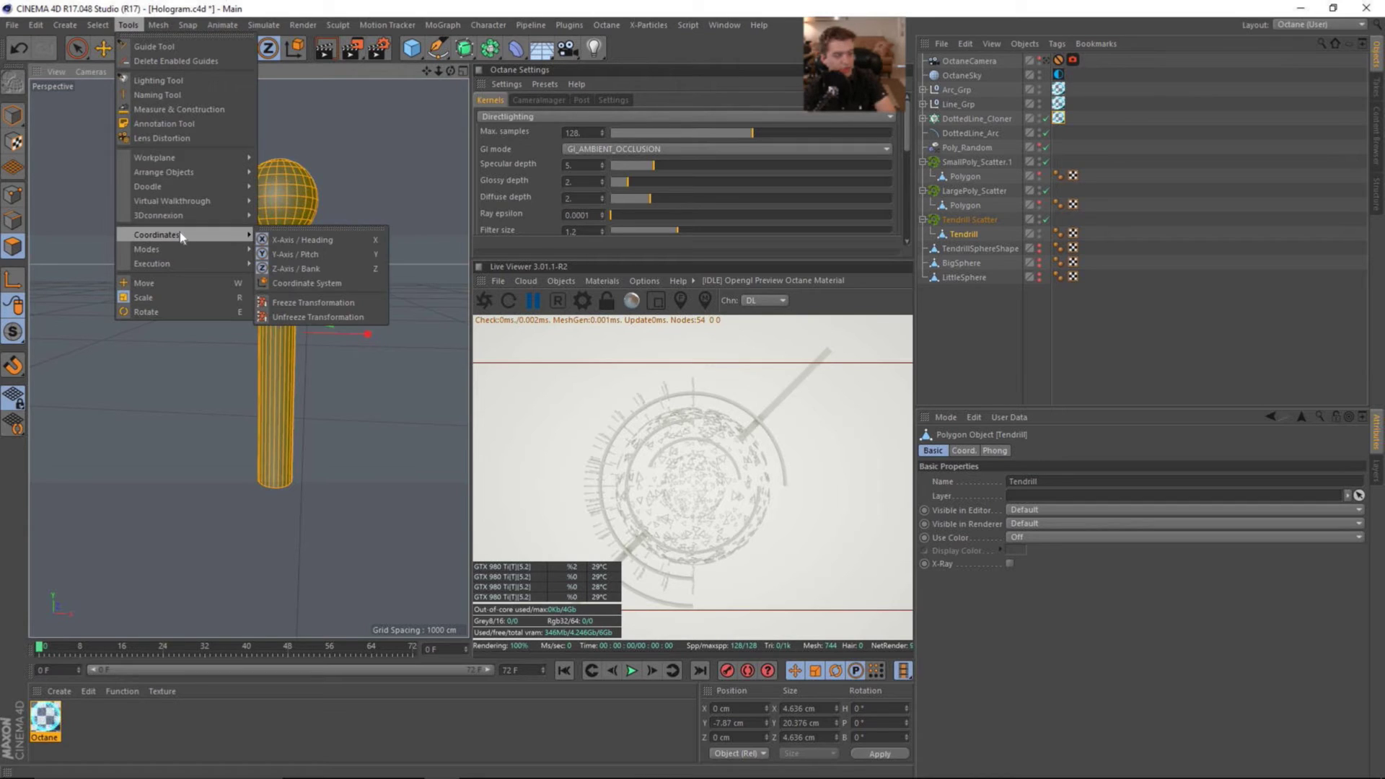
pyautogui.click(158, 25)
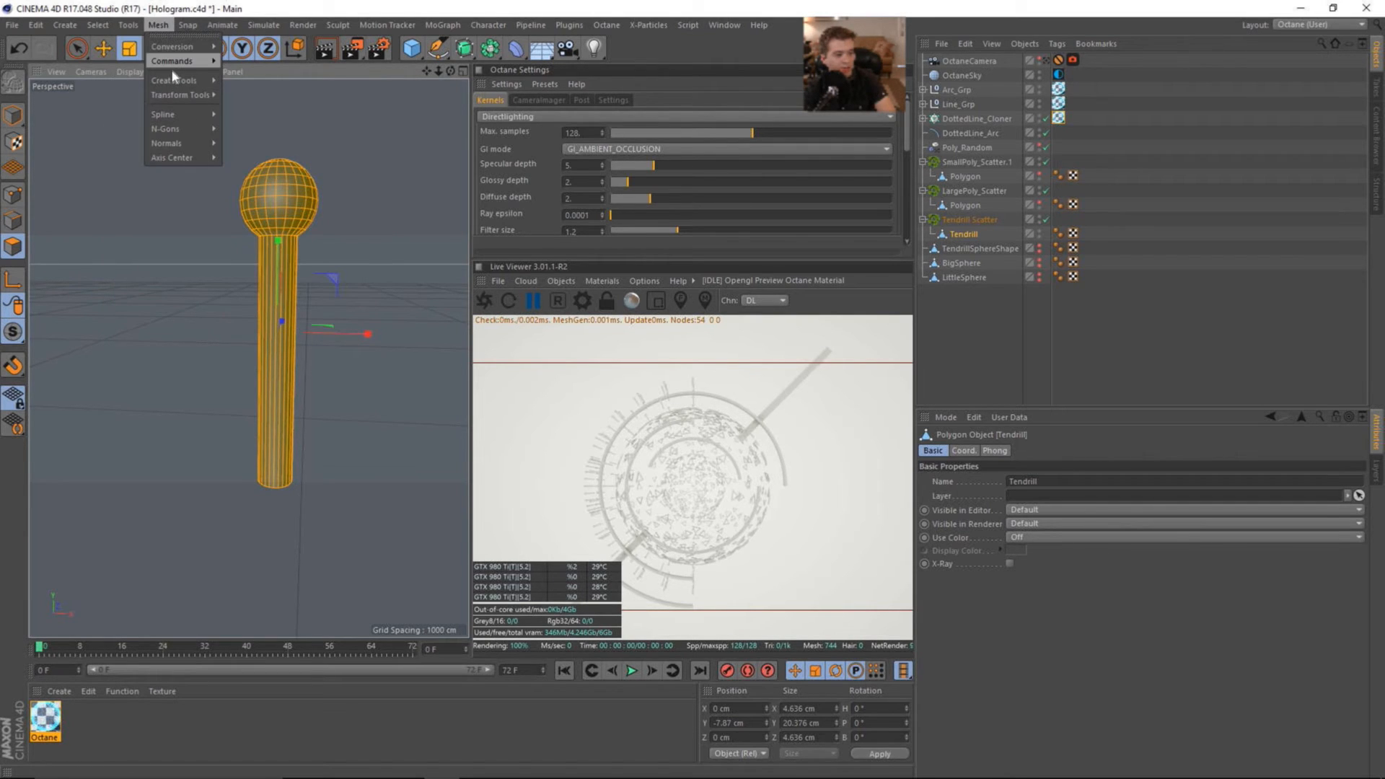
pyautogui.click(173, 80)
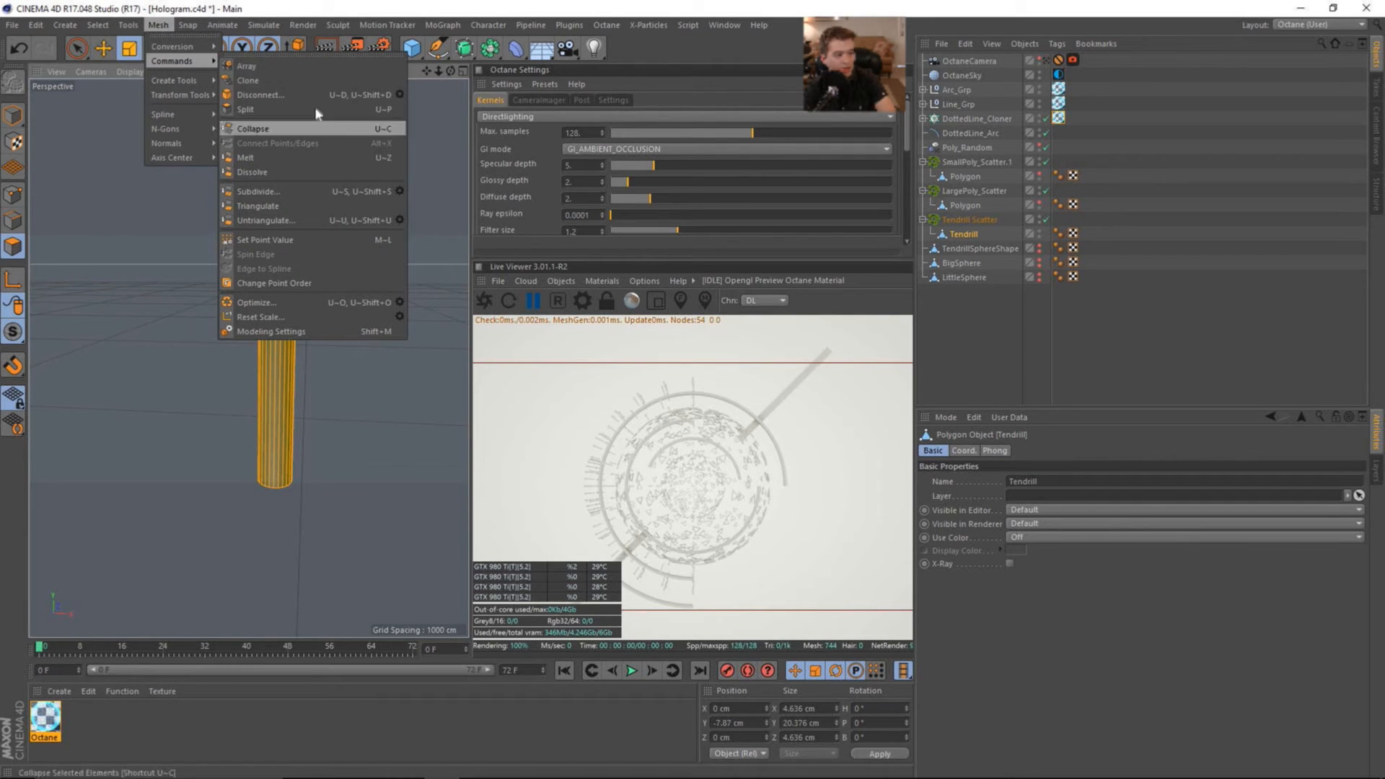
pyautogui.moveTo(285, 254)
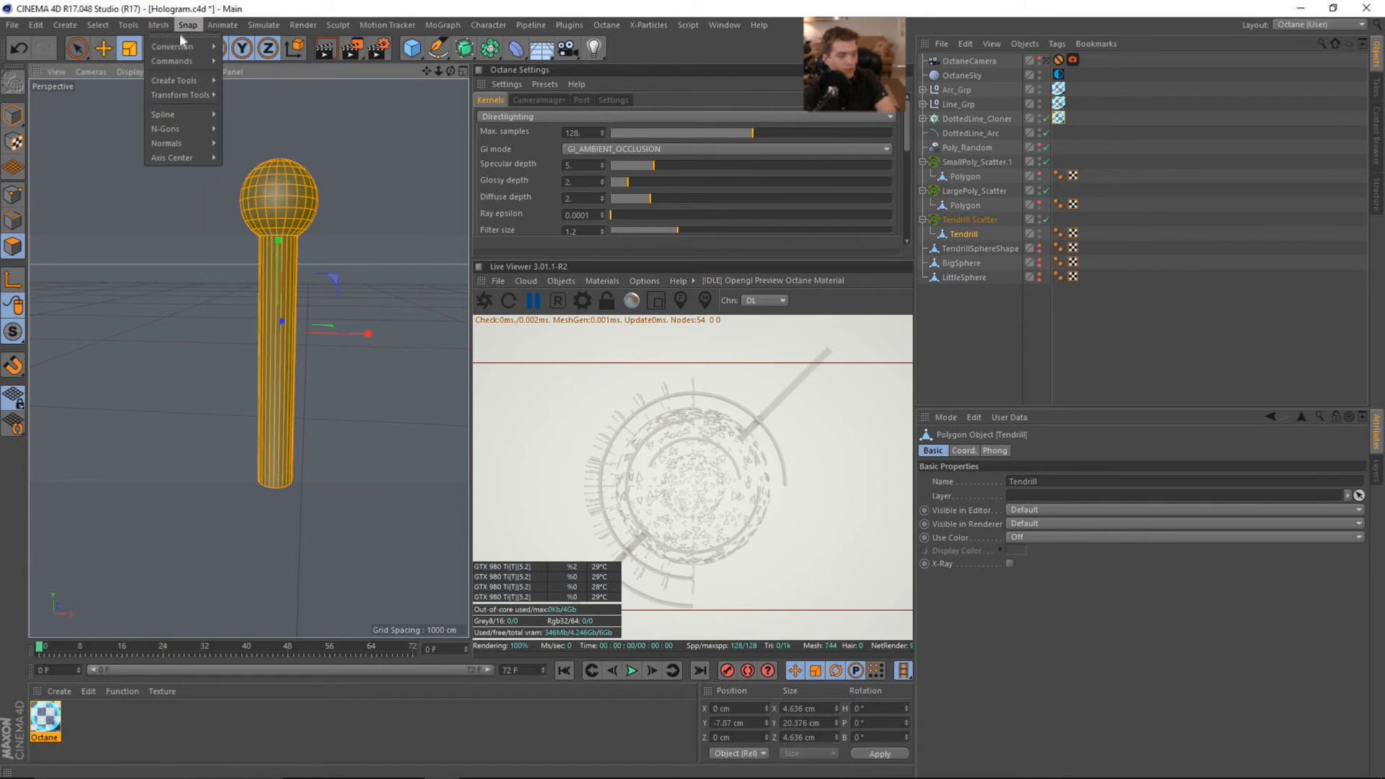
pyautogui.moveTo(173, 46)
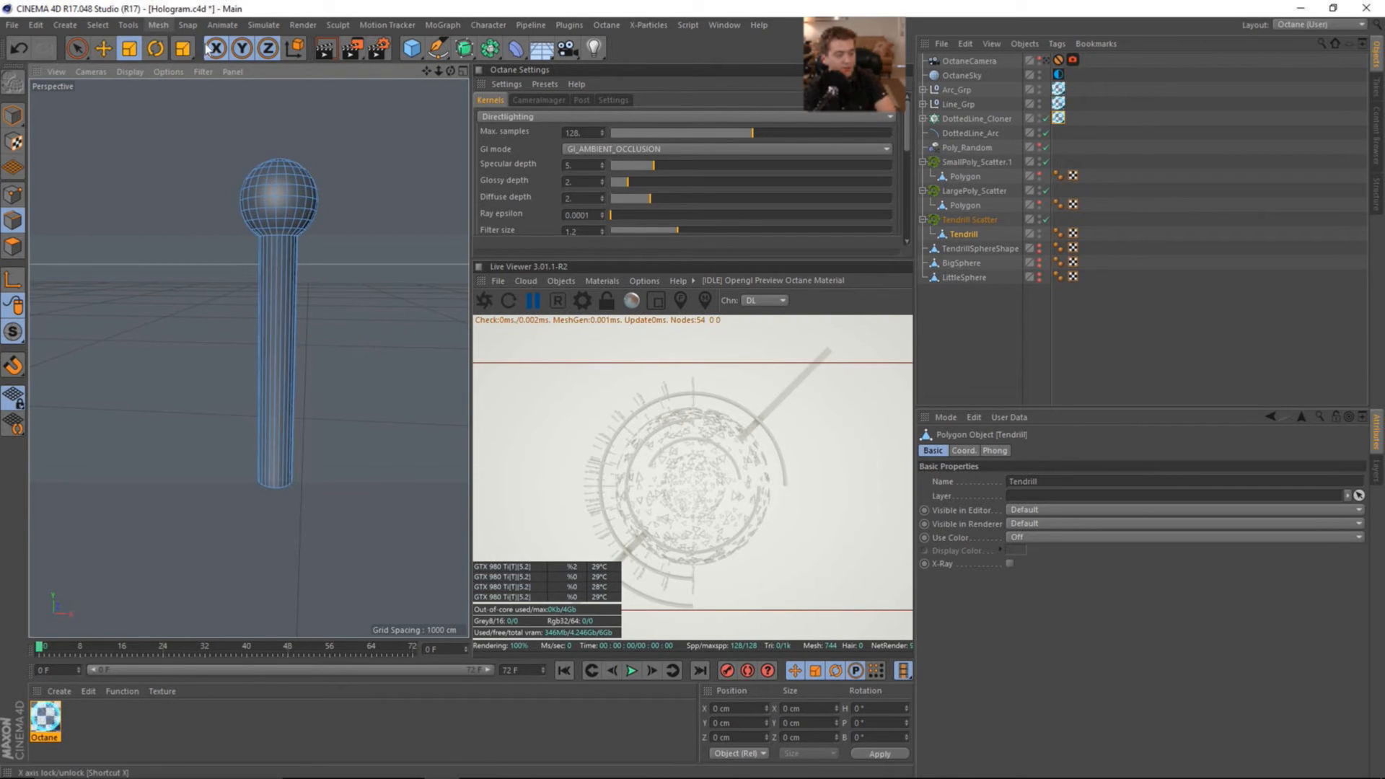
pyautogui.click(186, 24)
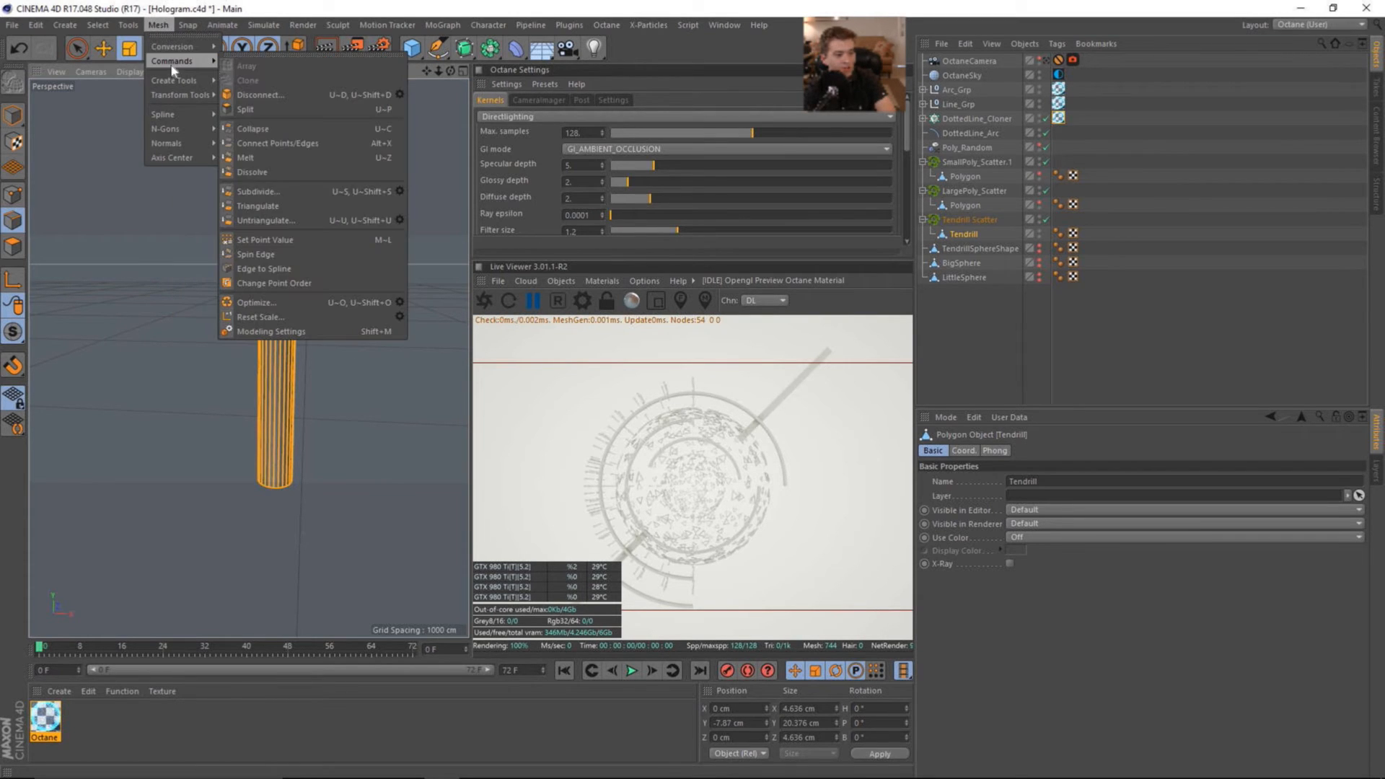
pyautogui.moveTo(274, 271)
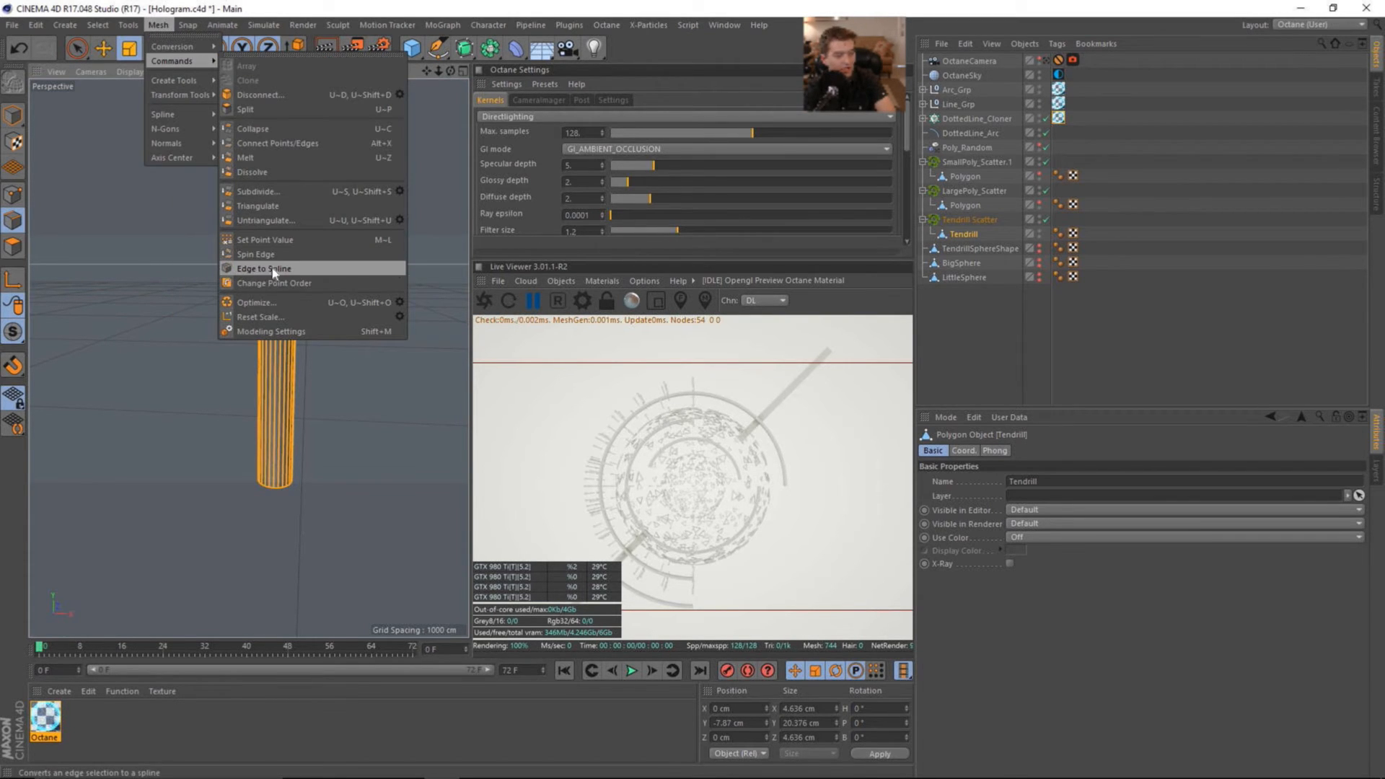
pyautogui.click(261, 269)
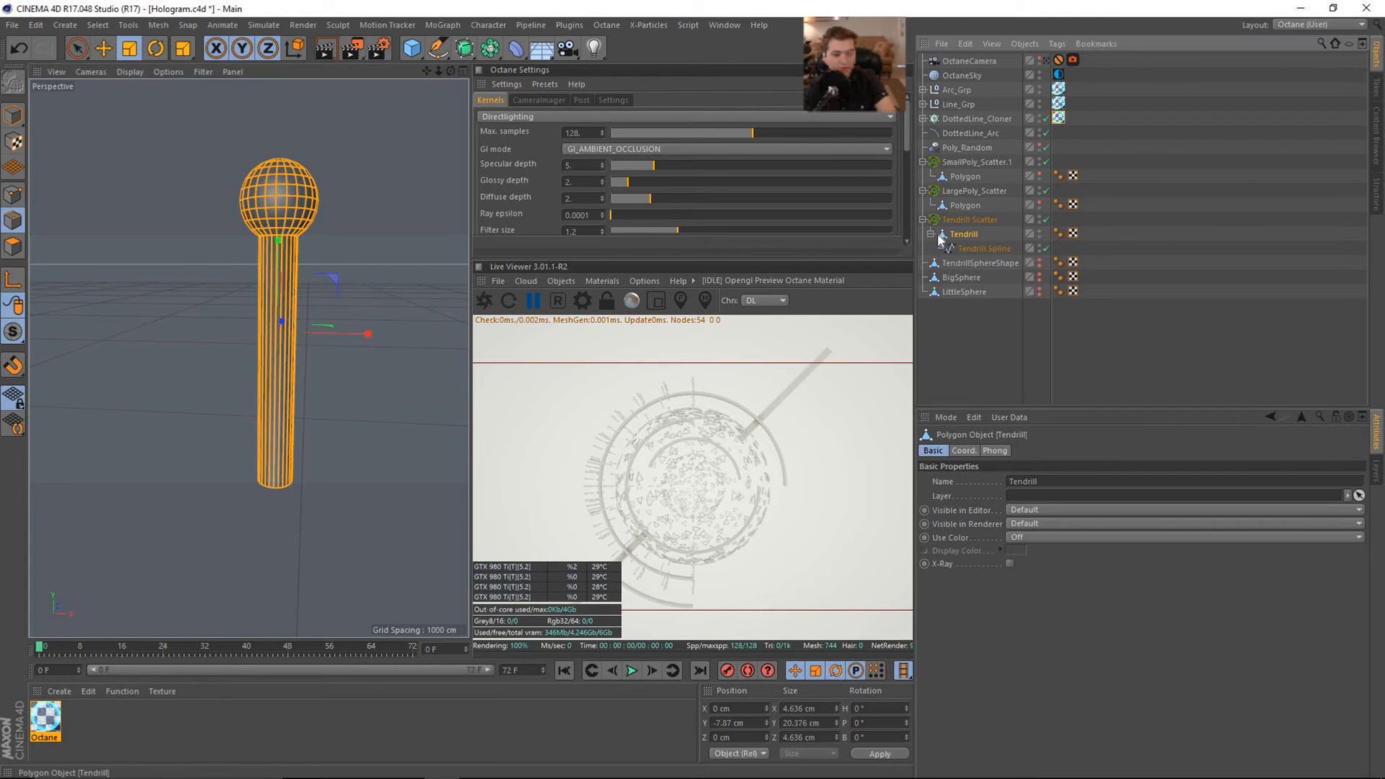
pyautogui.click(982, 248)
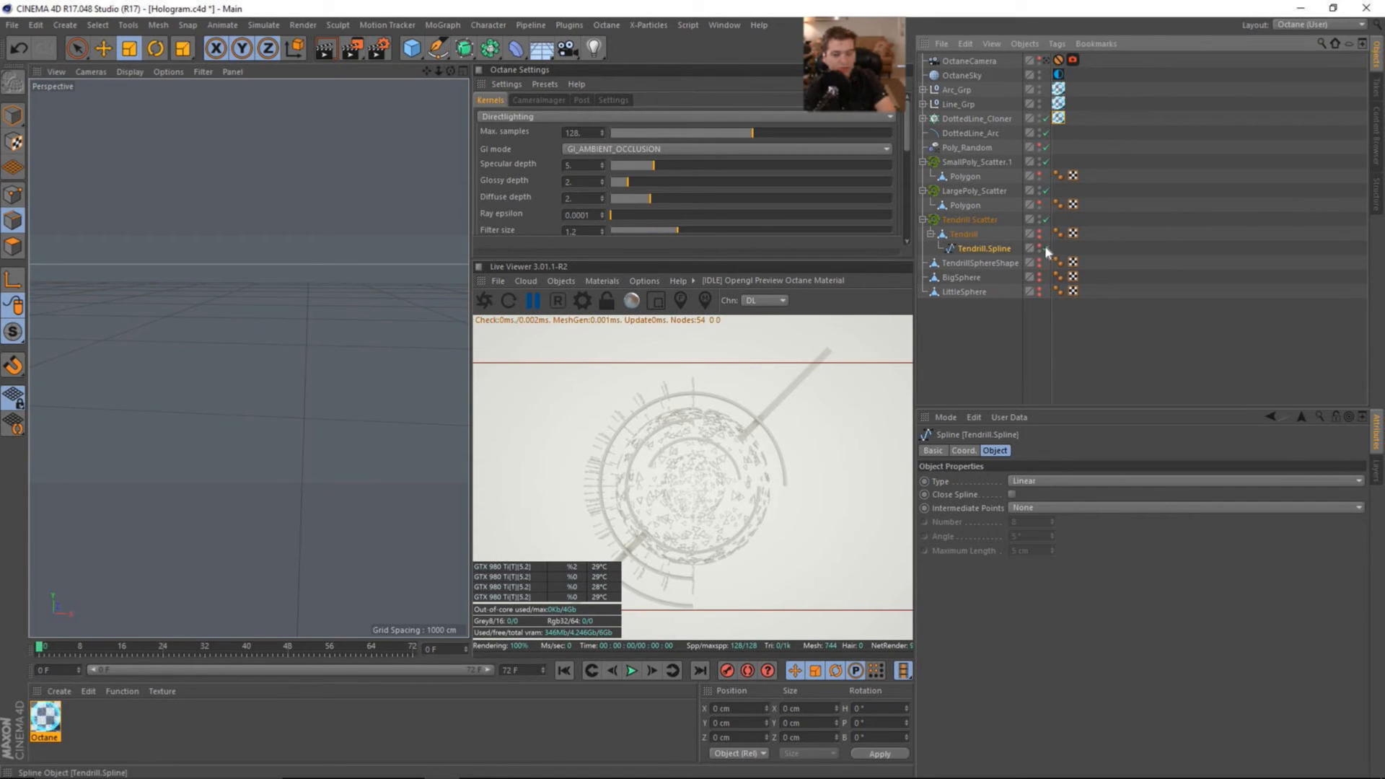
# Step: Add an Octane ObjectTag to Tendrill.Spline with Render As Hair on, and apply the Octane material
pyautogui.click(1045, 249)
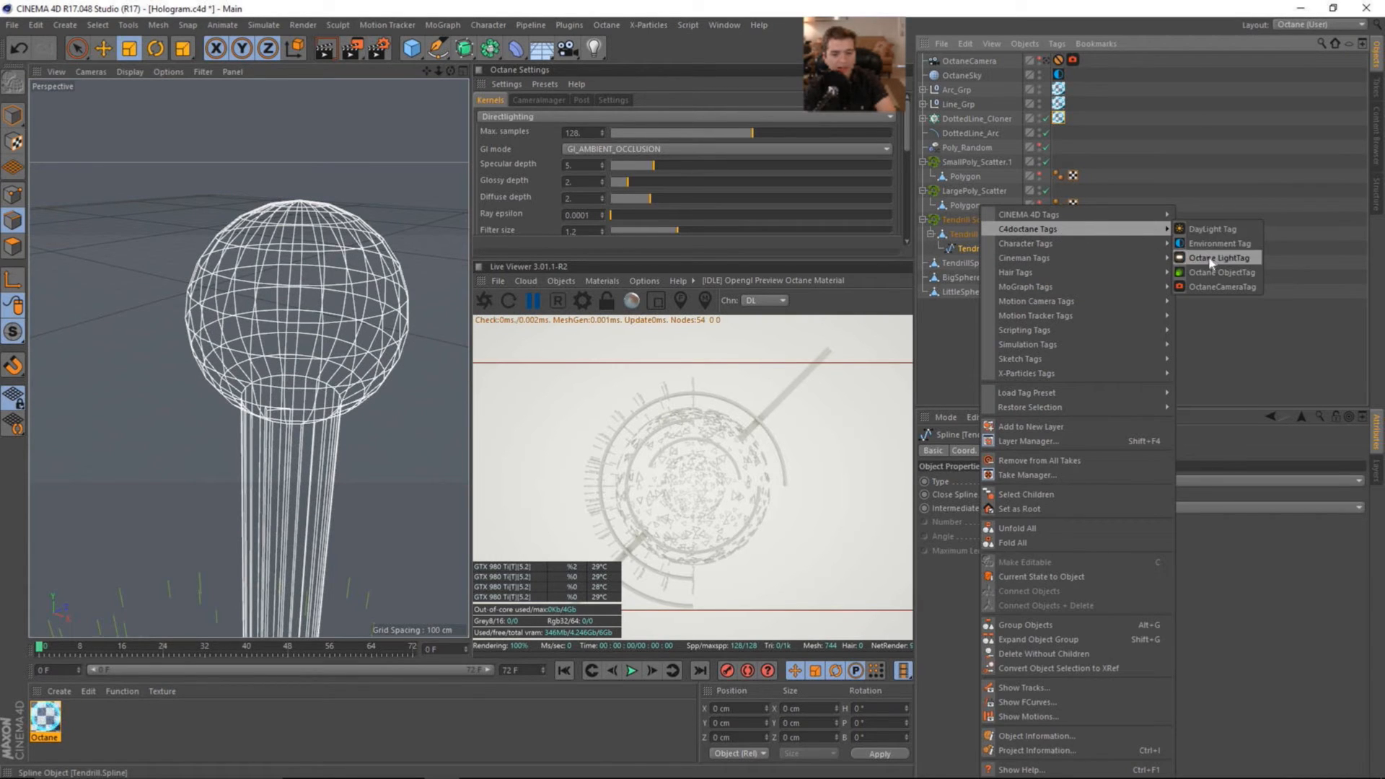
pyautogui.click(1218, 273)
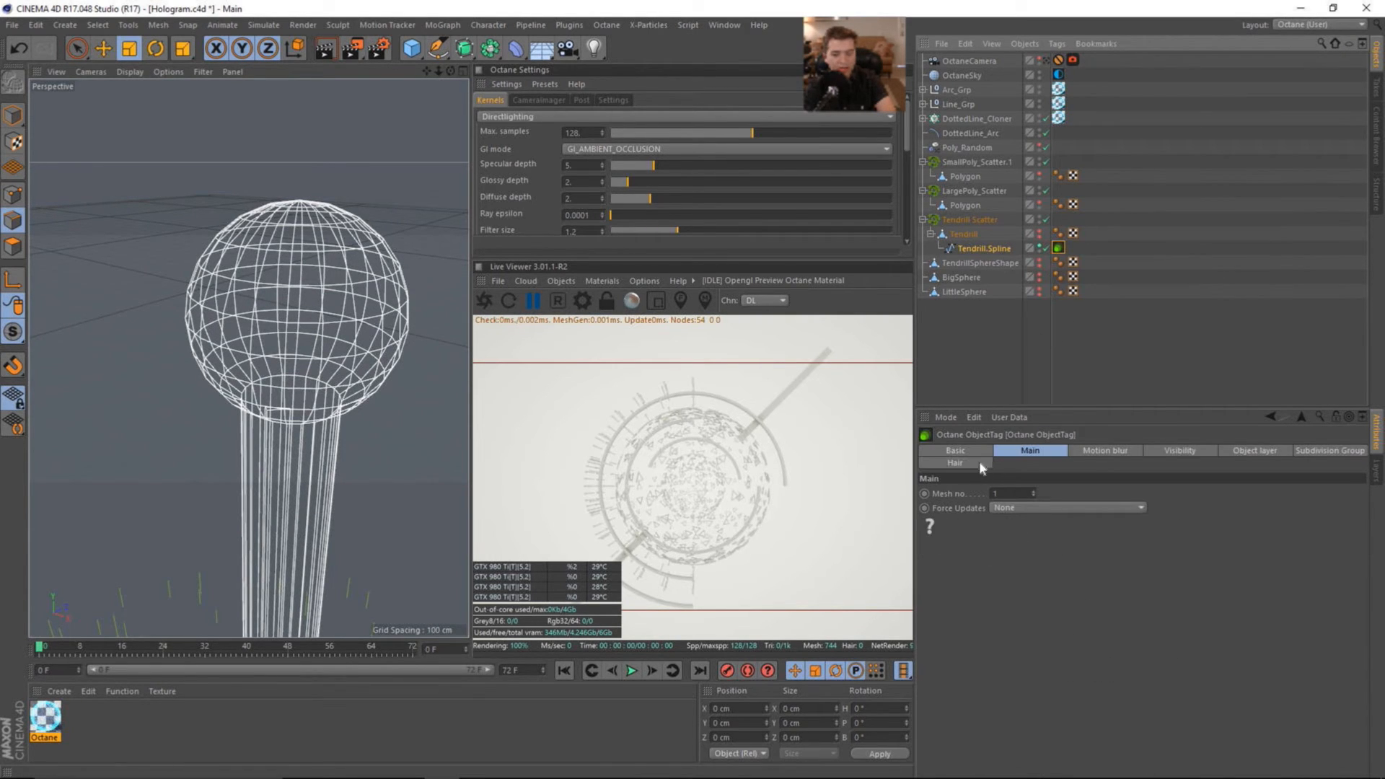
pyautogui.click(954, 462)
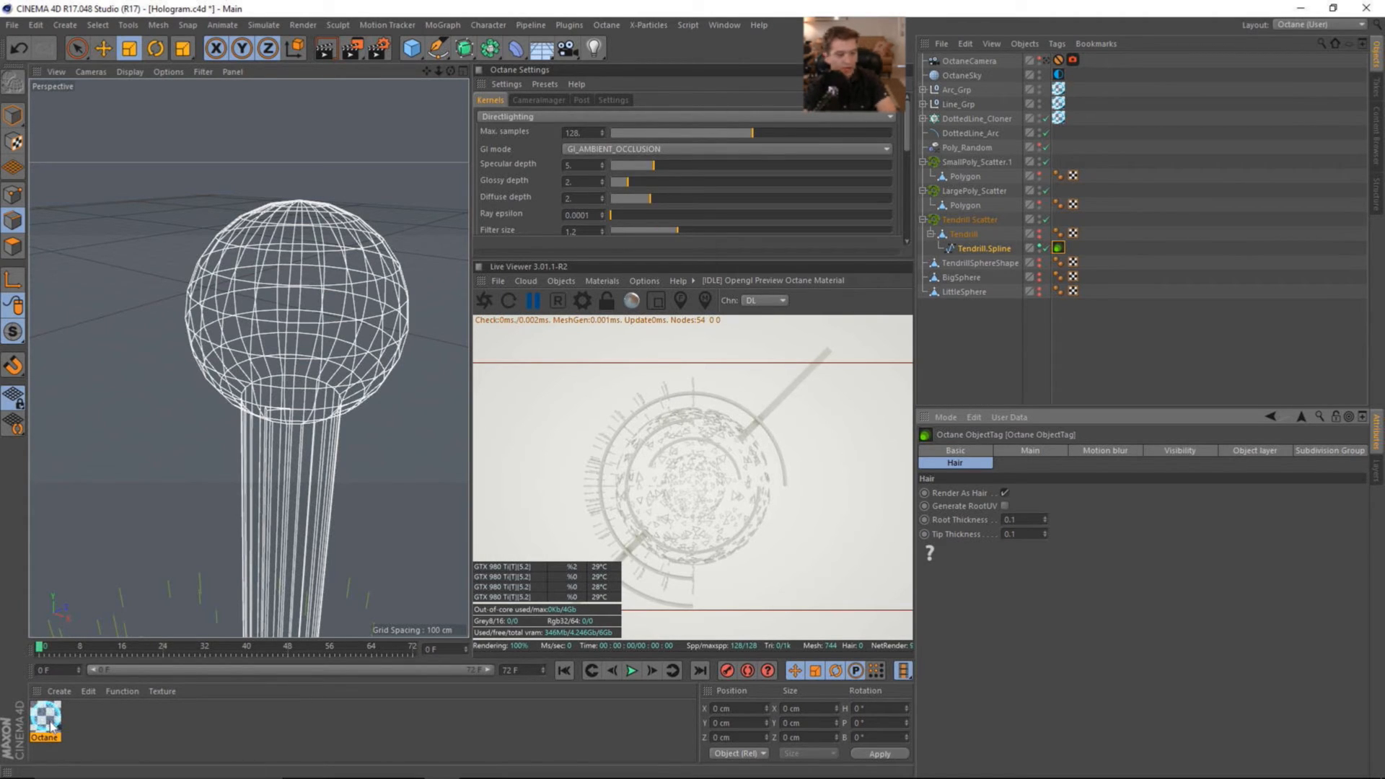
pyautogui.click(1066, 247)
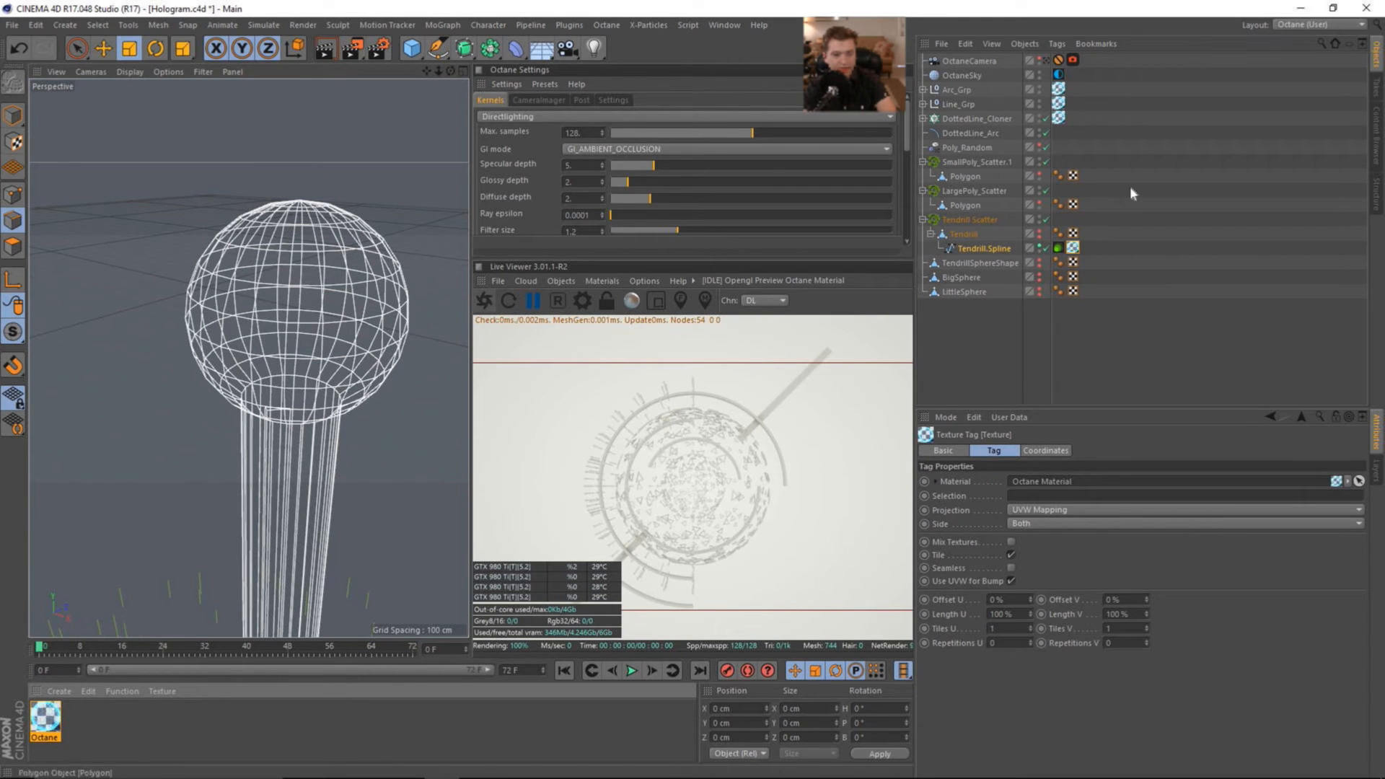
# Step: Restart the Octane Live Viewer to see the tendril sphere as hair strands and review the tag's Hair settings
pyautogui.click(962, 234)
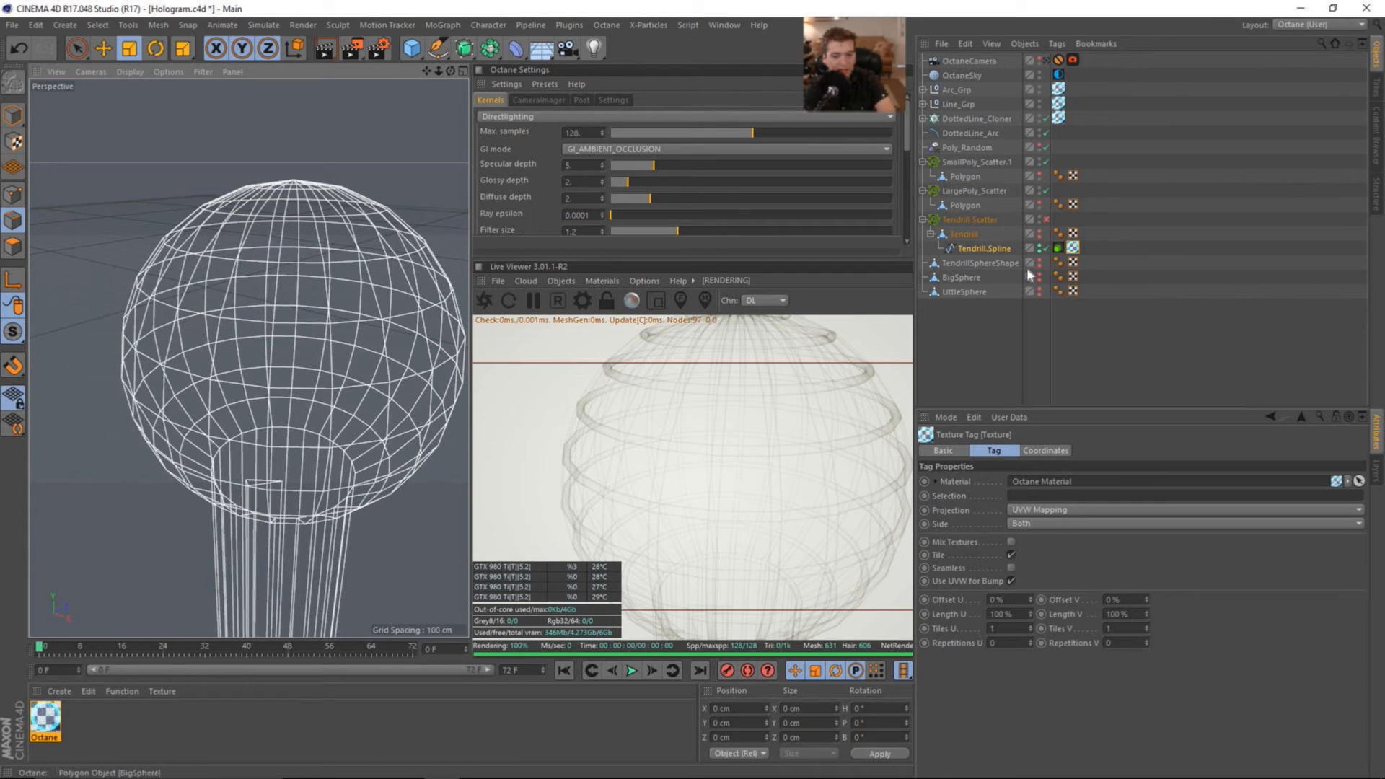
pyautogui.click(1057, 248)
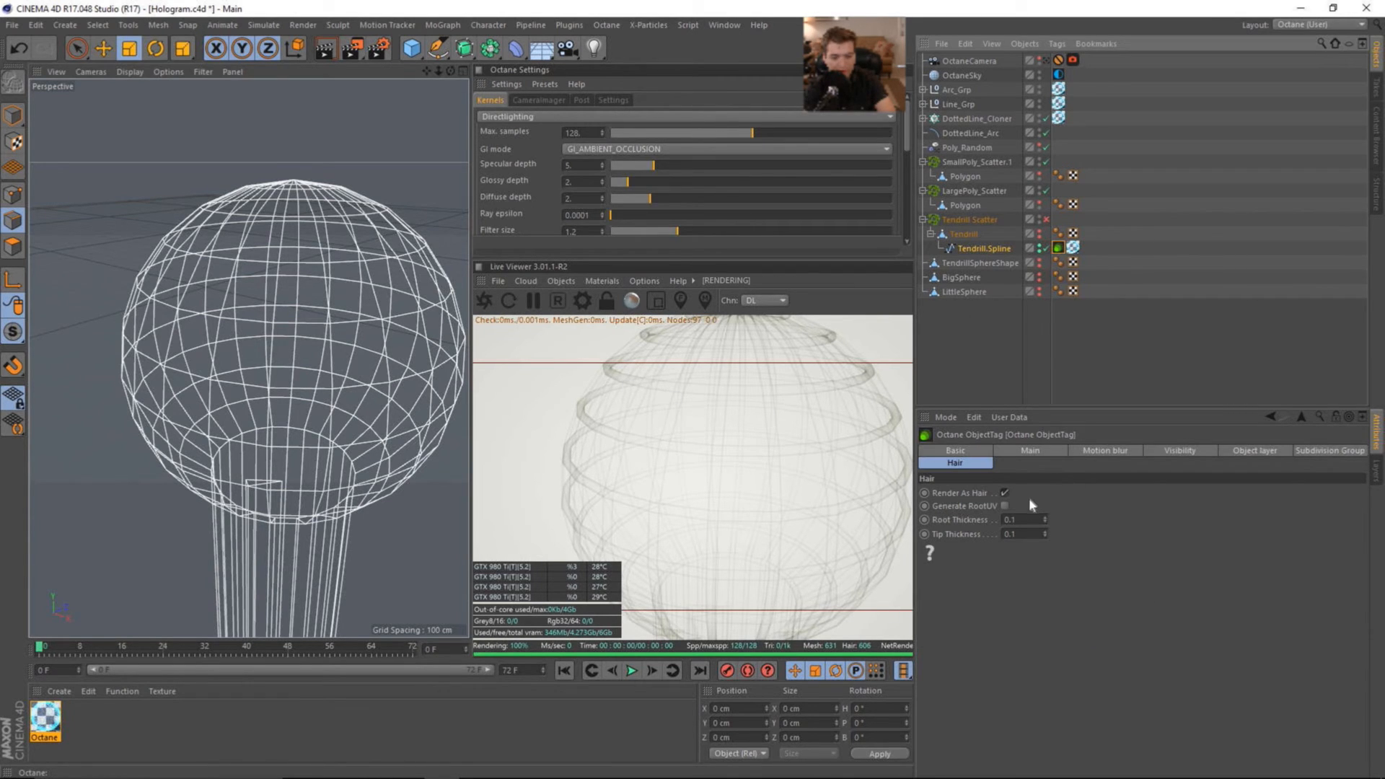
pyautogui.moveTo(369, 616)
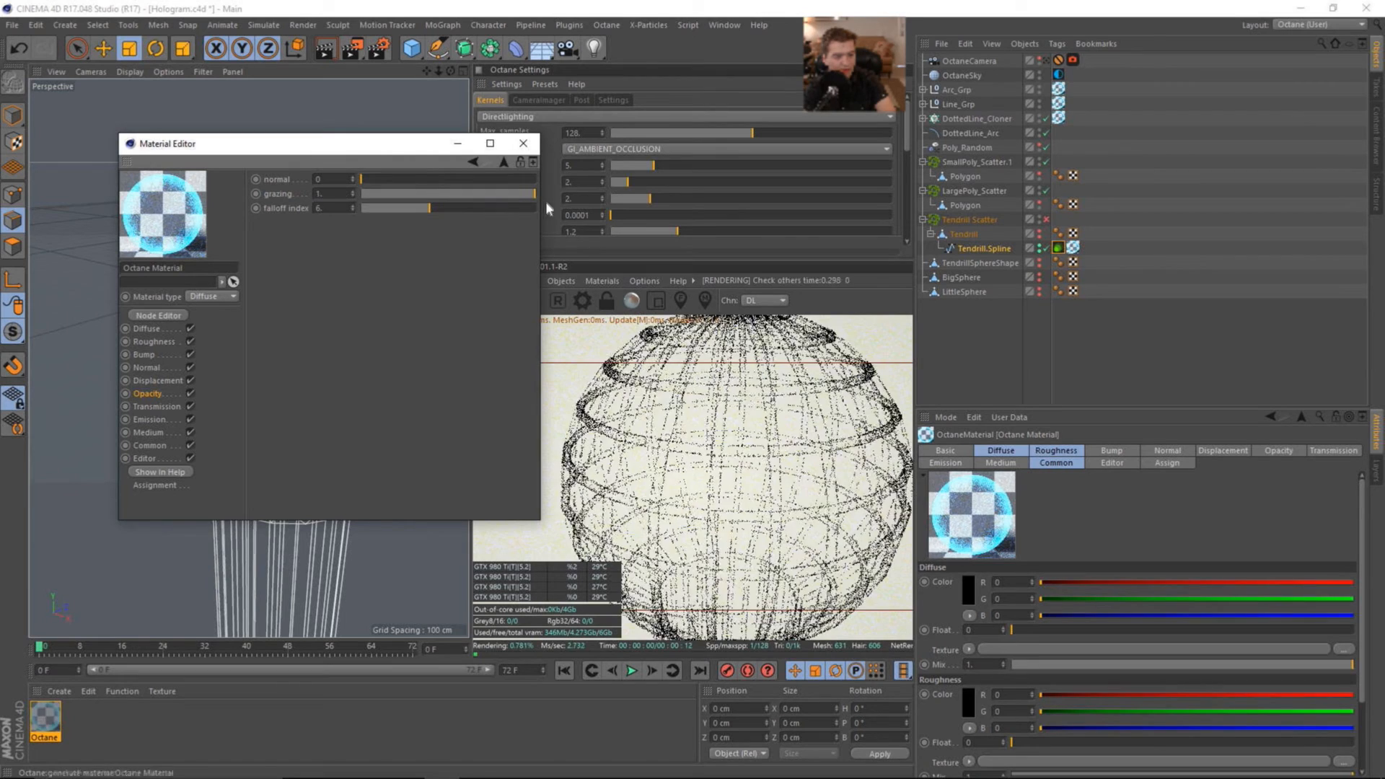
# Step: Enable Emission on the Octane material with a blue RgbSpectrum at power 5 and show Octane Settings
pyautogui.click(149, 407)
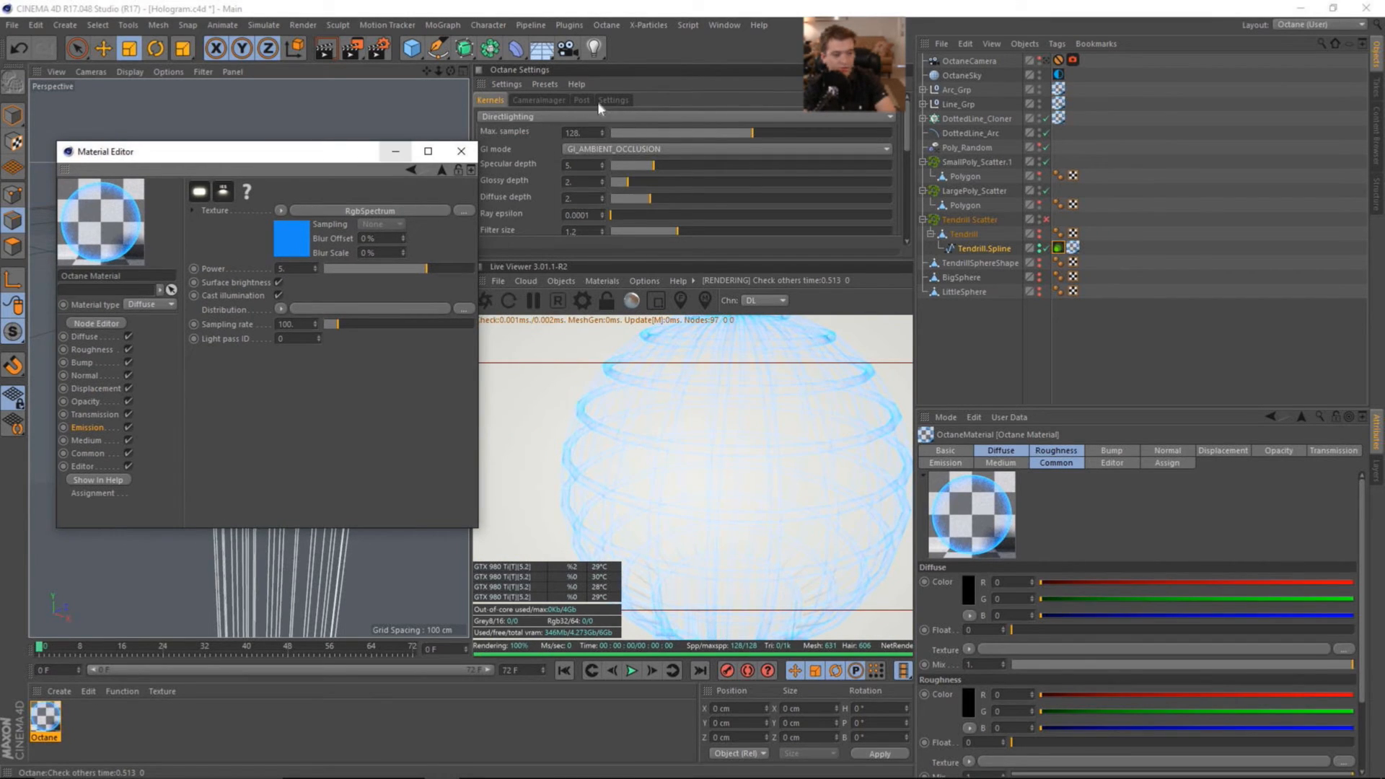
pyautogui.click(613, 99)
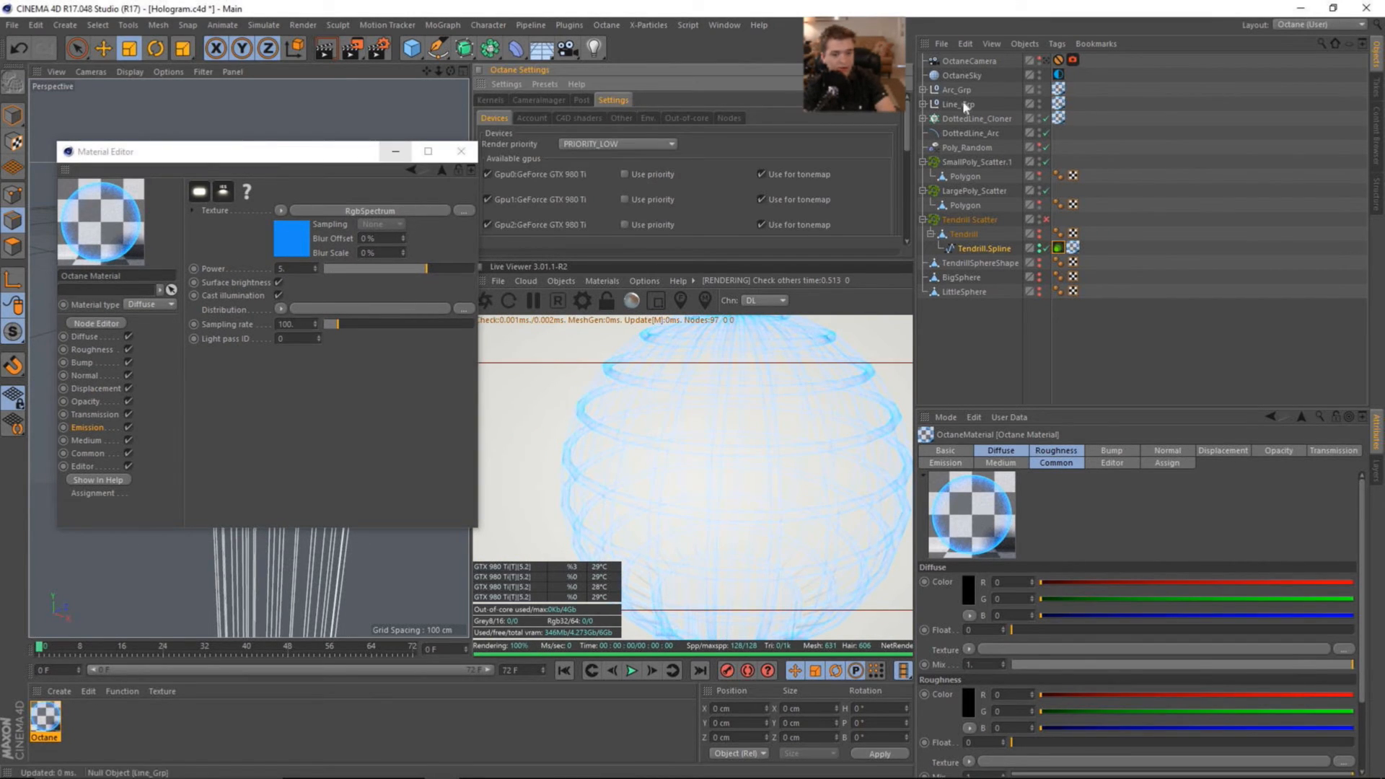
pyautogui.click(1058, 74)
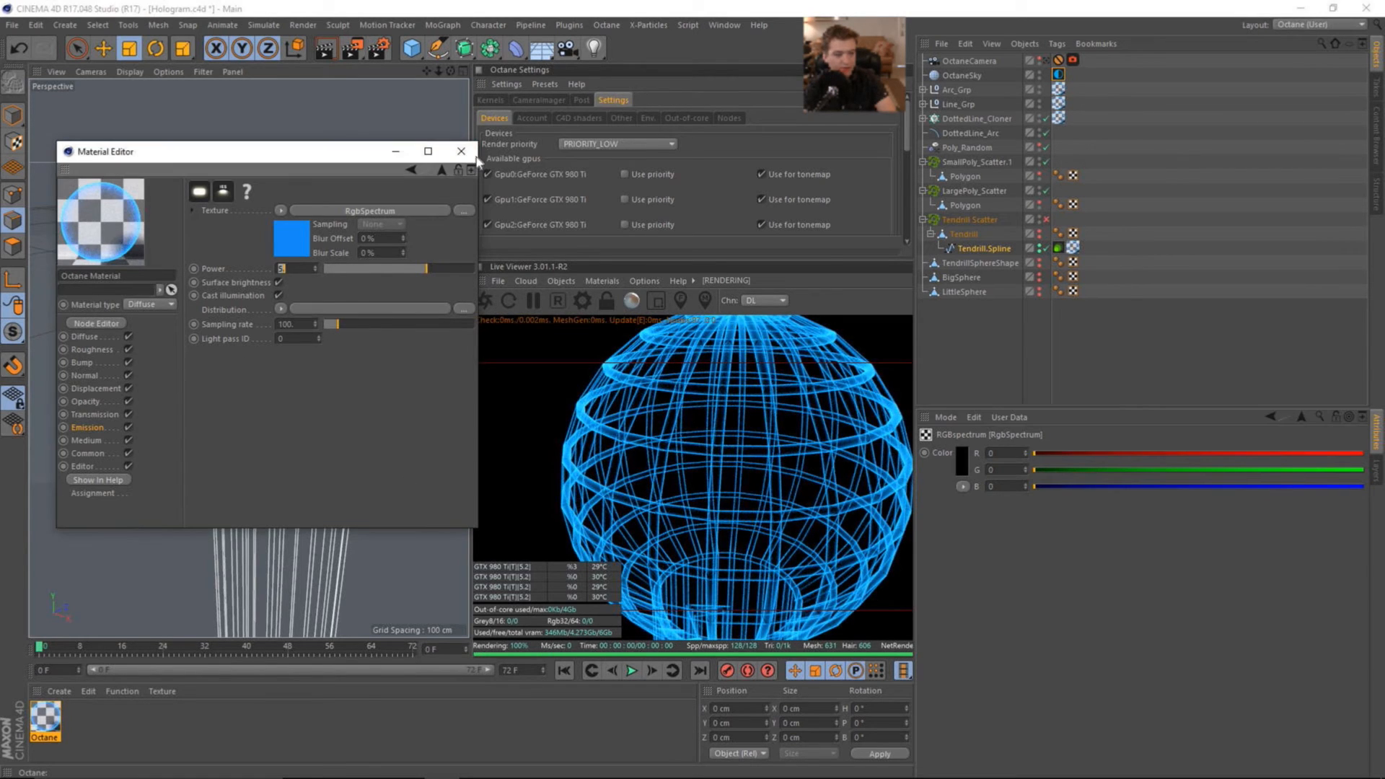
# Step: Edit the Octane hair tag's Root and Tip Thickness, ending with both at 0.05
pyautogui.click(461, 151)
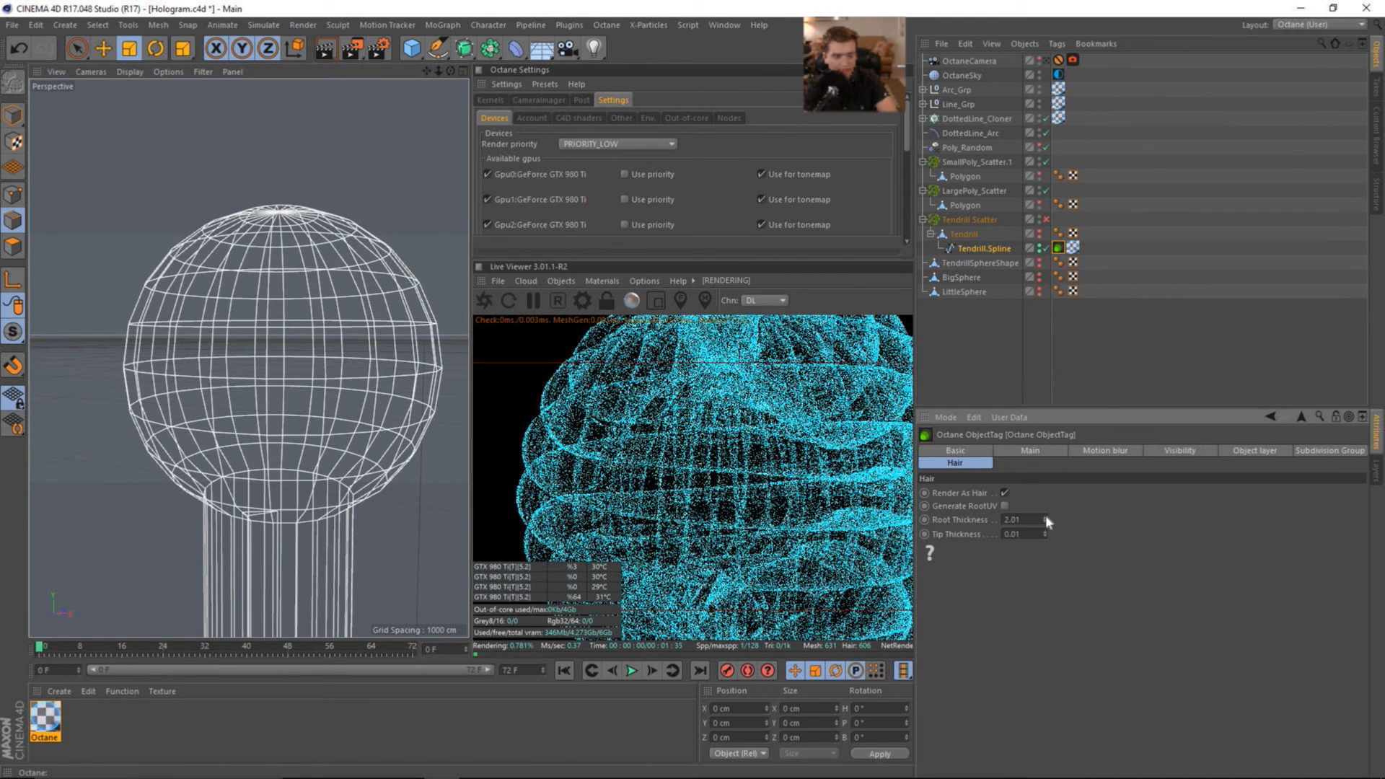
pyautogui.write('0.61')
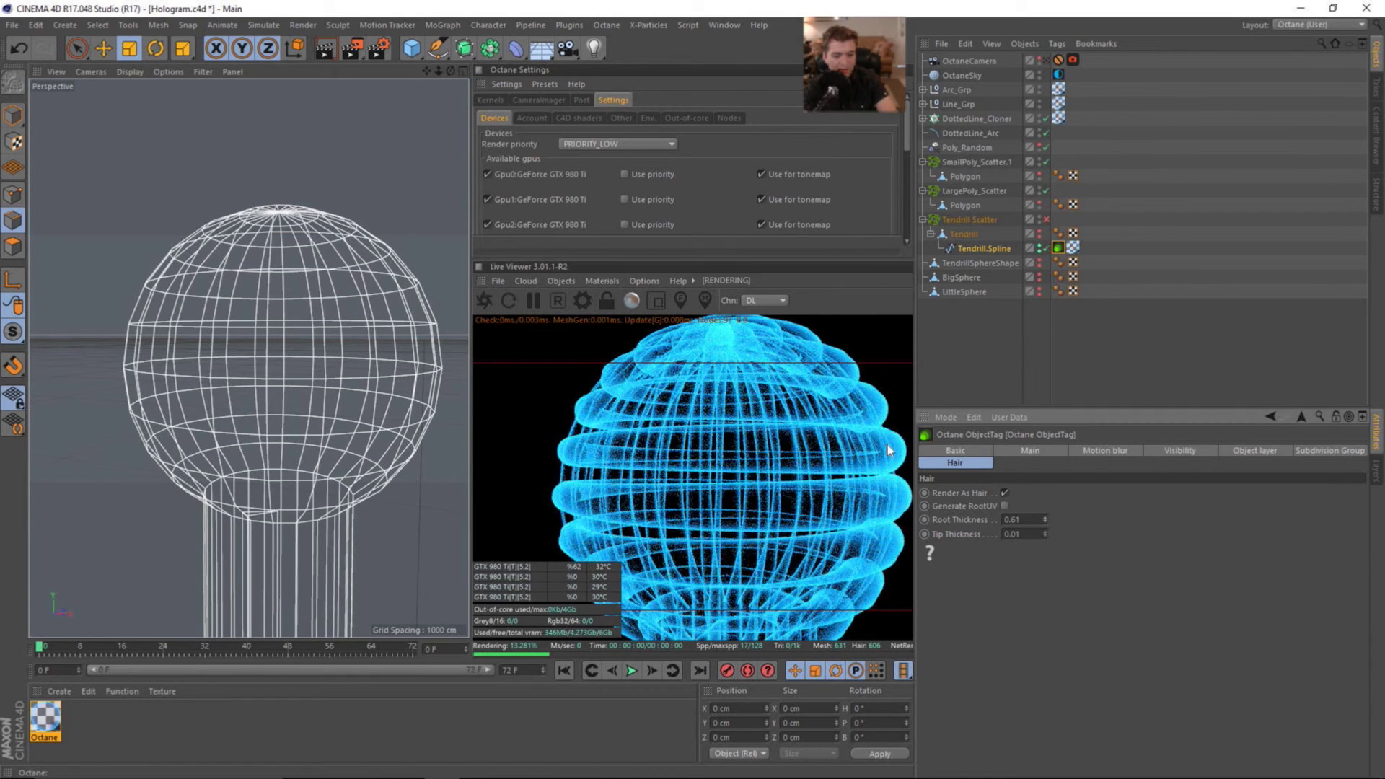
pyautogui.moveTo(920, 459)
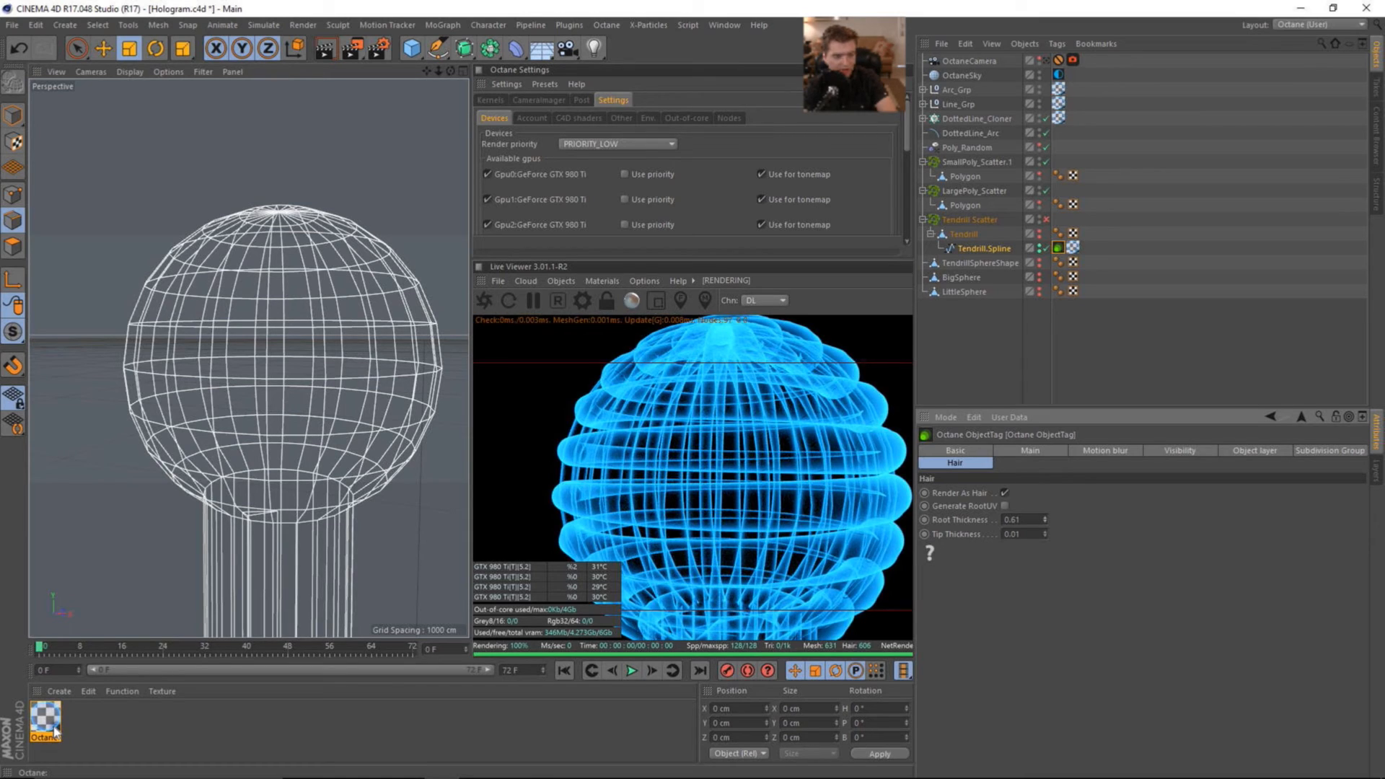
pyautogui.moveTo(653, 457)
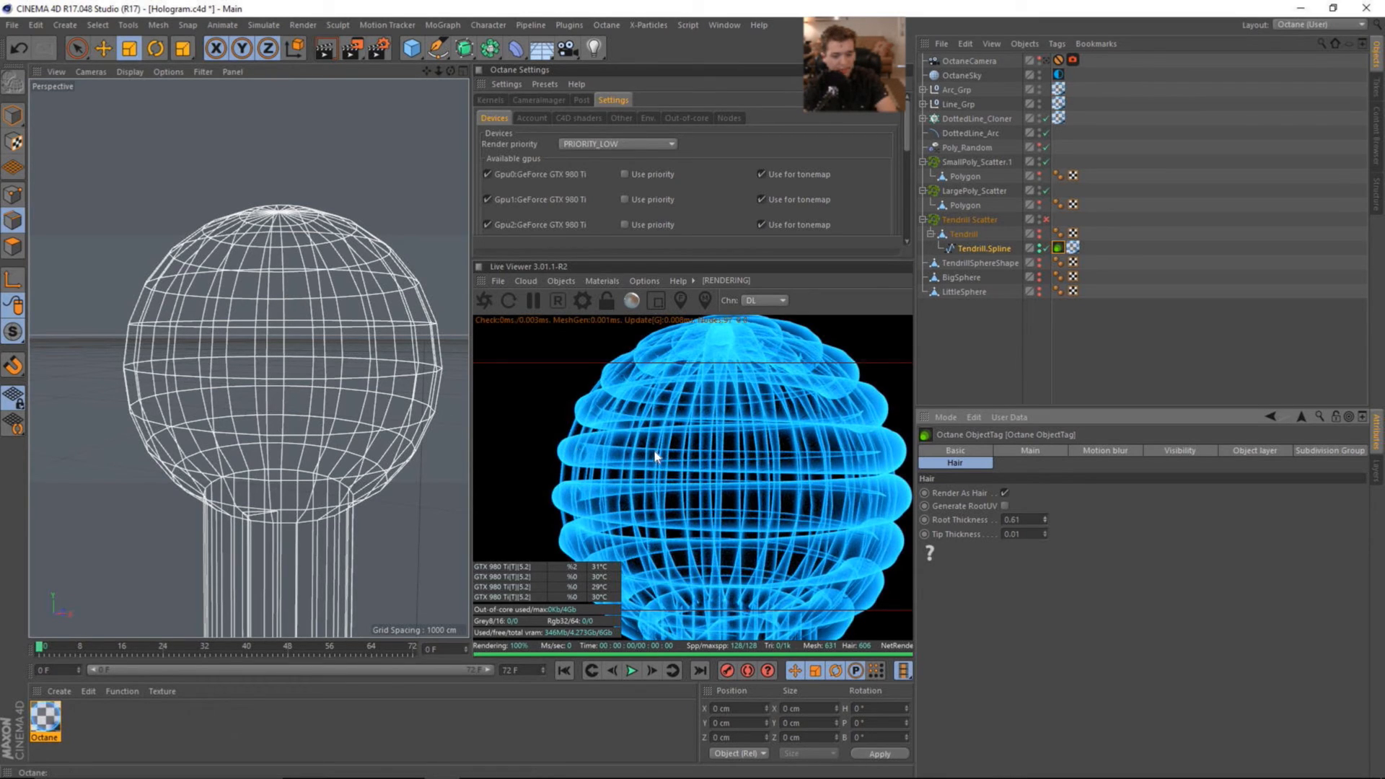
pyautogui.moveTo(870, 450)
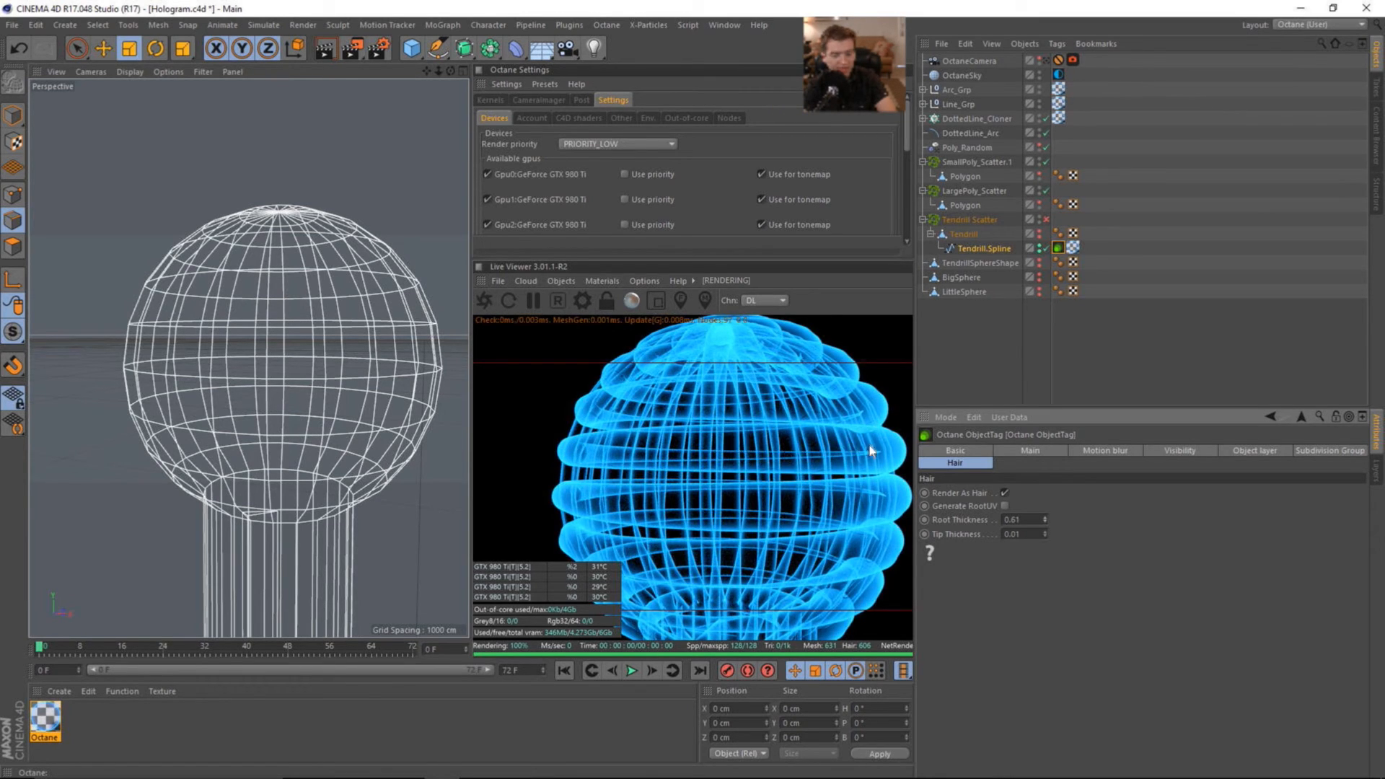
pyautogui.tripleClick(1014, 519)
pyautogui.write('0.05')
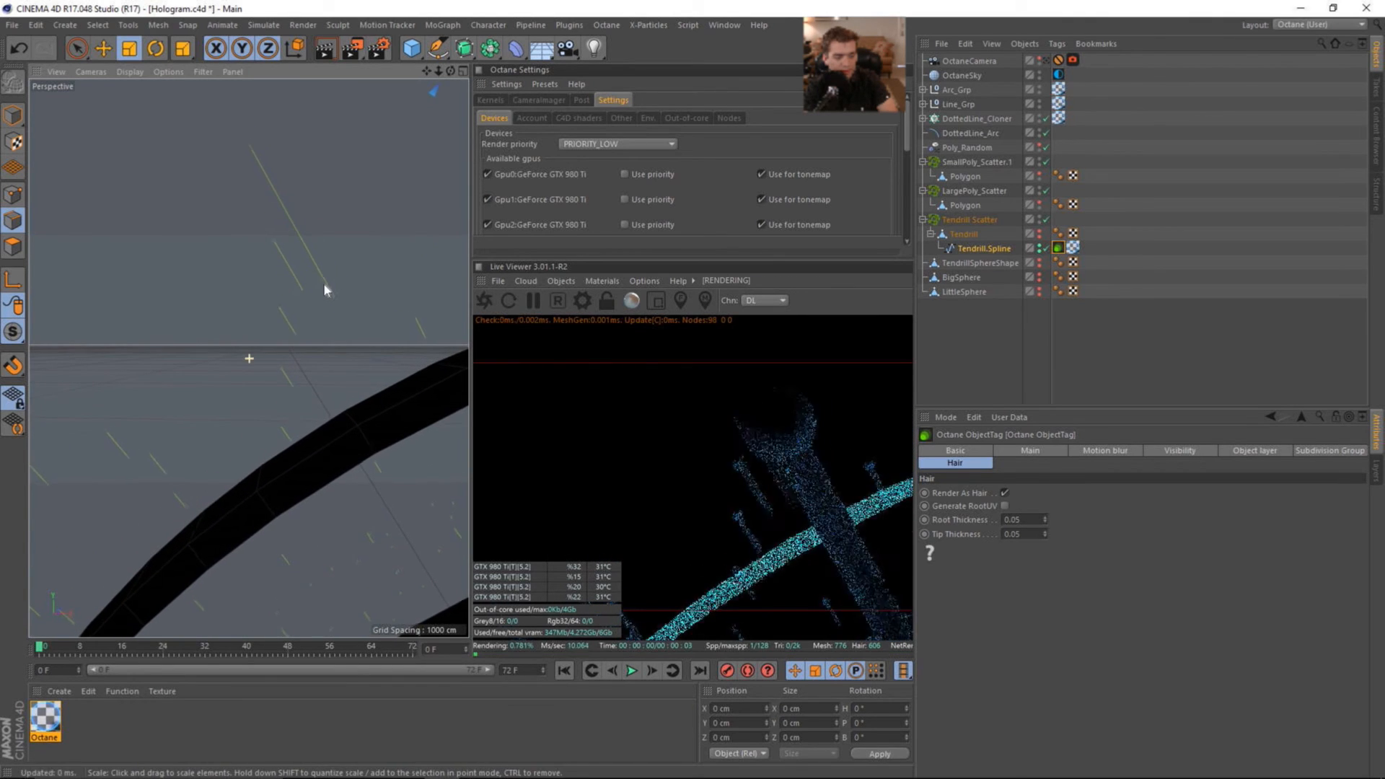
# Step: Inspect the tendril scatter, then wrap Tendrill.Spline in a new MoGraph Cloner
pyautogui.click(962, 219)
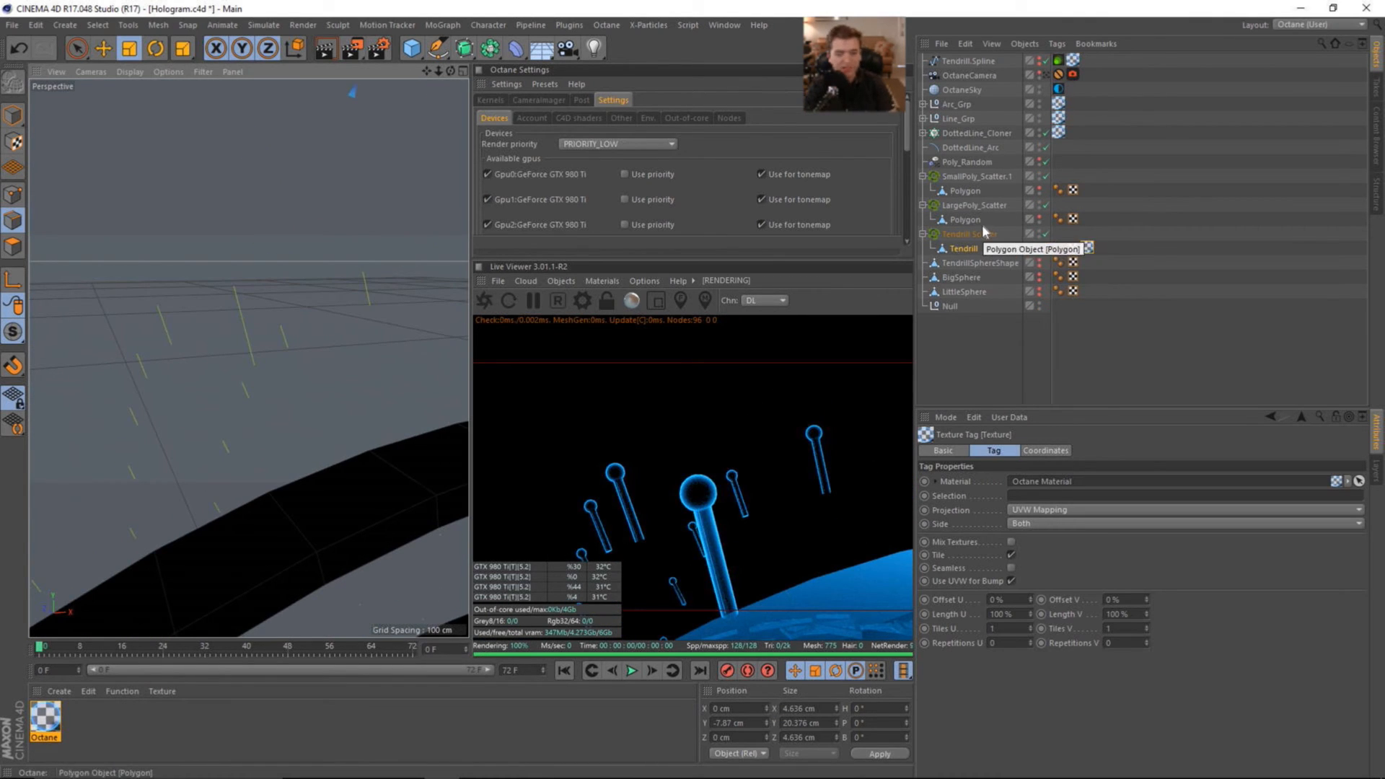
pyautogui.click(971, 233)
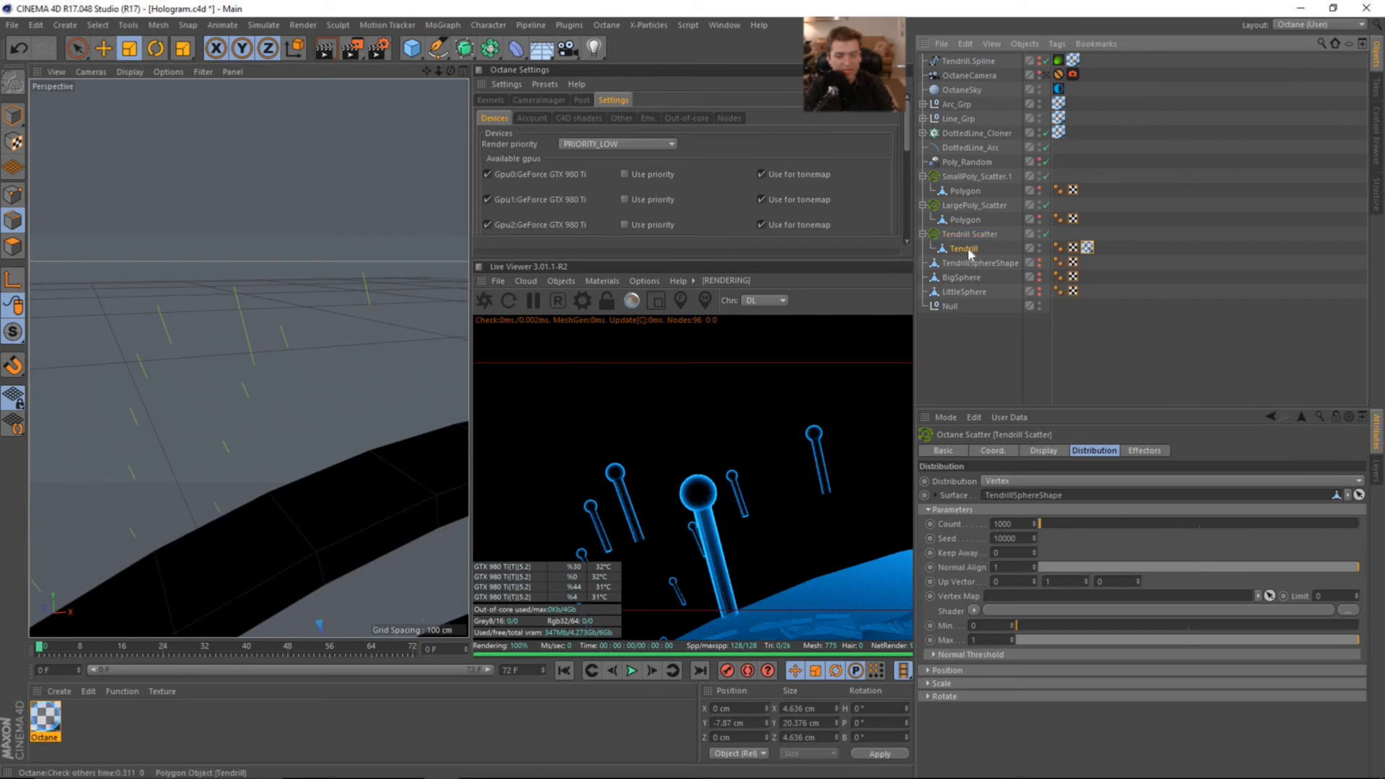
pyautogui.click(965, 61)
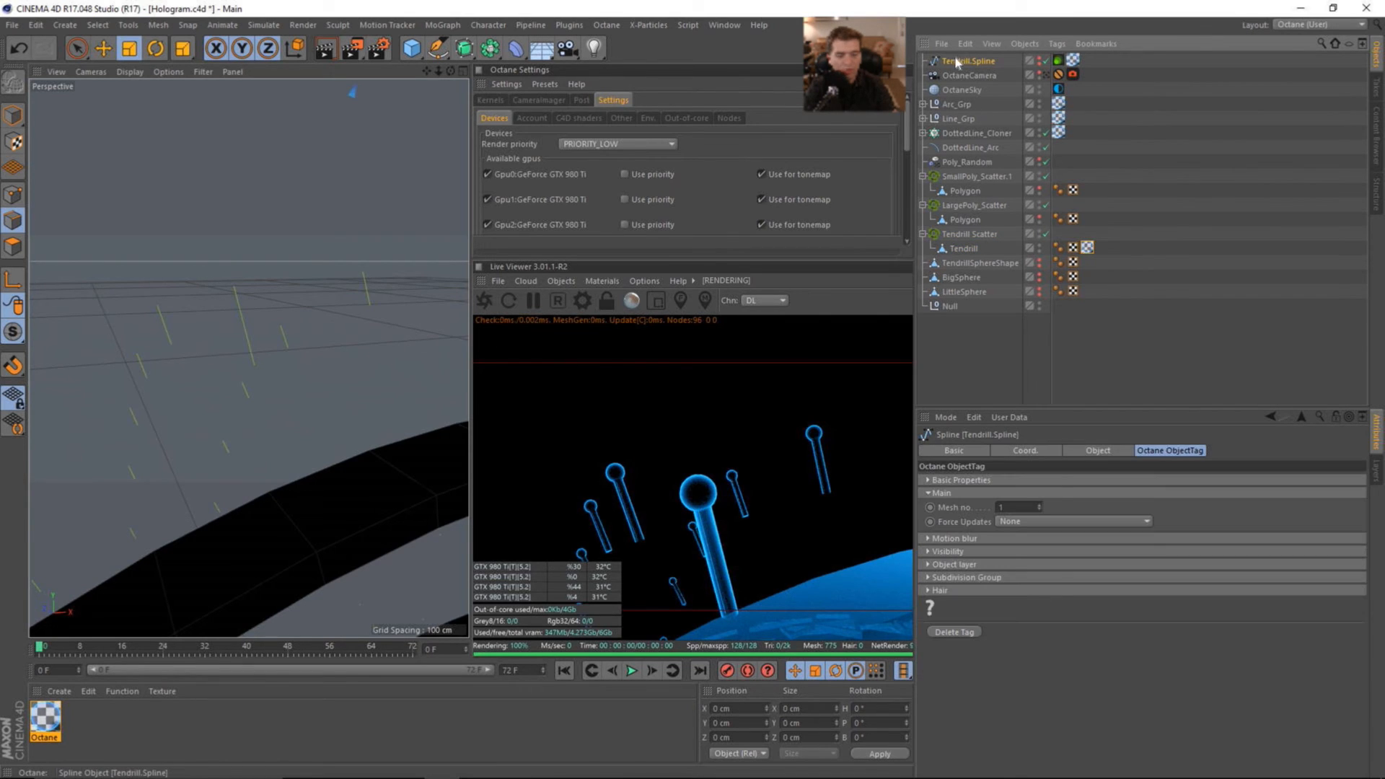
pyautogui.moveTo(407, 29)
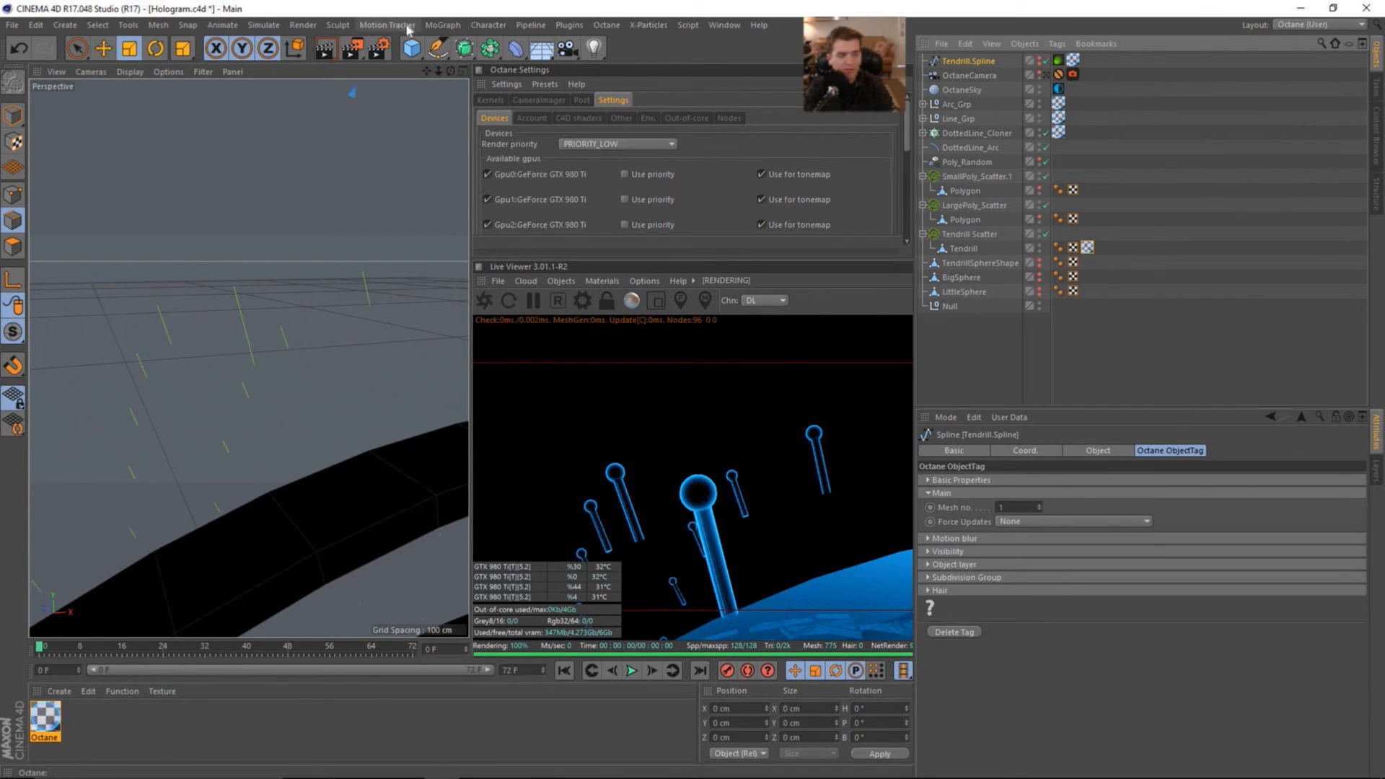
pyautogui.click(443, 24)
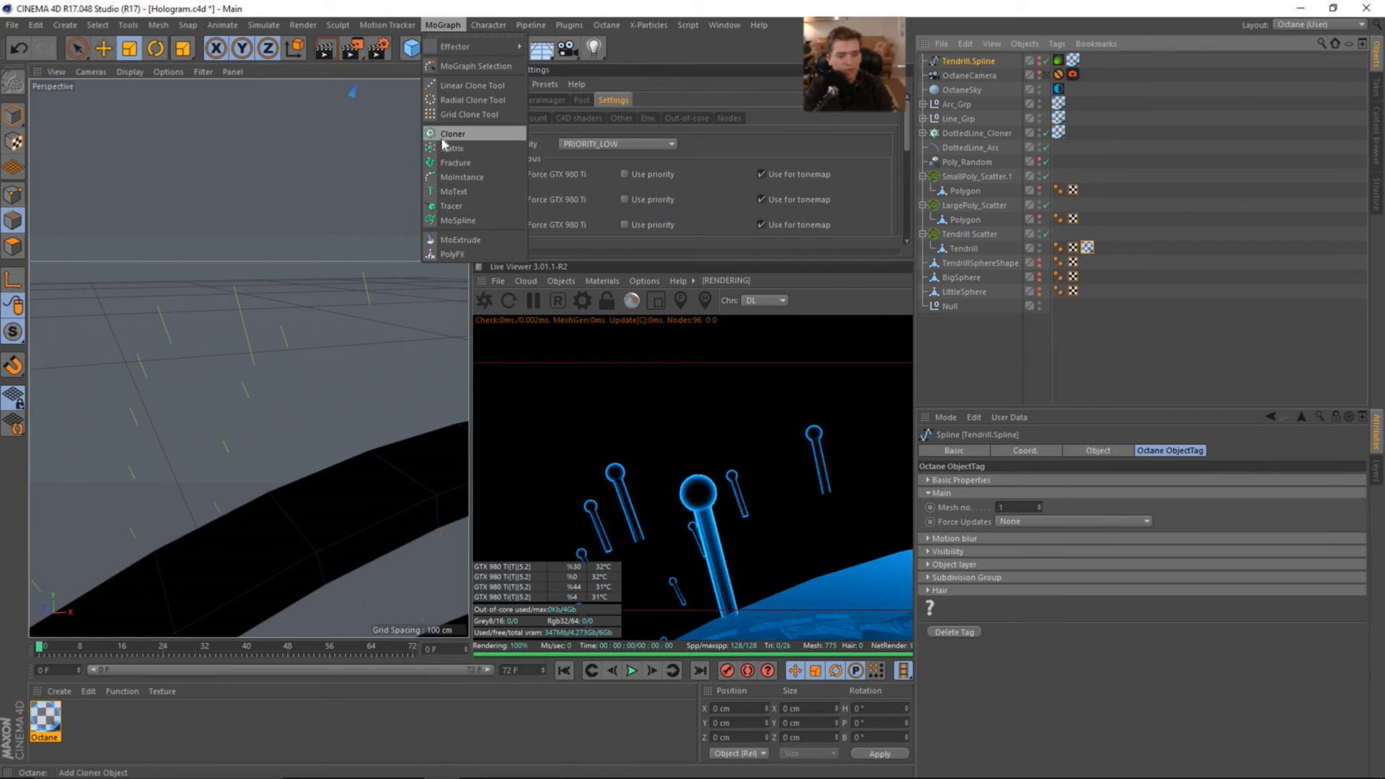
pyautogui.click(452, 132)
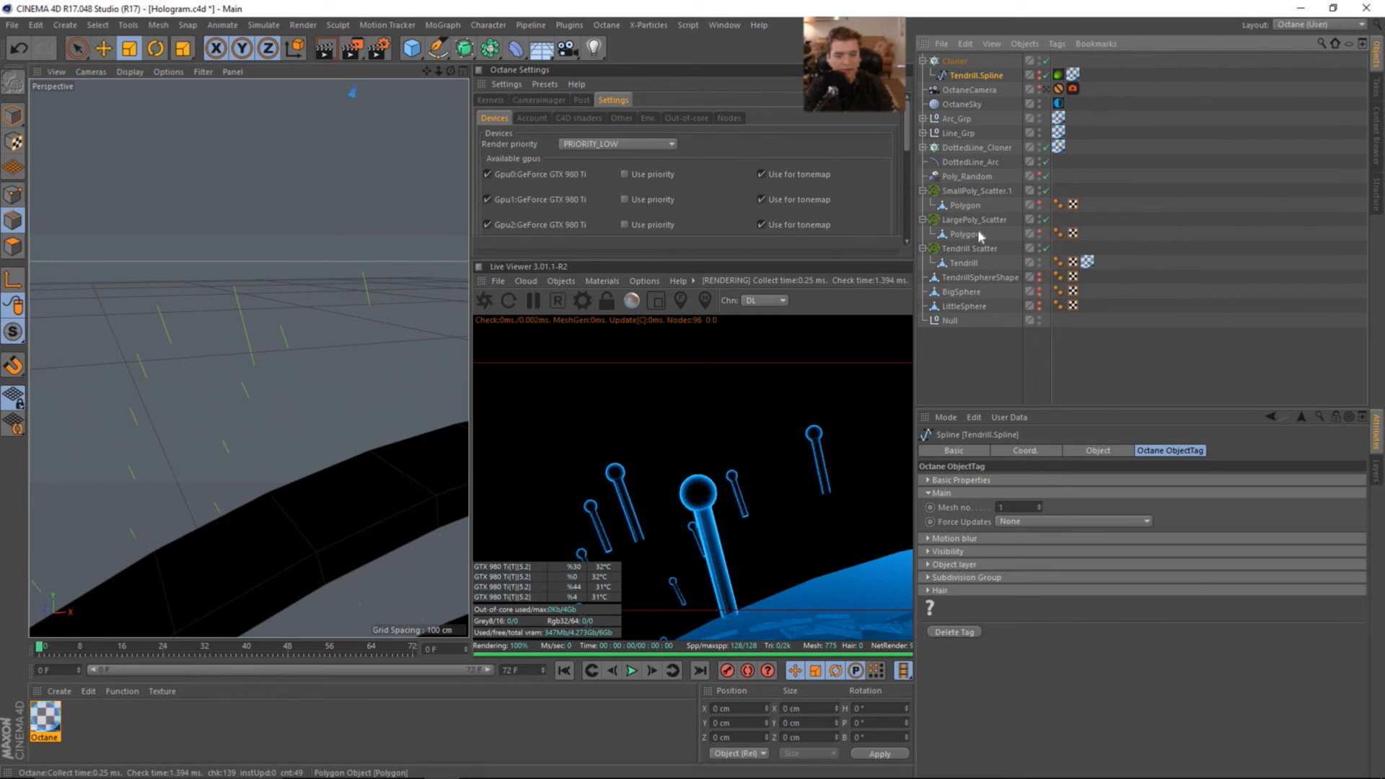
# Step: Set the new Cloner to Object mode on TendrillSphereShape with Vertex distribution
pyautogui.click(954, 60)
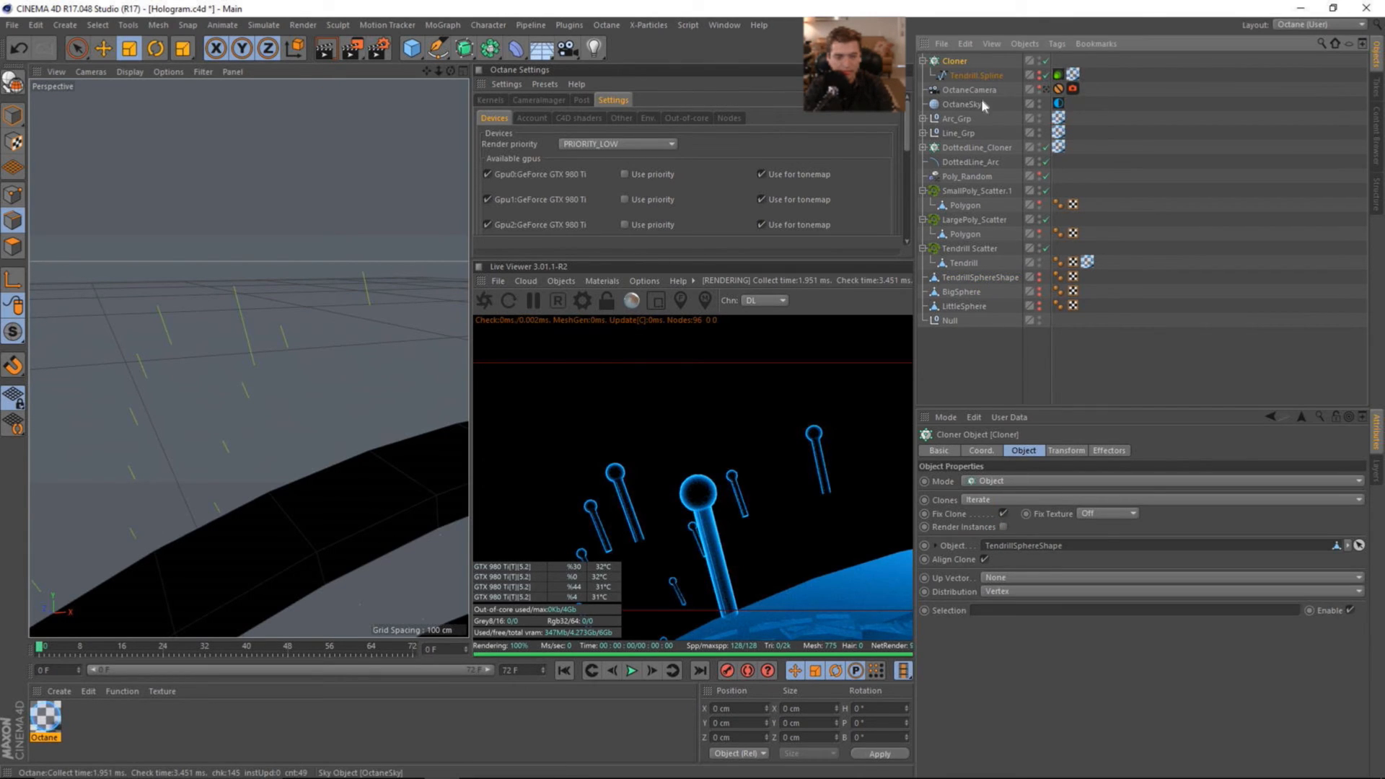
pyautogui.click(973, 75)
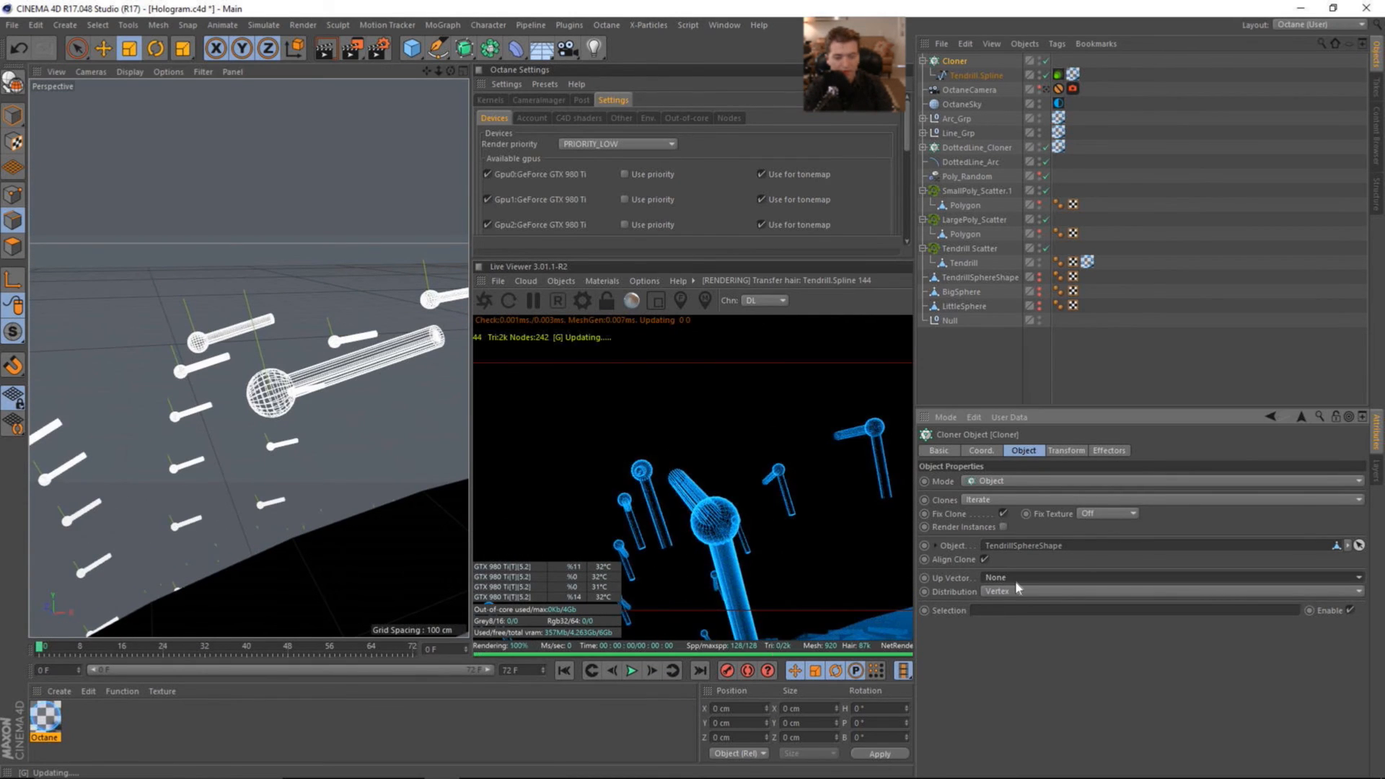
# Step: Rotate the cloner's clones upright with R.P set to -90° and reselect the tendril spline
pyautogui.click(1065, 451)
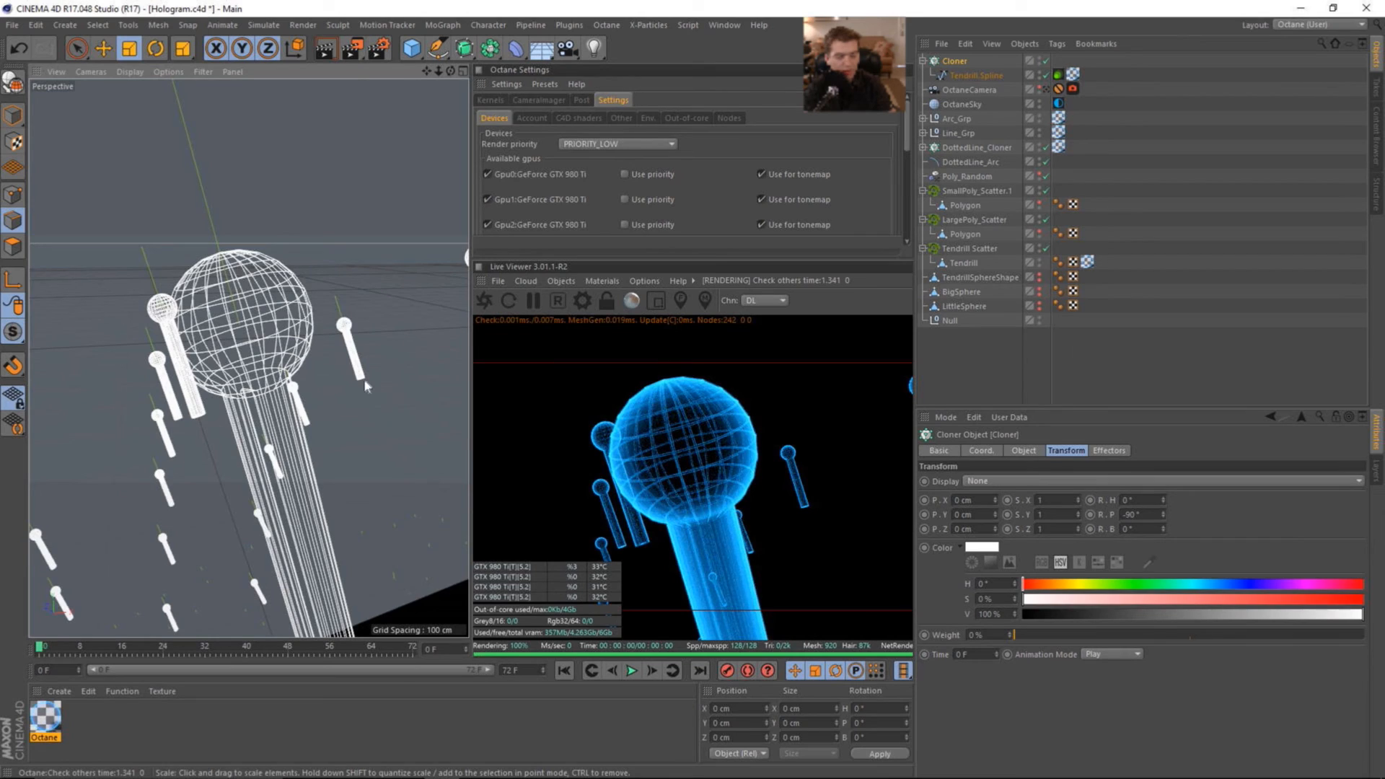
pyautogui.click(959, 263)
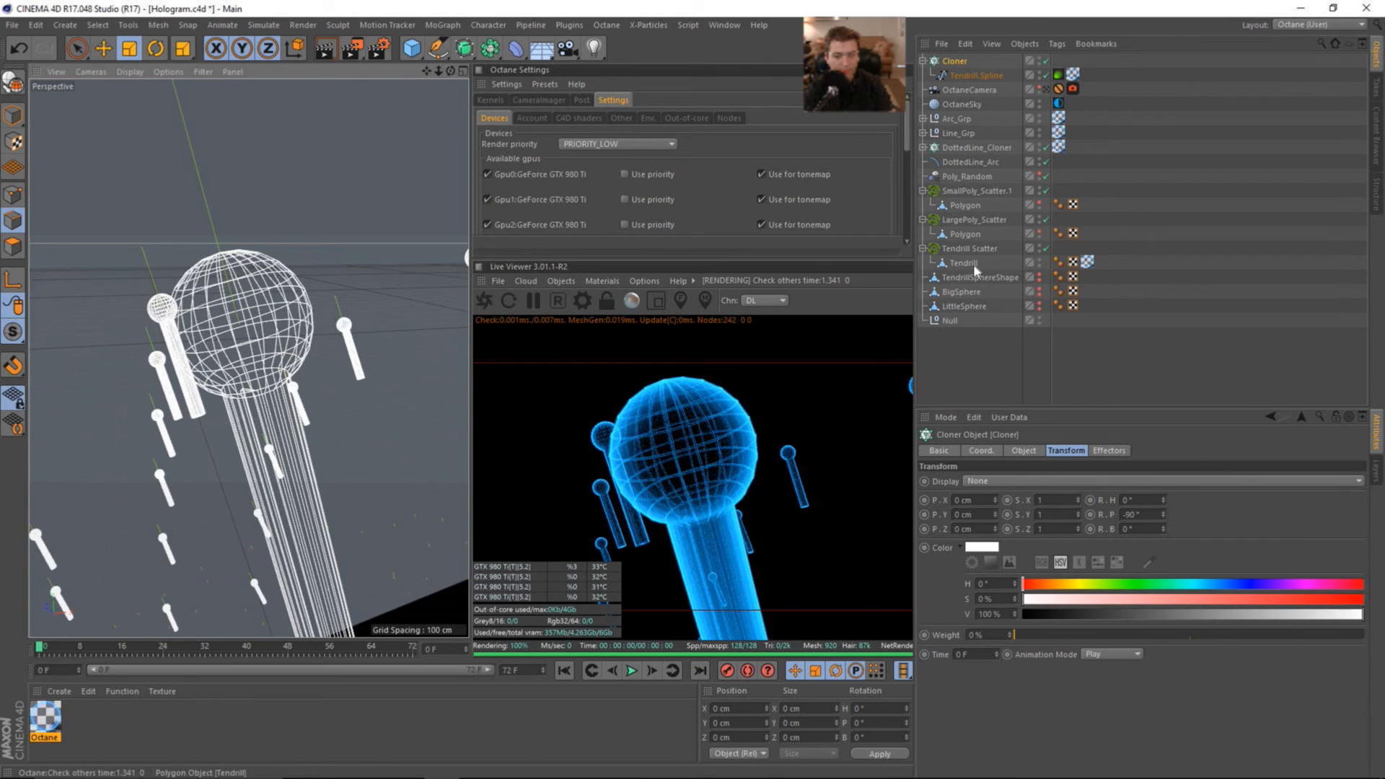
pyautogui.click(957, 262)
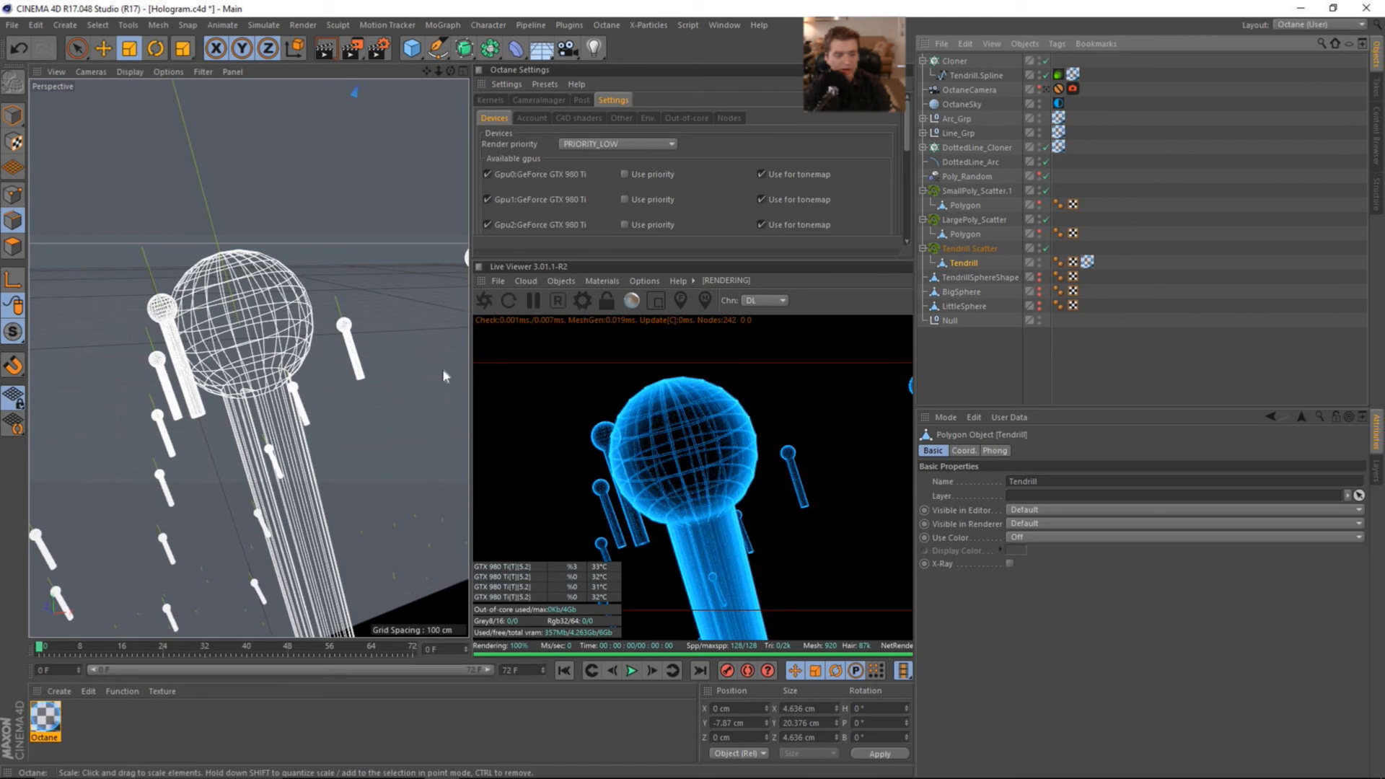
pyautogui.click(974, 75)
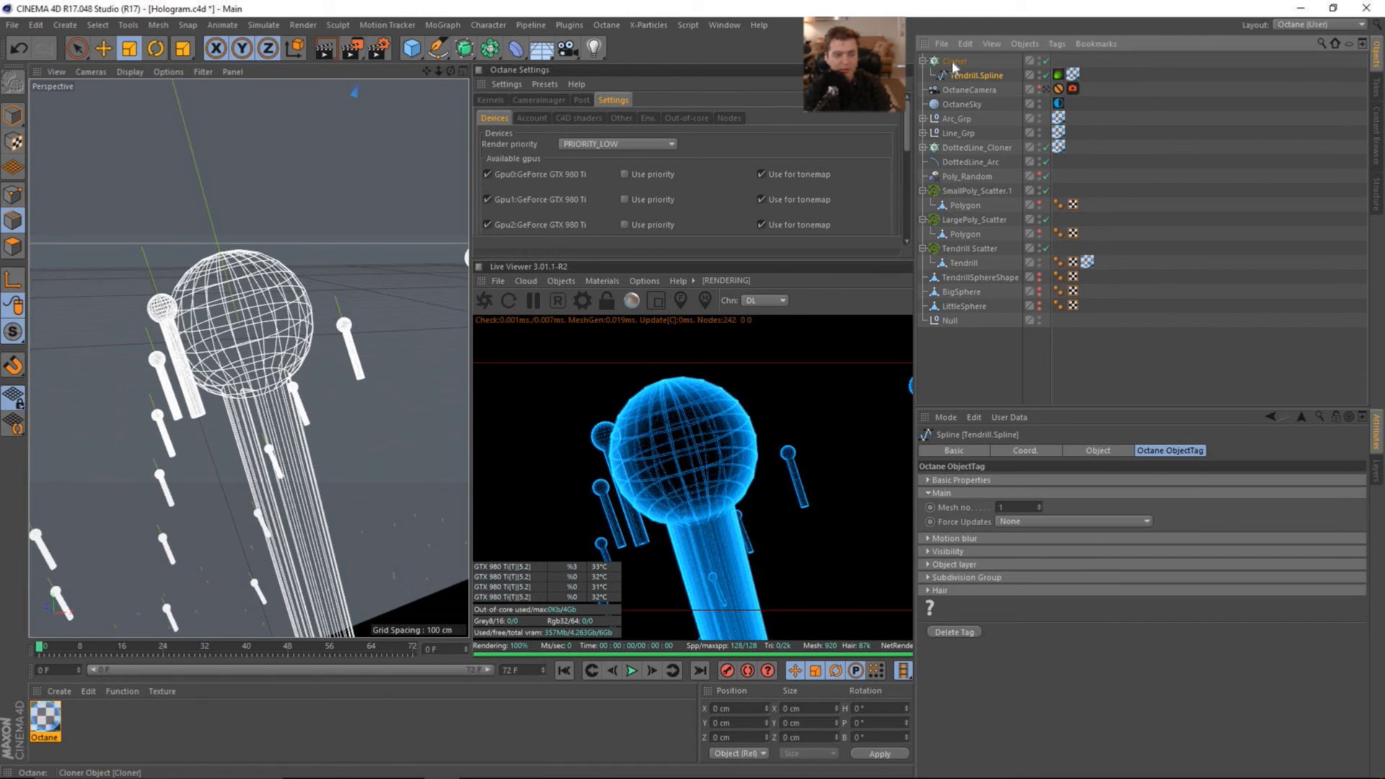
# Step: Move the cloner down beside Tendril Scatter and begin renaming it WireframeTendrilCloner
pyautogui.click(954, 219)
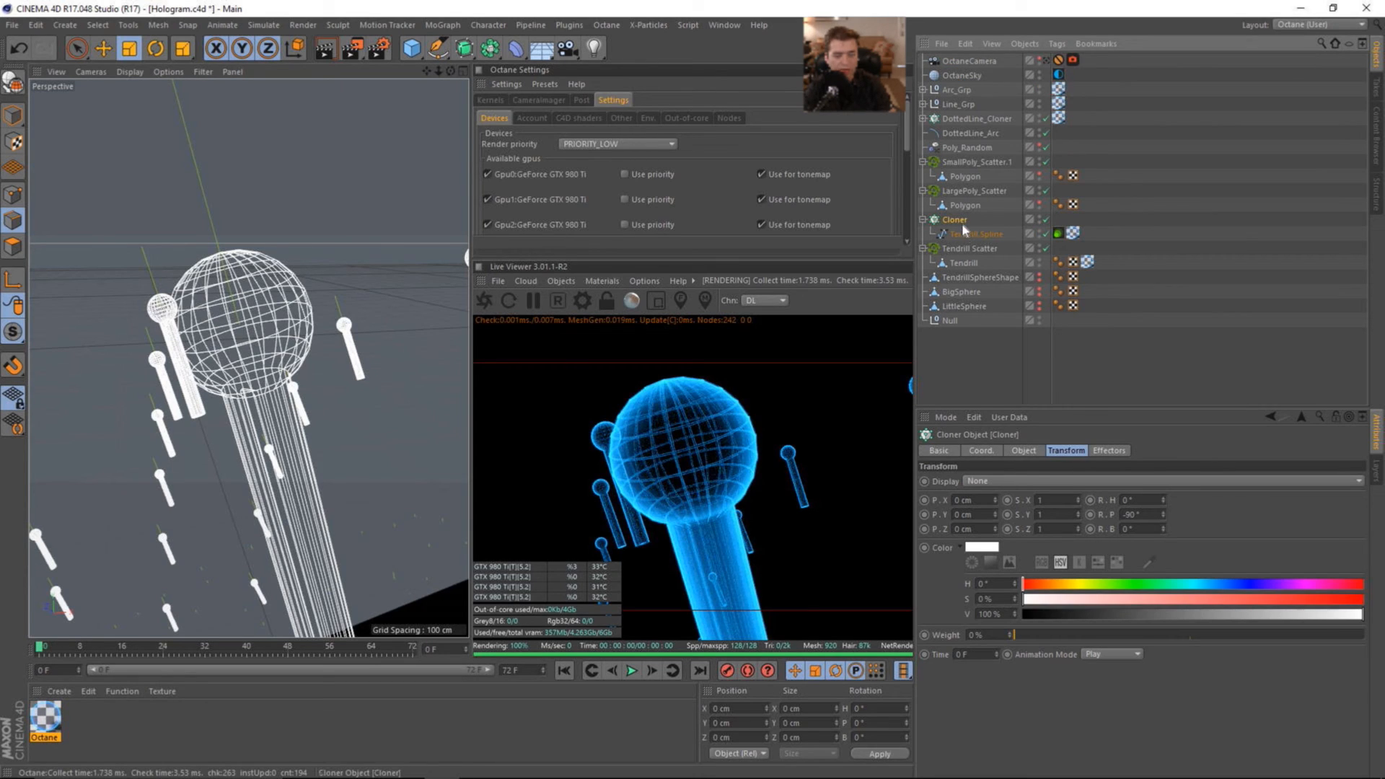
pyautogui.doubleClick(955, 219)
pyautogui.write('WireframeTendril')
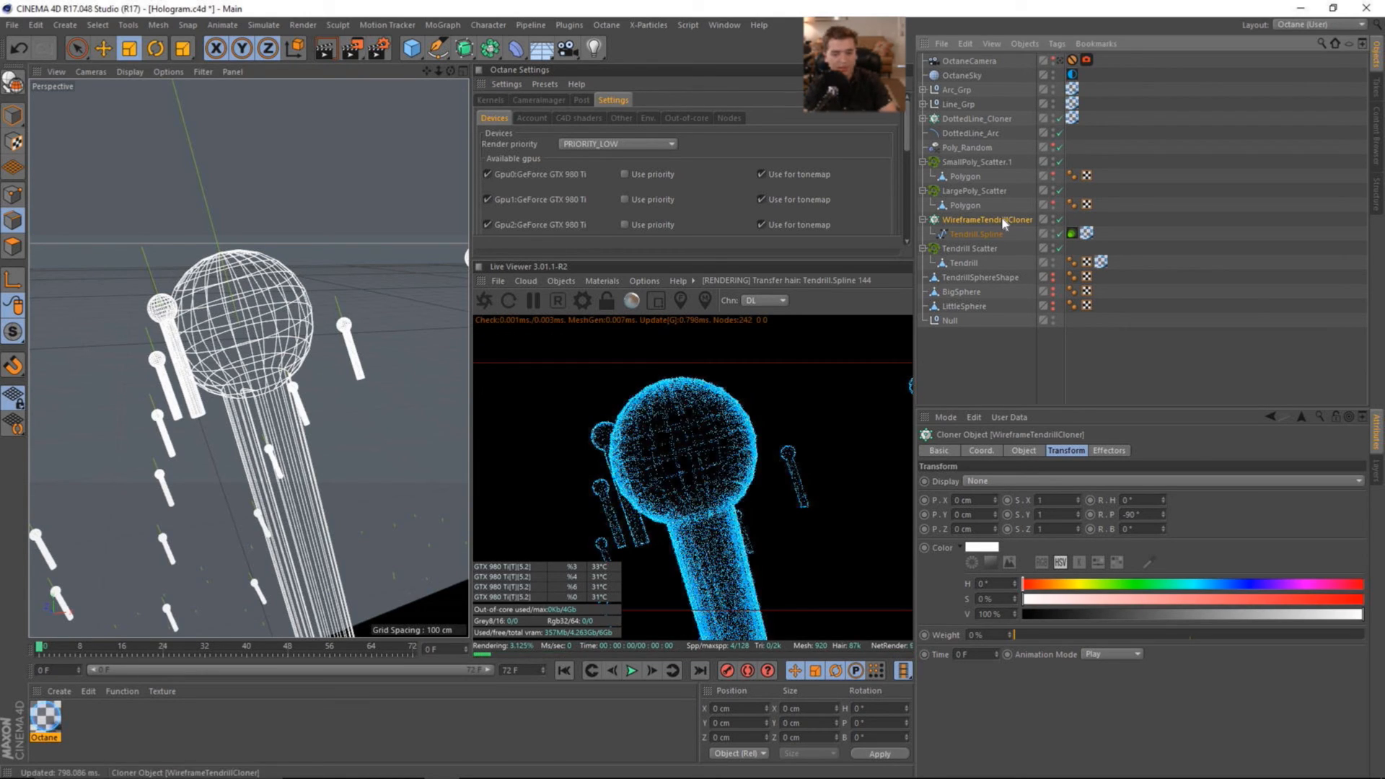
pyautogui.moveTo(1016, 250)
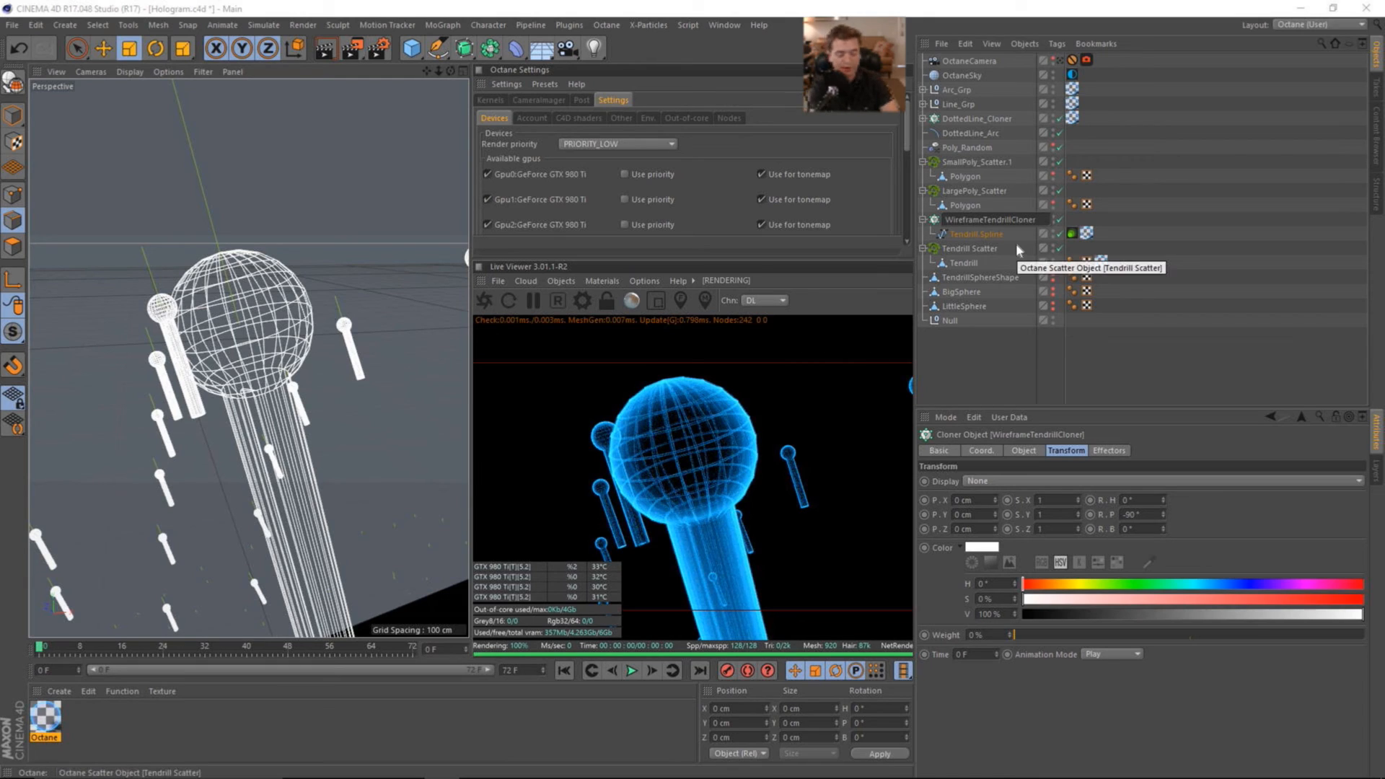
# Step: Disable Render Instances on WireframeTendrill_Cloner, then inspect the tendril scatter's distribution
pyautogui.click(1022, 450)
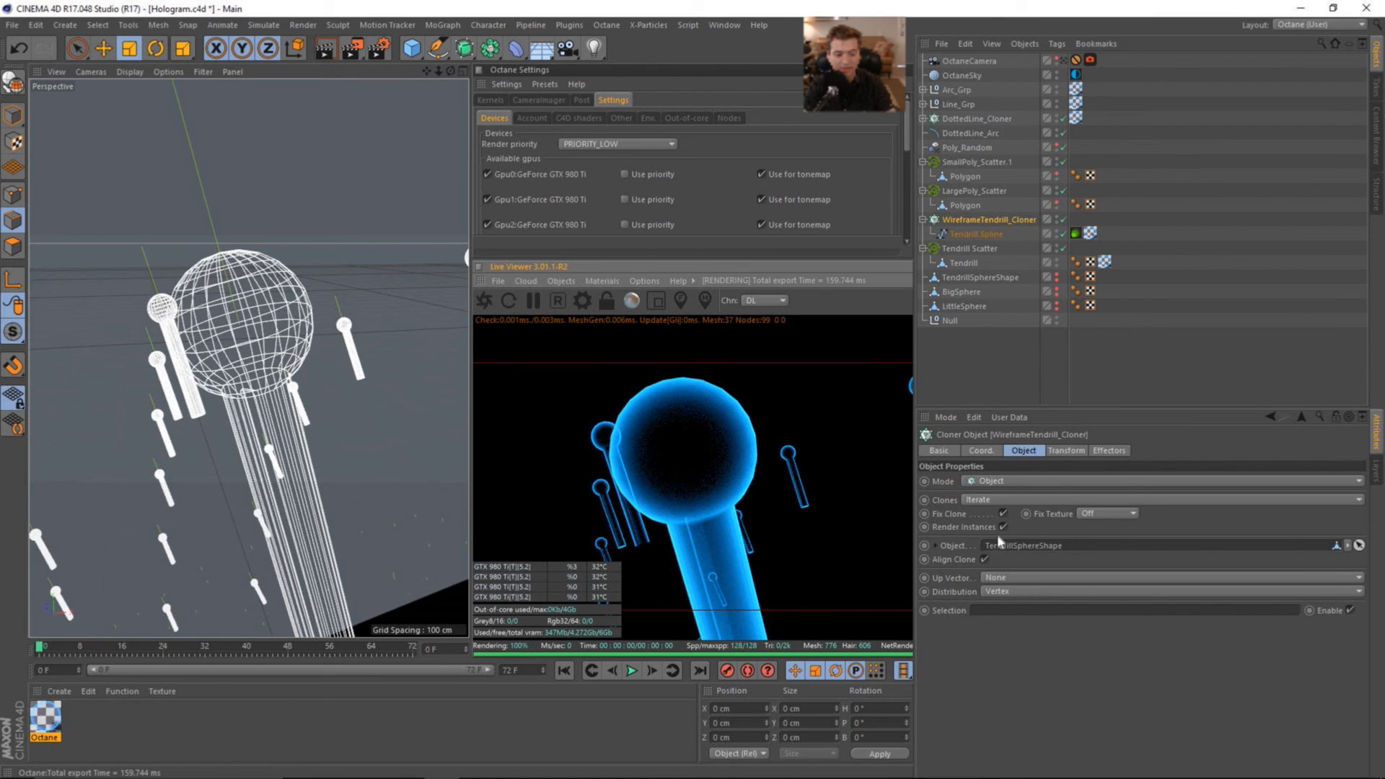
pyautogui.click(1002, 527)
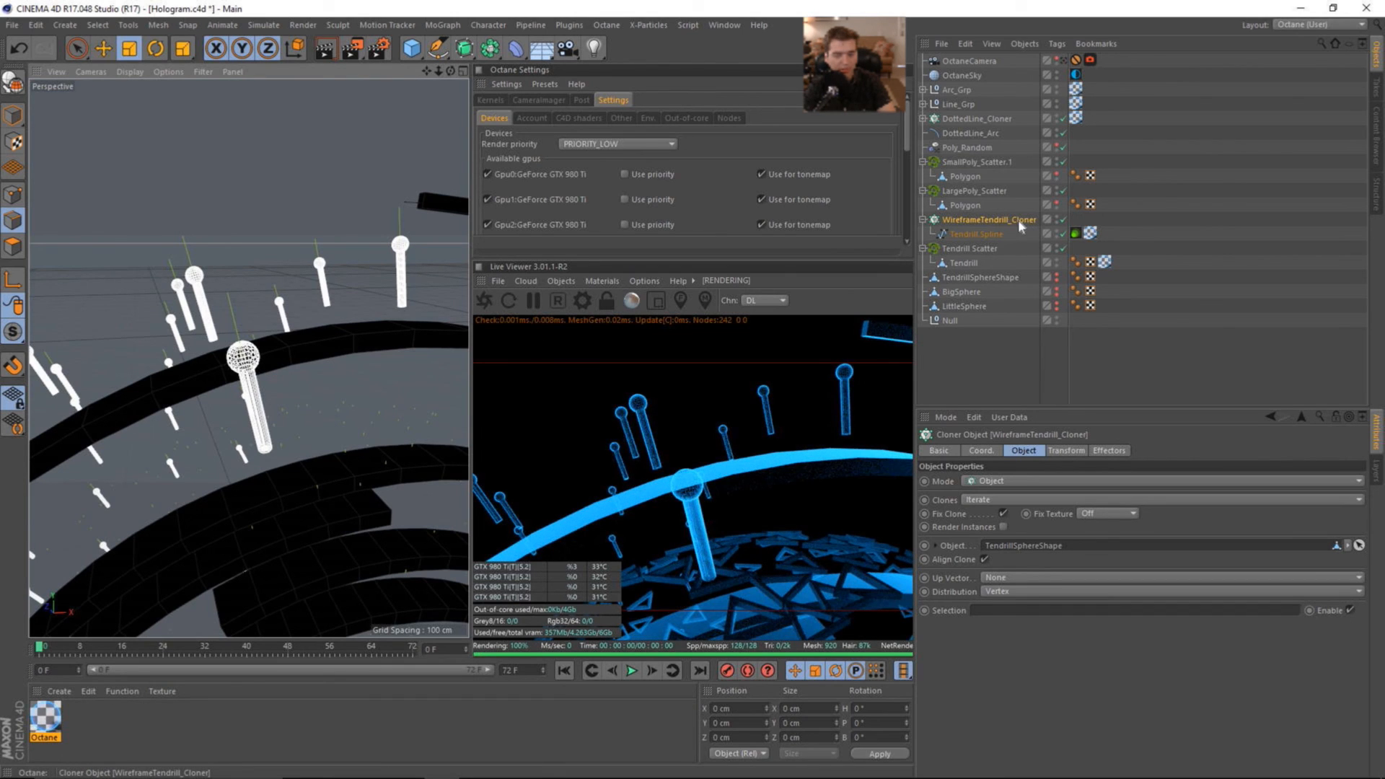
pyautogui.click(970, 248)
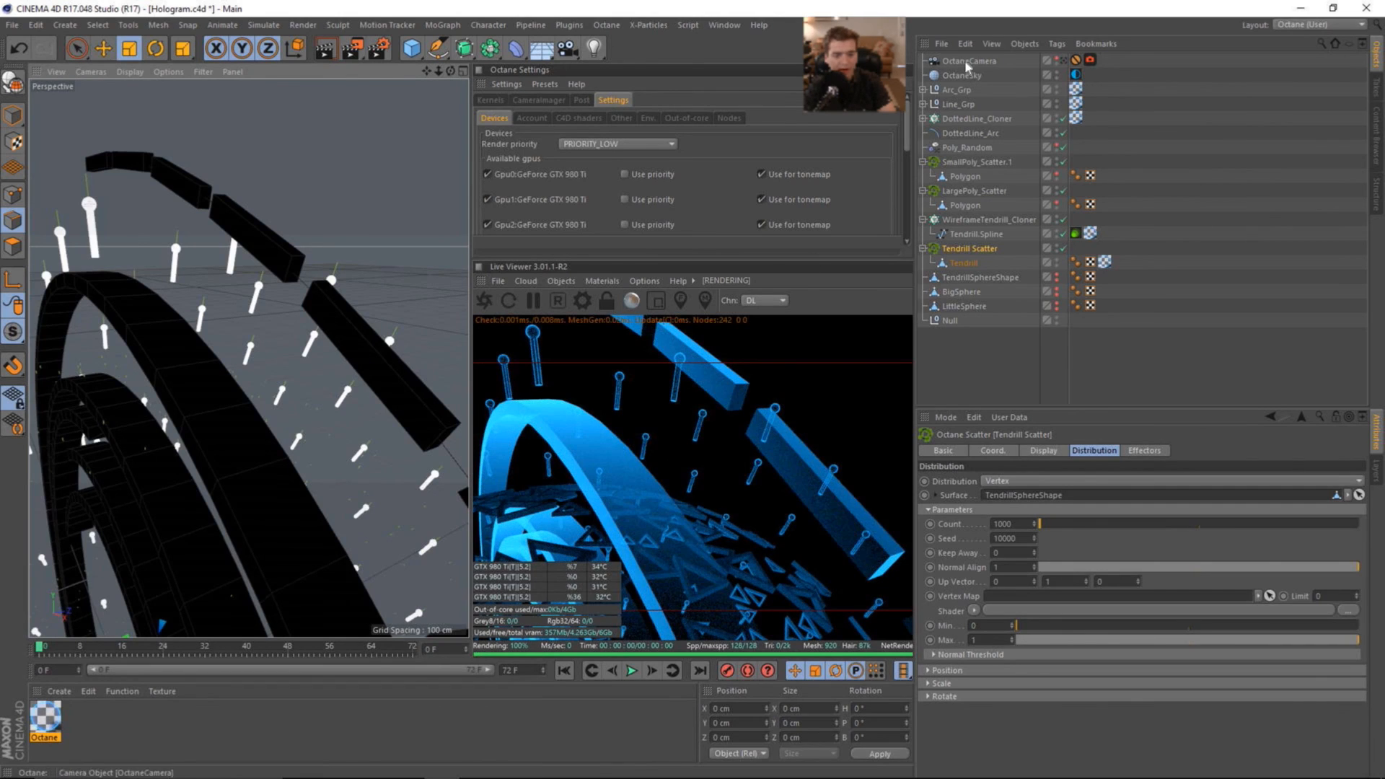
# Step: Convert the cube inside DottedLine_Cloner into a Cube.Spline via Edge to Spline, with the live render paused
pyautogui.click(977, 118)
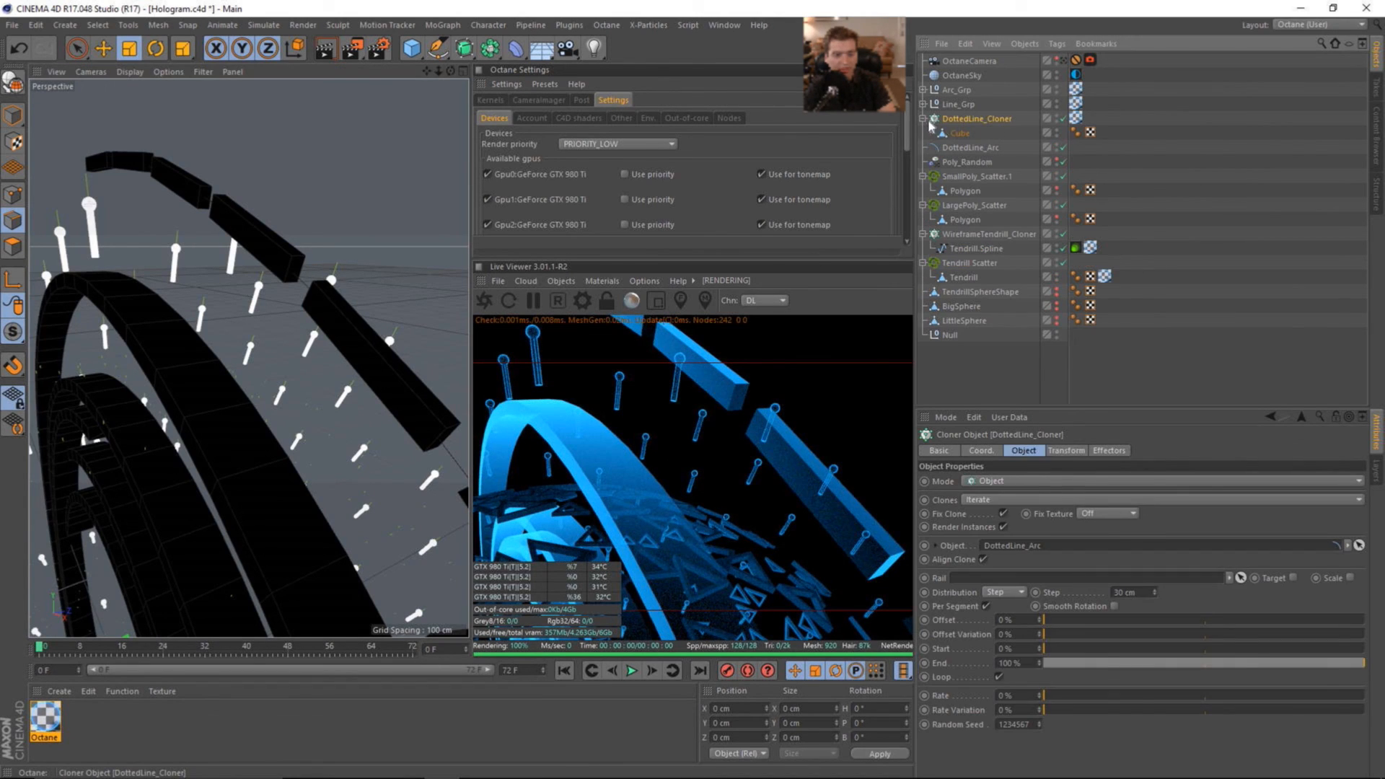
pyautogui.click(958, 132)
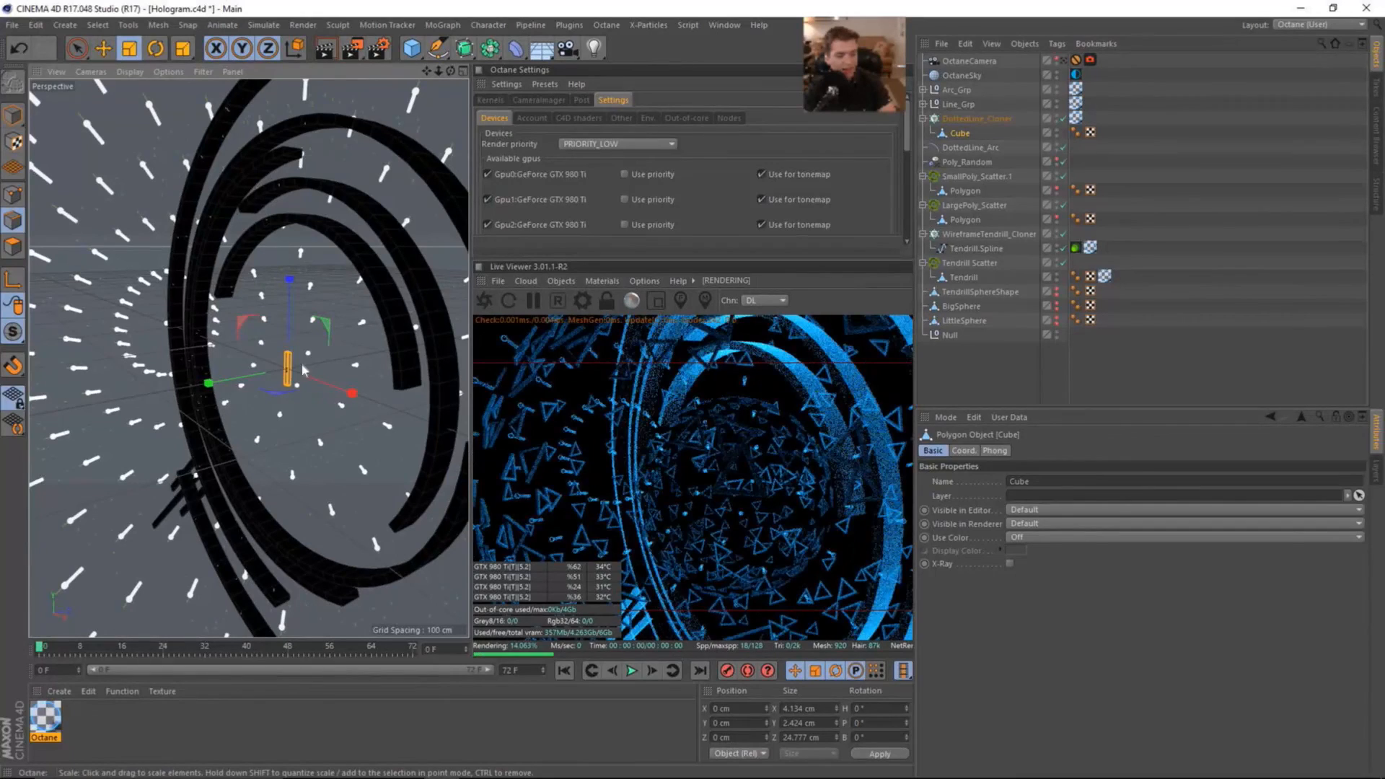
pyautogui.click(533, 300)
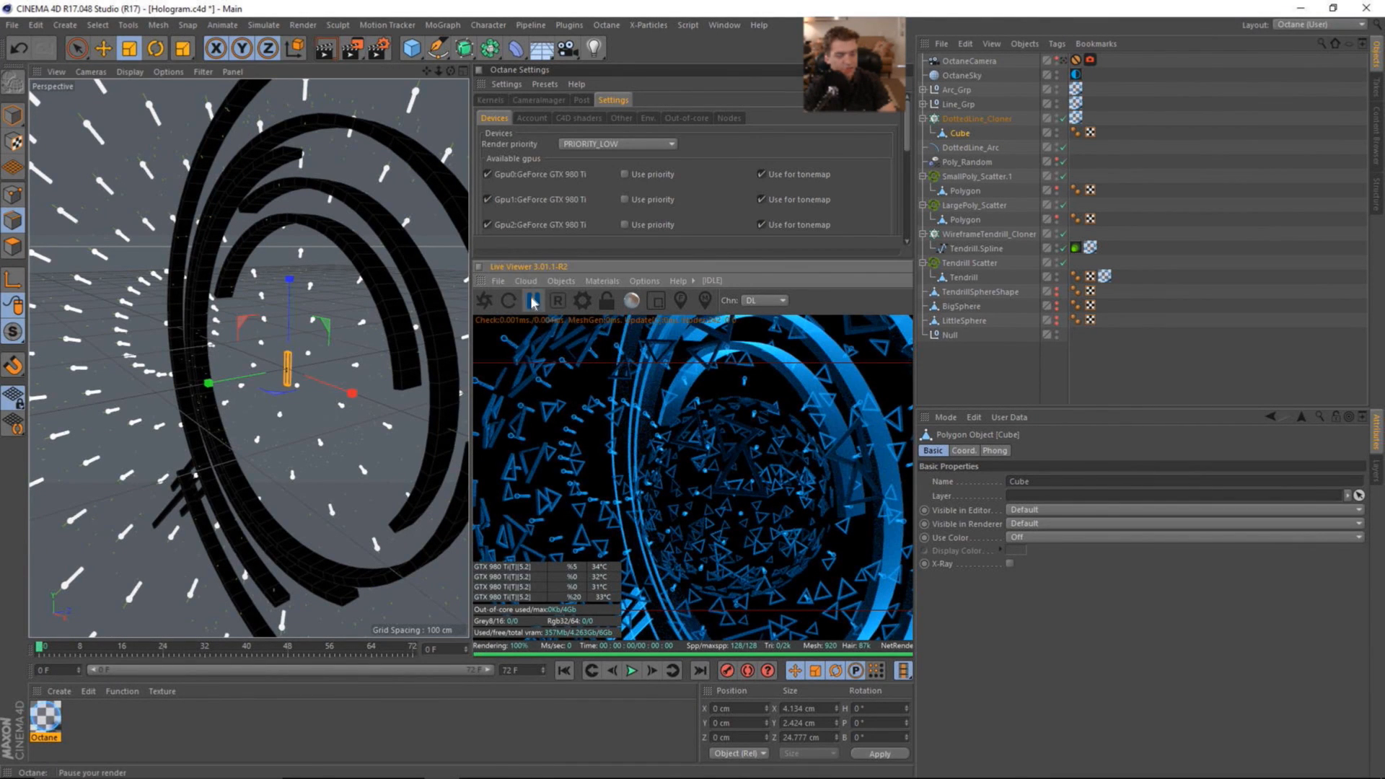
pyautogui.click(222, 24)
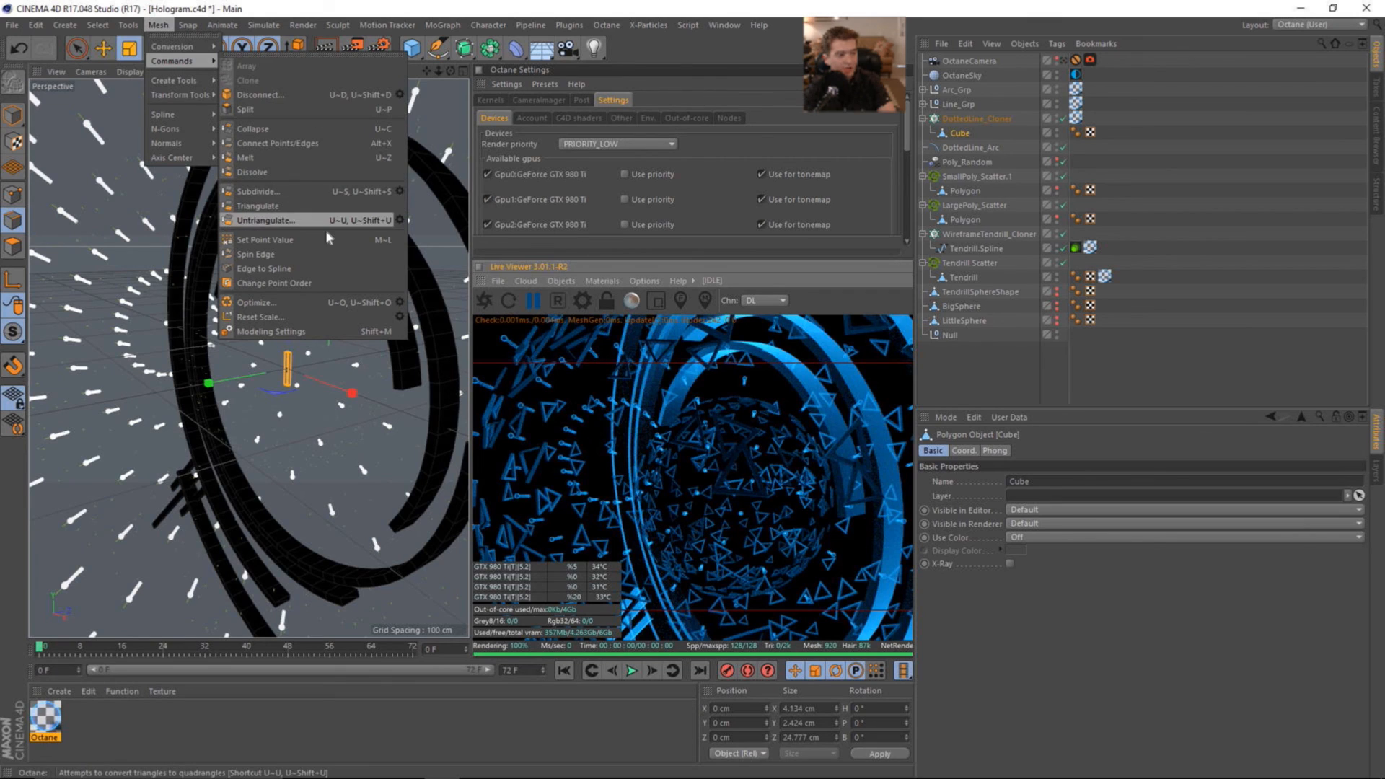
pyautogui.moveTo(292, 268)
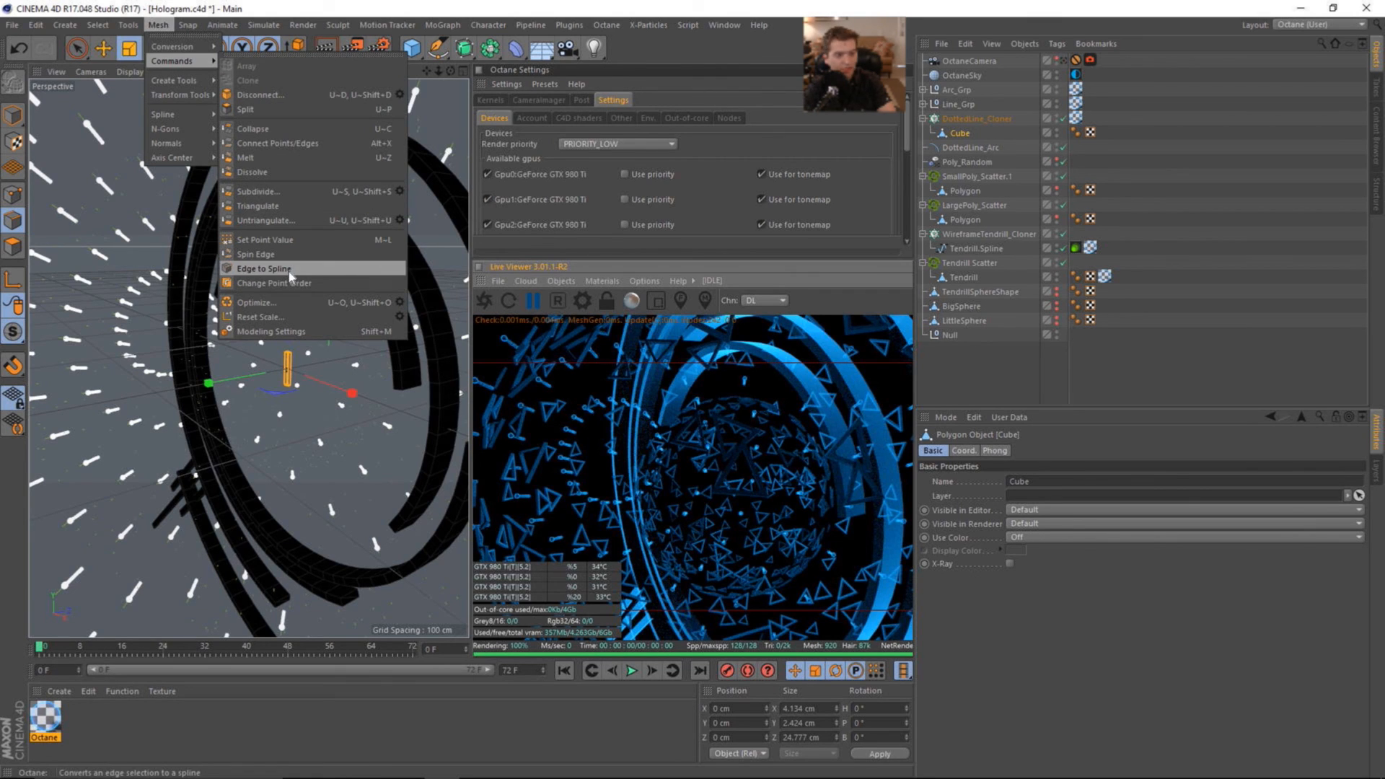
pyautogui.click(261, 268)
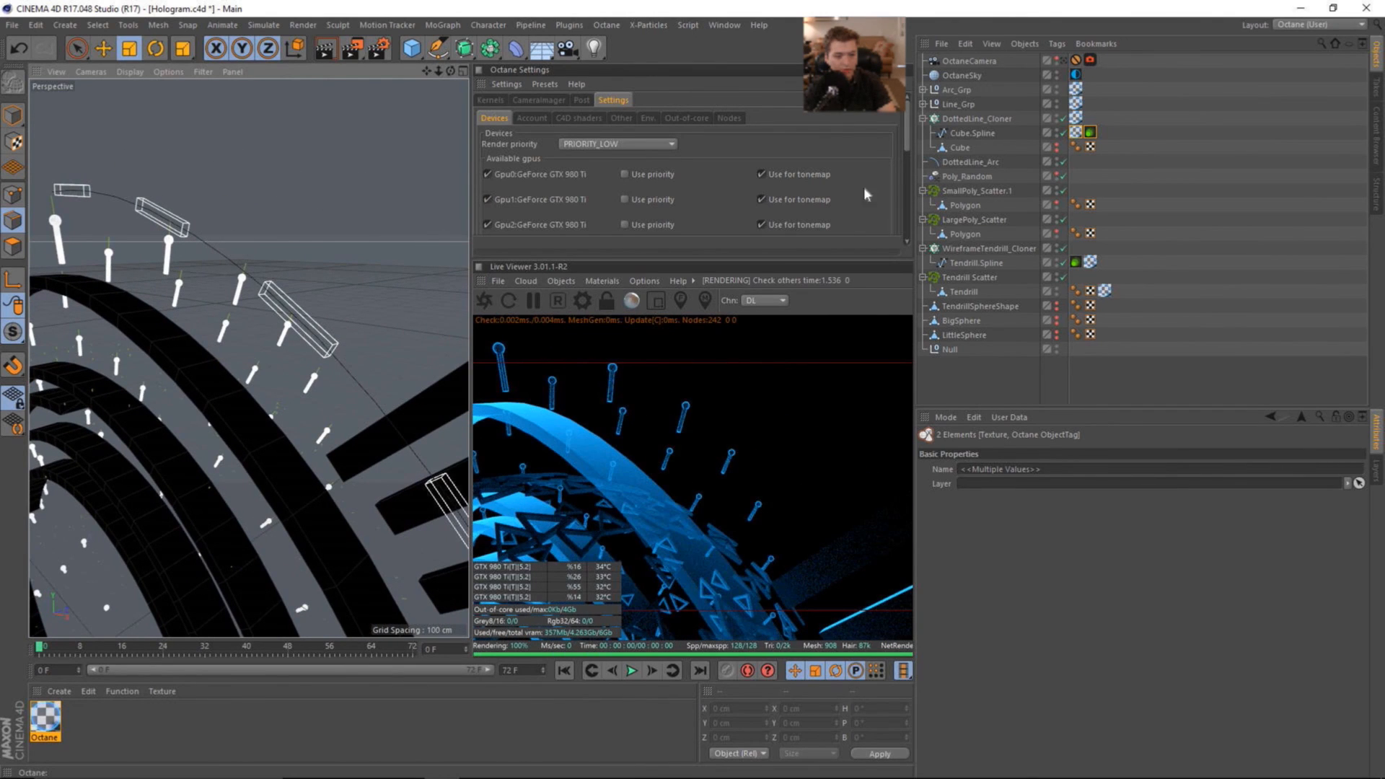
# Step: Disable Render Instances on DottedLine_Cloner so its Cube.Spline can render as hair
pyautogui.click(980, 117)
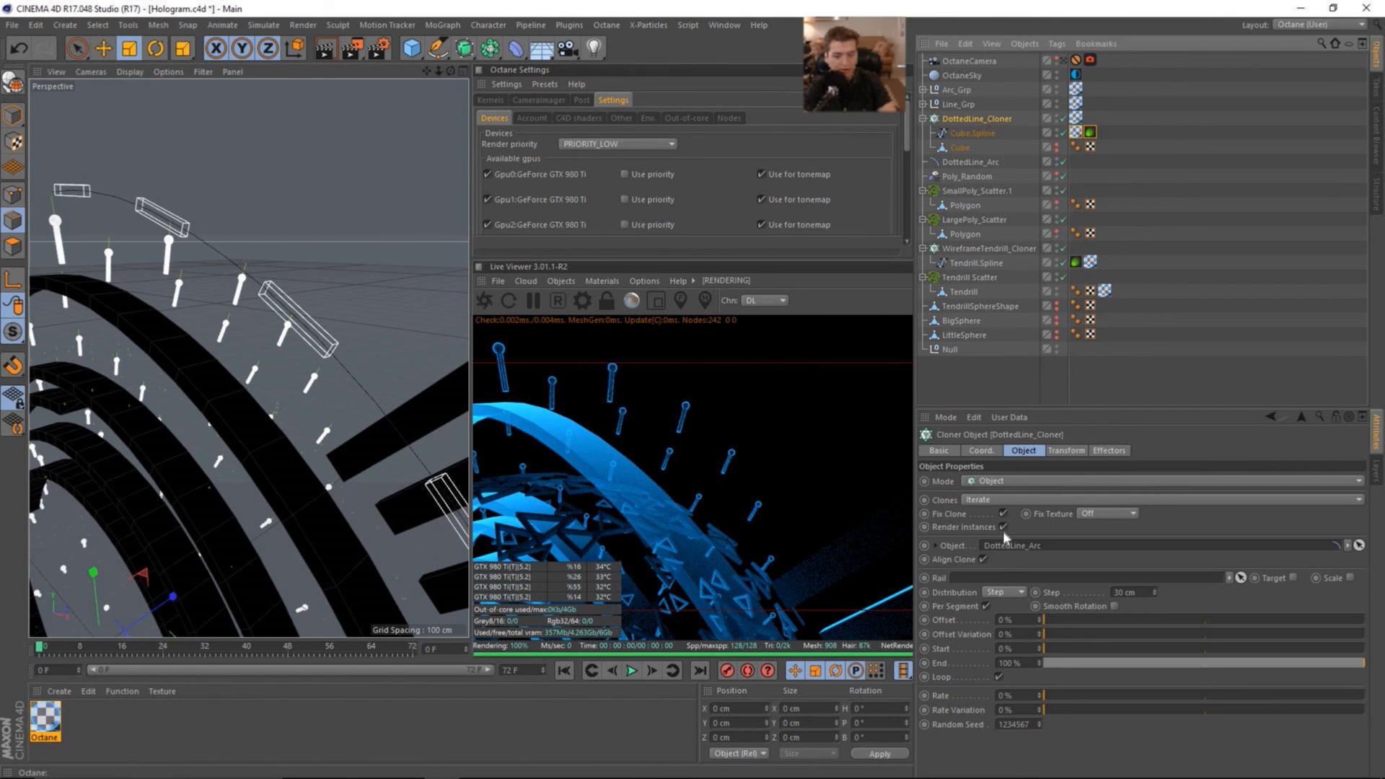
pyautogui.click(1003, 527)
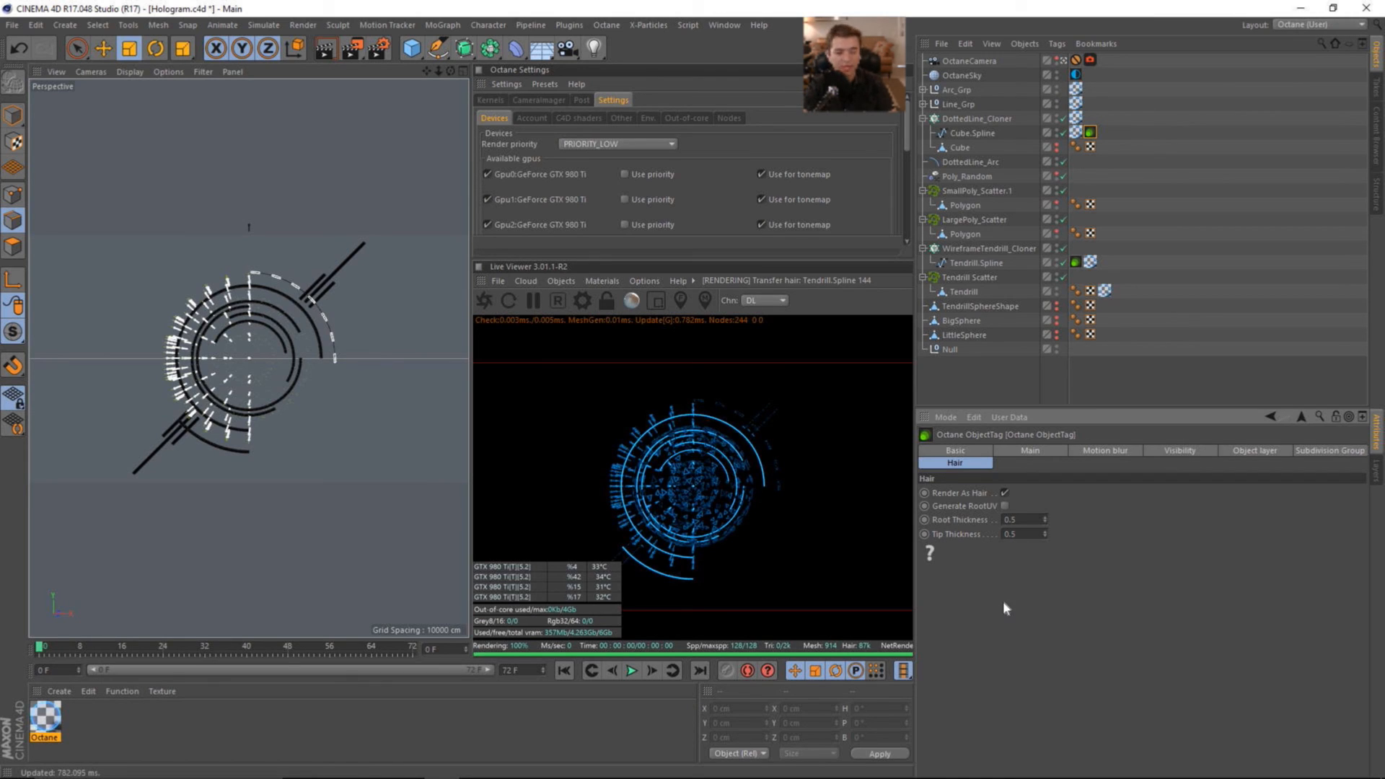
pyautogui.moveTo(662, 439)
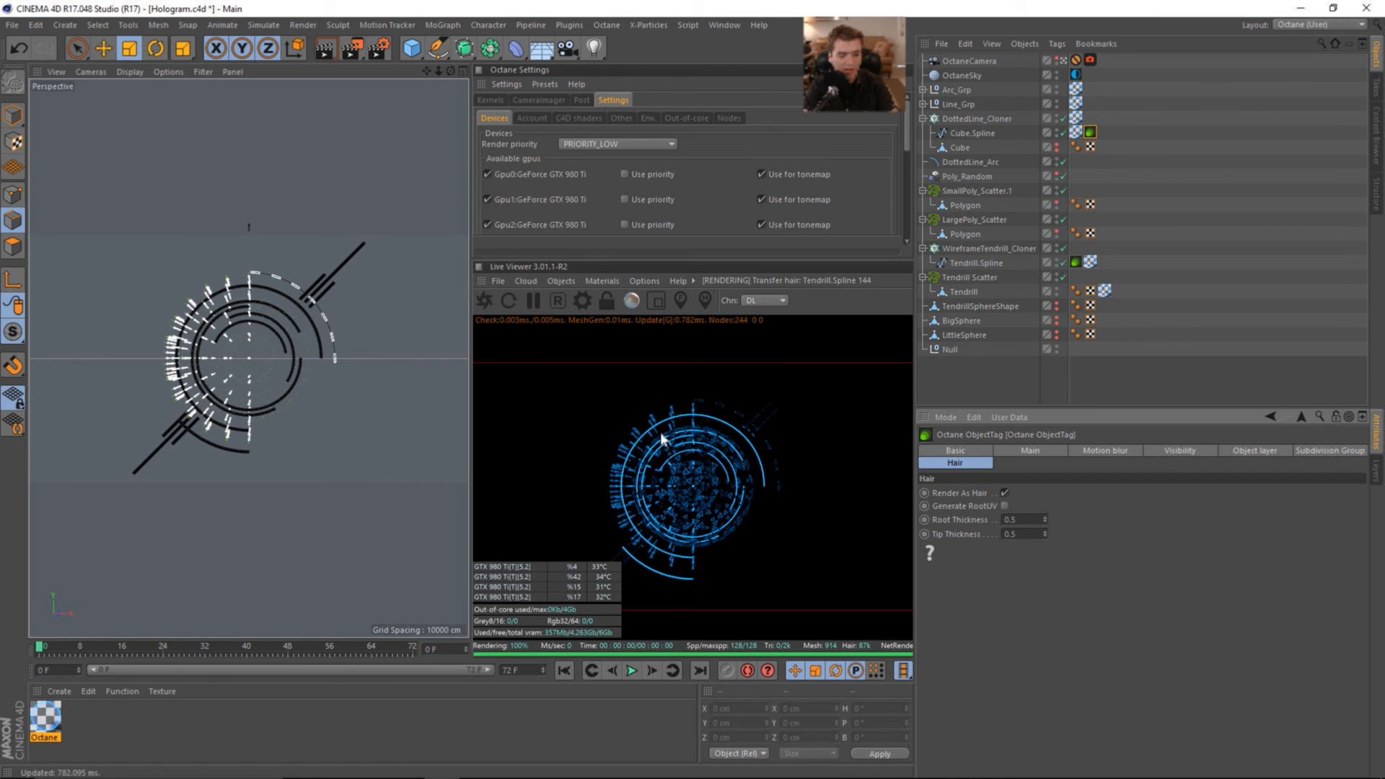
pyautogui.moveTo(778, 466)
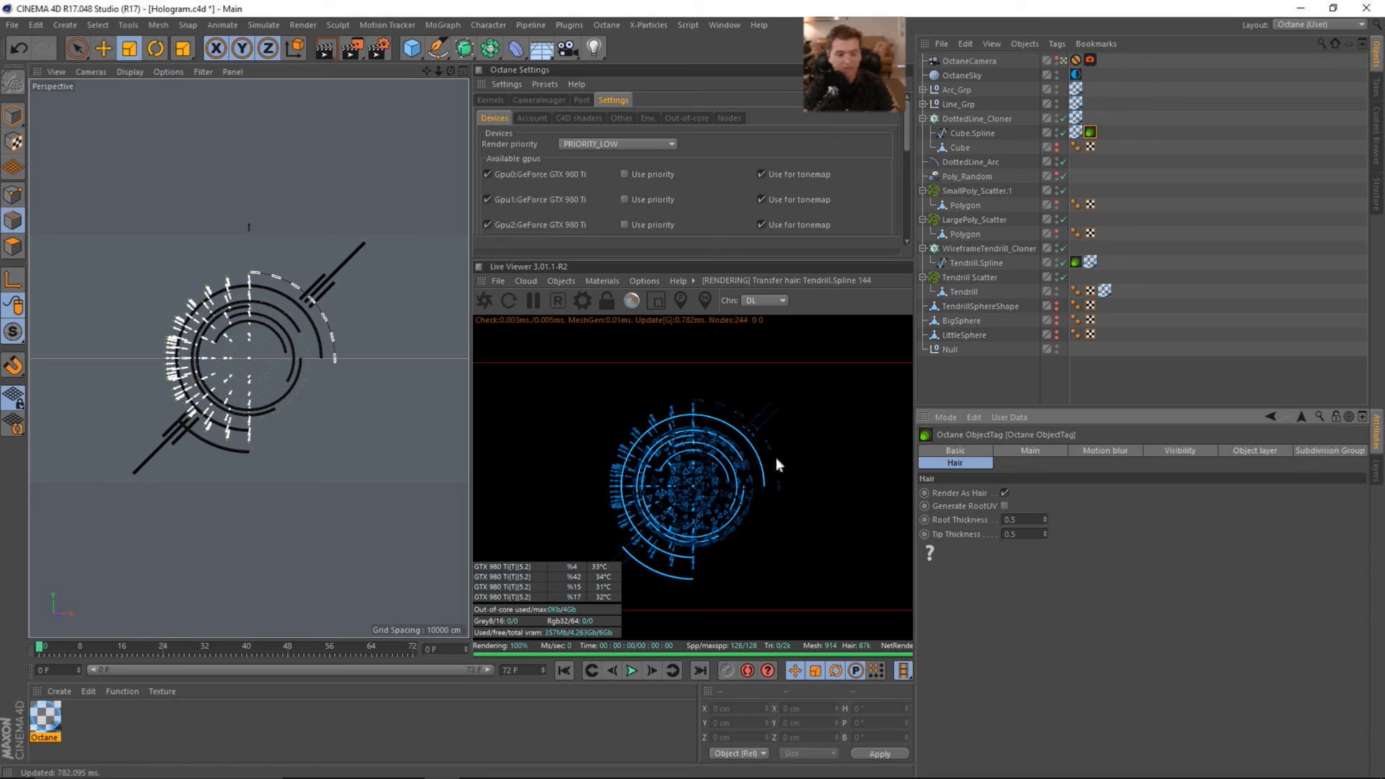